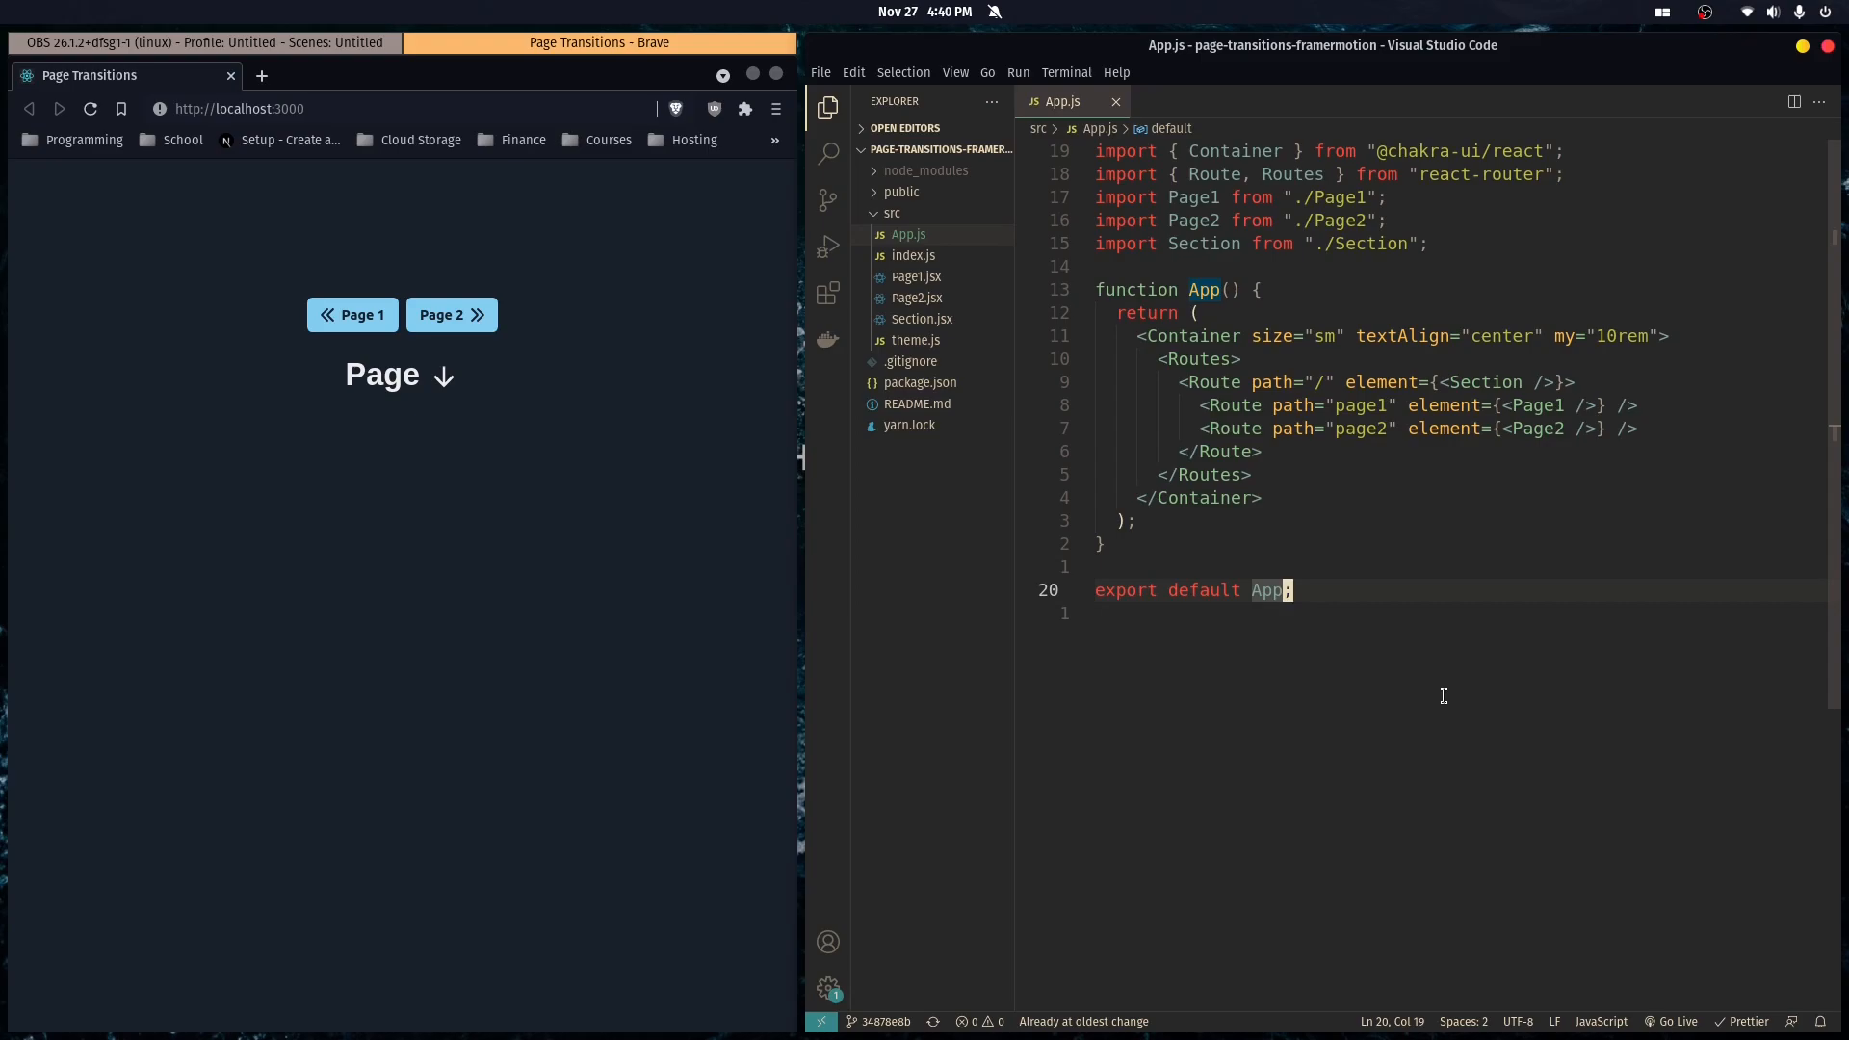
mouse_move(1382, 708)
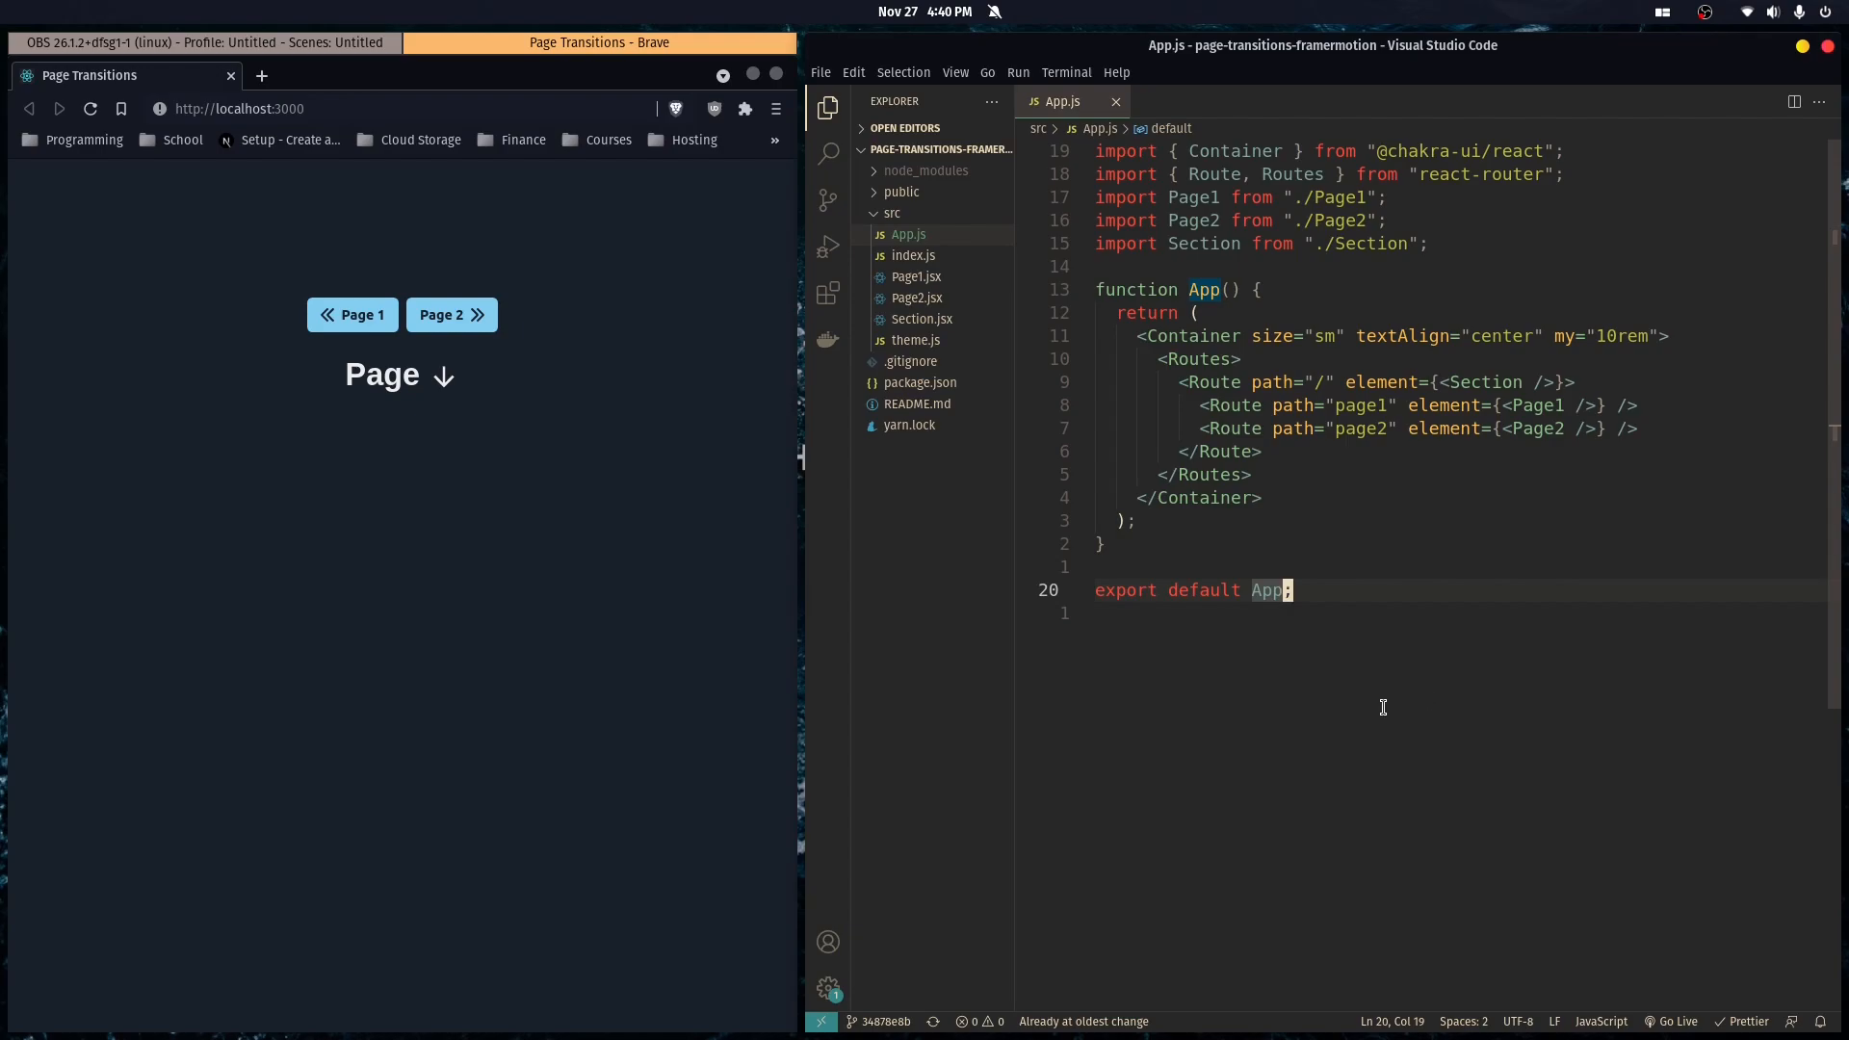
mouse_move(543, 430)
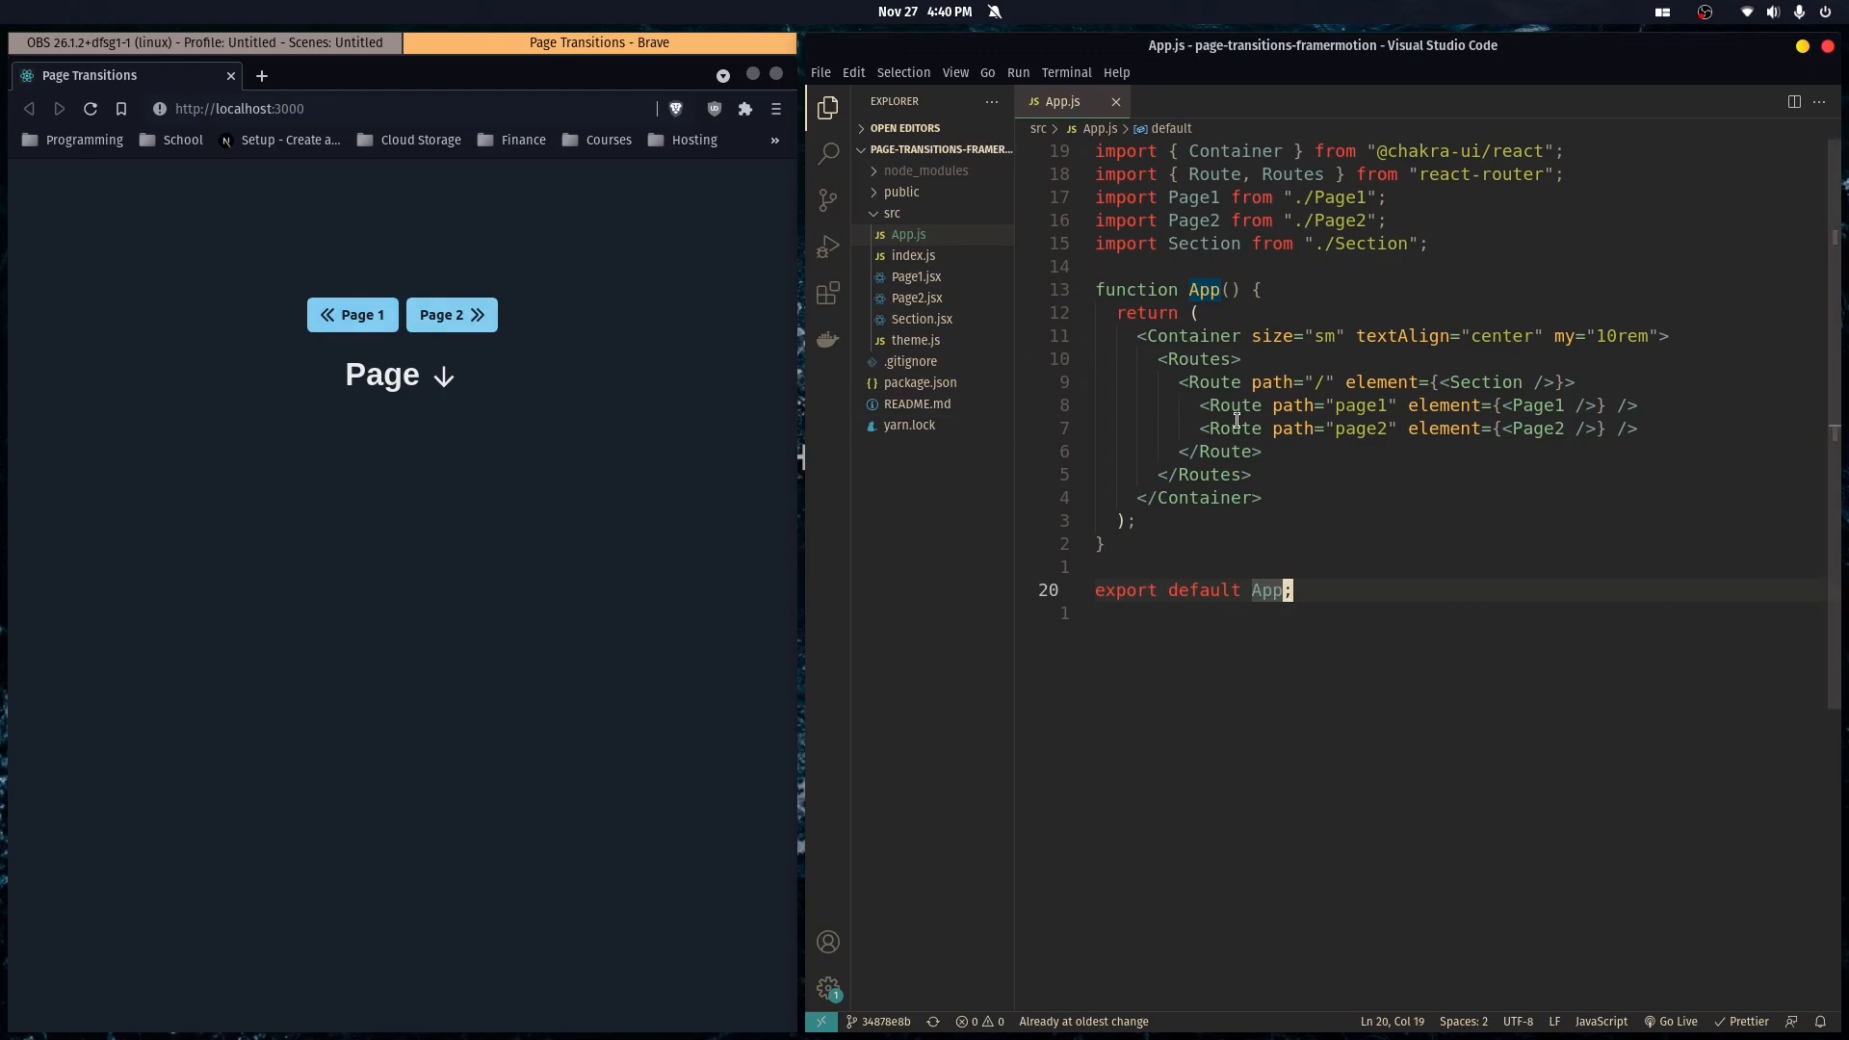
mouse_move(1532, 406)
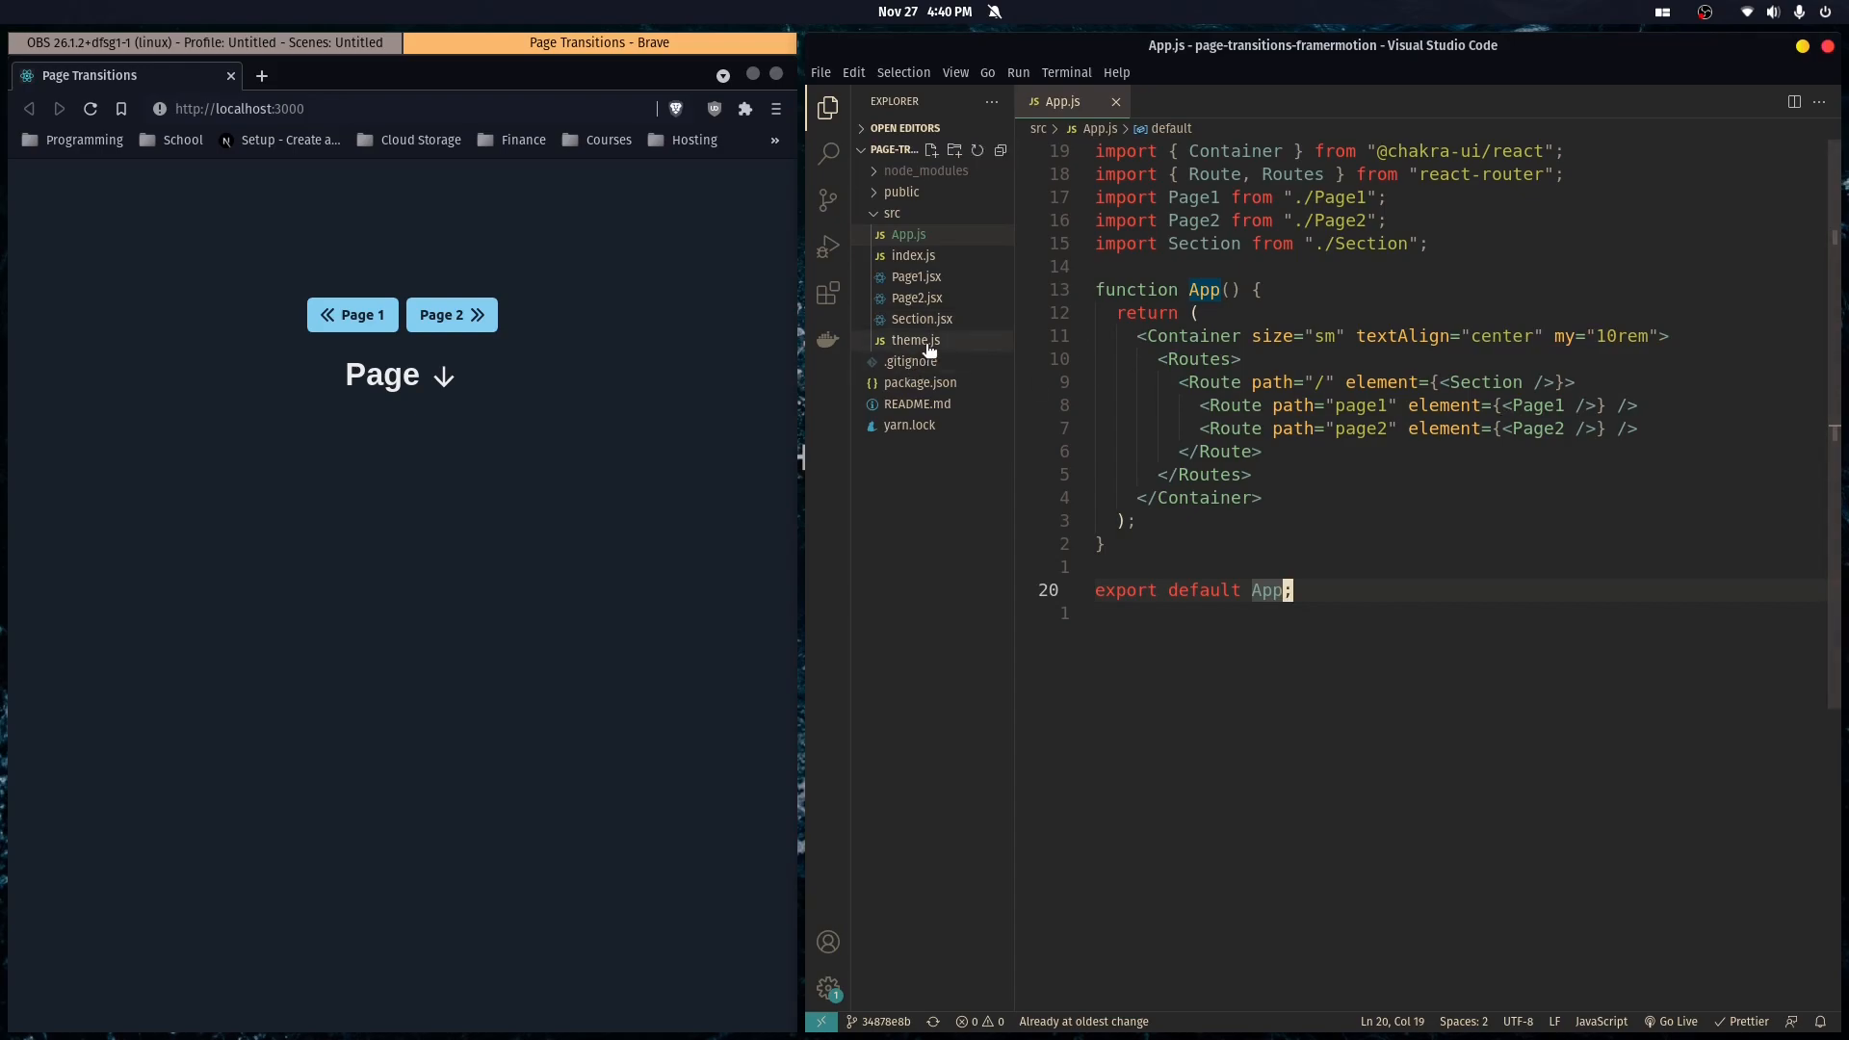
Review the Section component and the App routes file.
click(922, 319)
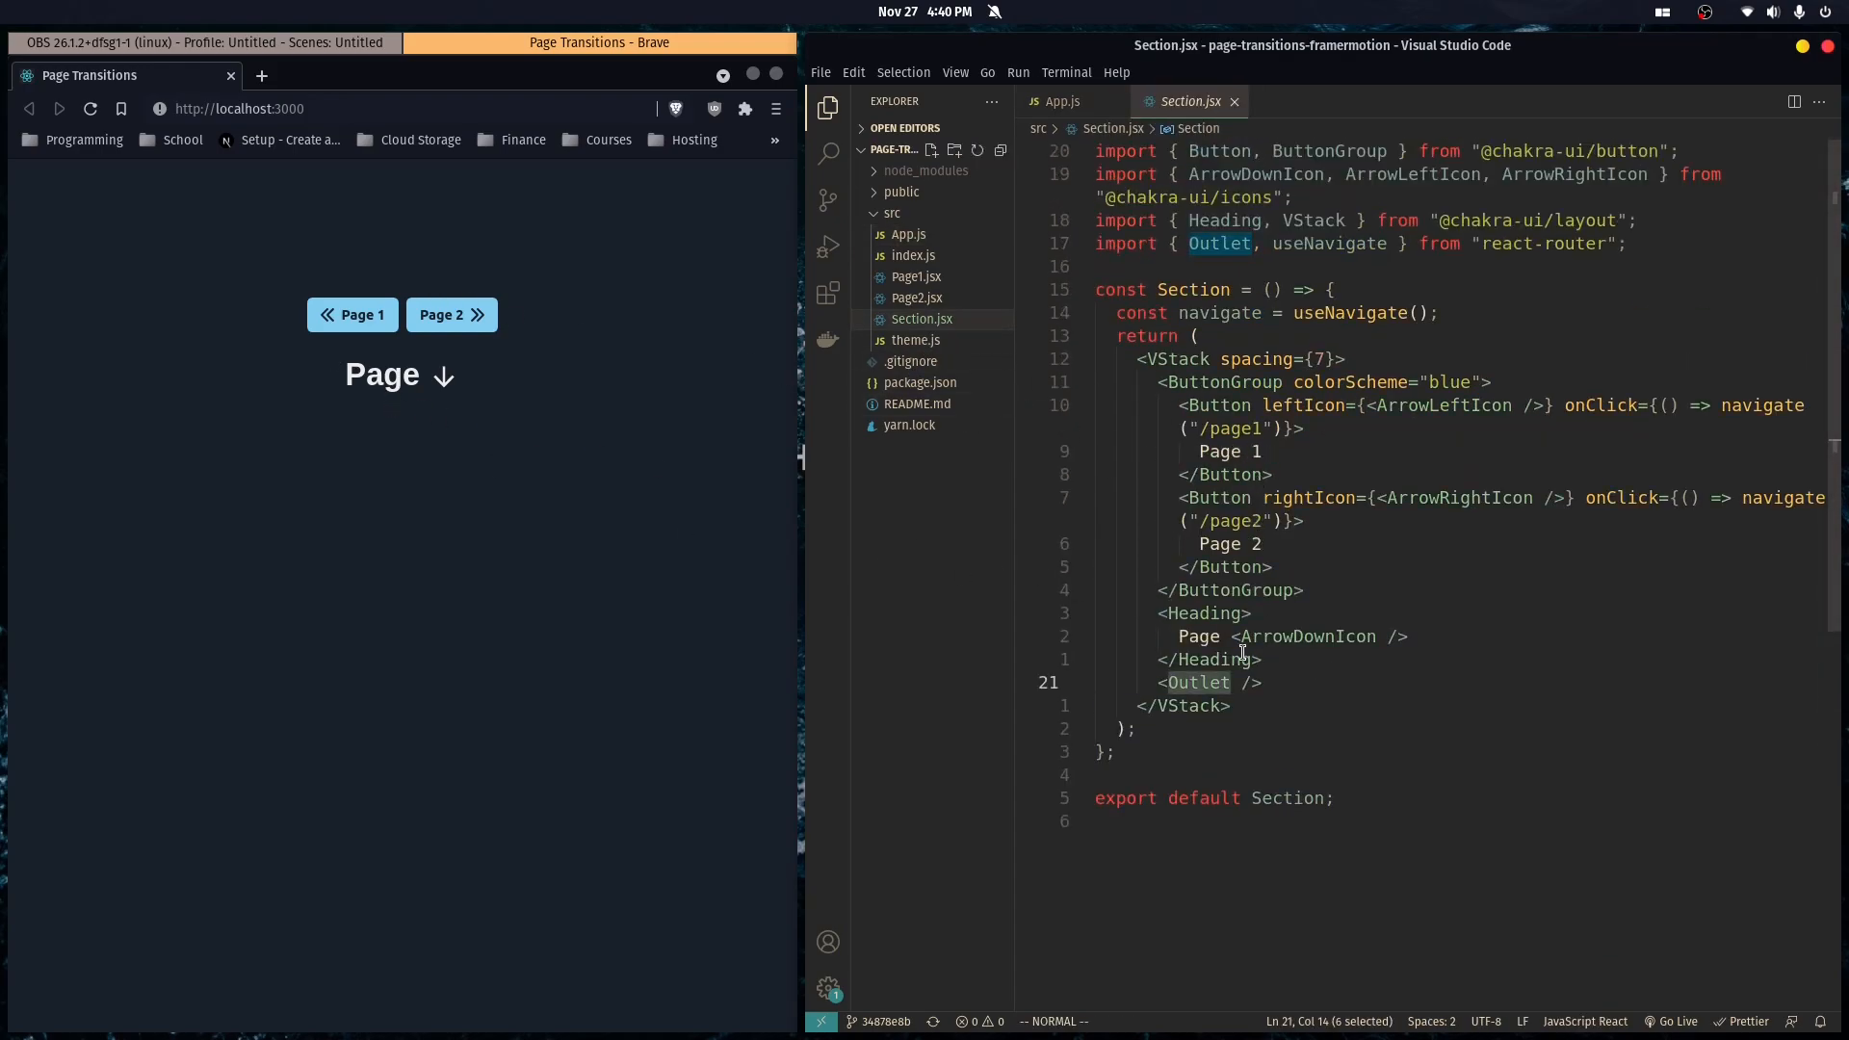
click(1058, 101)
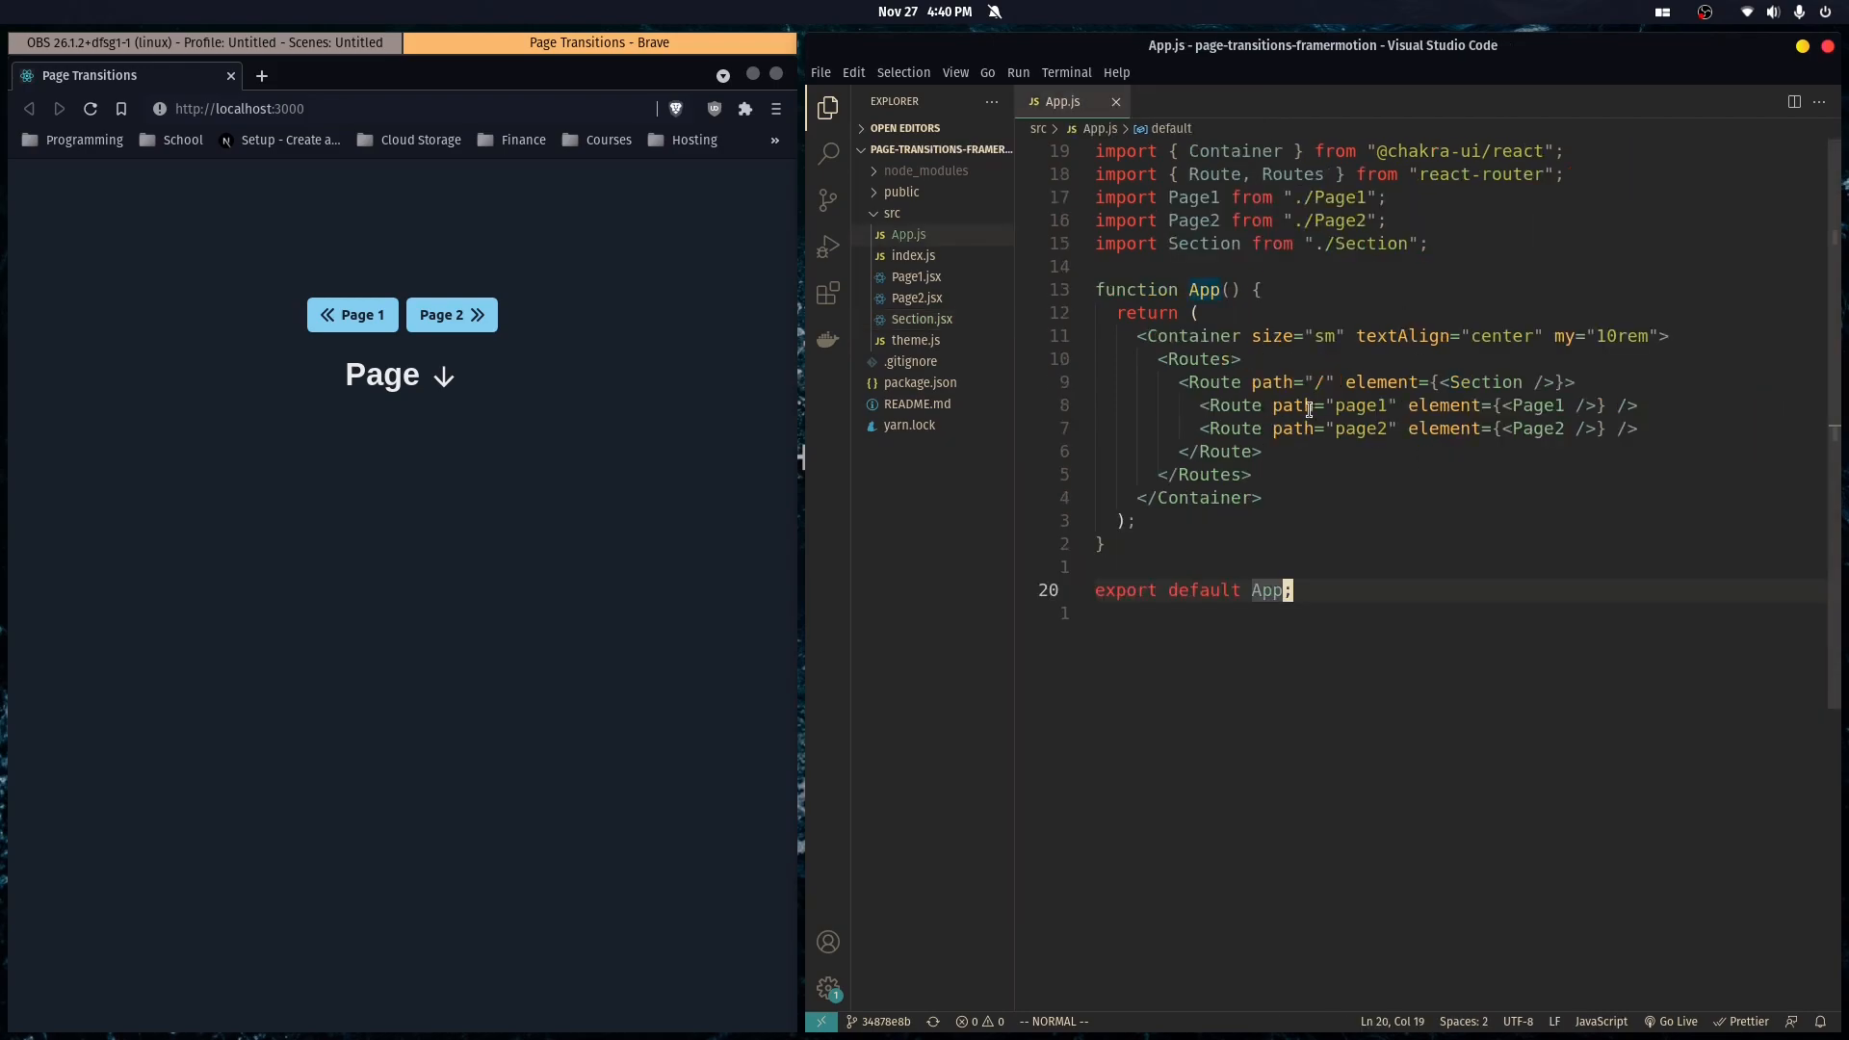
mouse_move(881, 382)
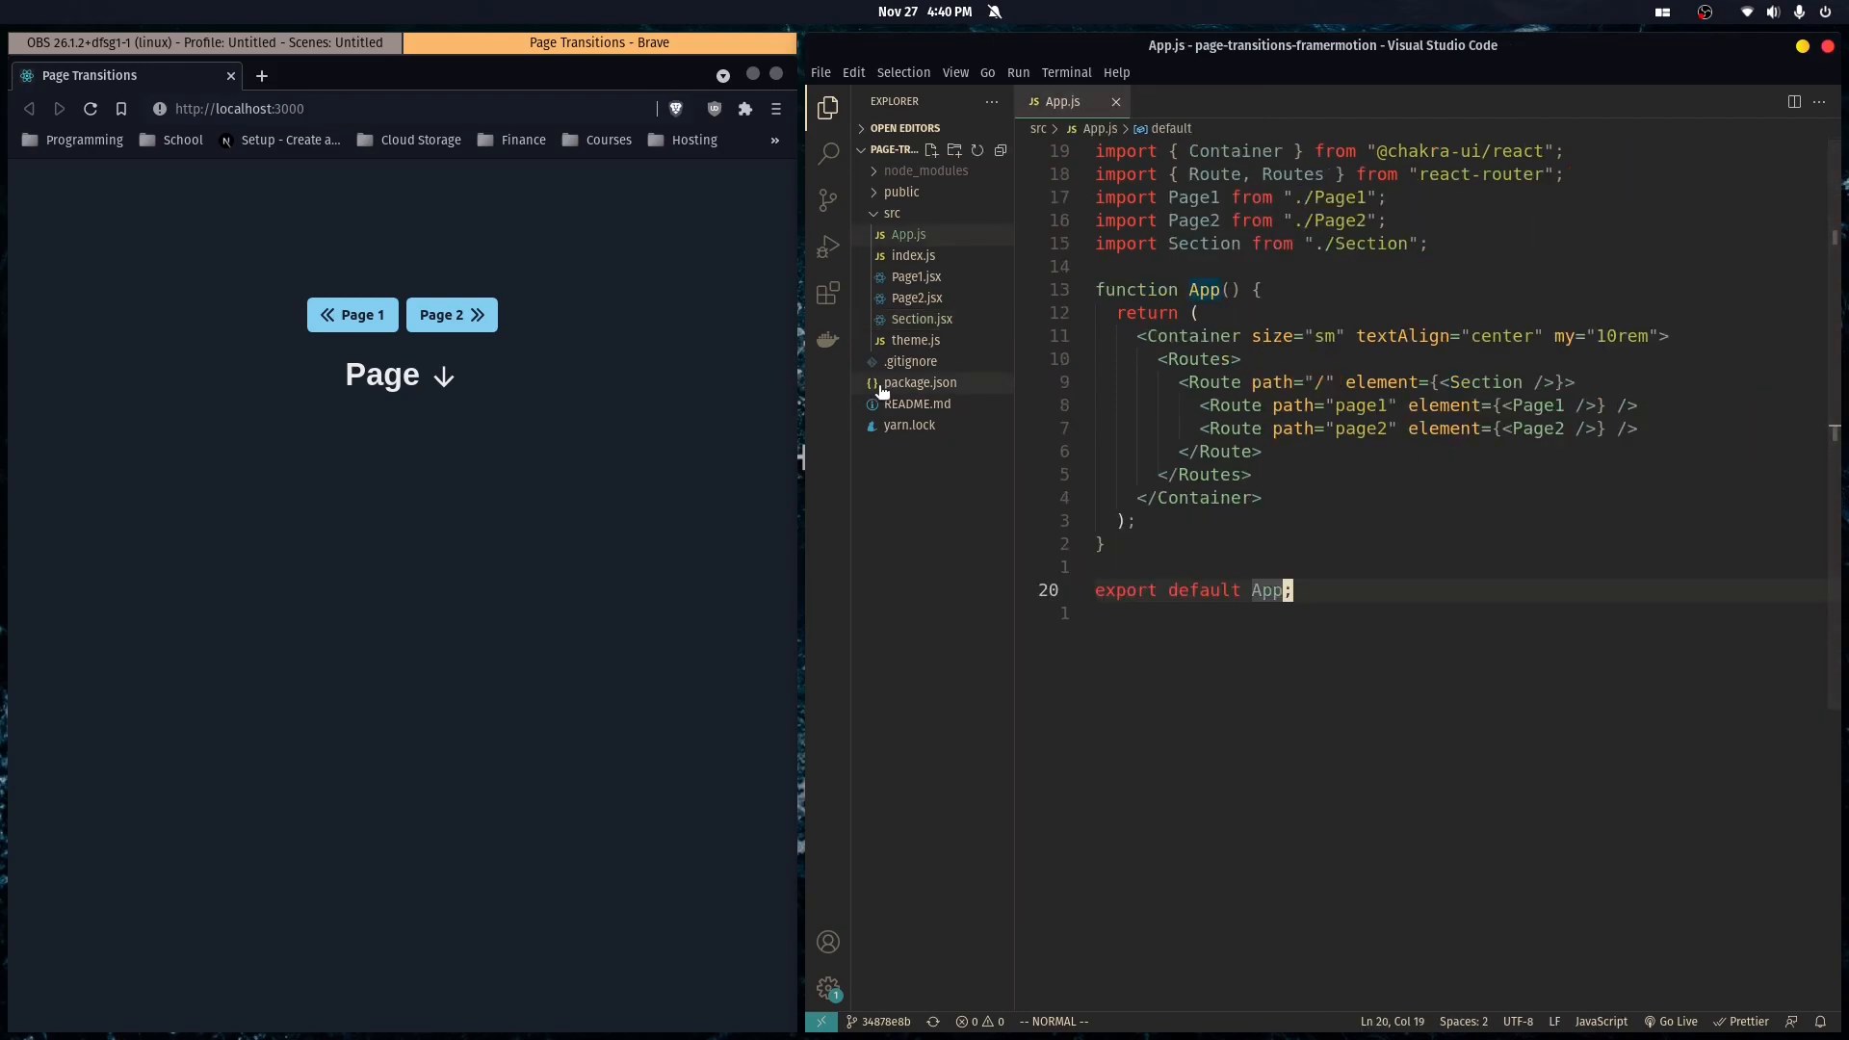
click(352, 315)
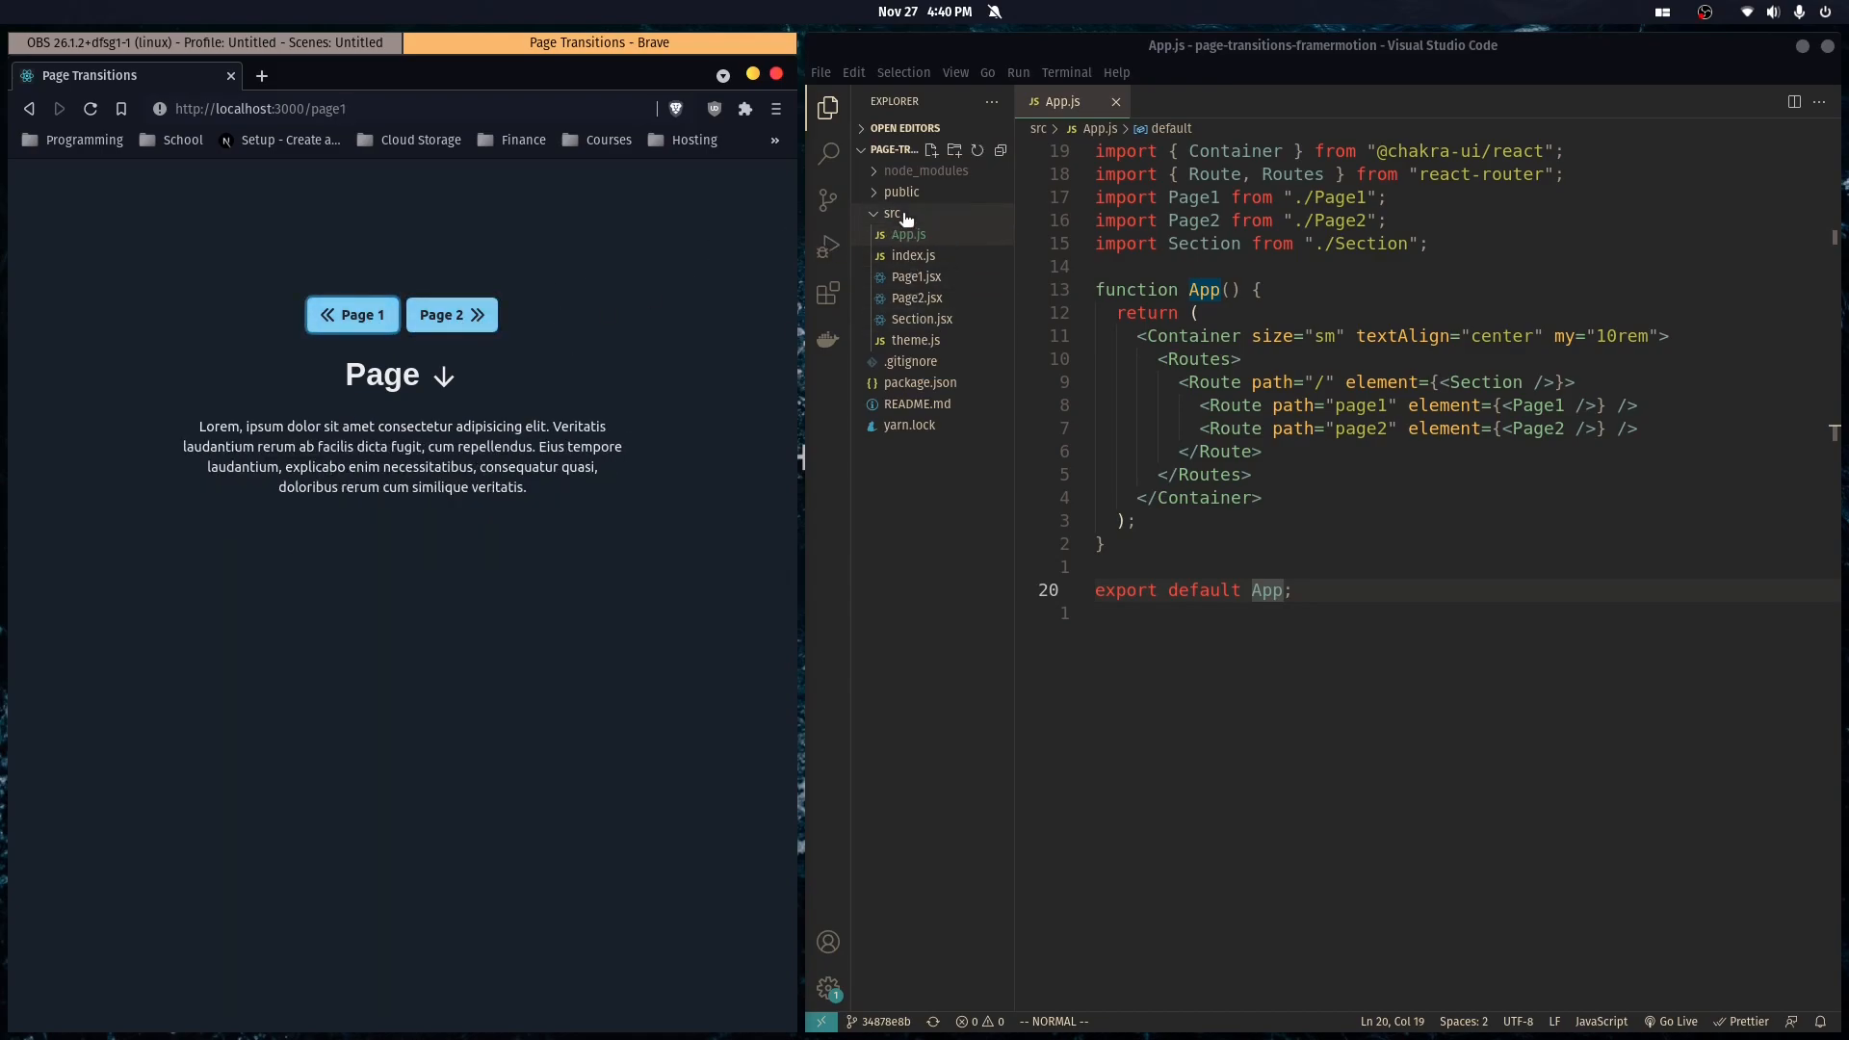
Create AnimatedPage.js in the src folder and open it for editing.
click(931, 150)
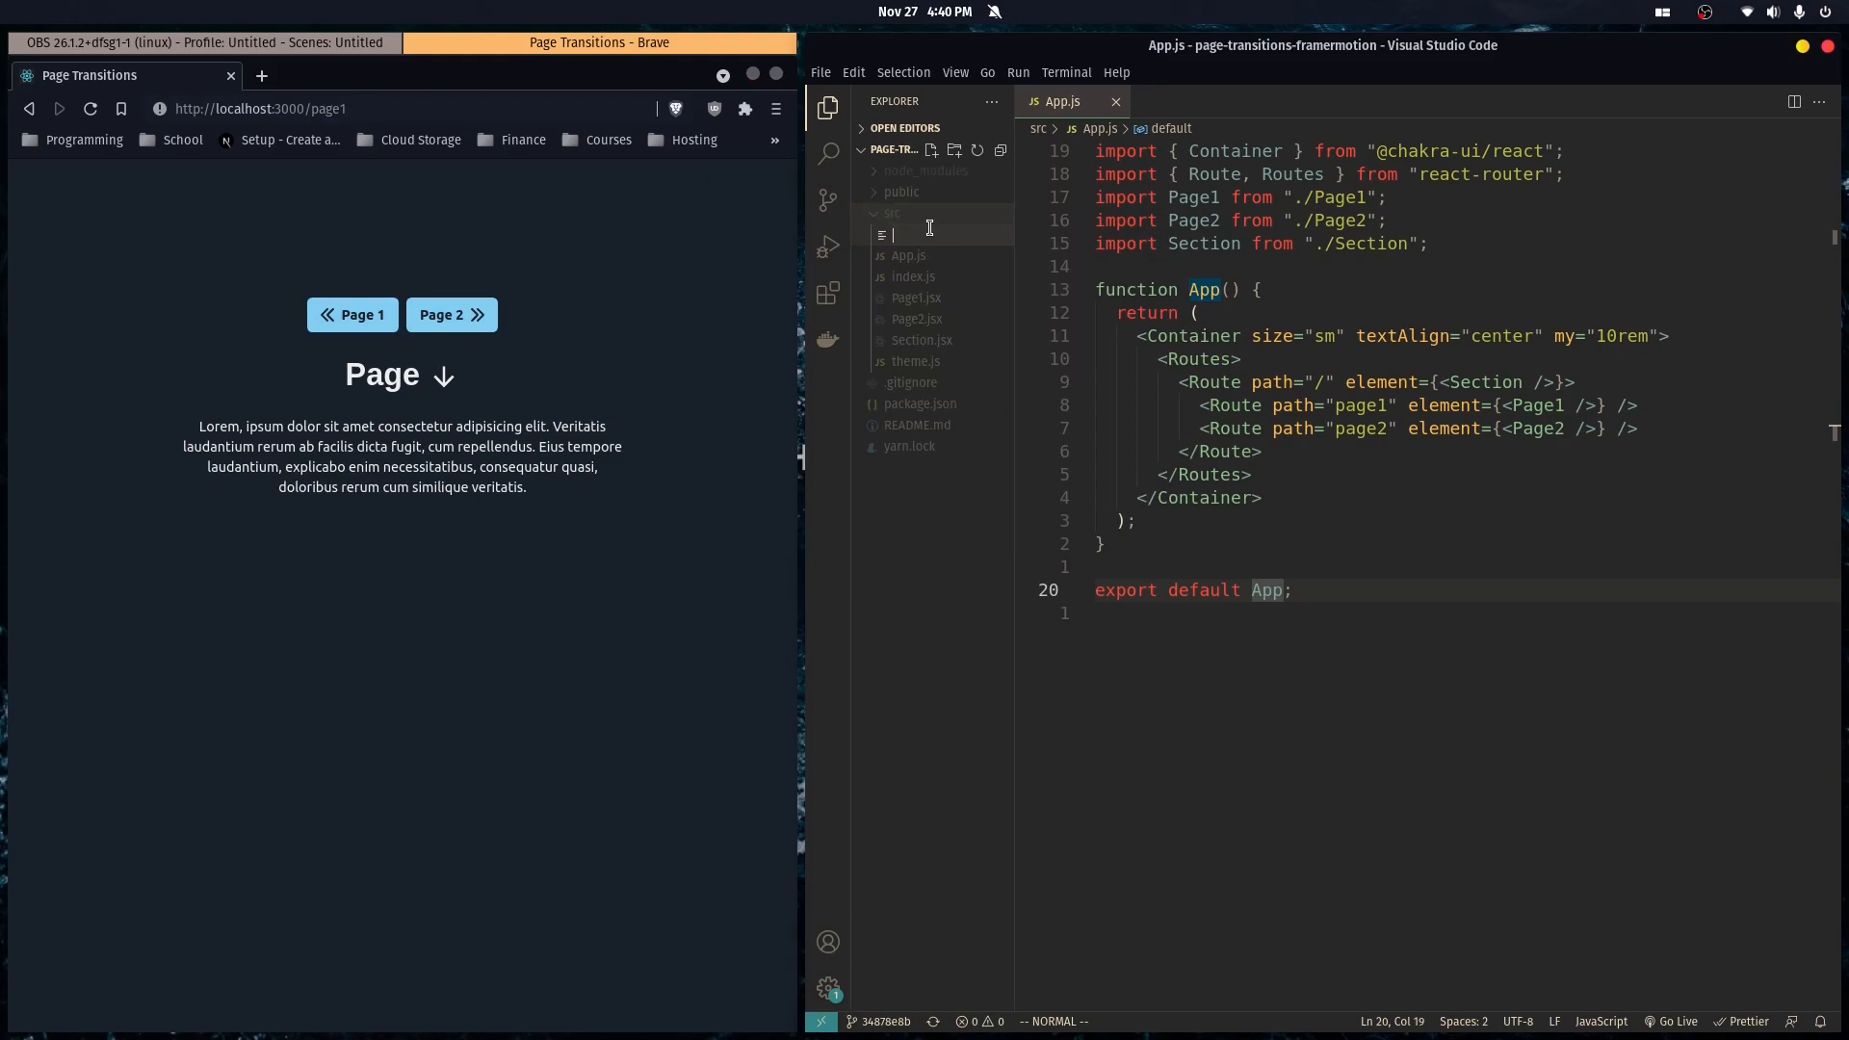
text(A)
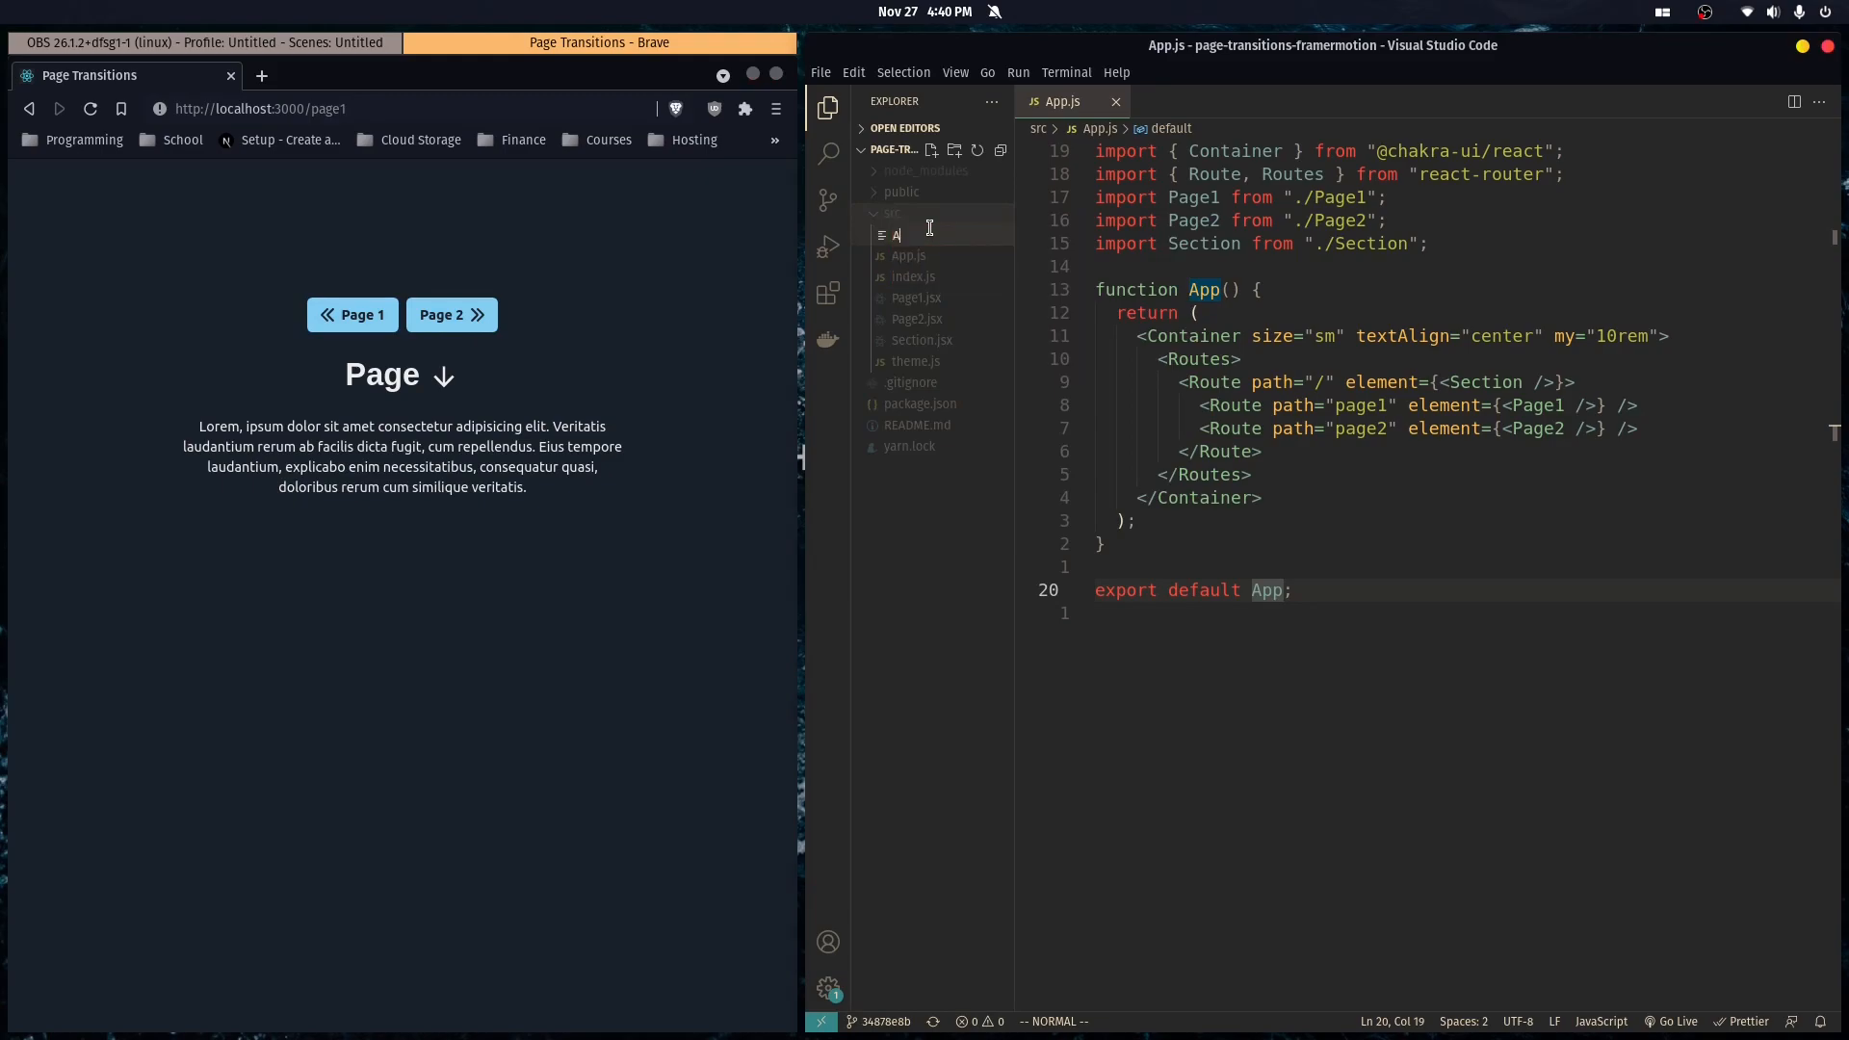
text(nimatedPage.js)
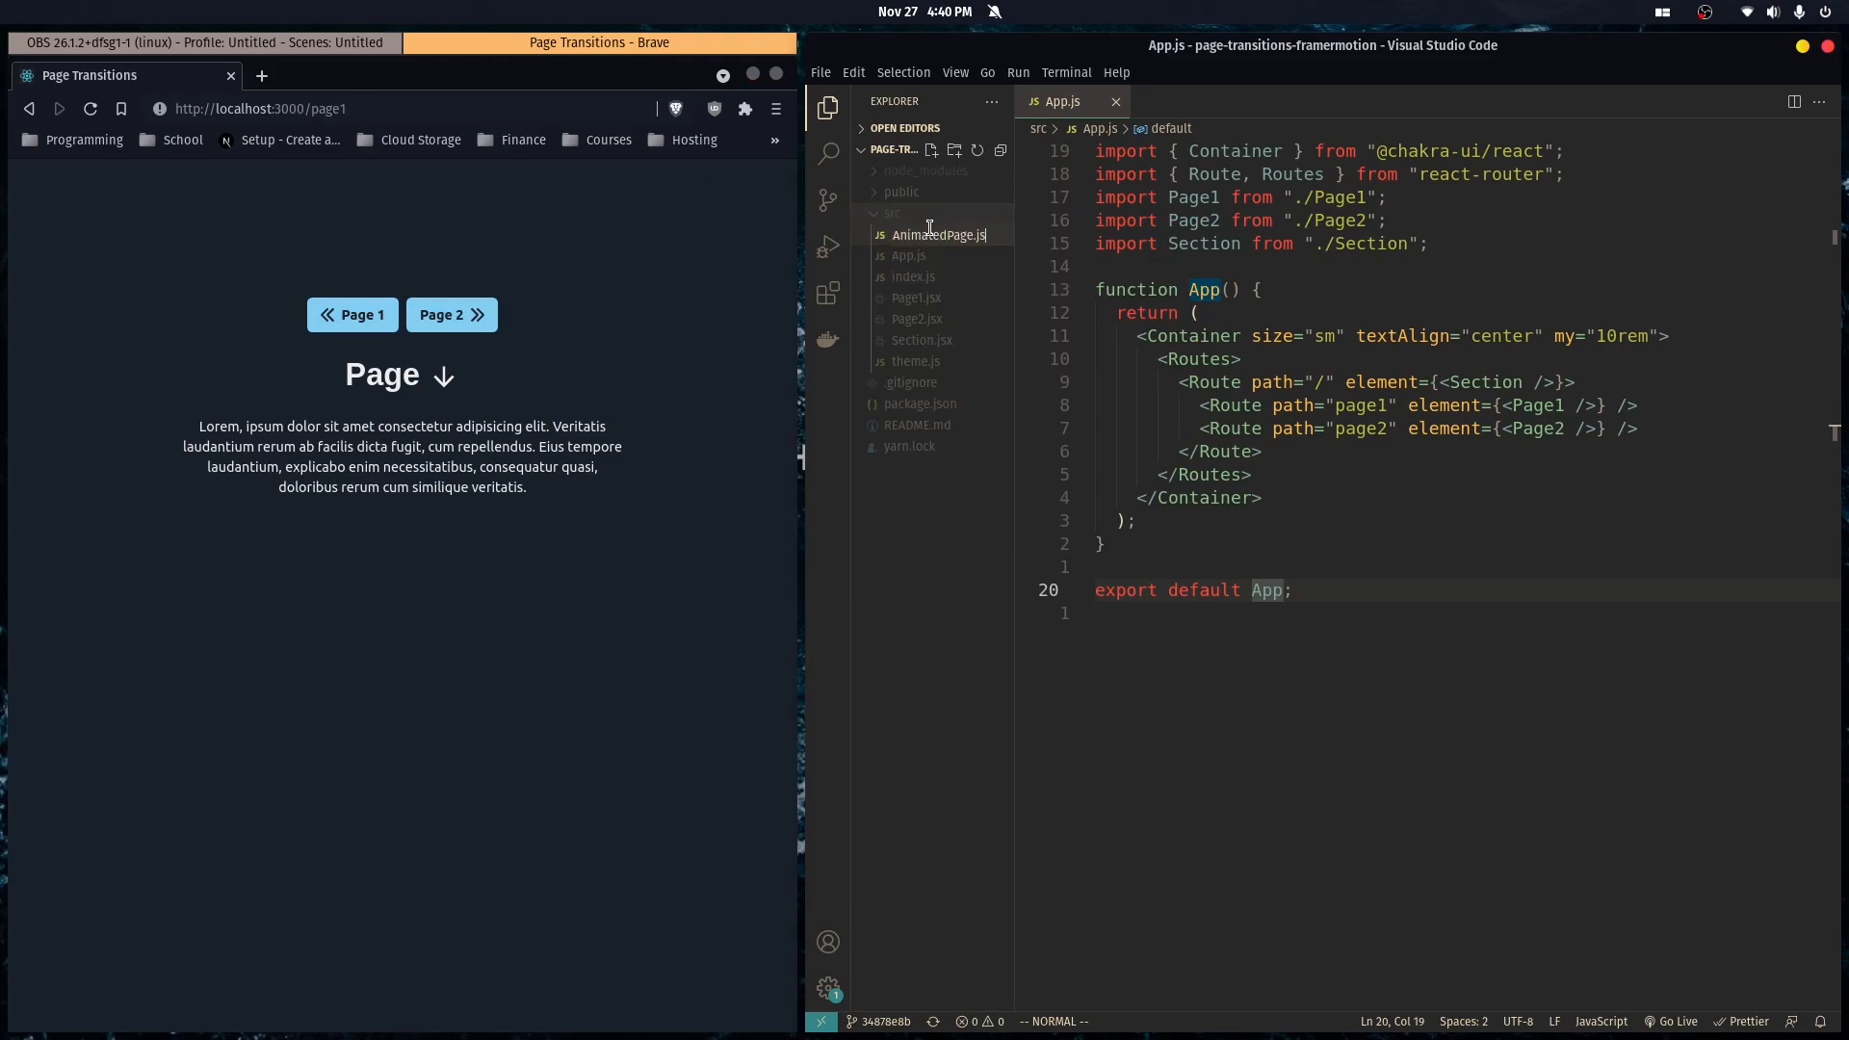
click(931, 234)
text(import { motion } from "framer-motion)
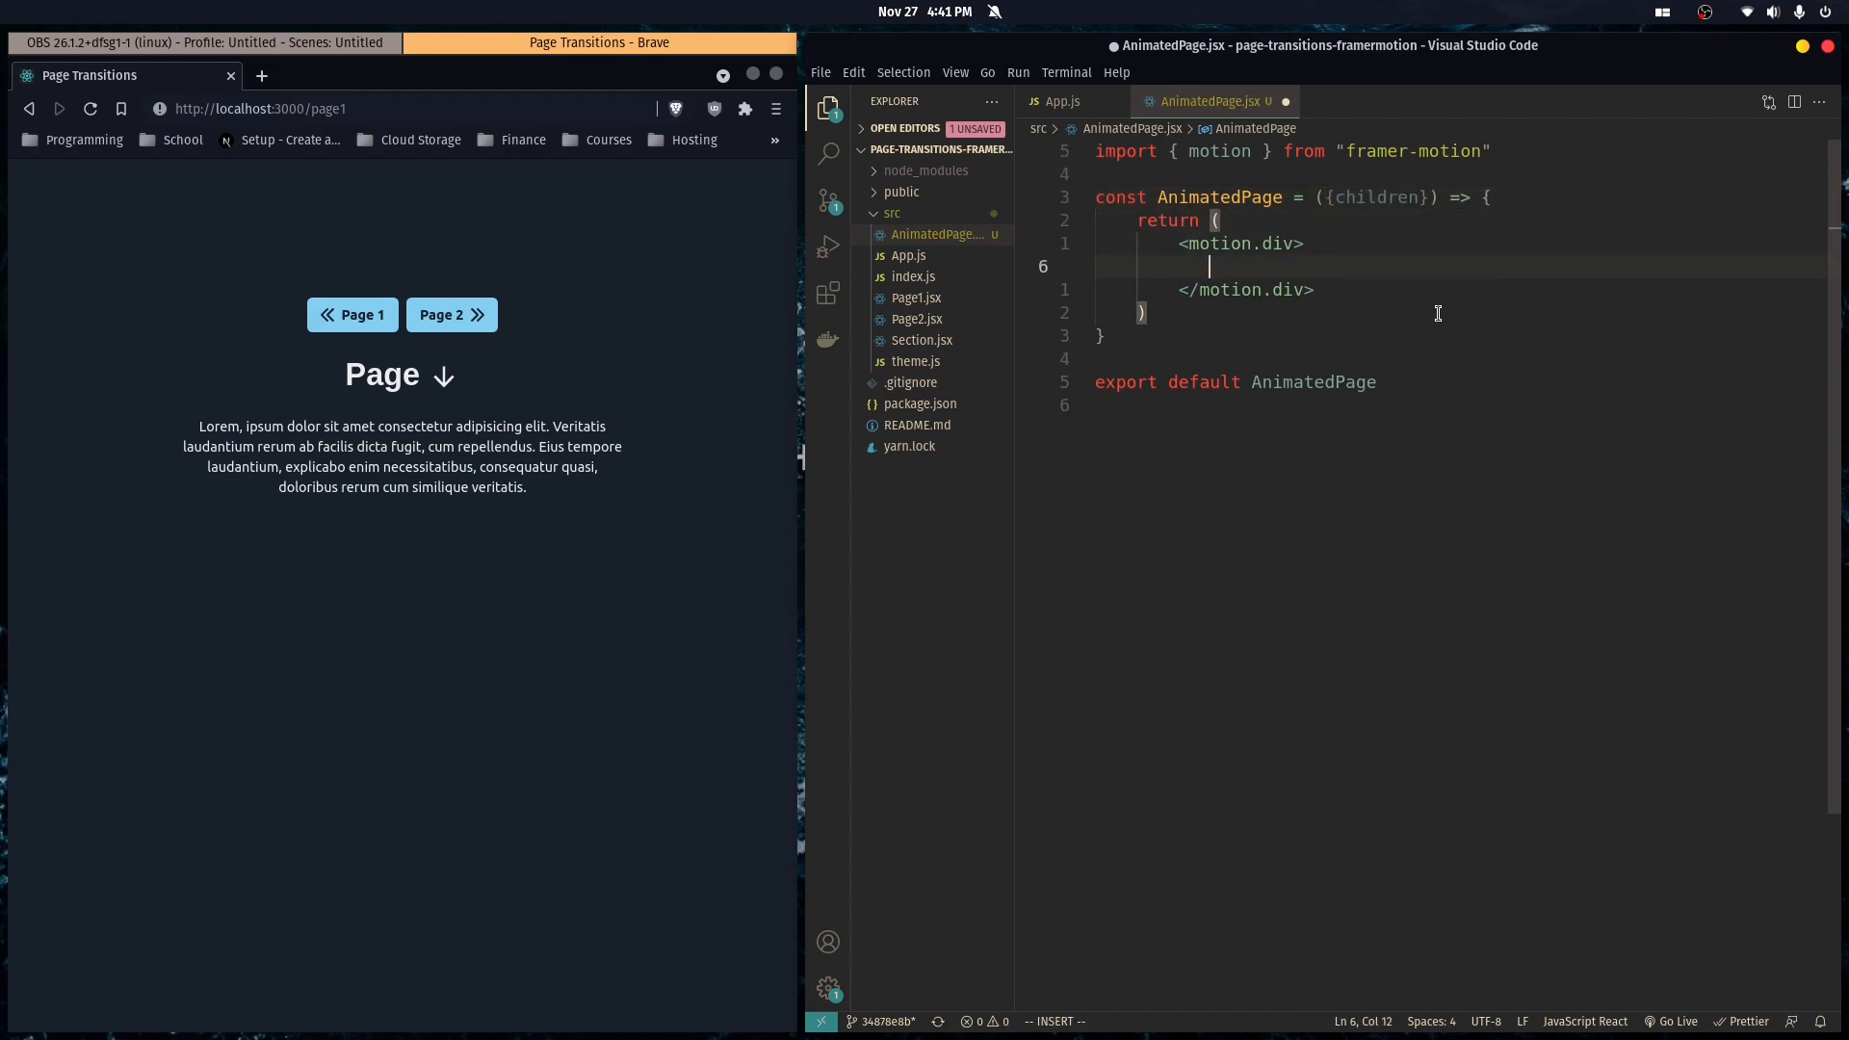
Render {children} in motion.div and start a const animations object with initial and animate entries.
text({children})
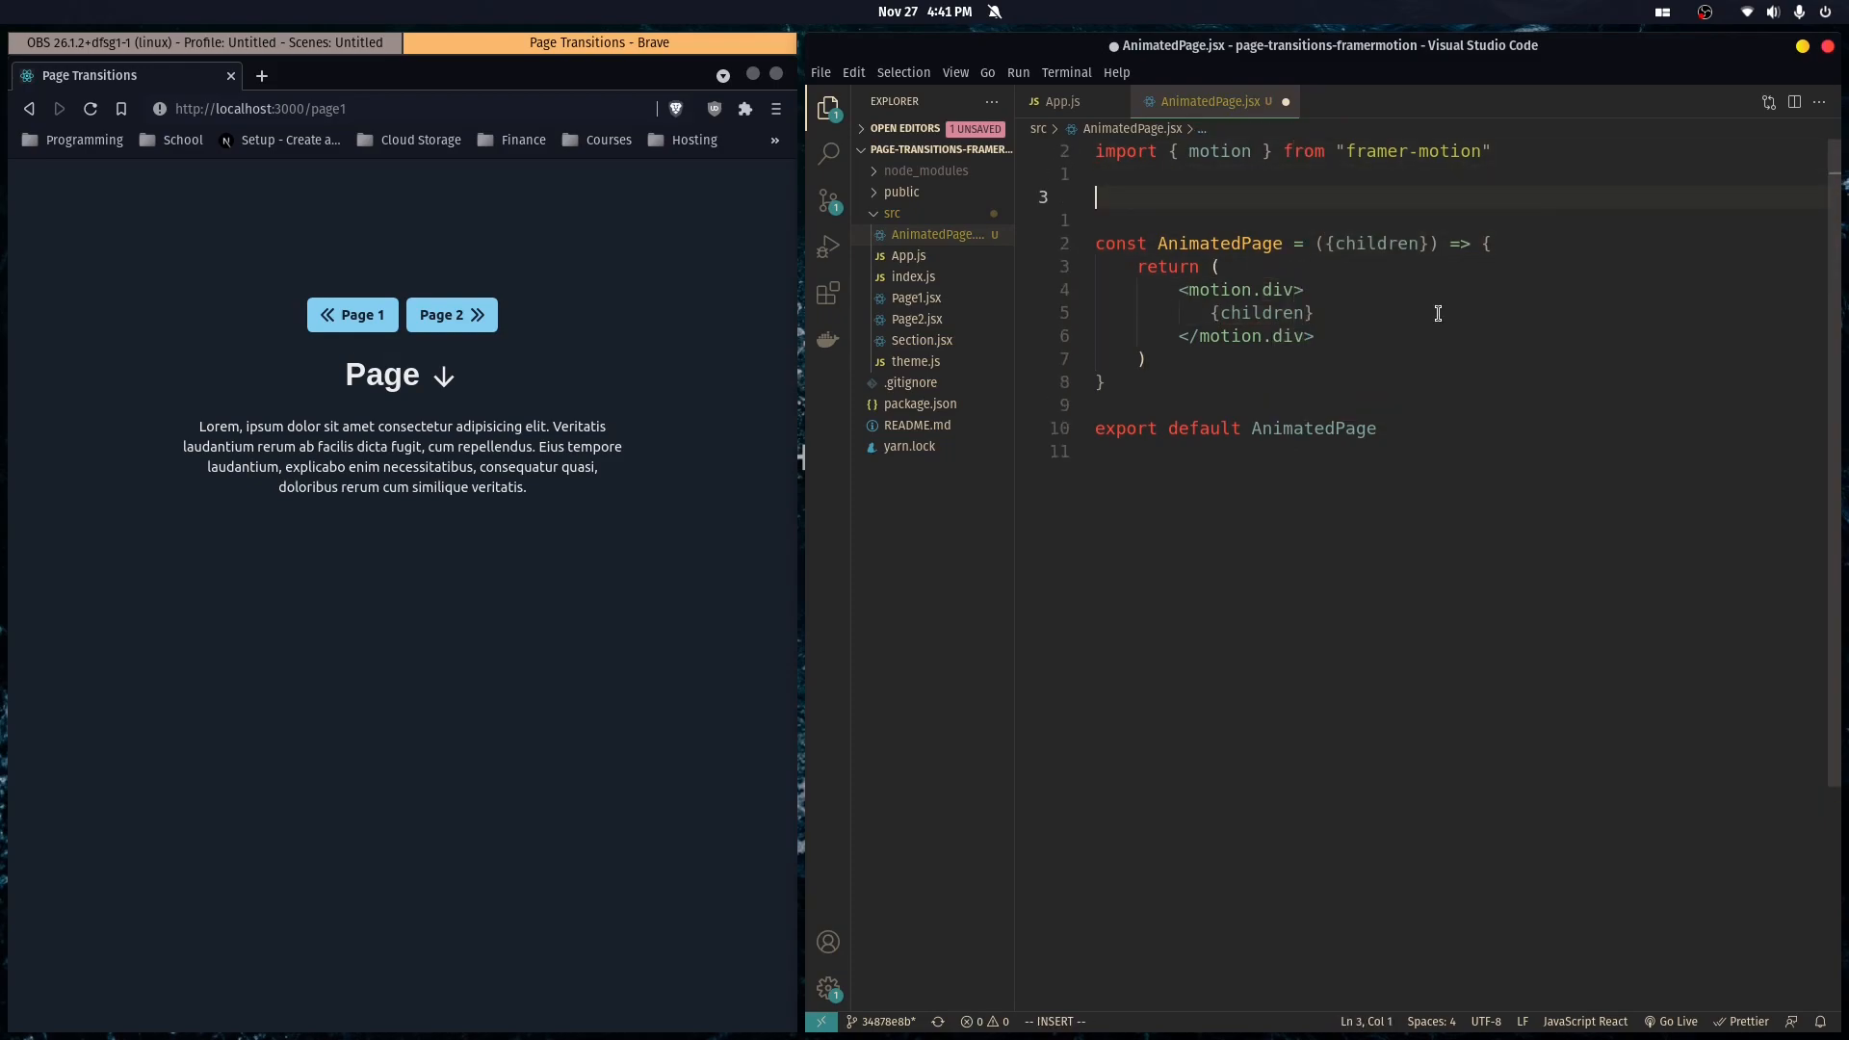
text(const)
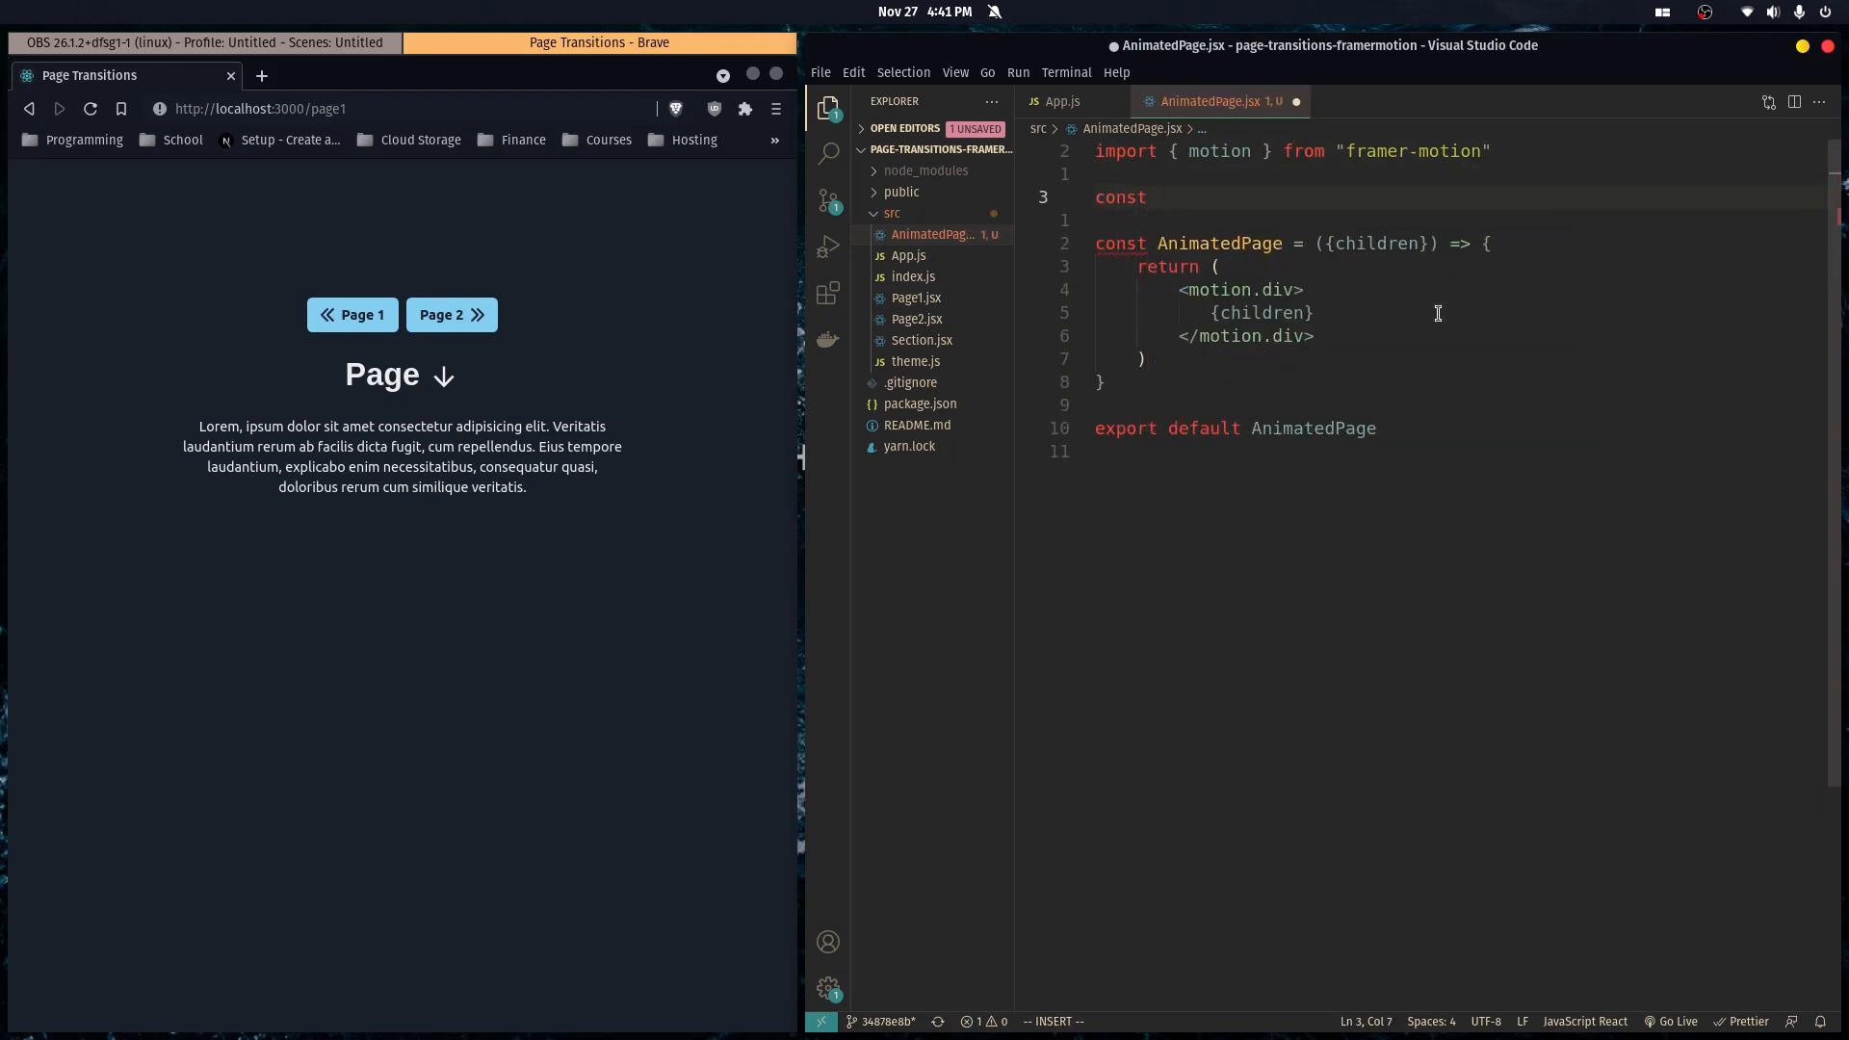
text(animations = {)
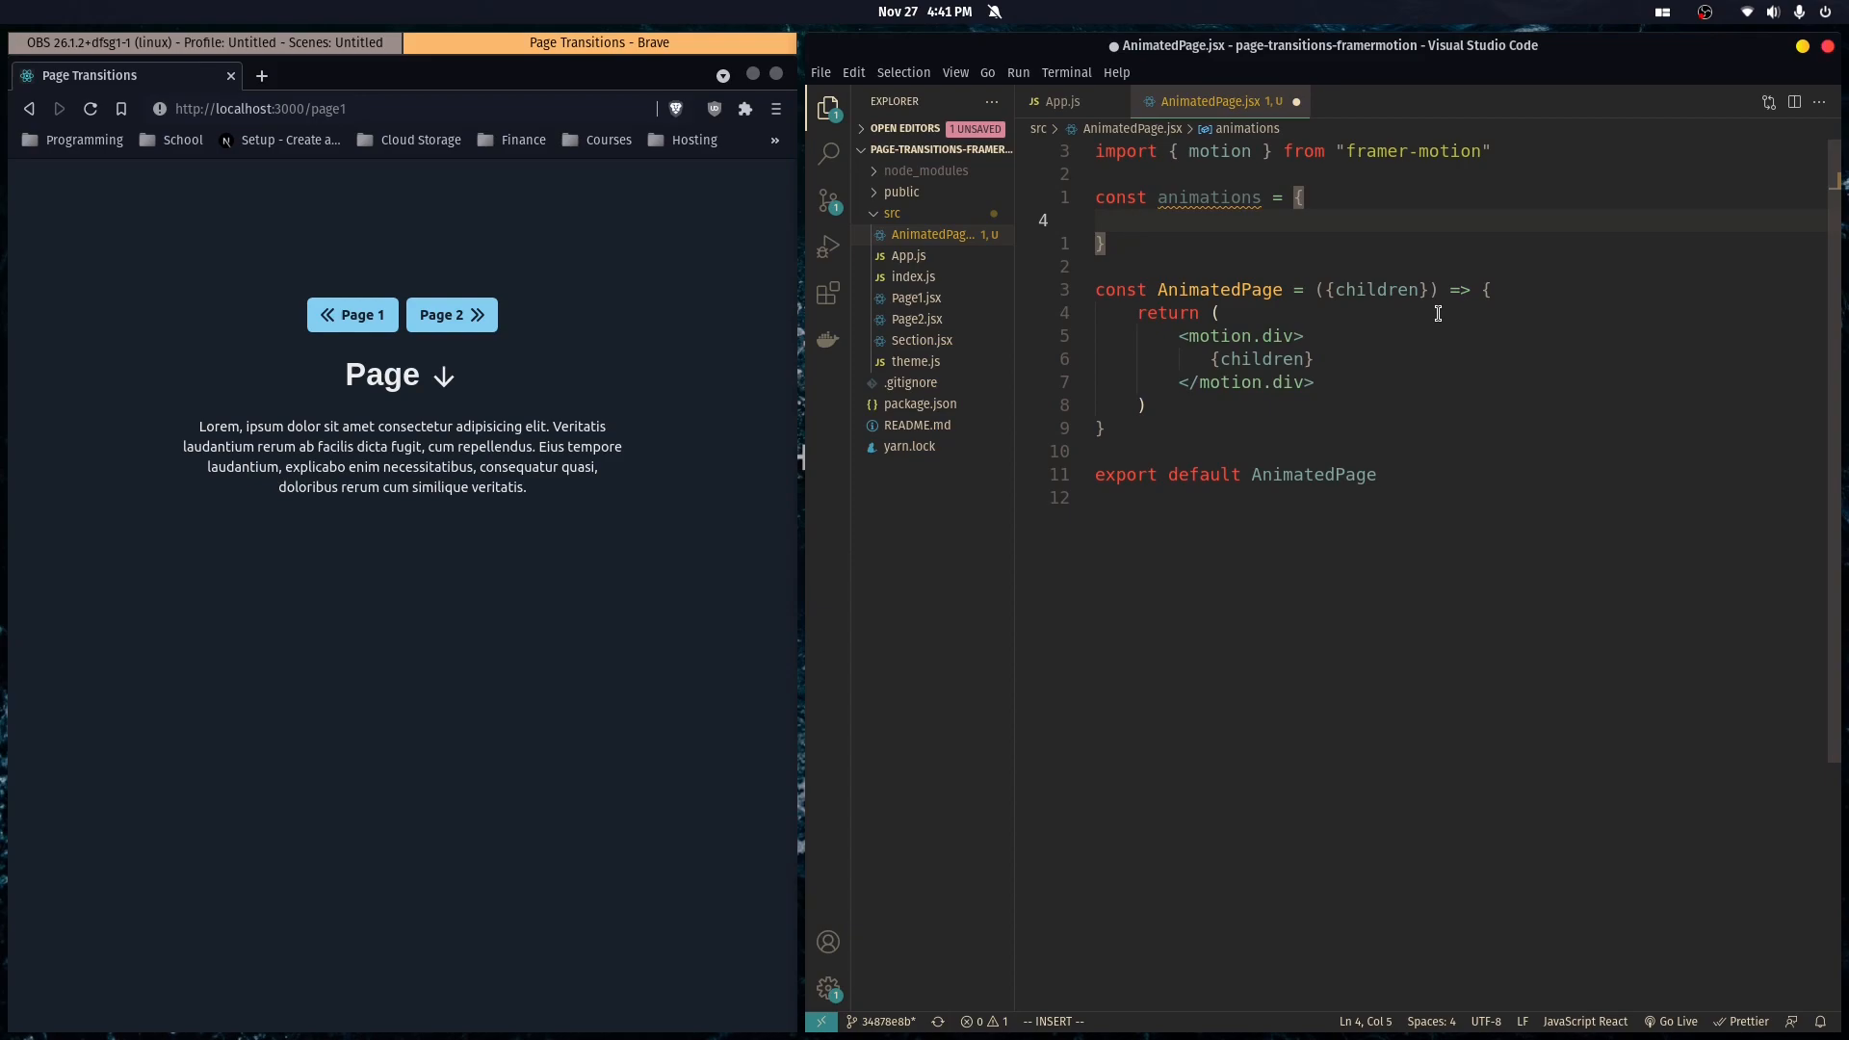
text(initial)
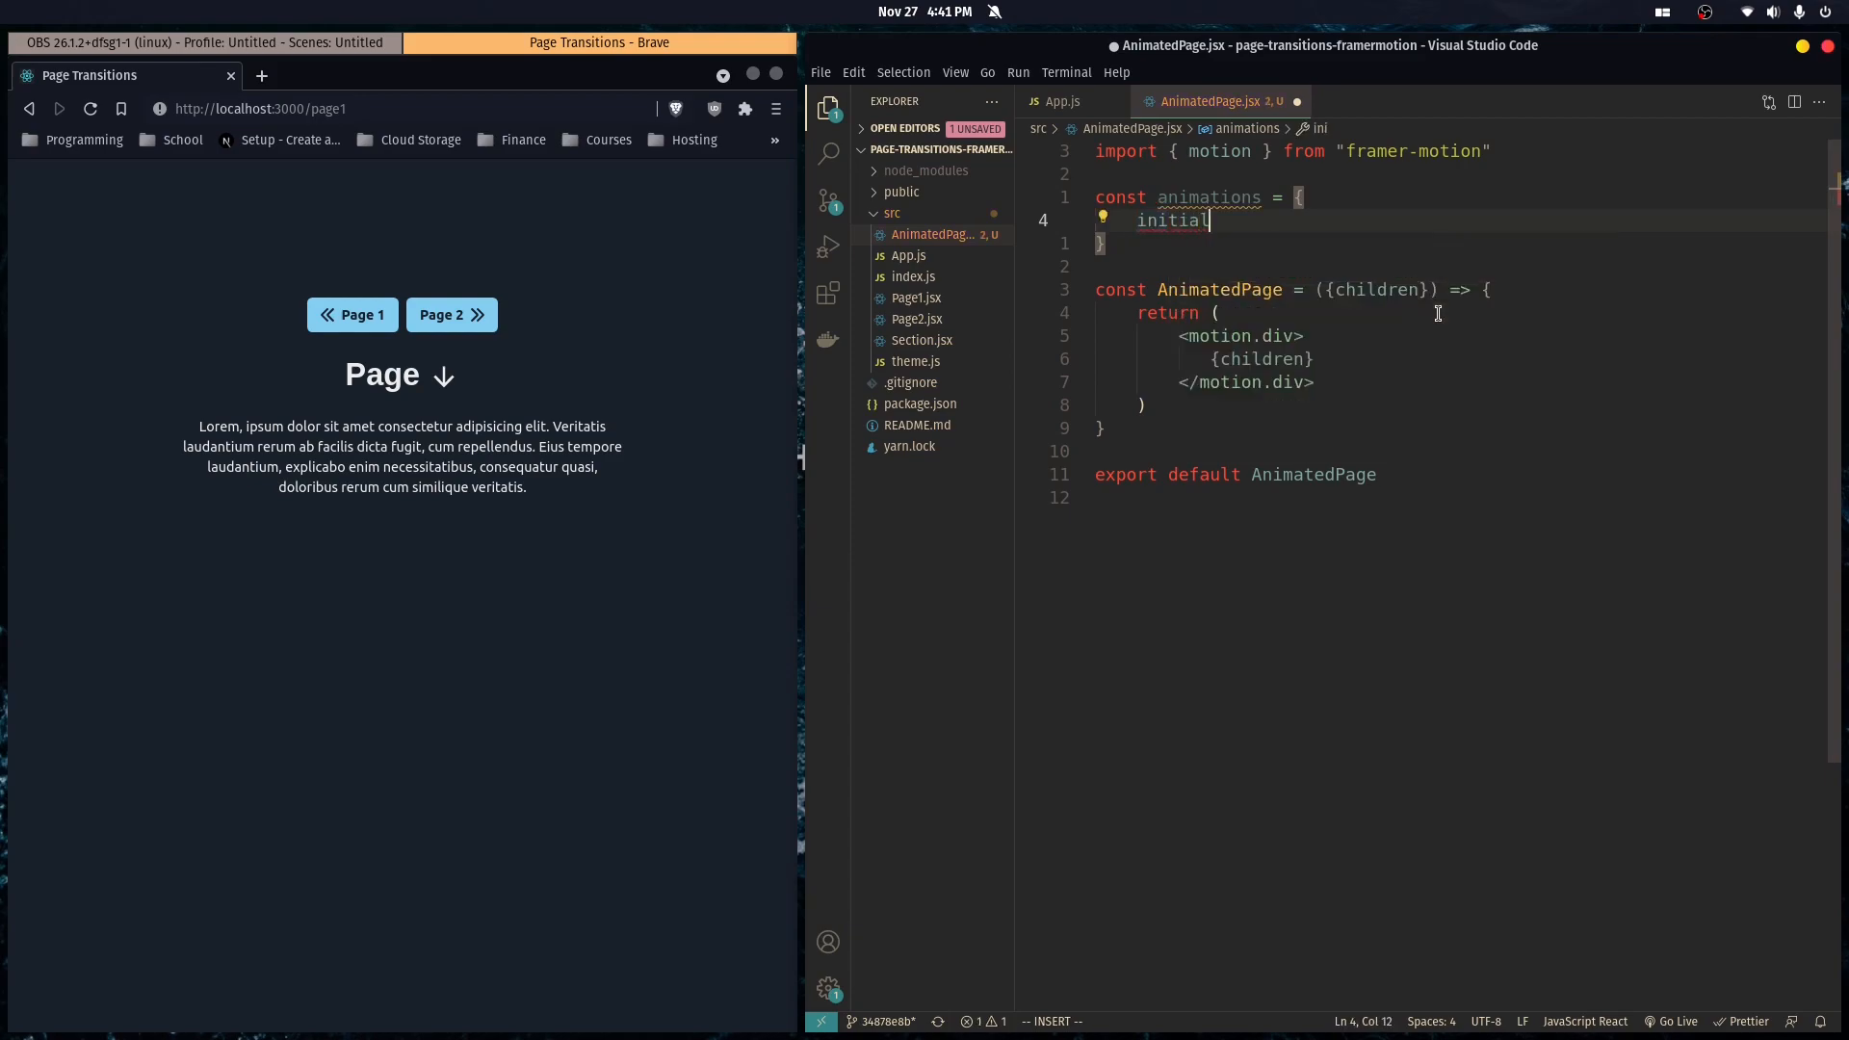
text(: {},)
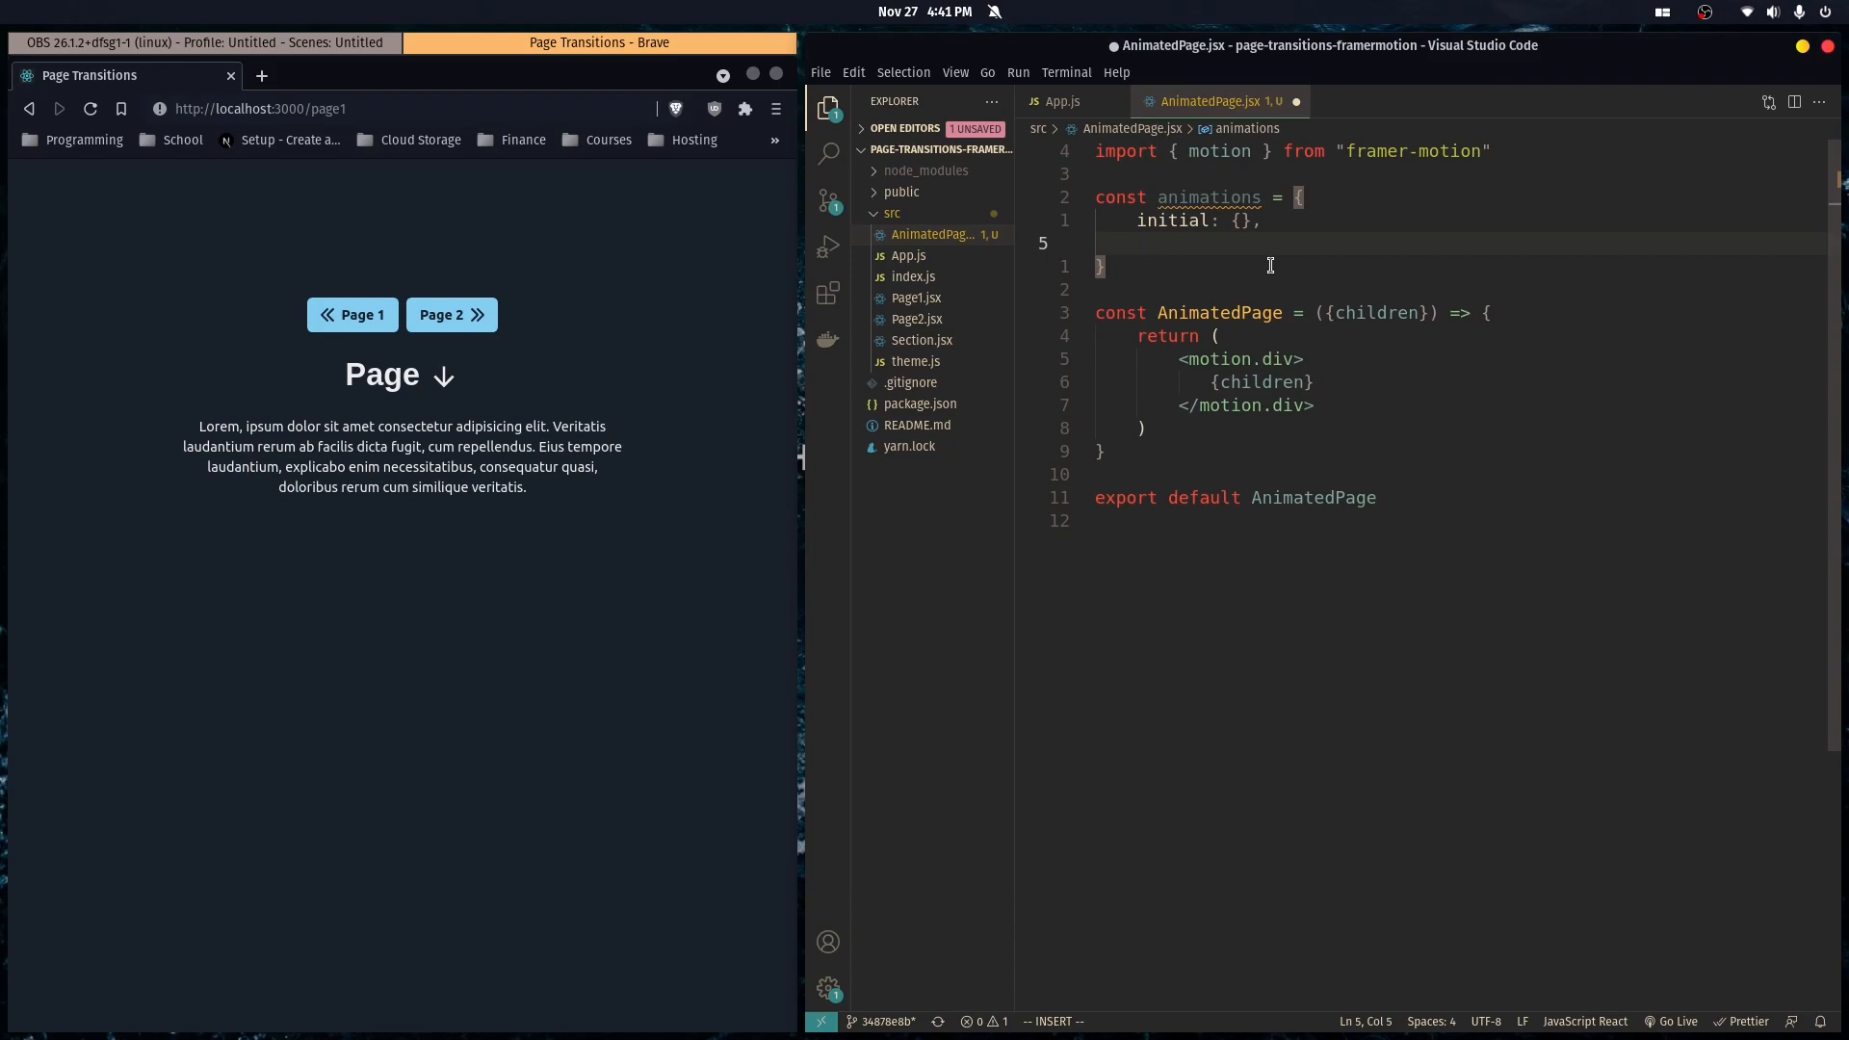
text(animate: {)
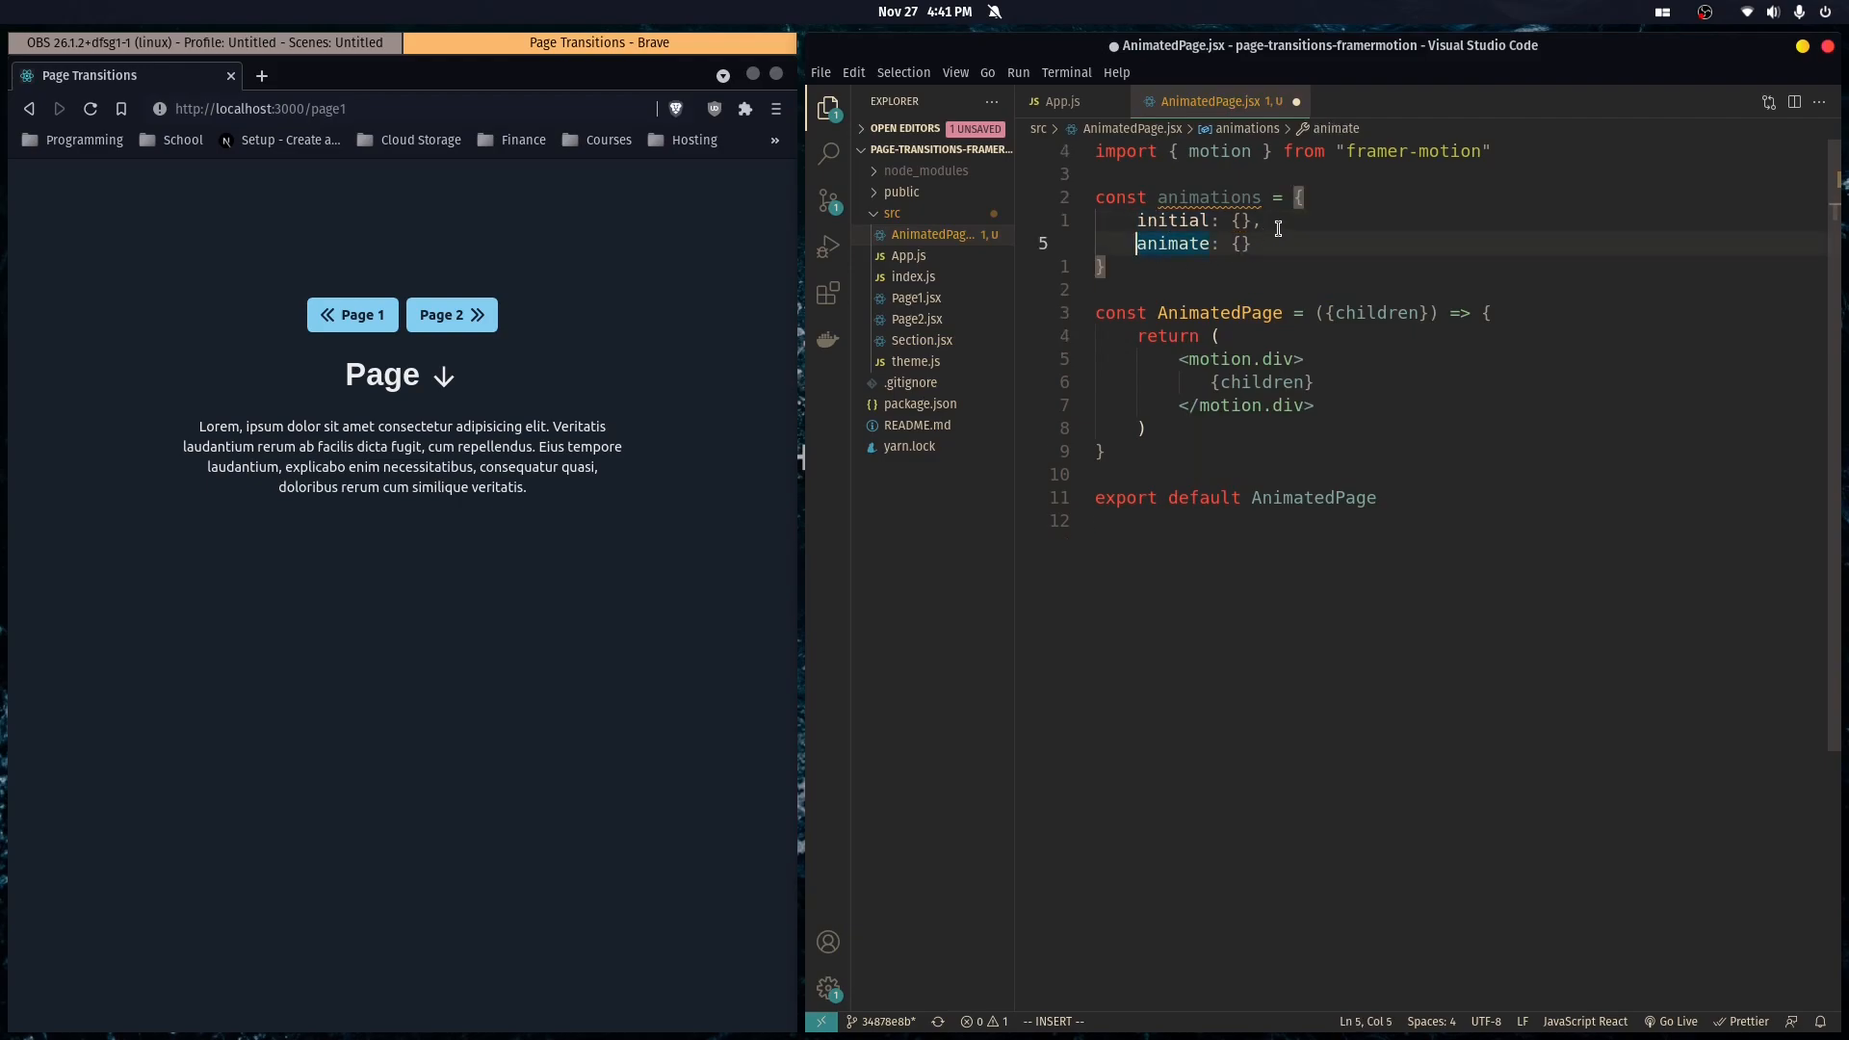
key(Escape)
text(,)
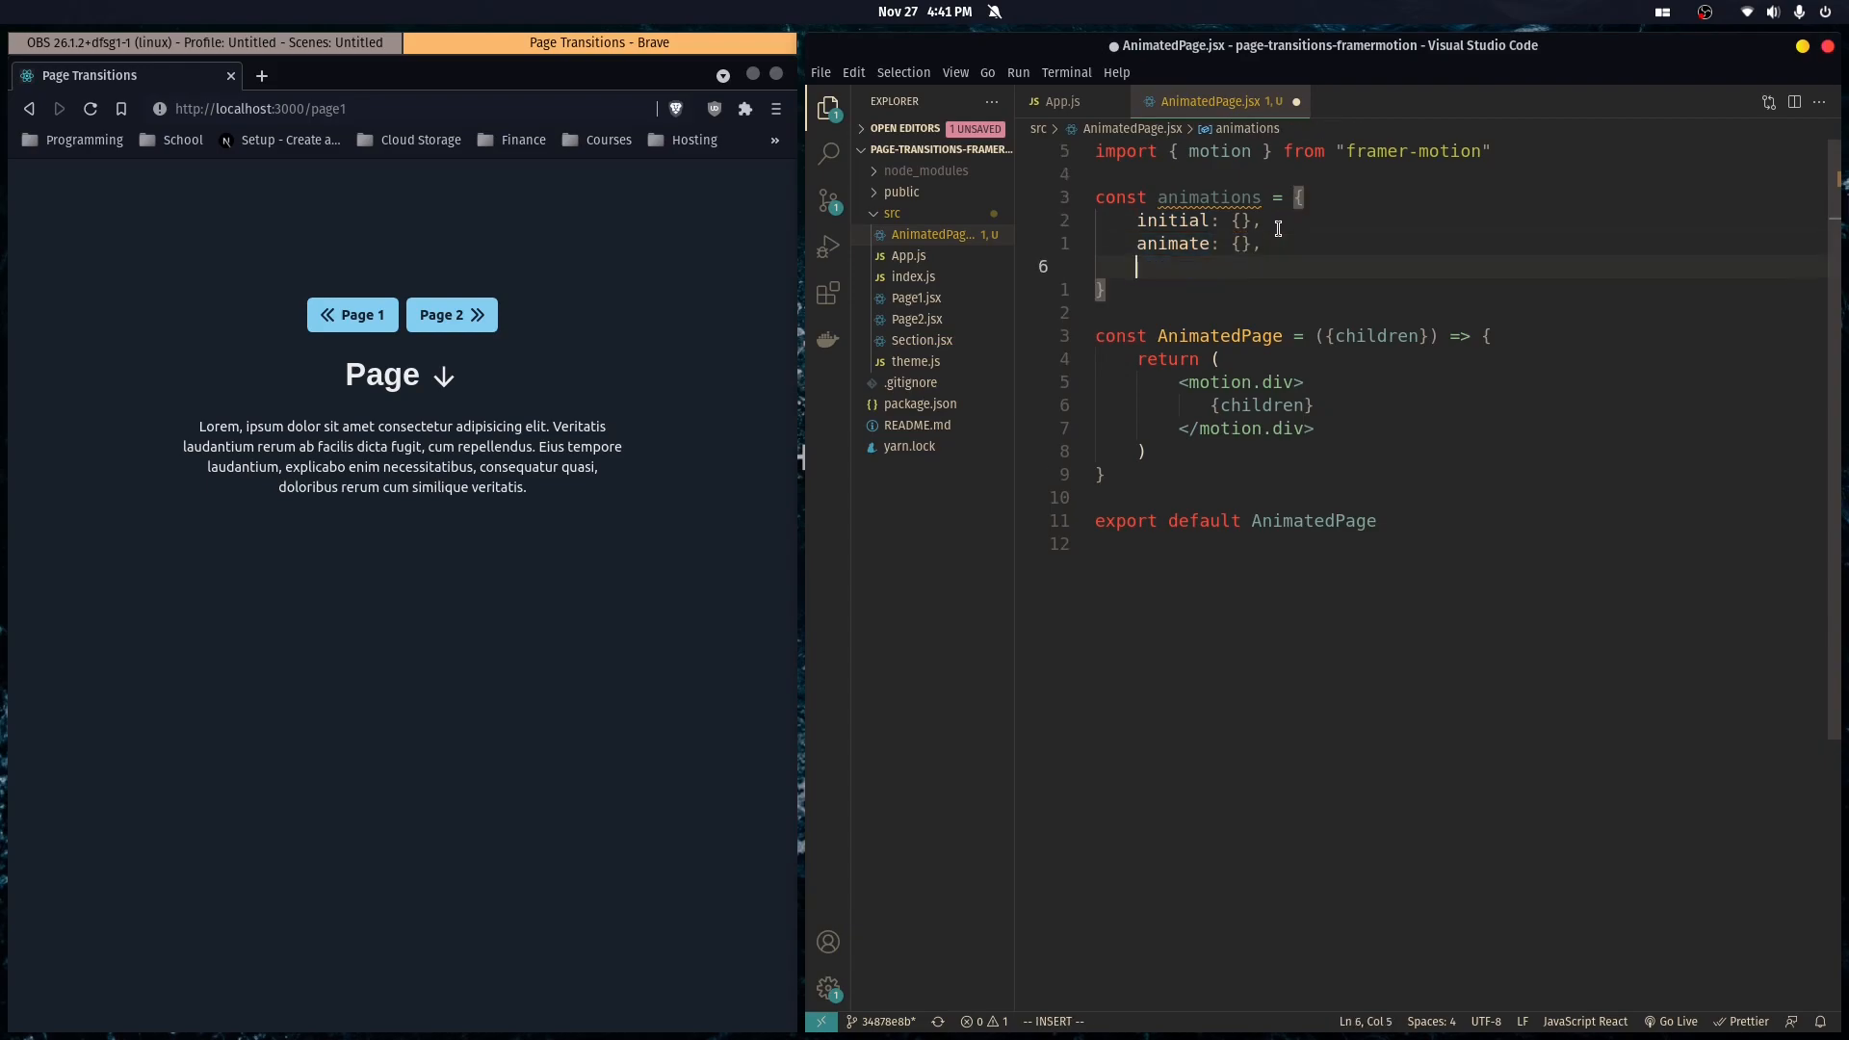
Add the exit entry and fill in opacity and x values (x 100, x -100).
text(exit: {},)
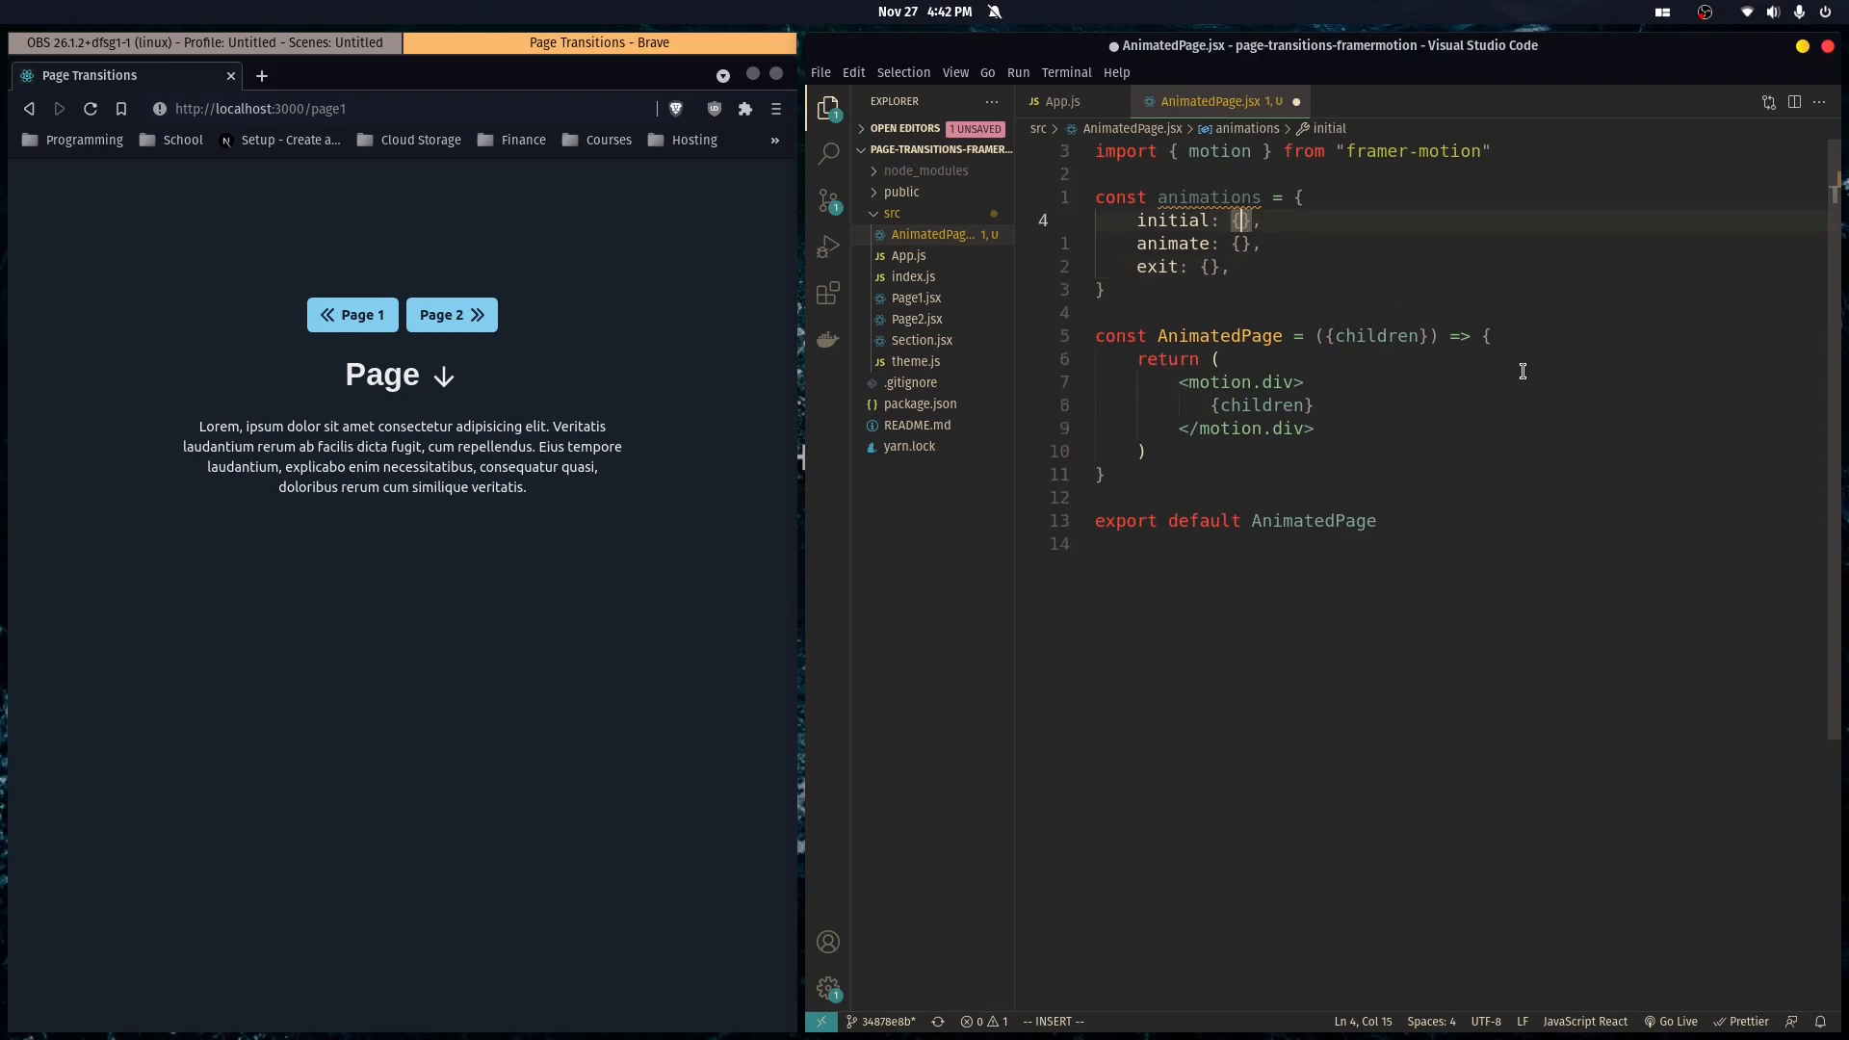
text(opacity: 0, s)
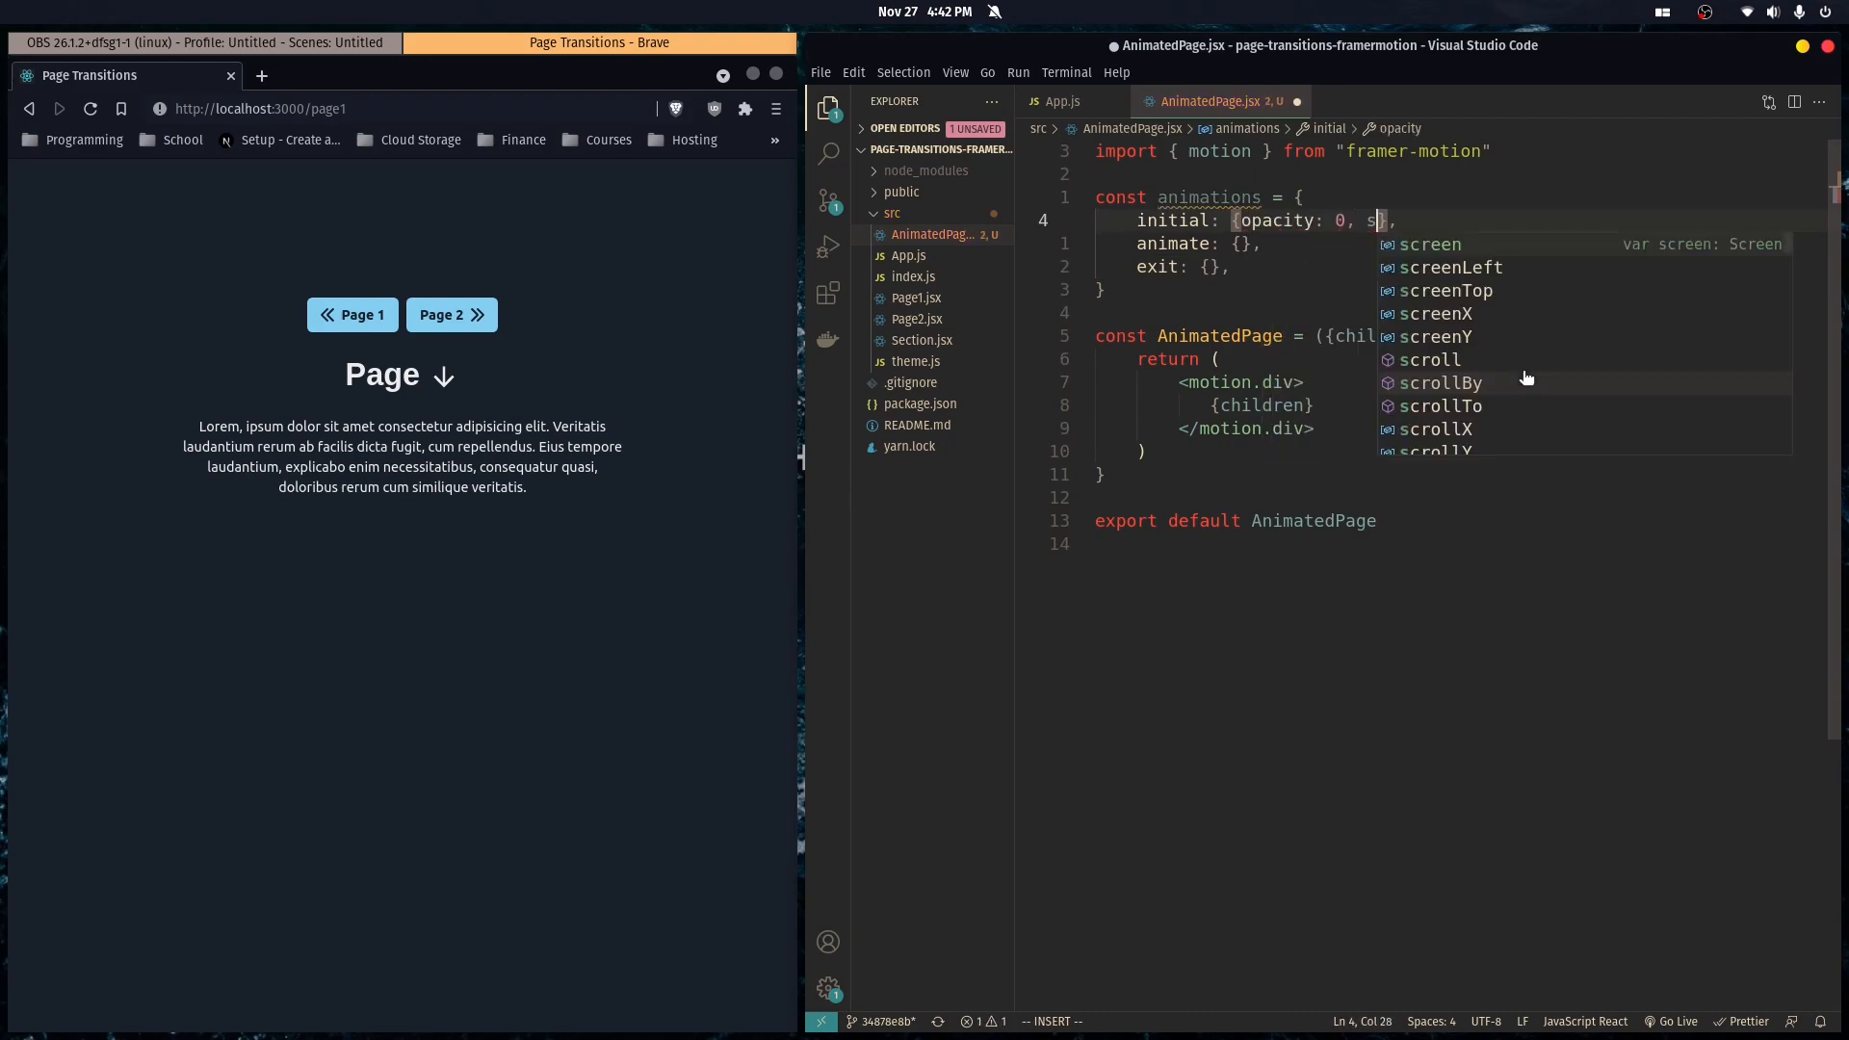
text(x: 100)
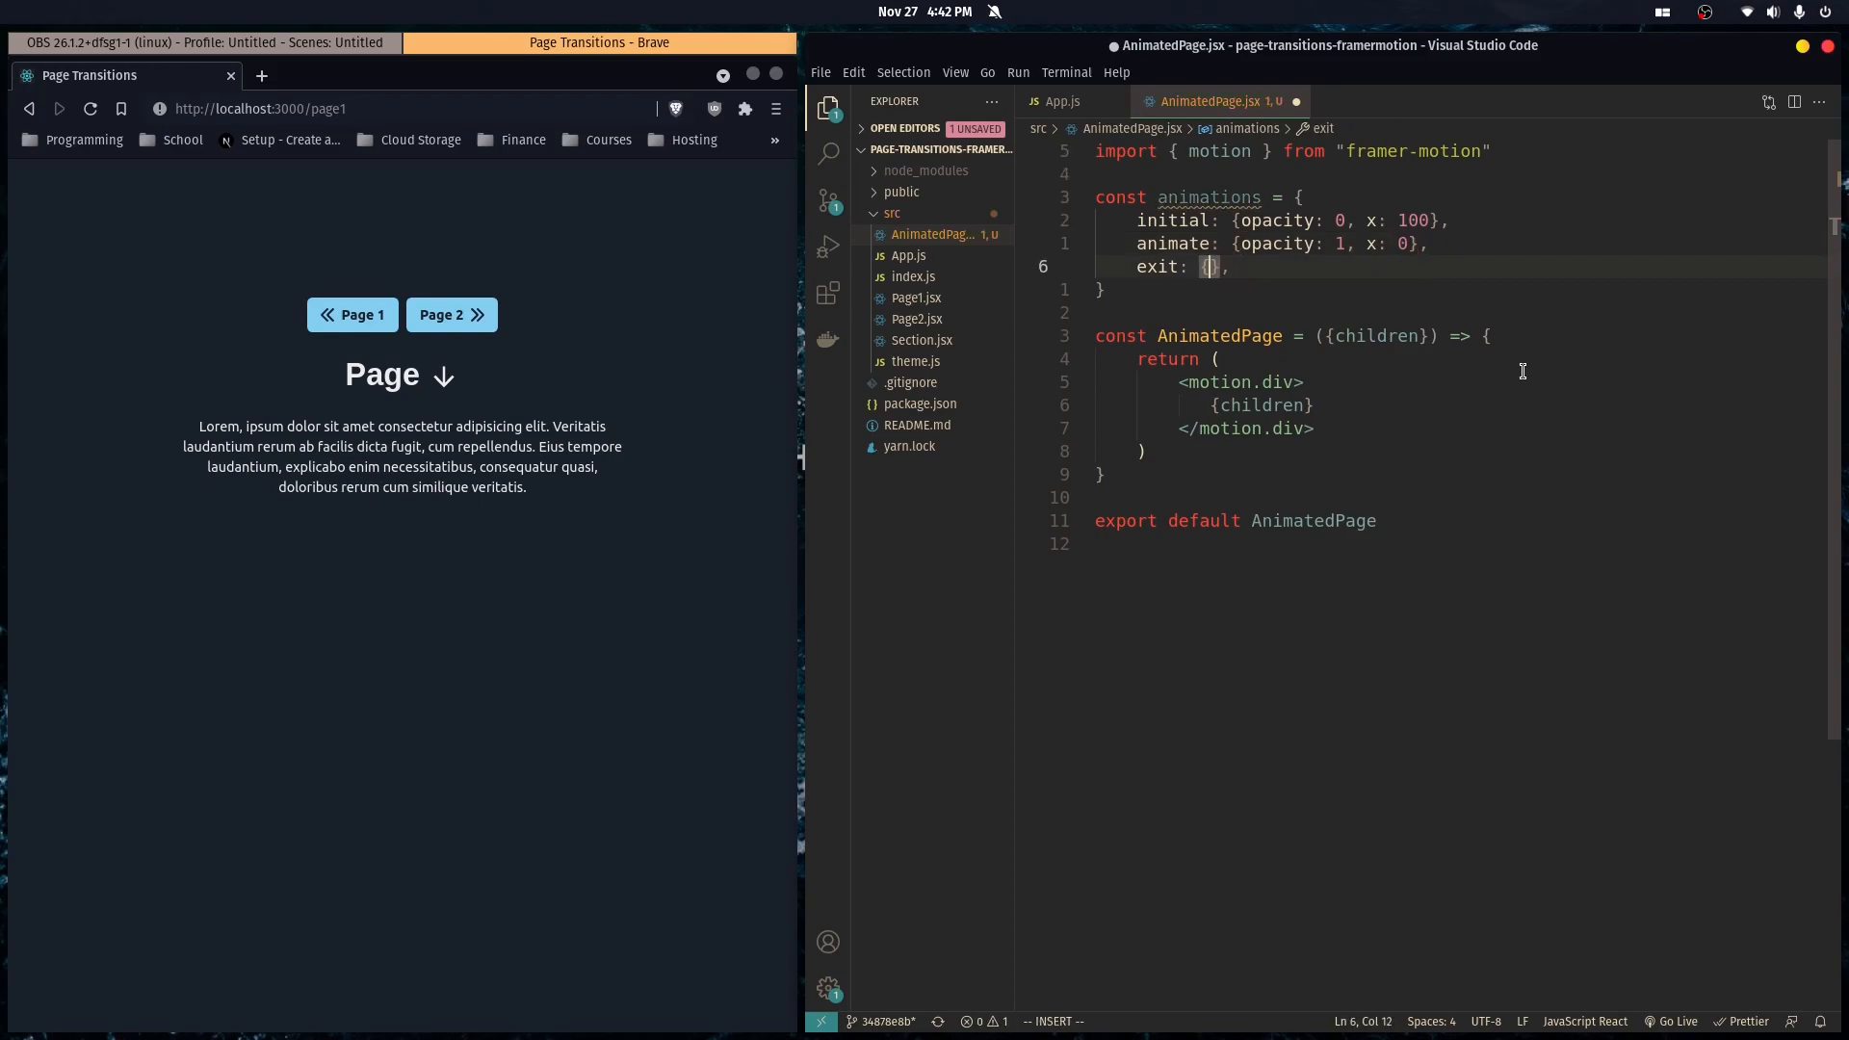
text(opacity: 0, x)
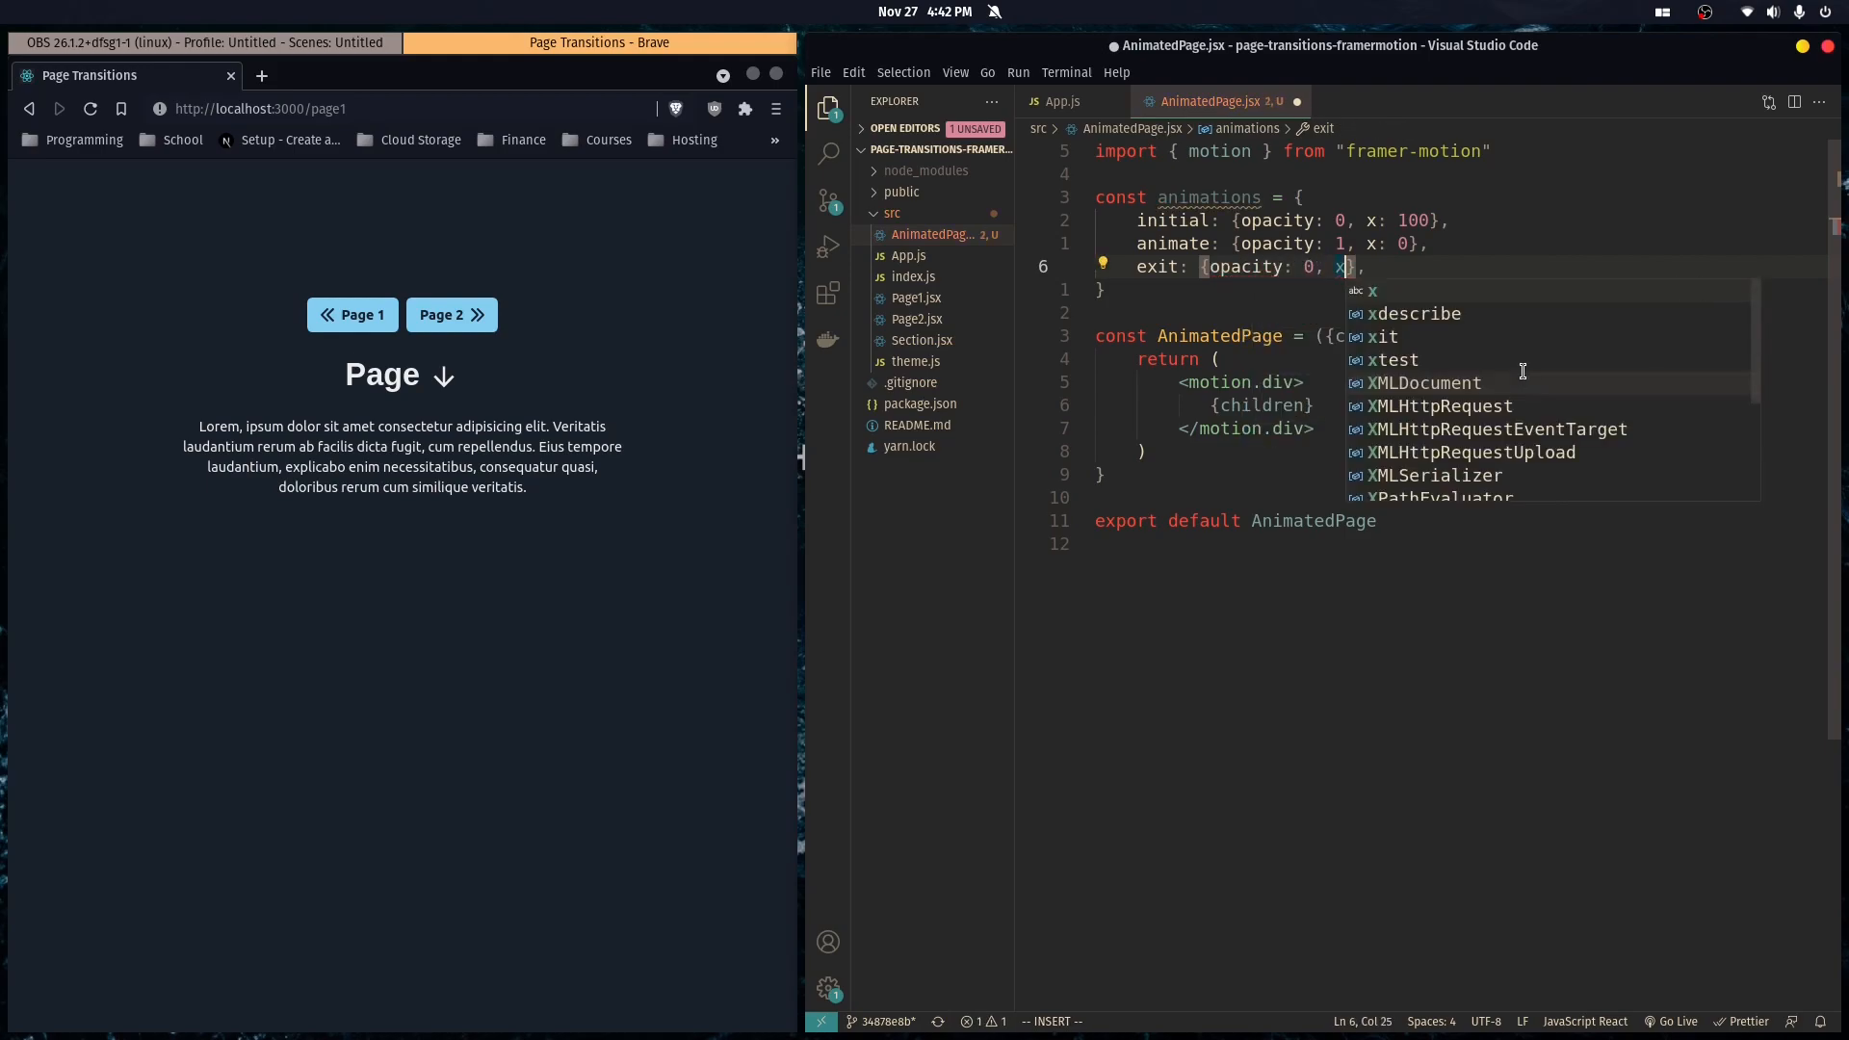
text(-100)
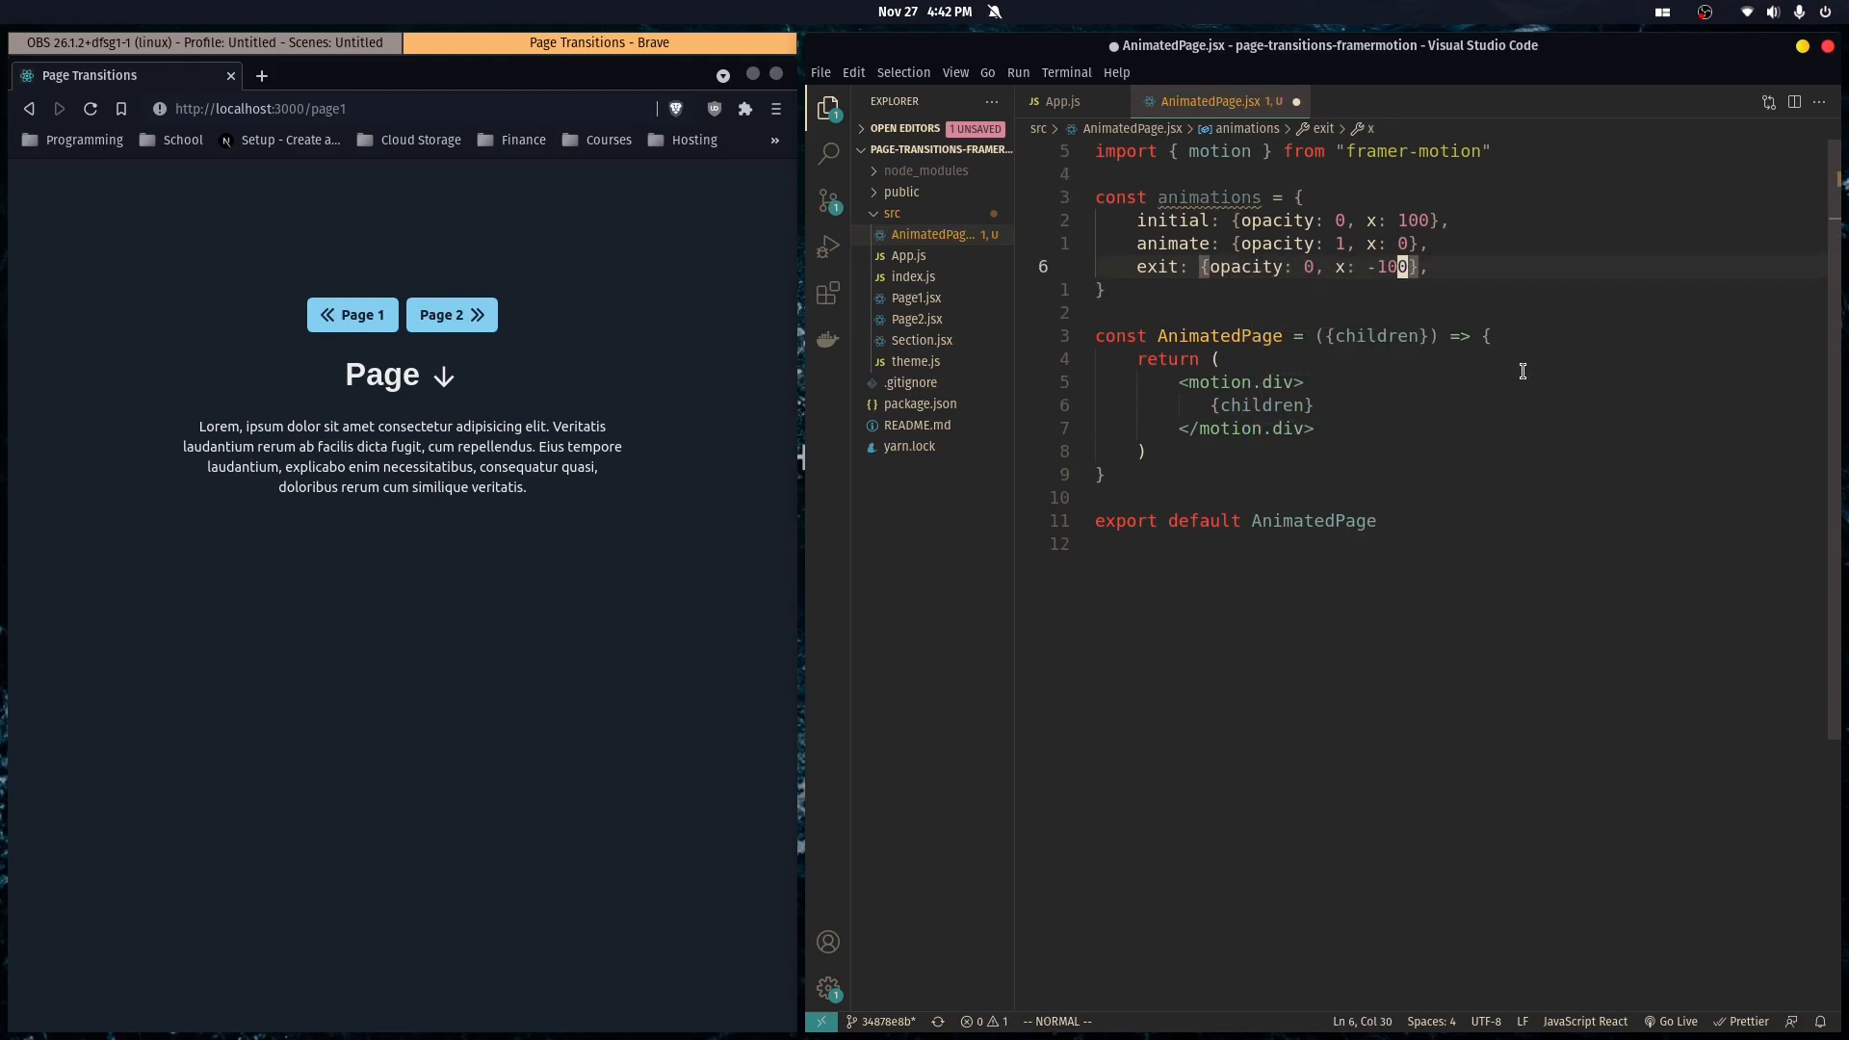
text(variants={)
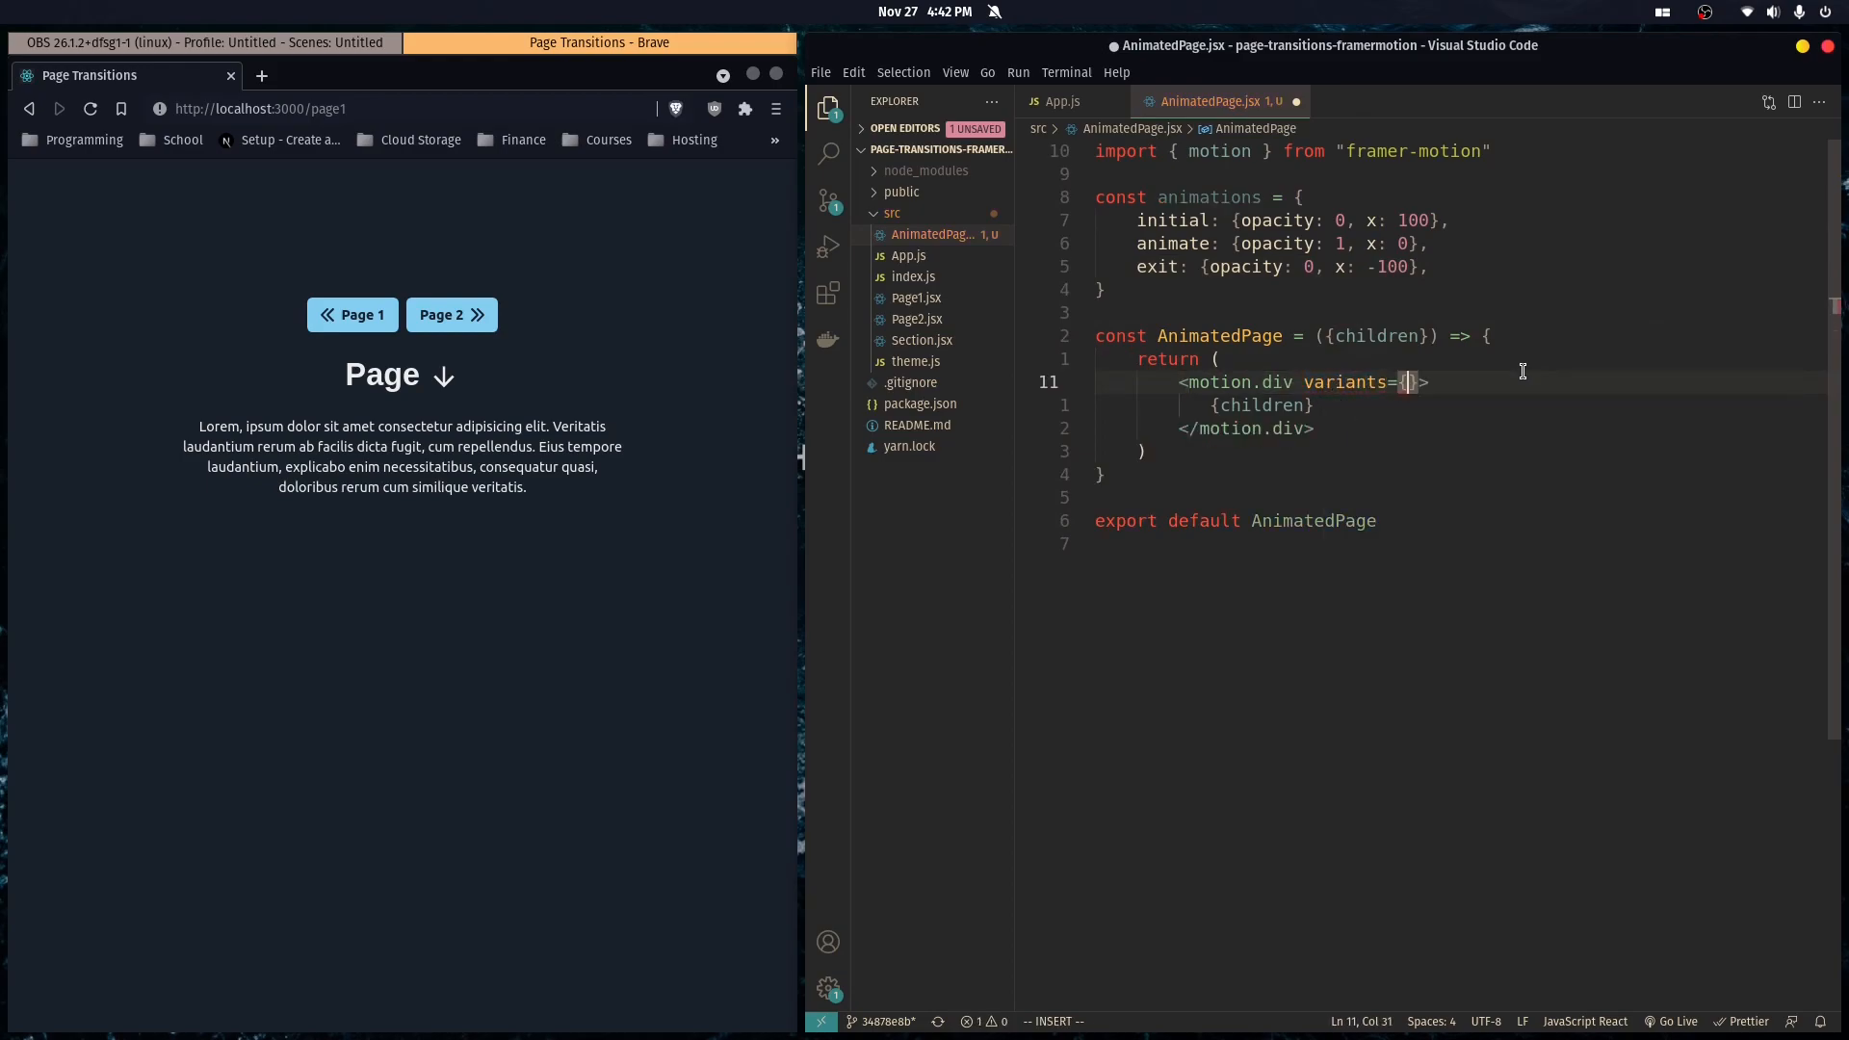
Give motion.div variants={animations}, initial="initial", animate="animate" and exit="exit", then return to App.js.
text(animations)
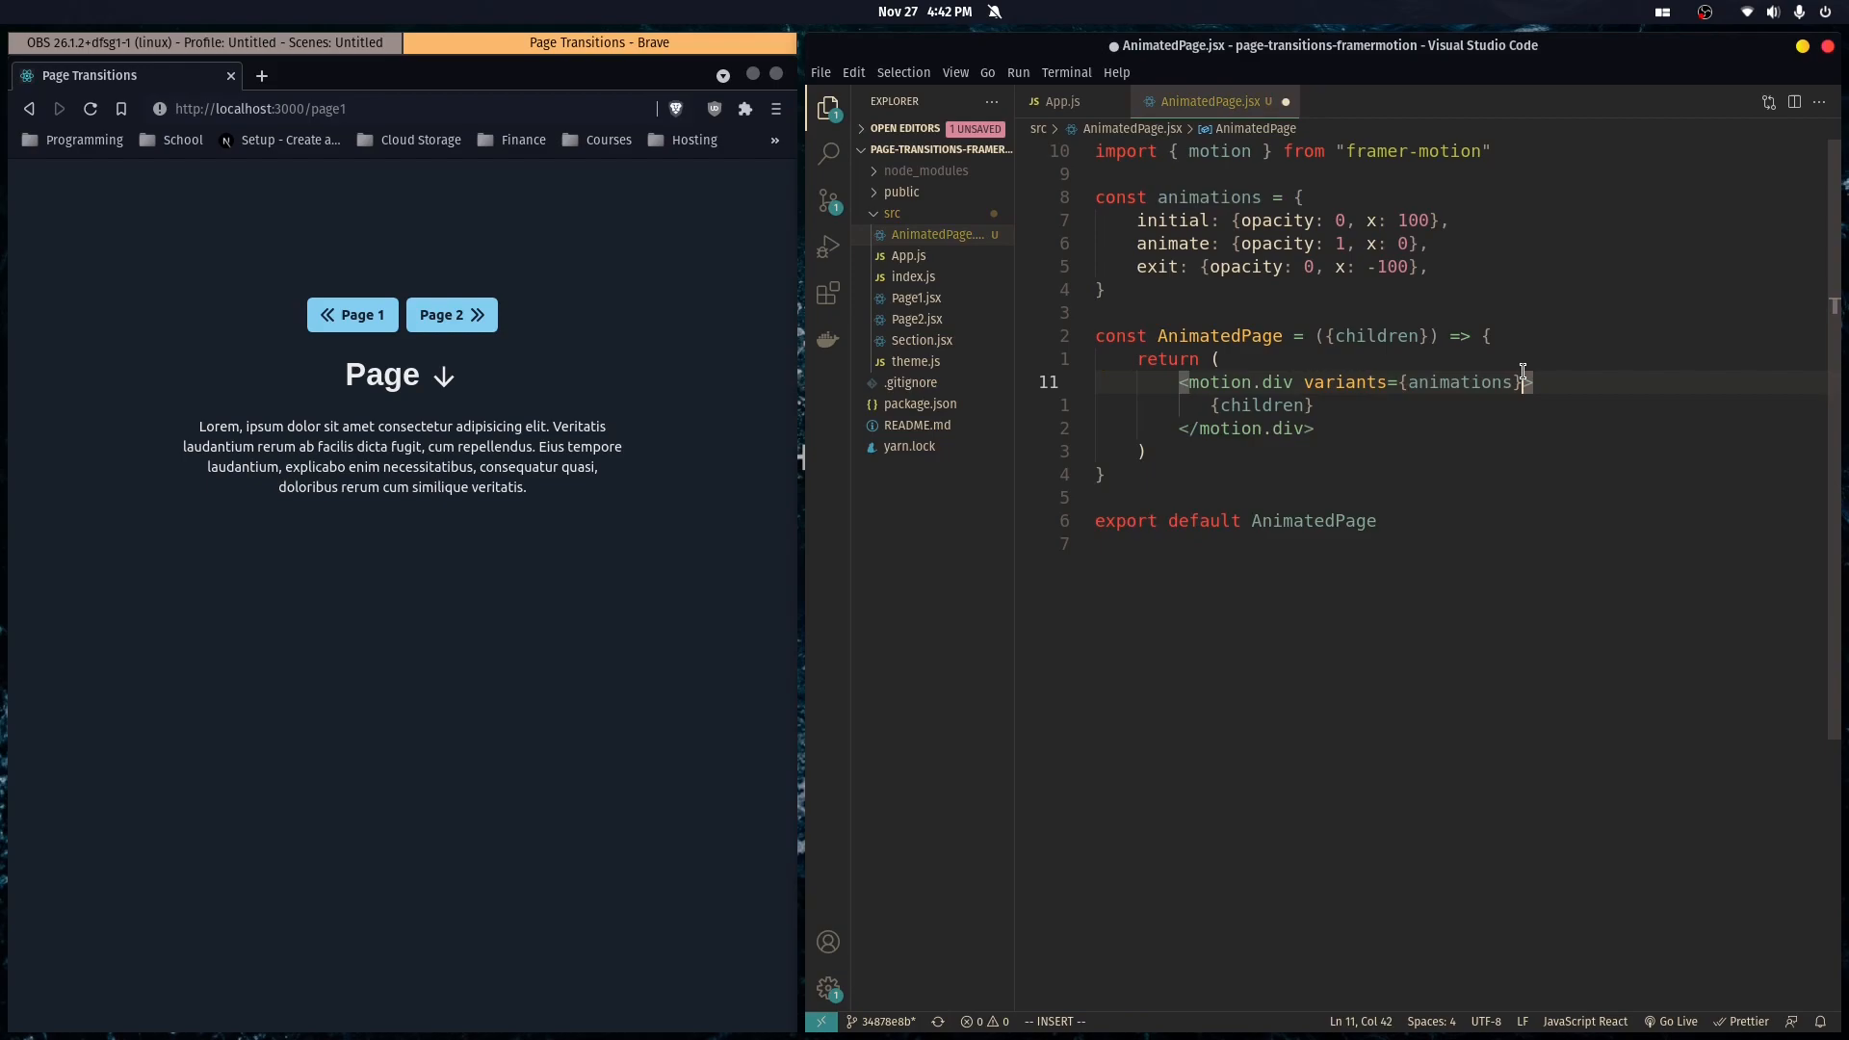
text(nii)
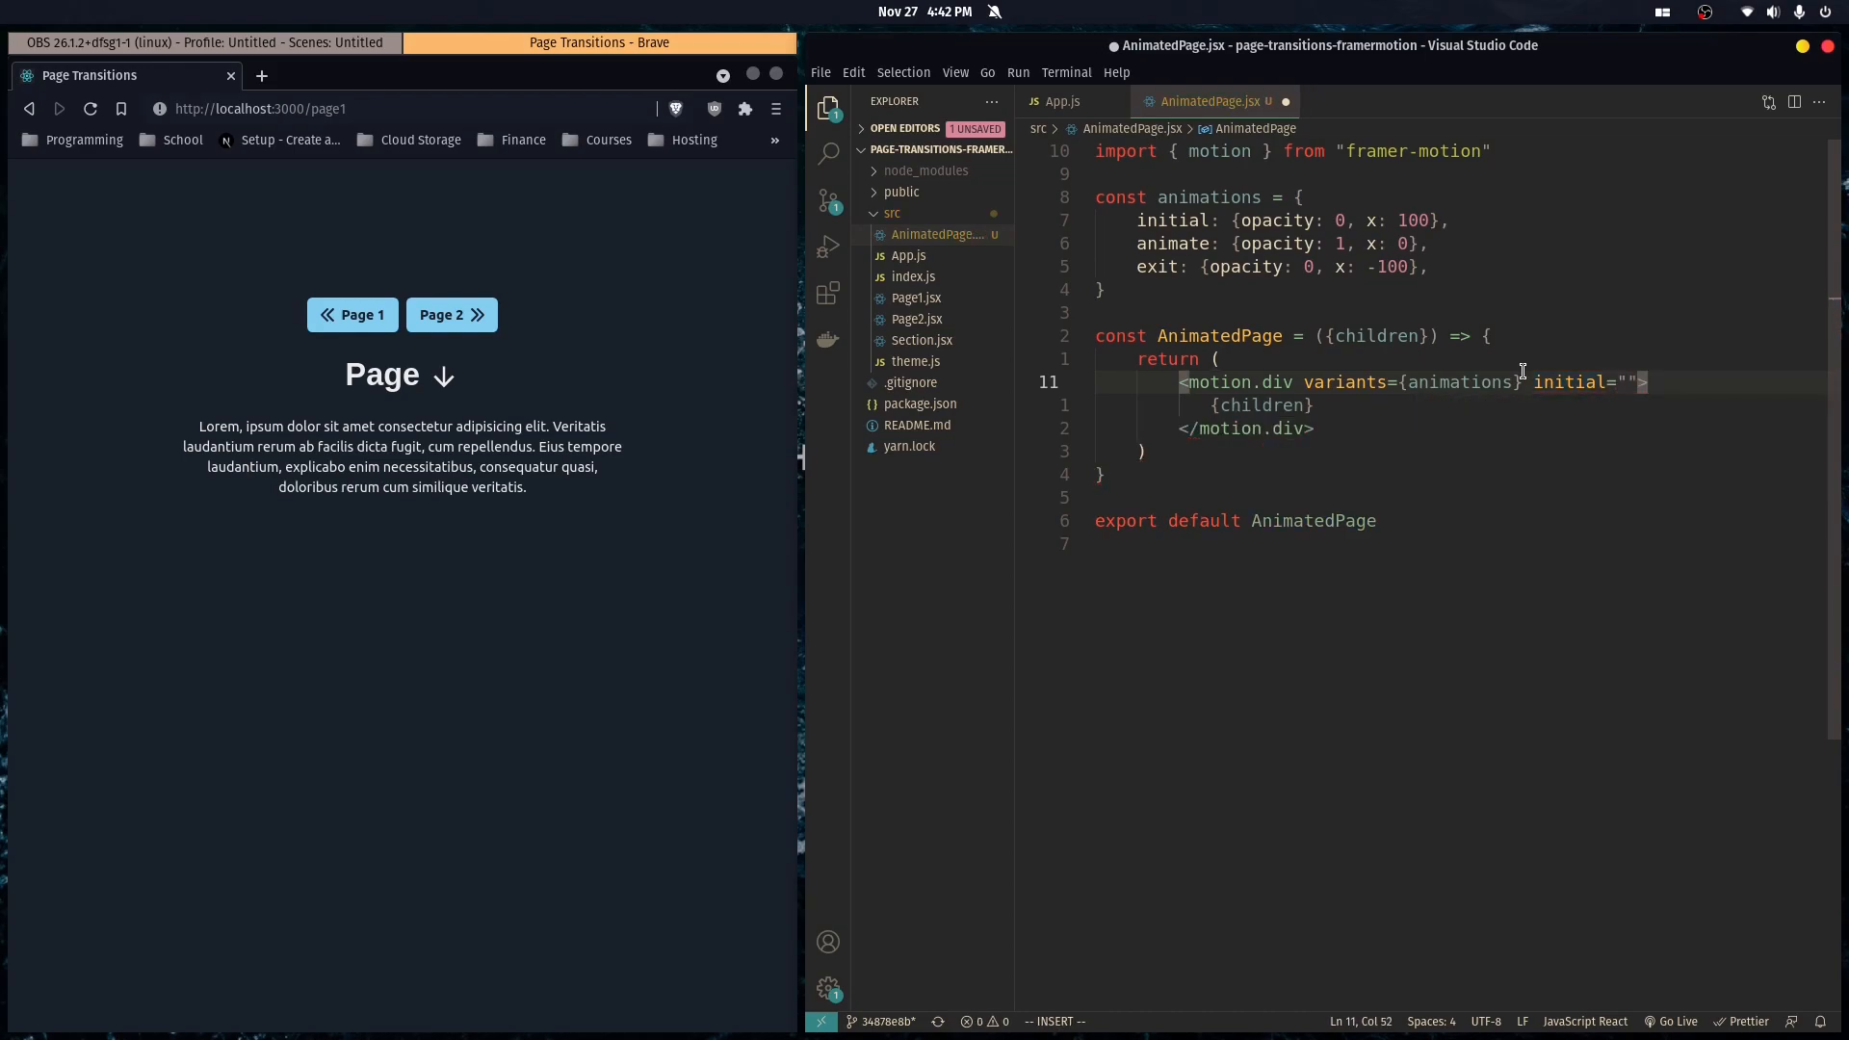
text(i)
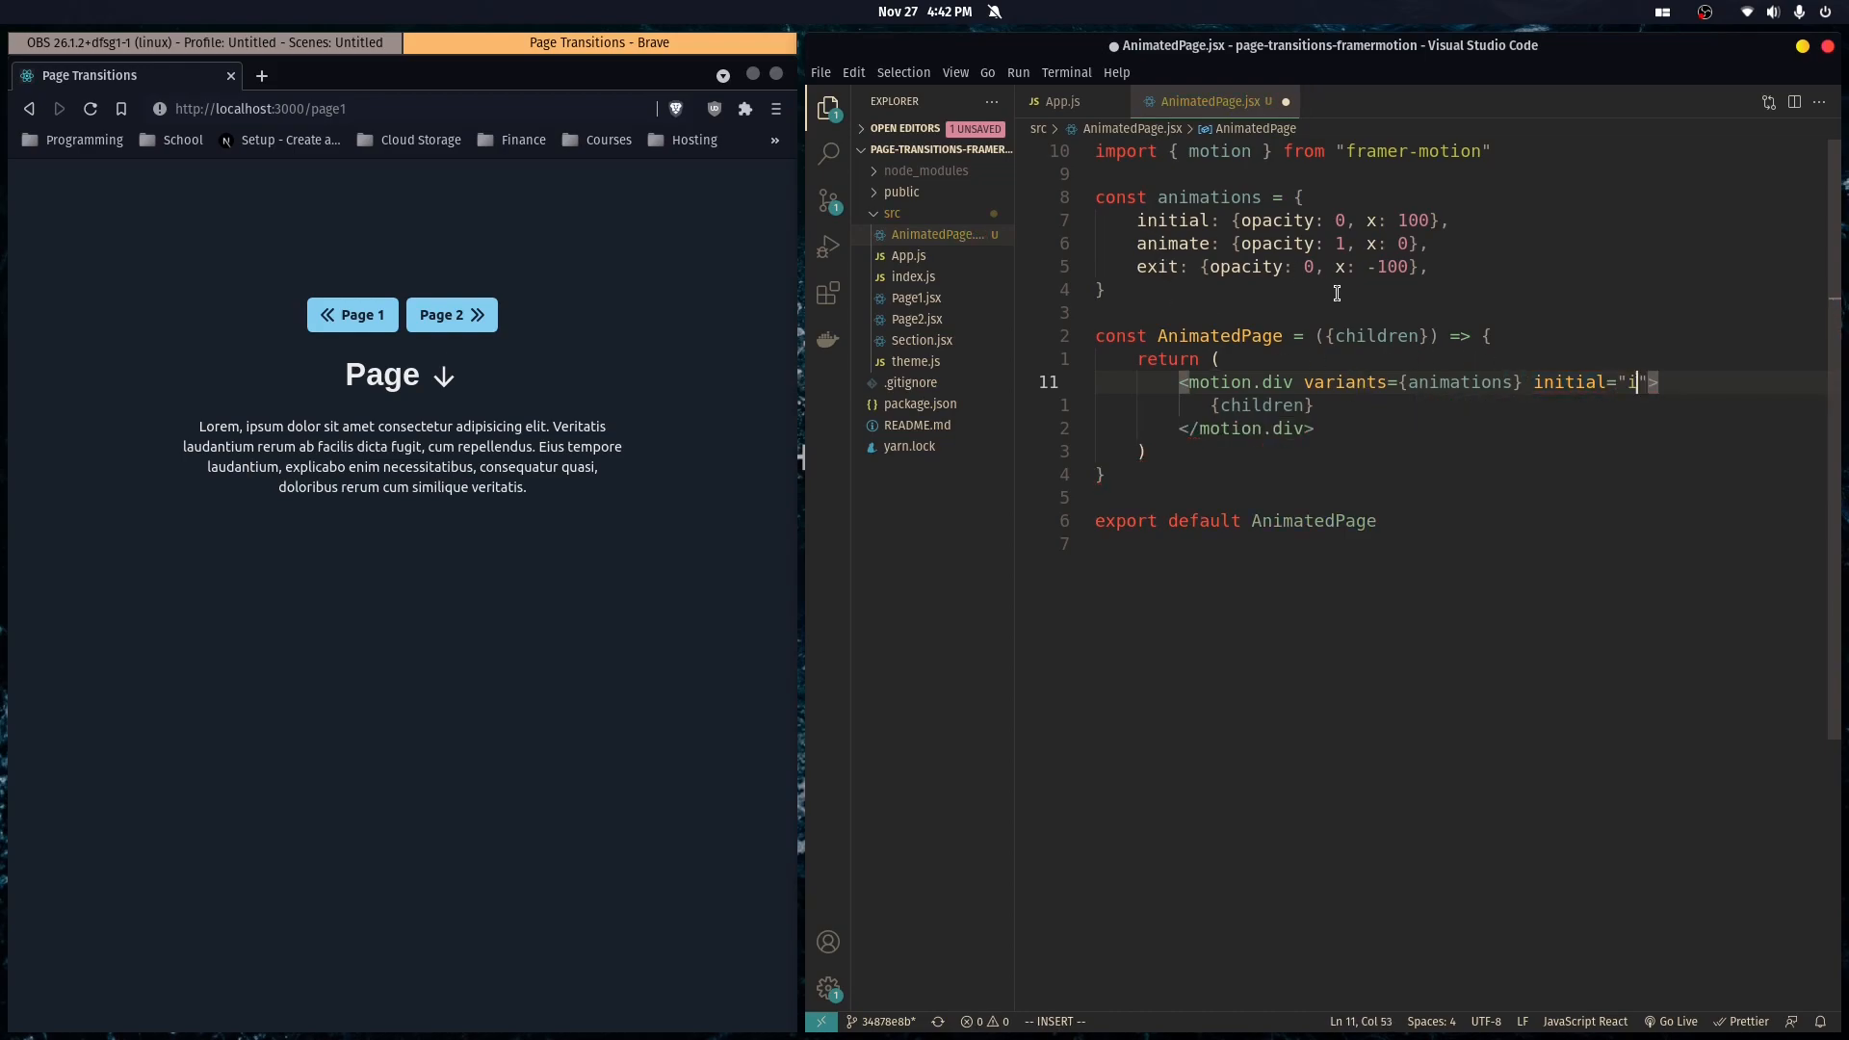
text(nitial" ani)
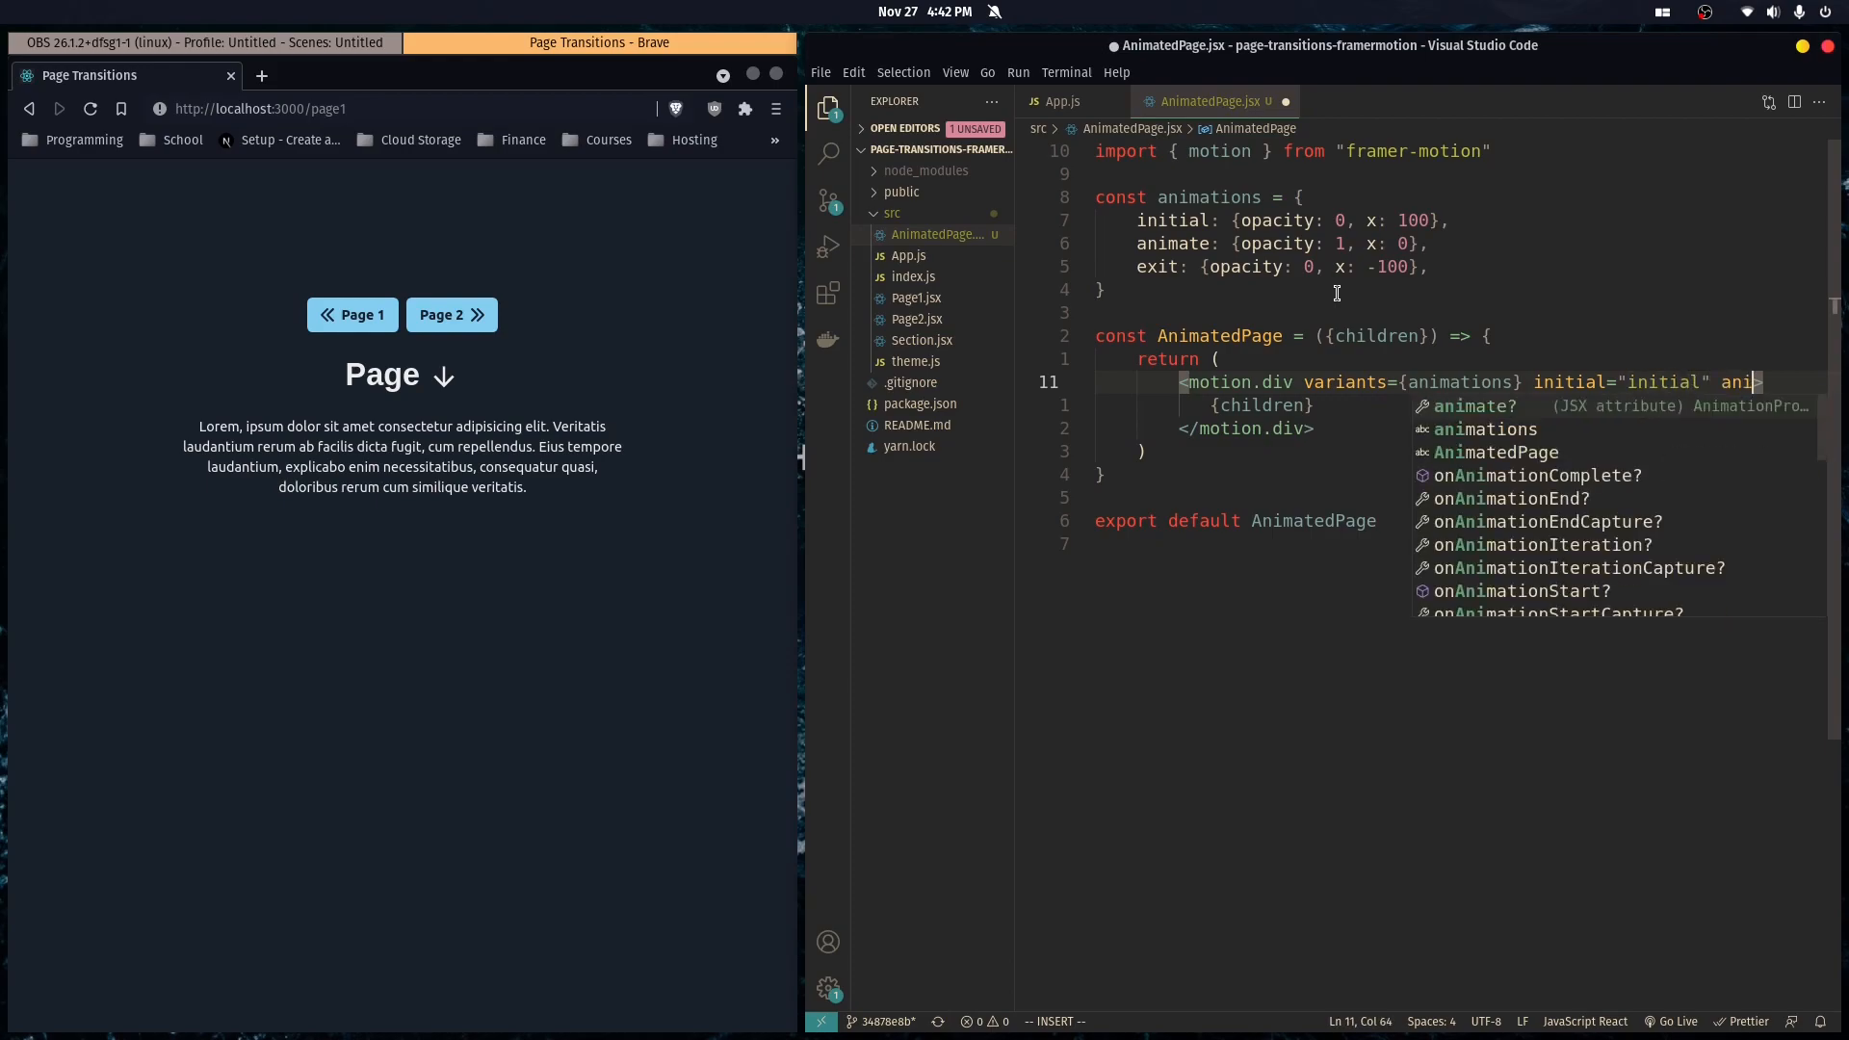
text(animate="")
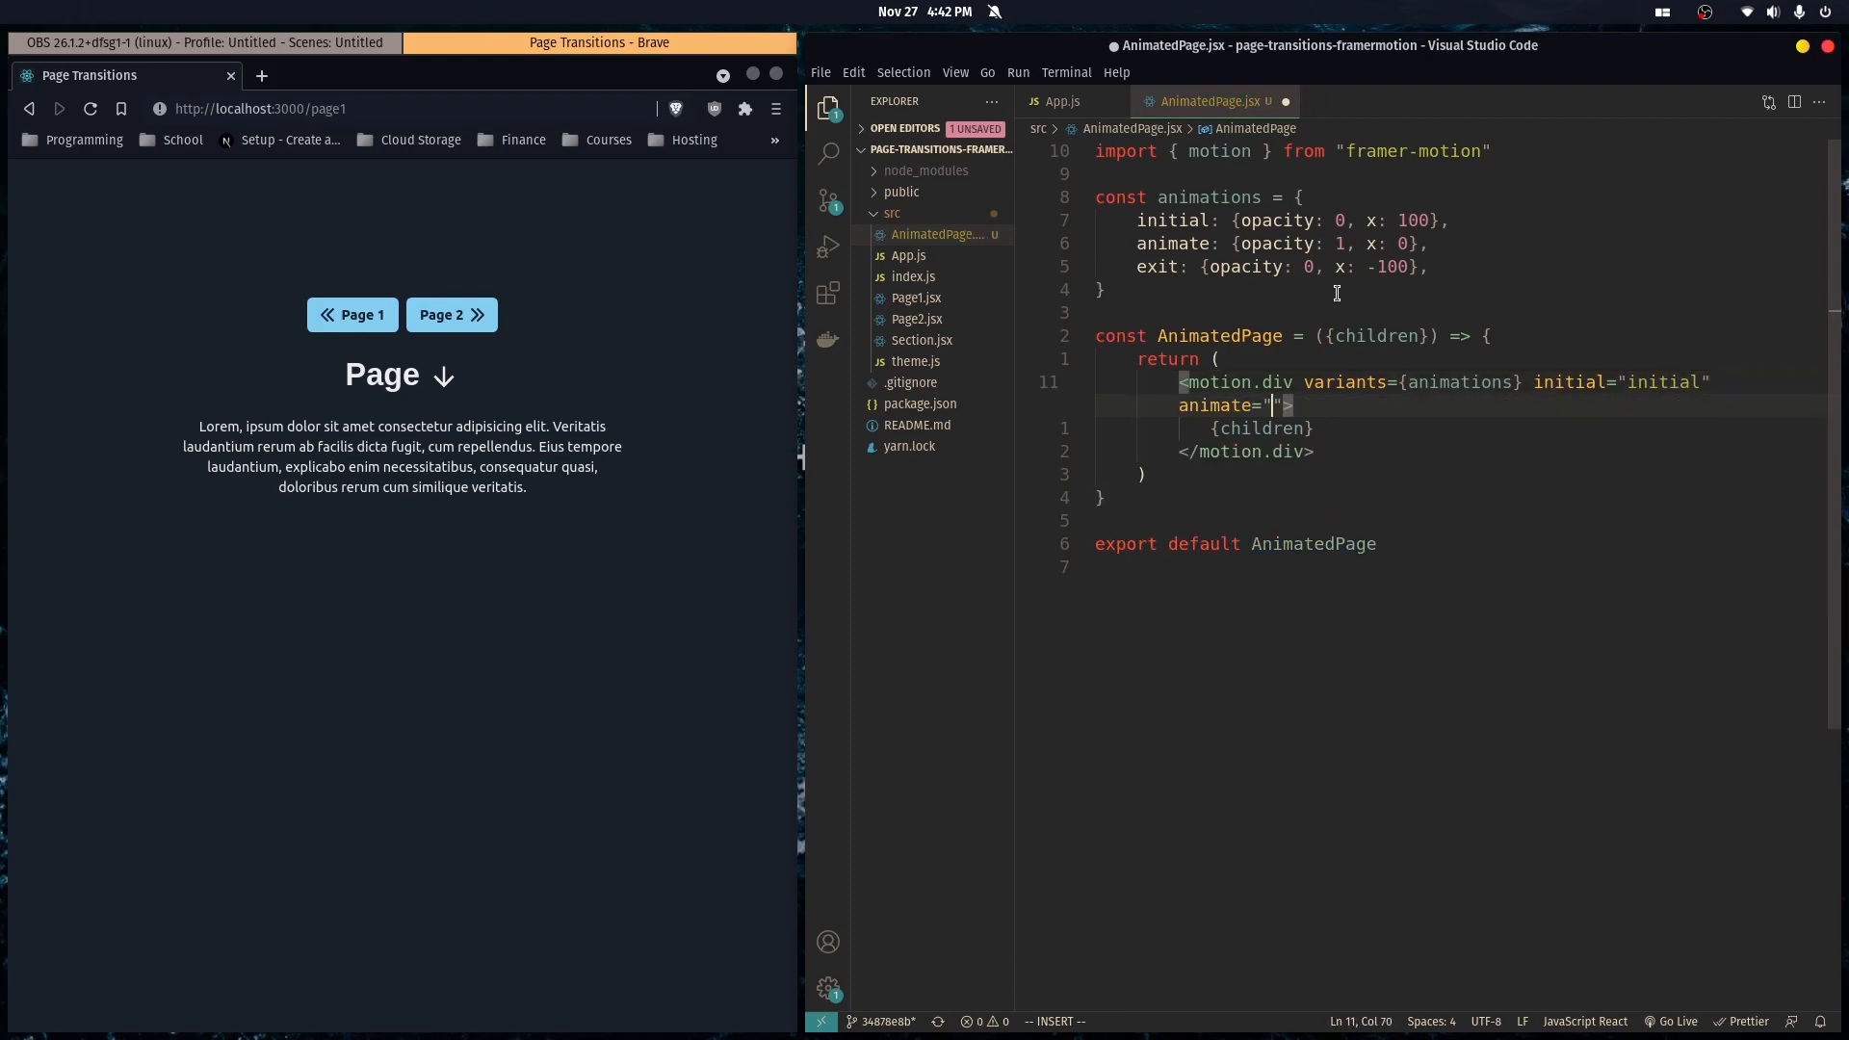
text(animate" exi)
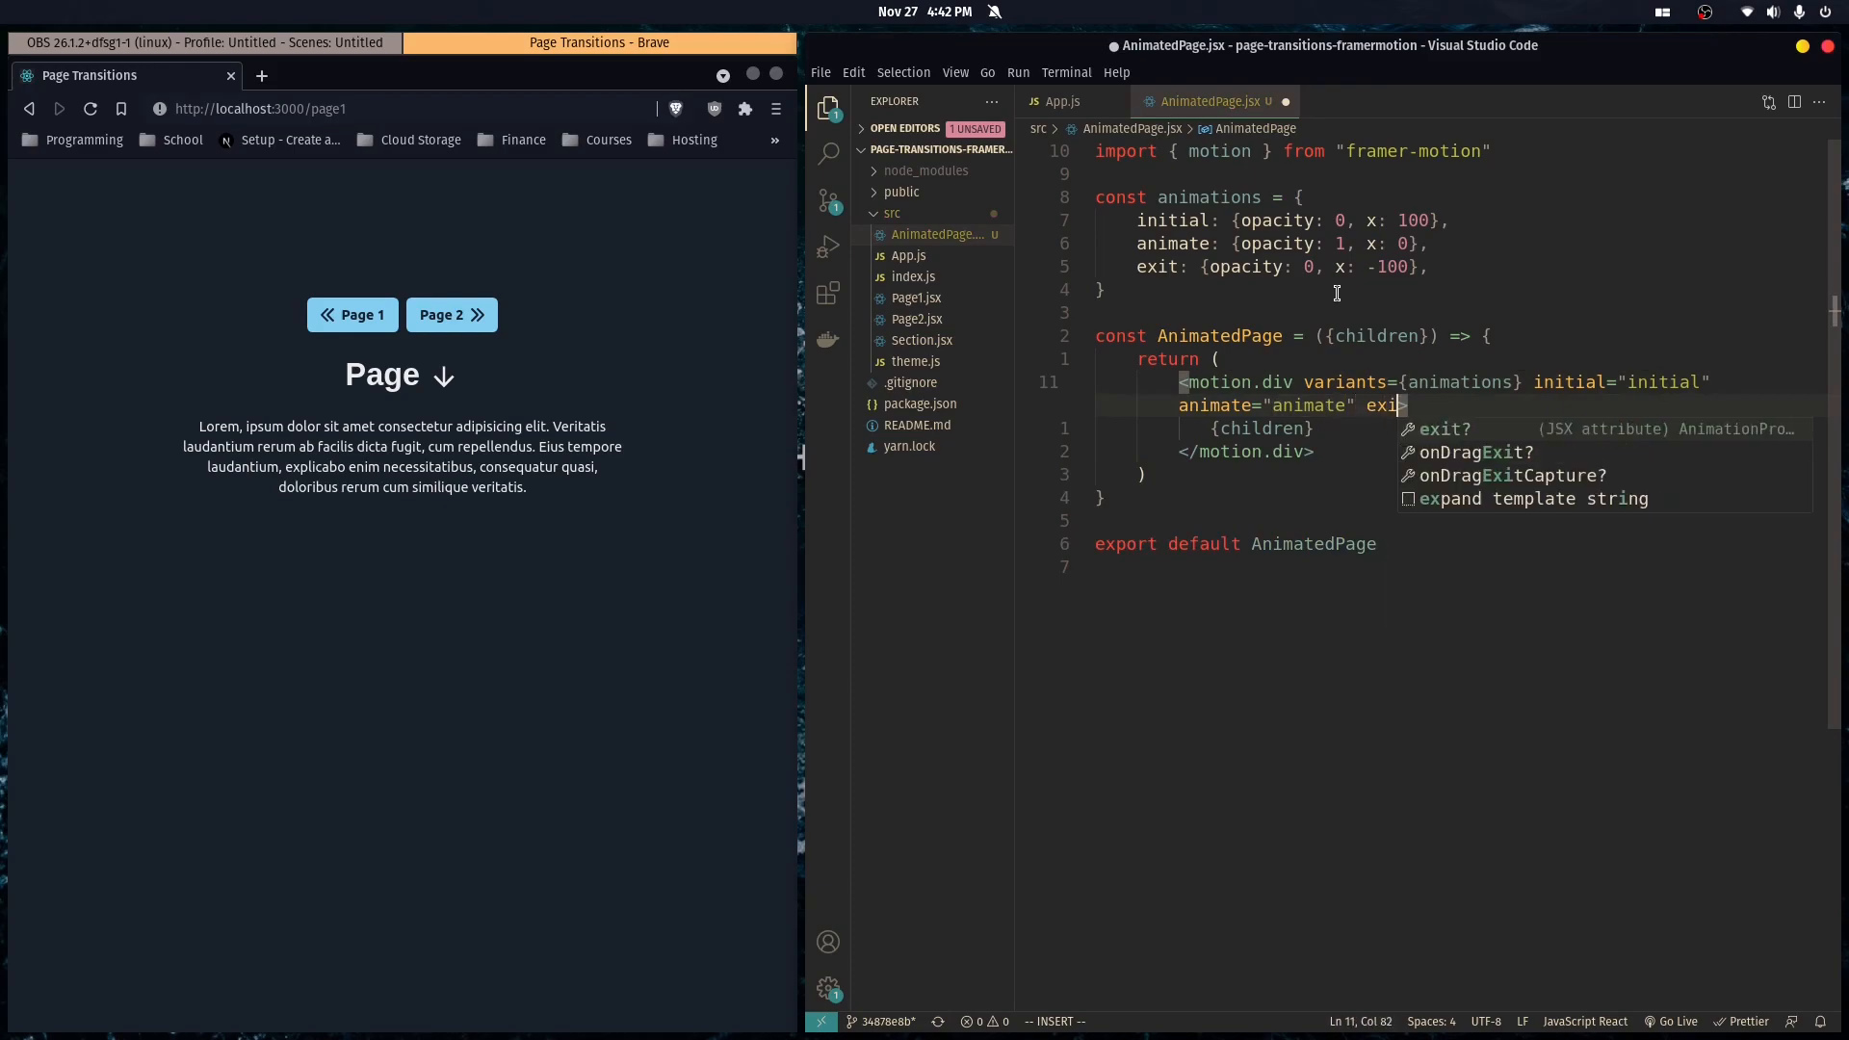
text(t="exit">)
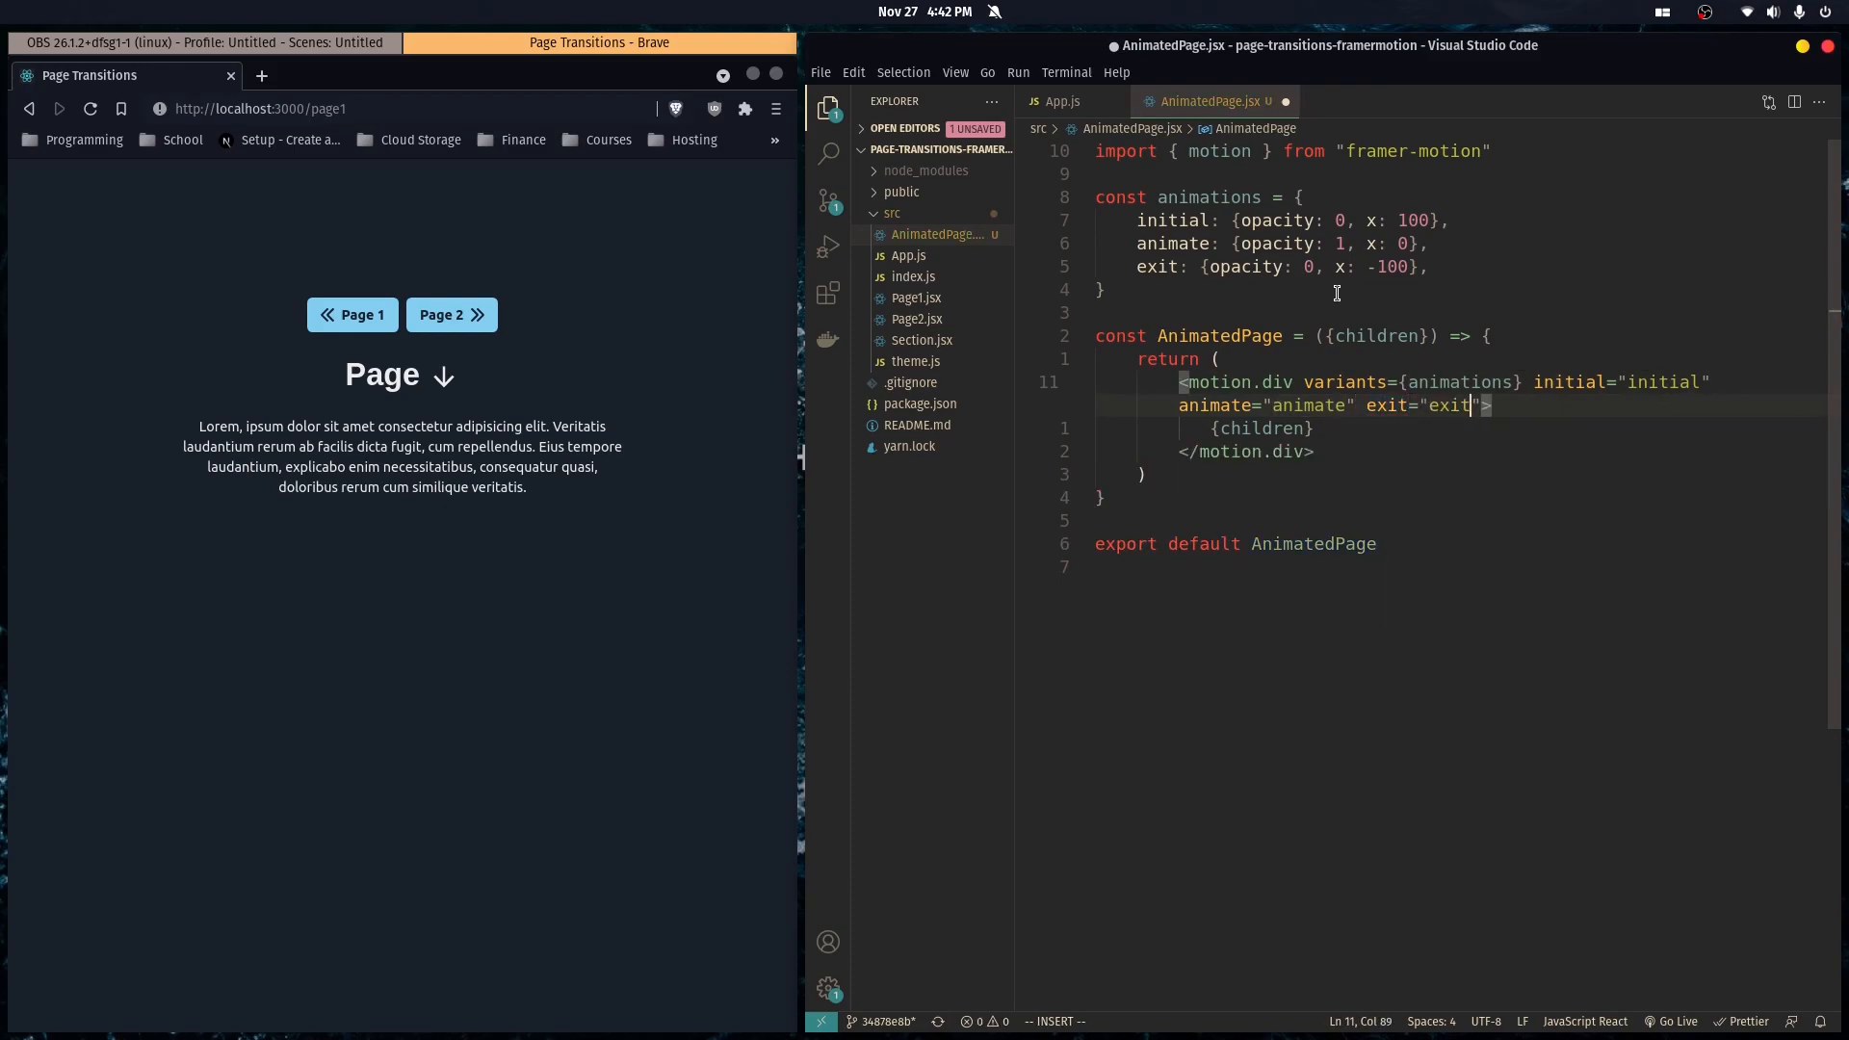
click(911, 256)
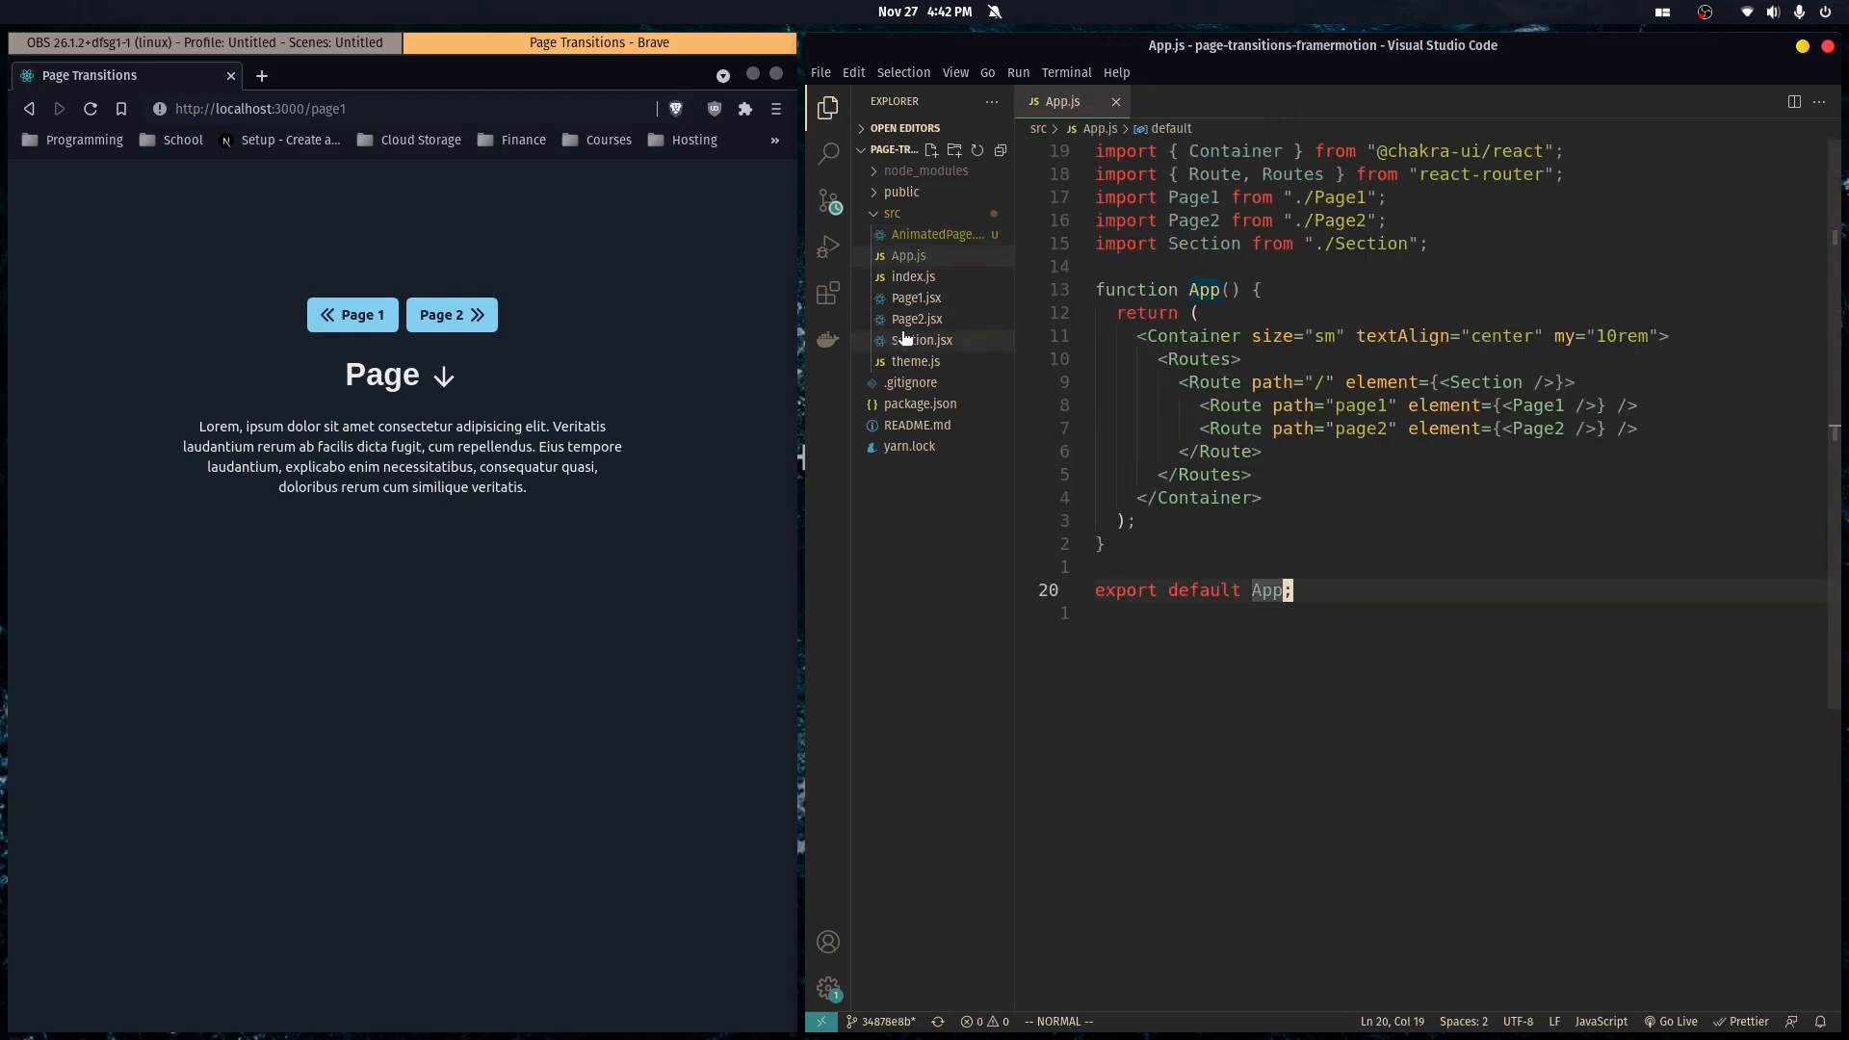
In Page1.jsx, wrap the Text in <AnimatedPage> and import it from "./AnimatedPage".
click(915, 298)
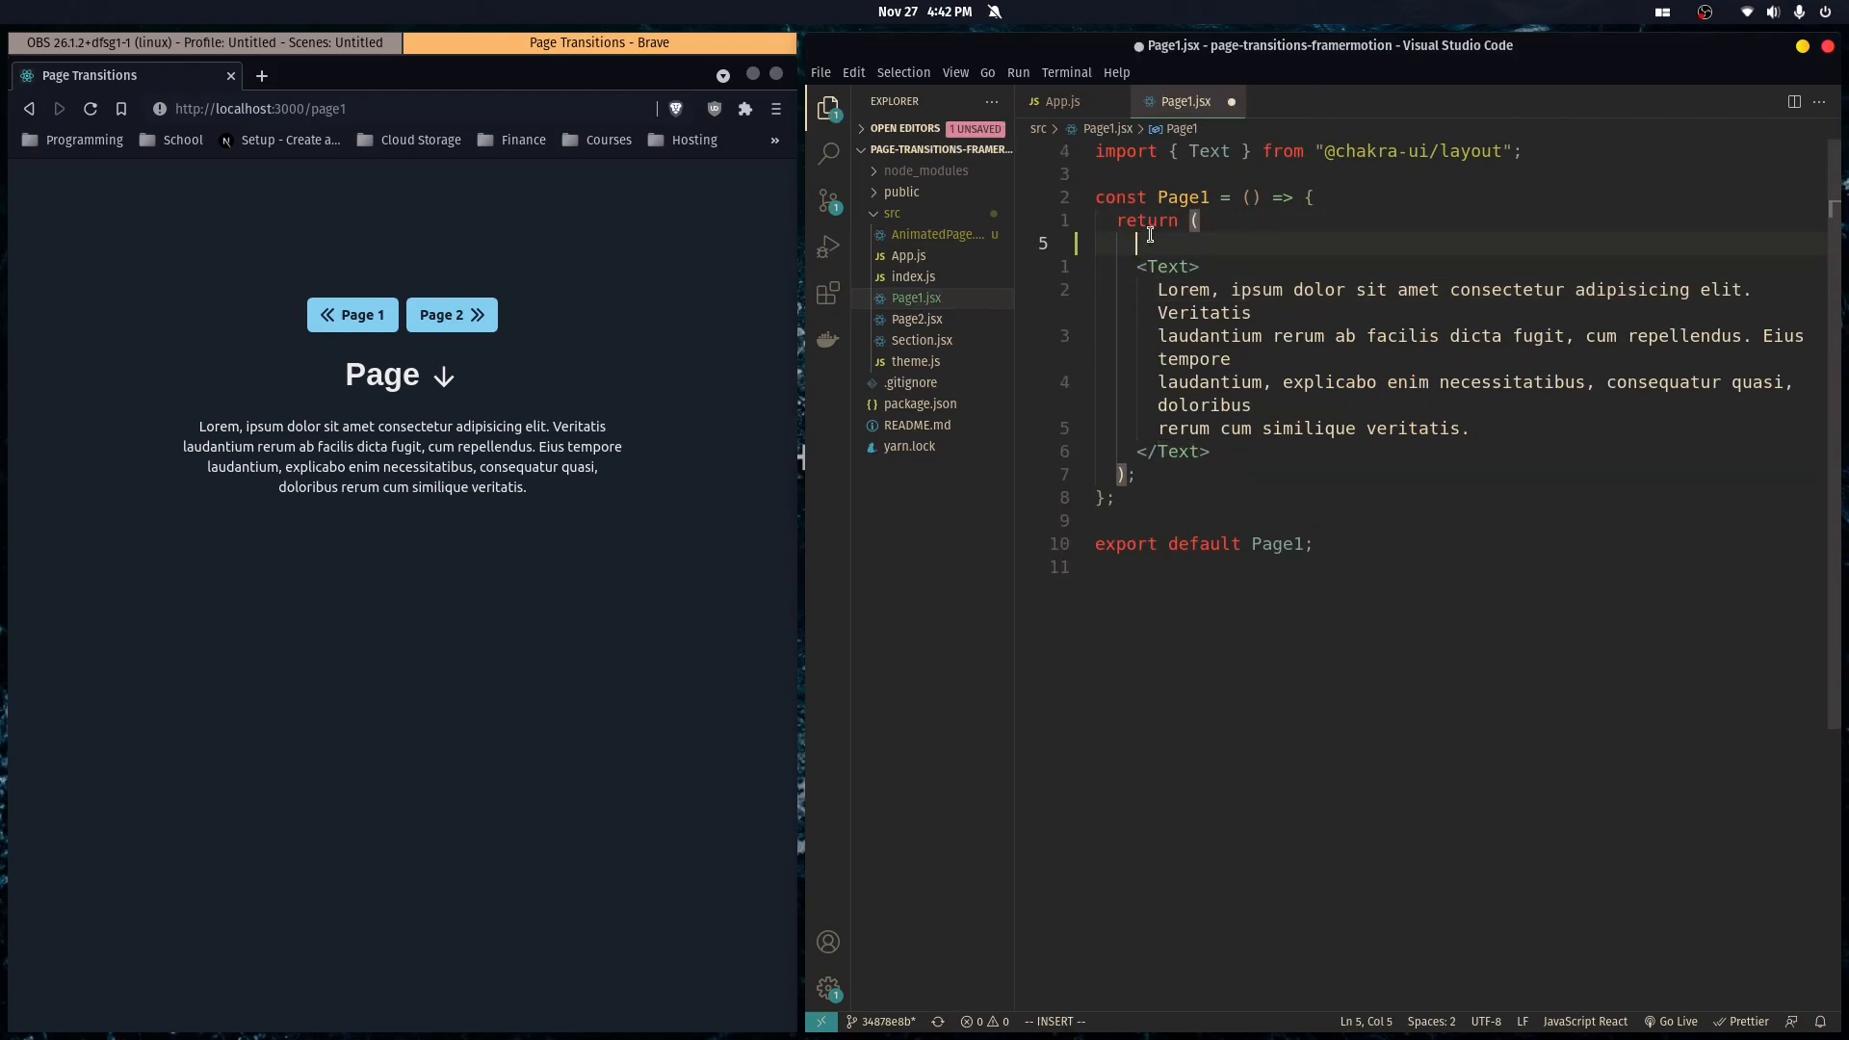
text(<AnimatedPage>)
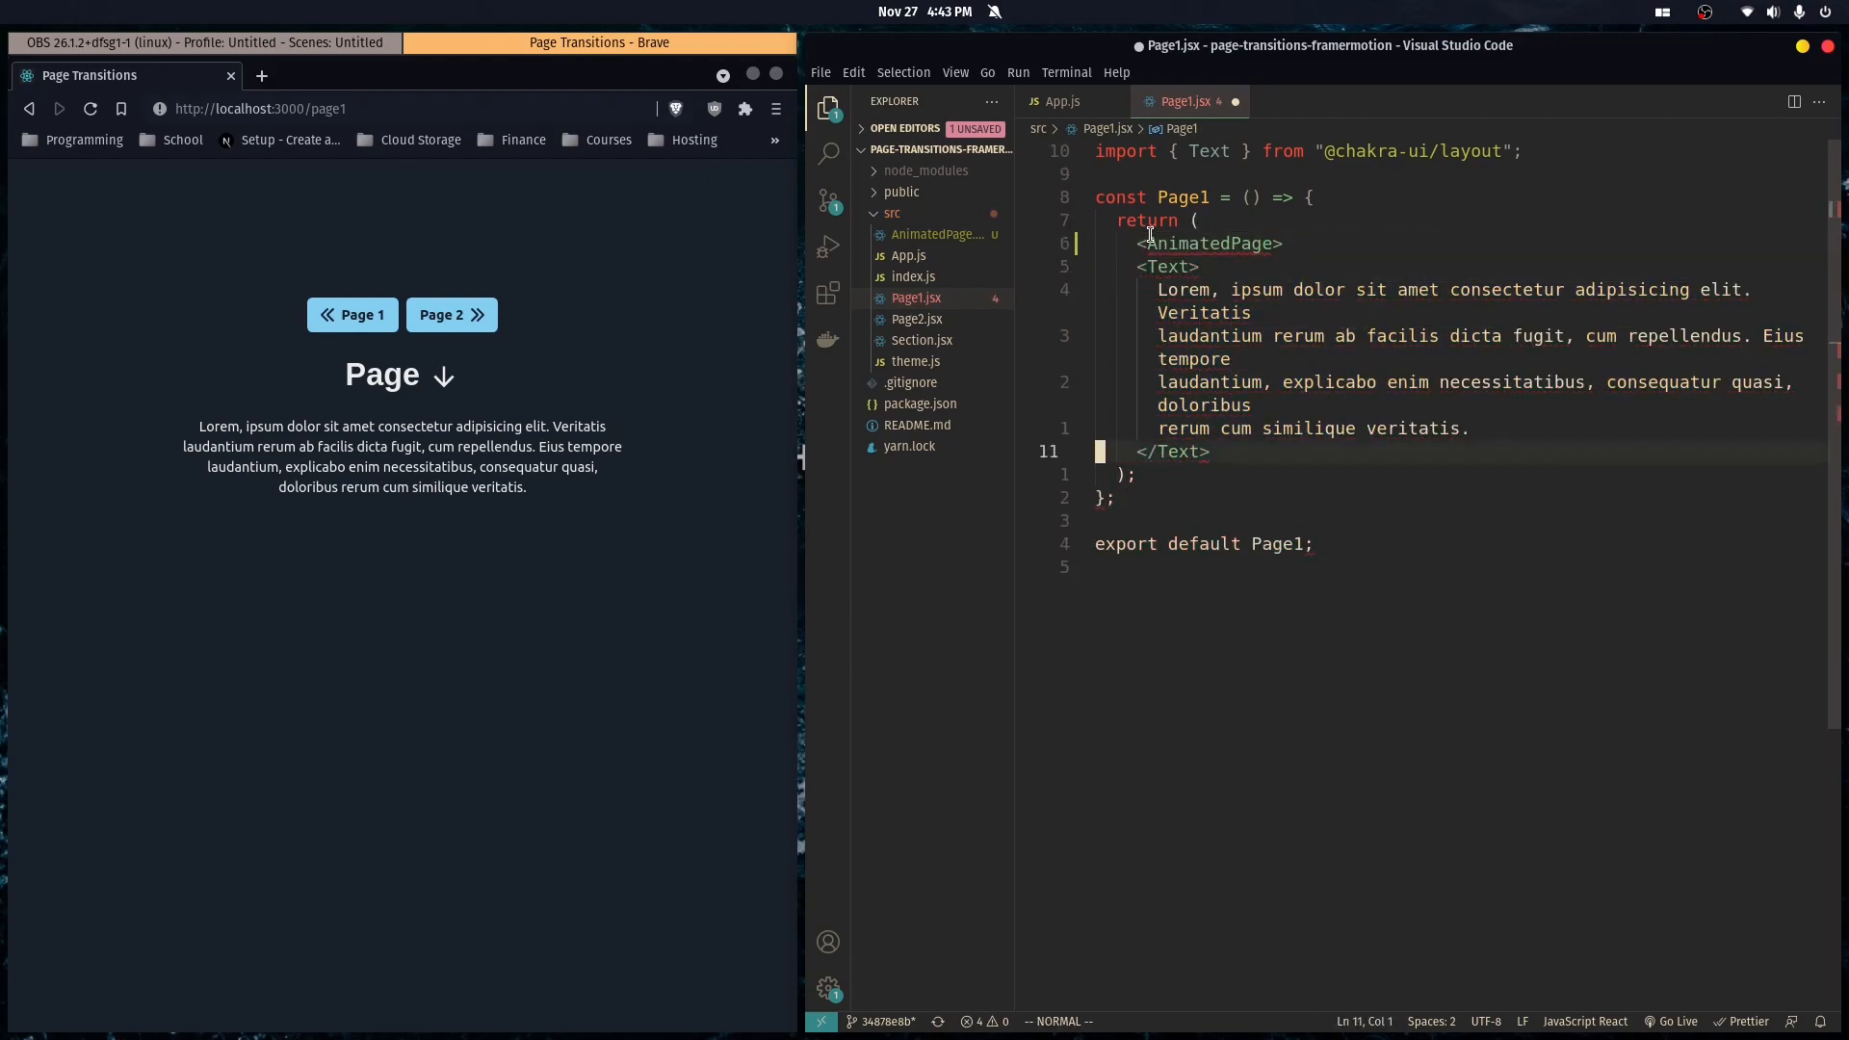
text(import)
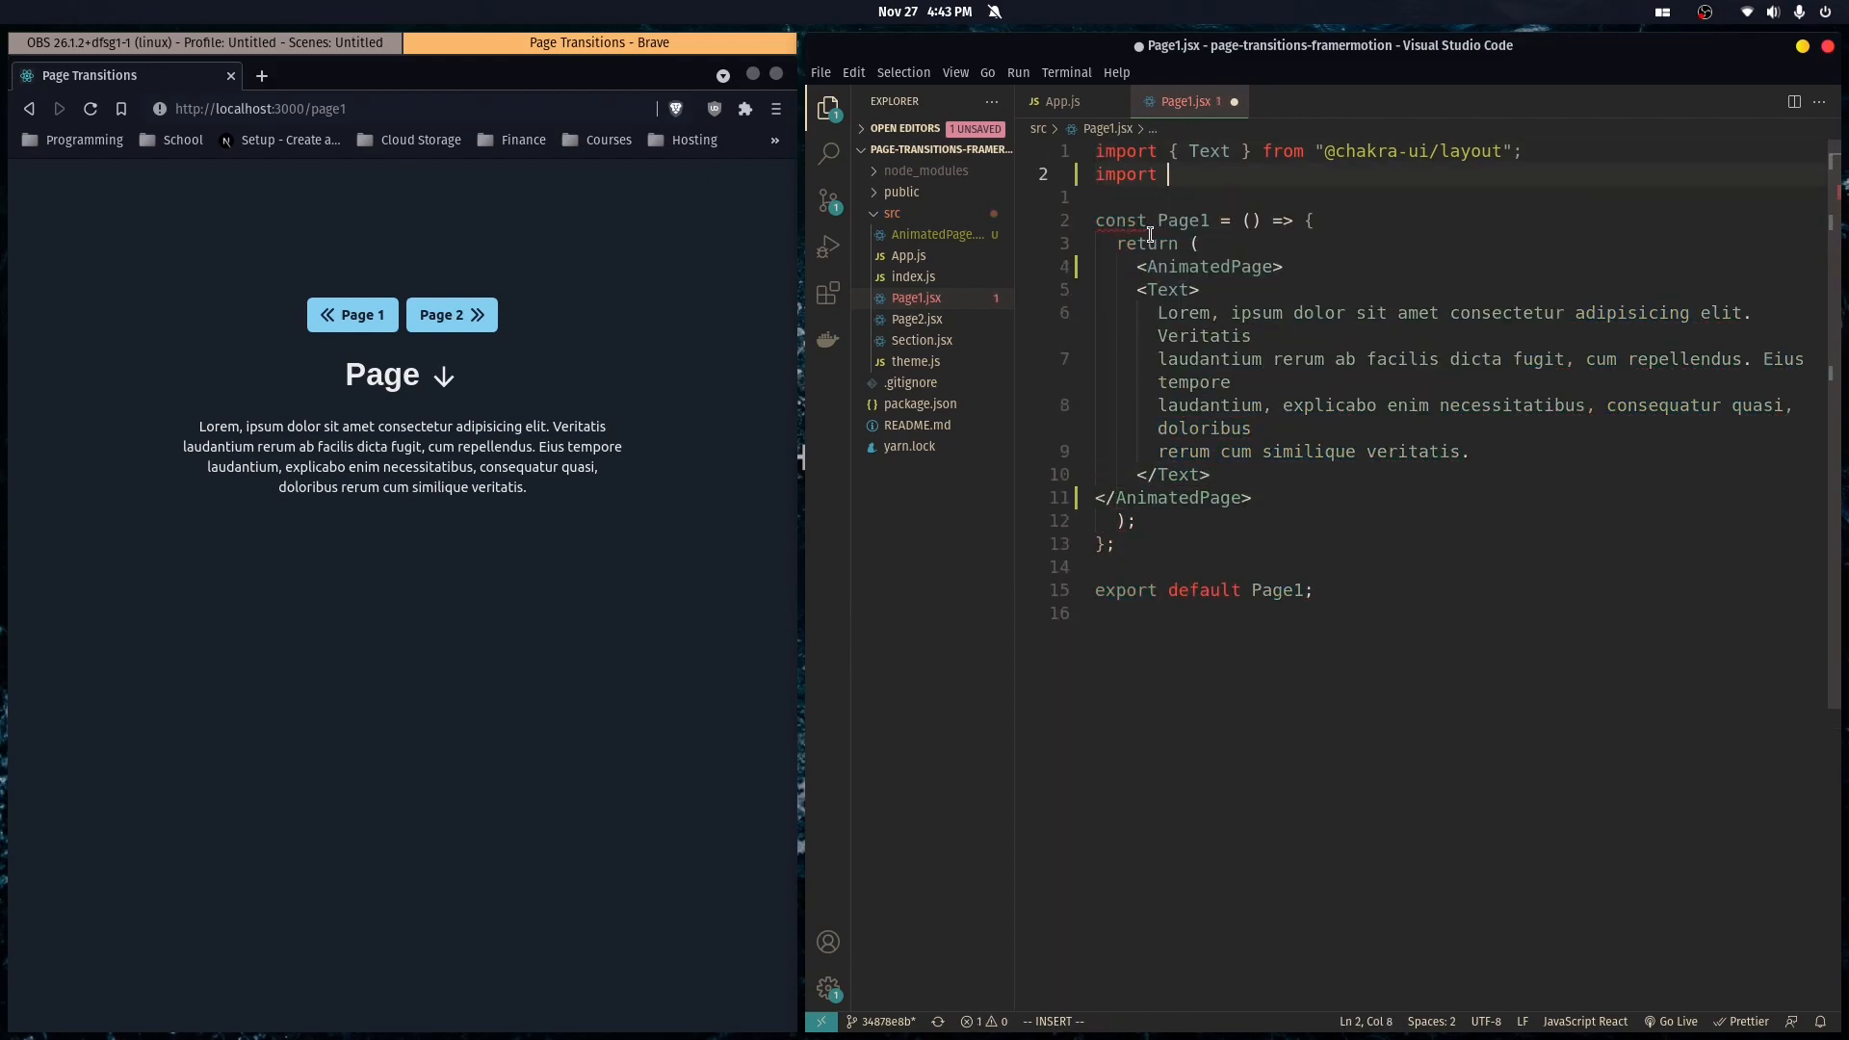
text(AnimatedPage from "./)
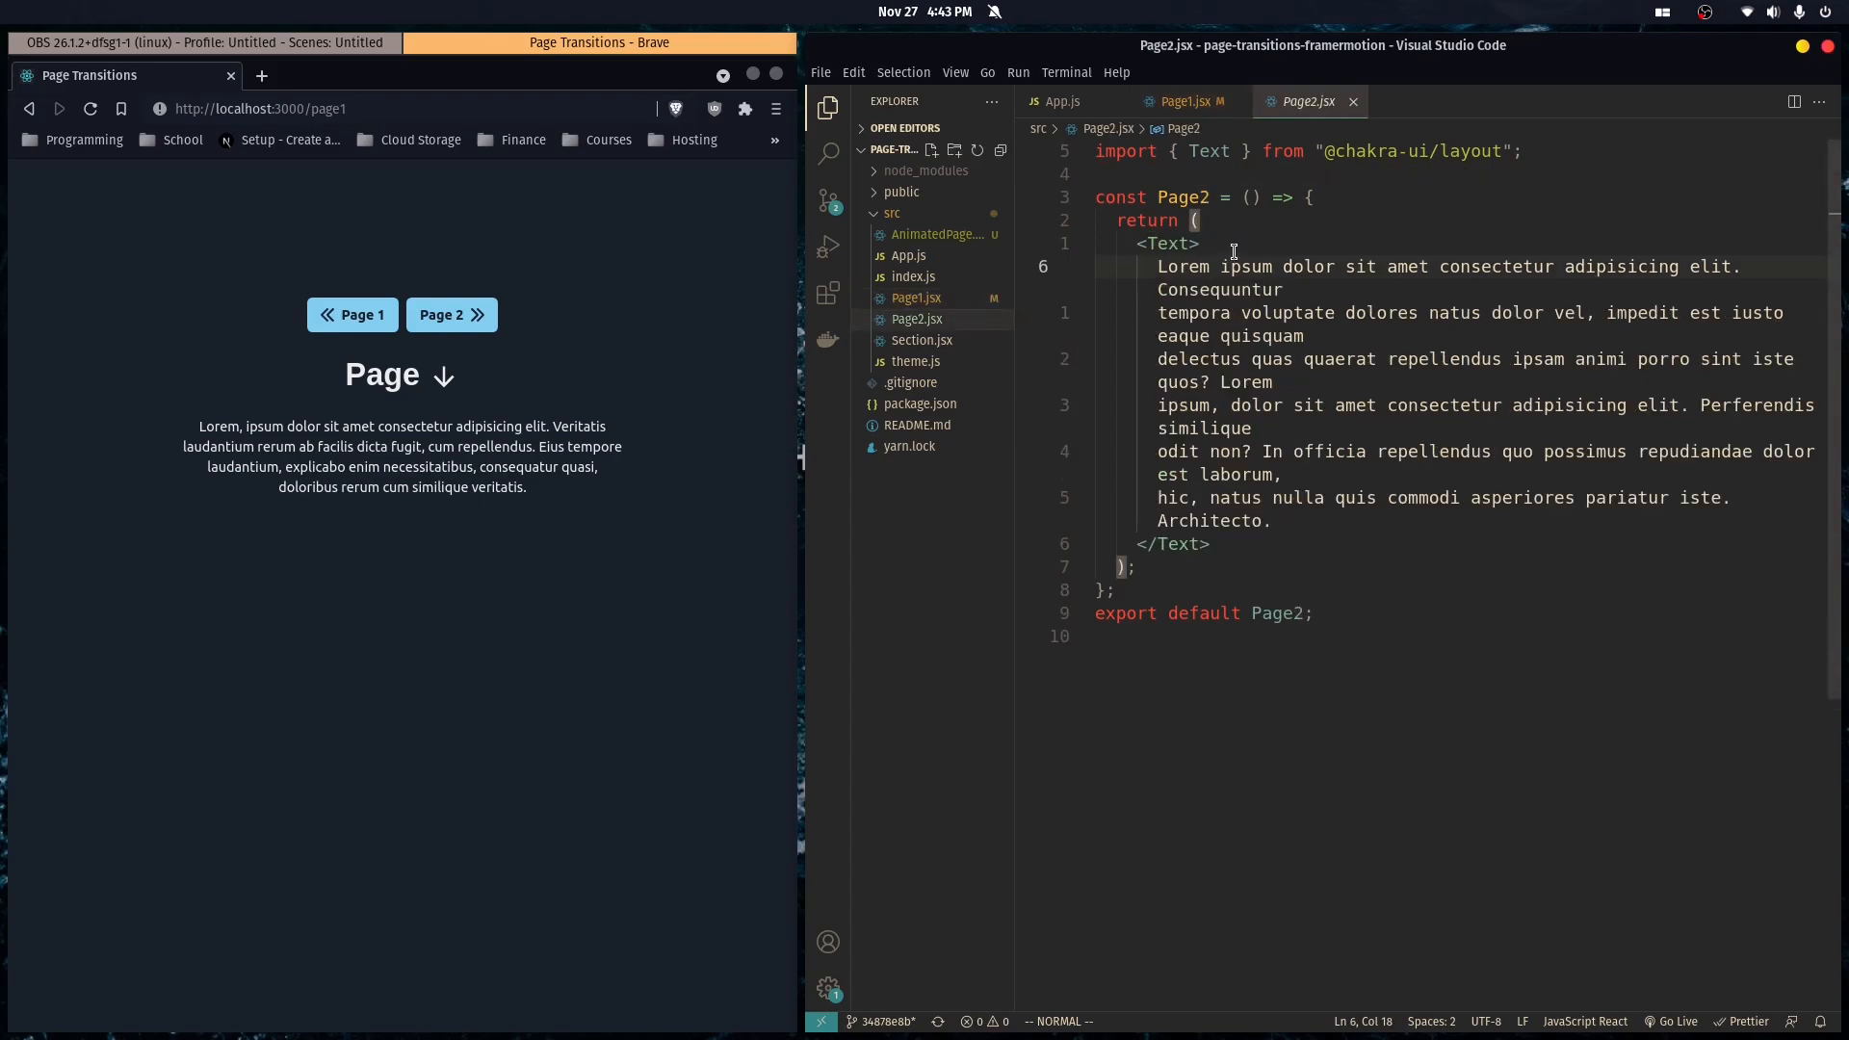
Wrap Page2's Text in <AnimatedPage></AnimatedPage> and add import AnimatedPage from "./AnimatedPage".
text(<AnimatedPage></AnimatedPage>)
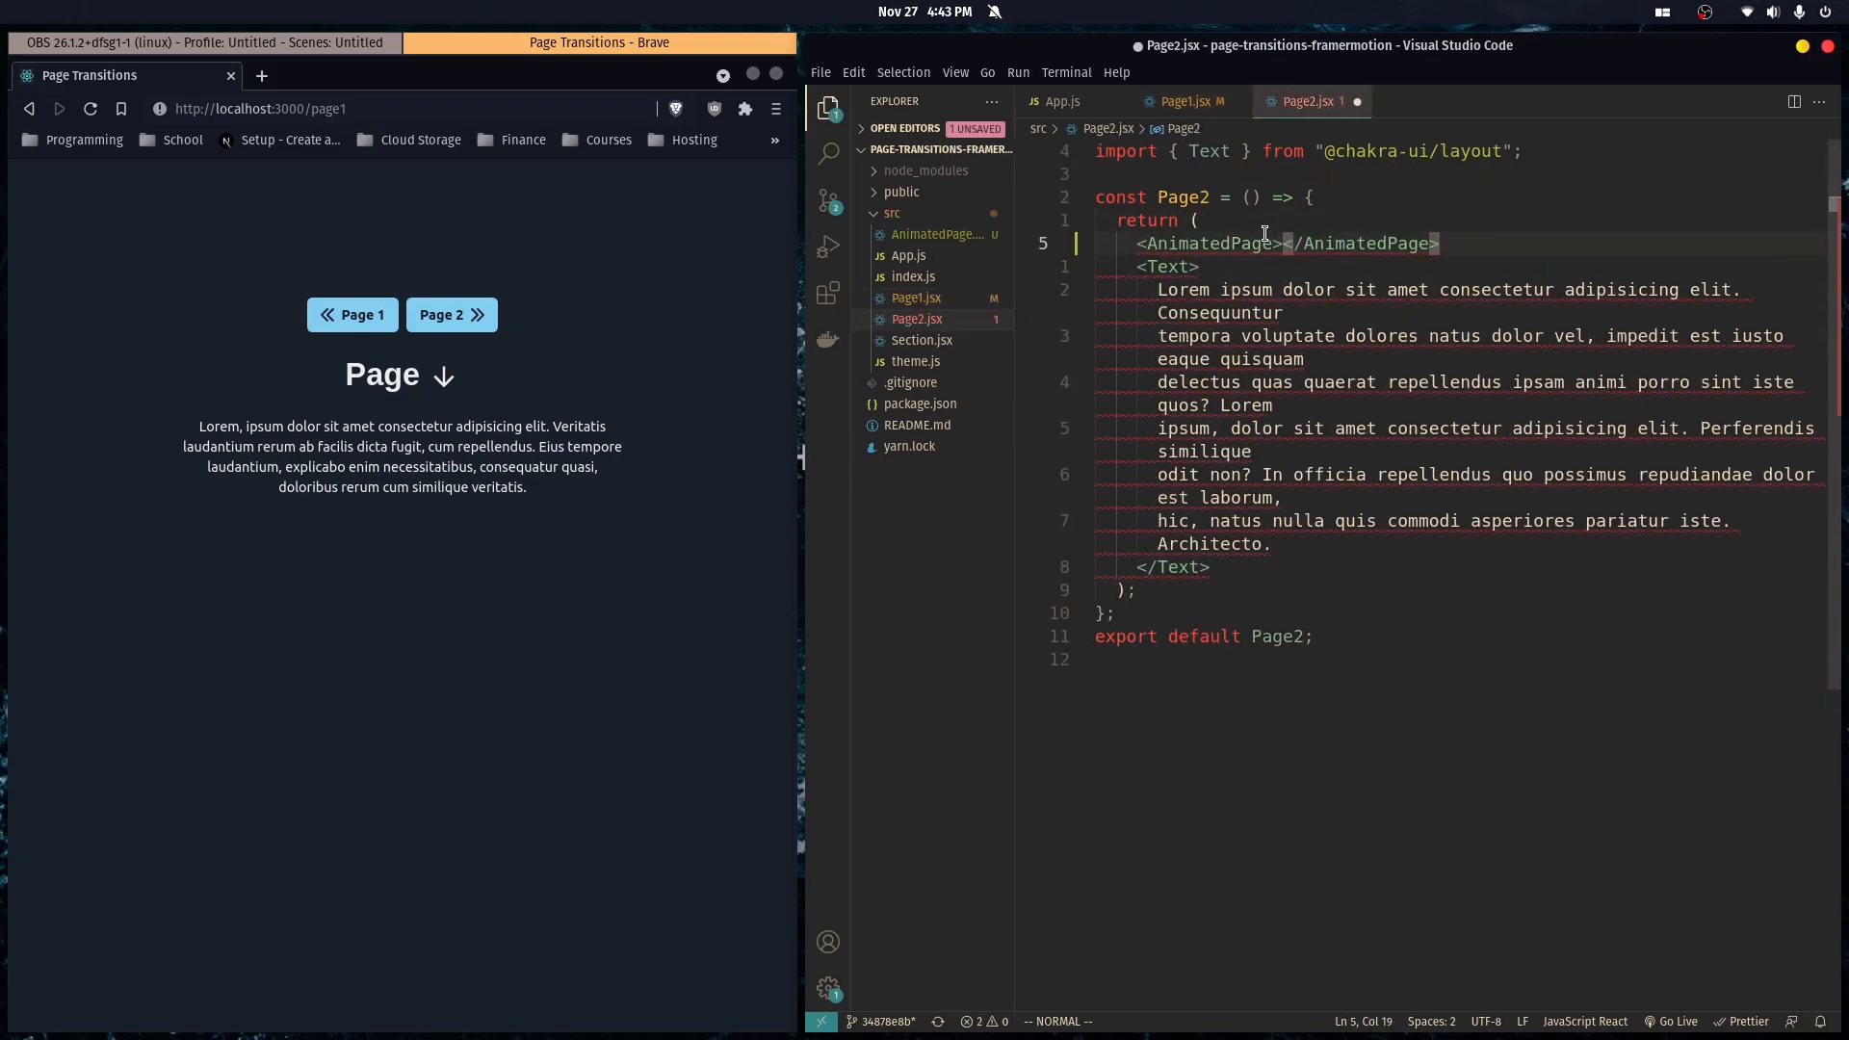
key(ctrl+s)
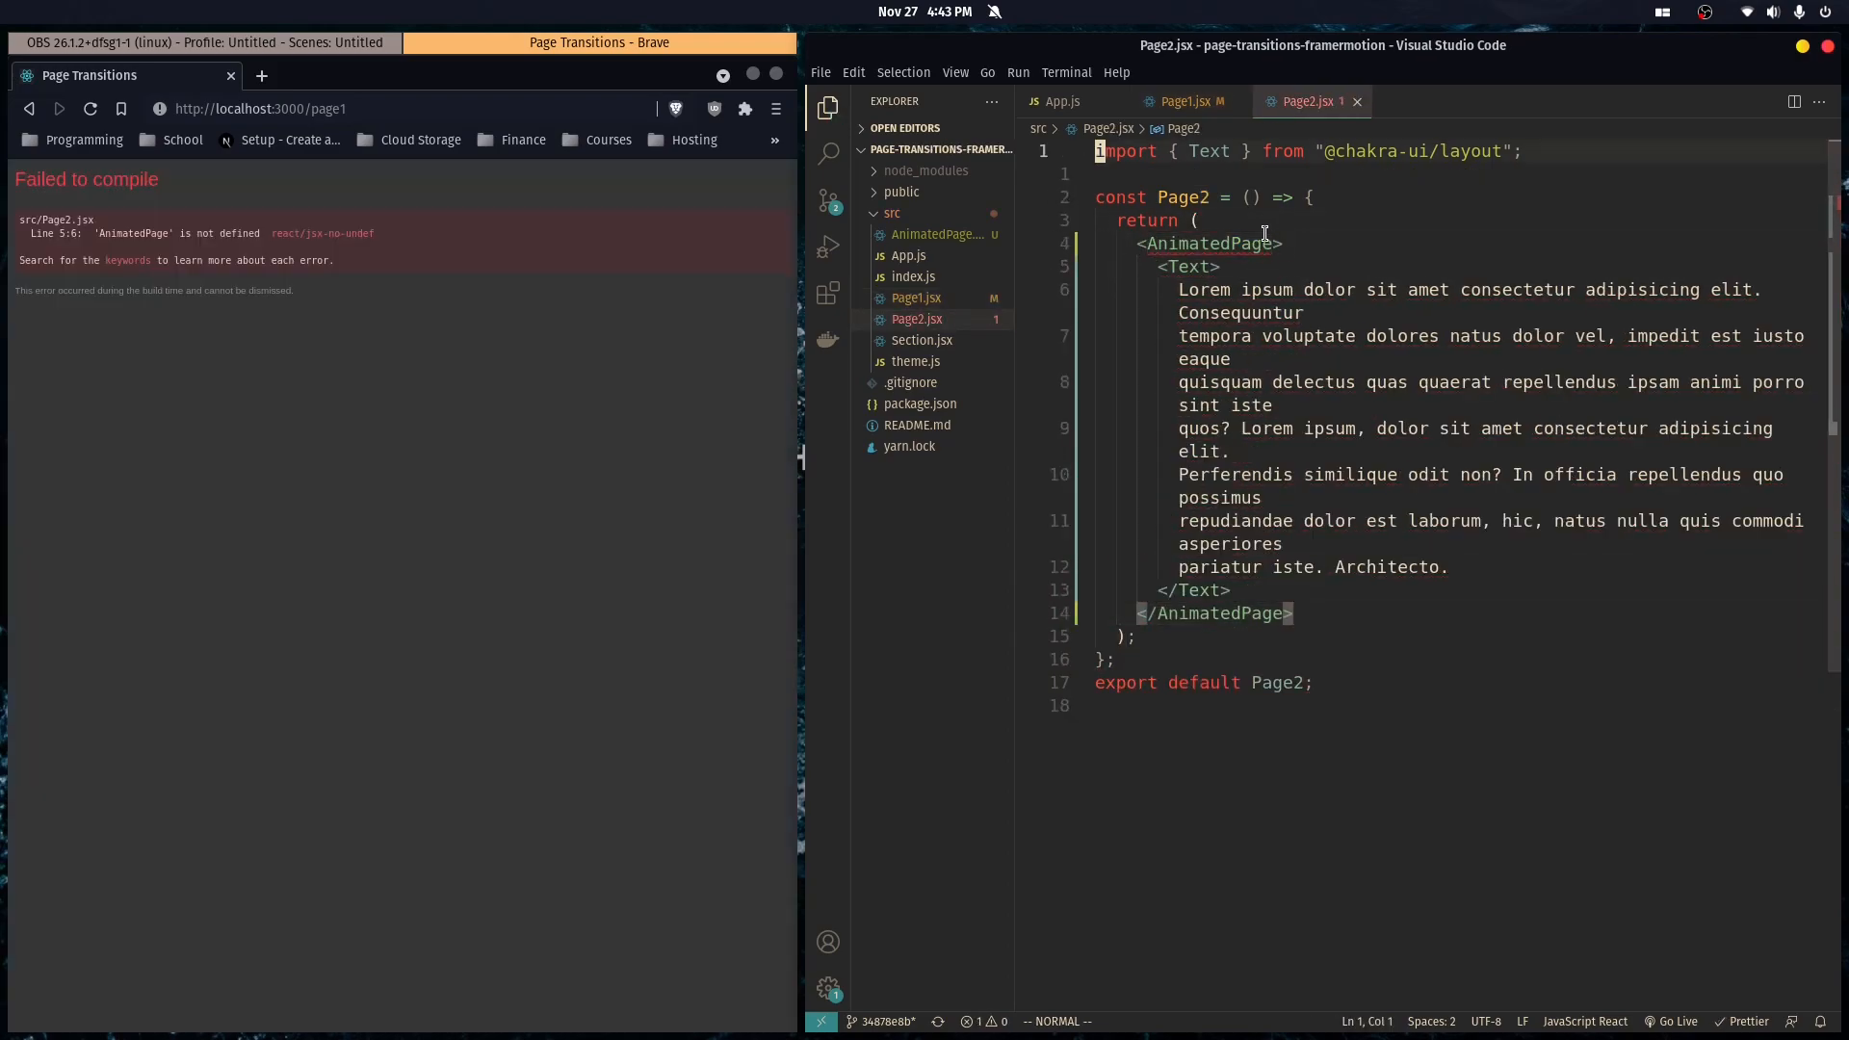
text(import AnimatedPage from "./AnimatedPage";)
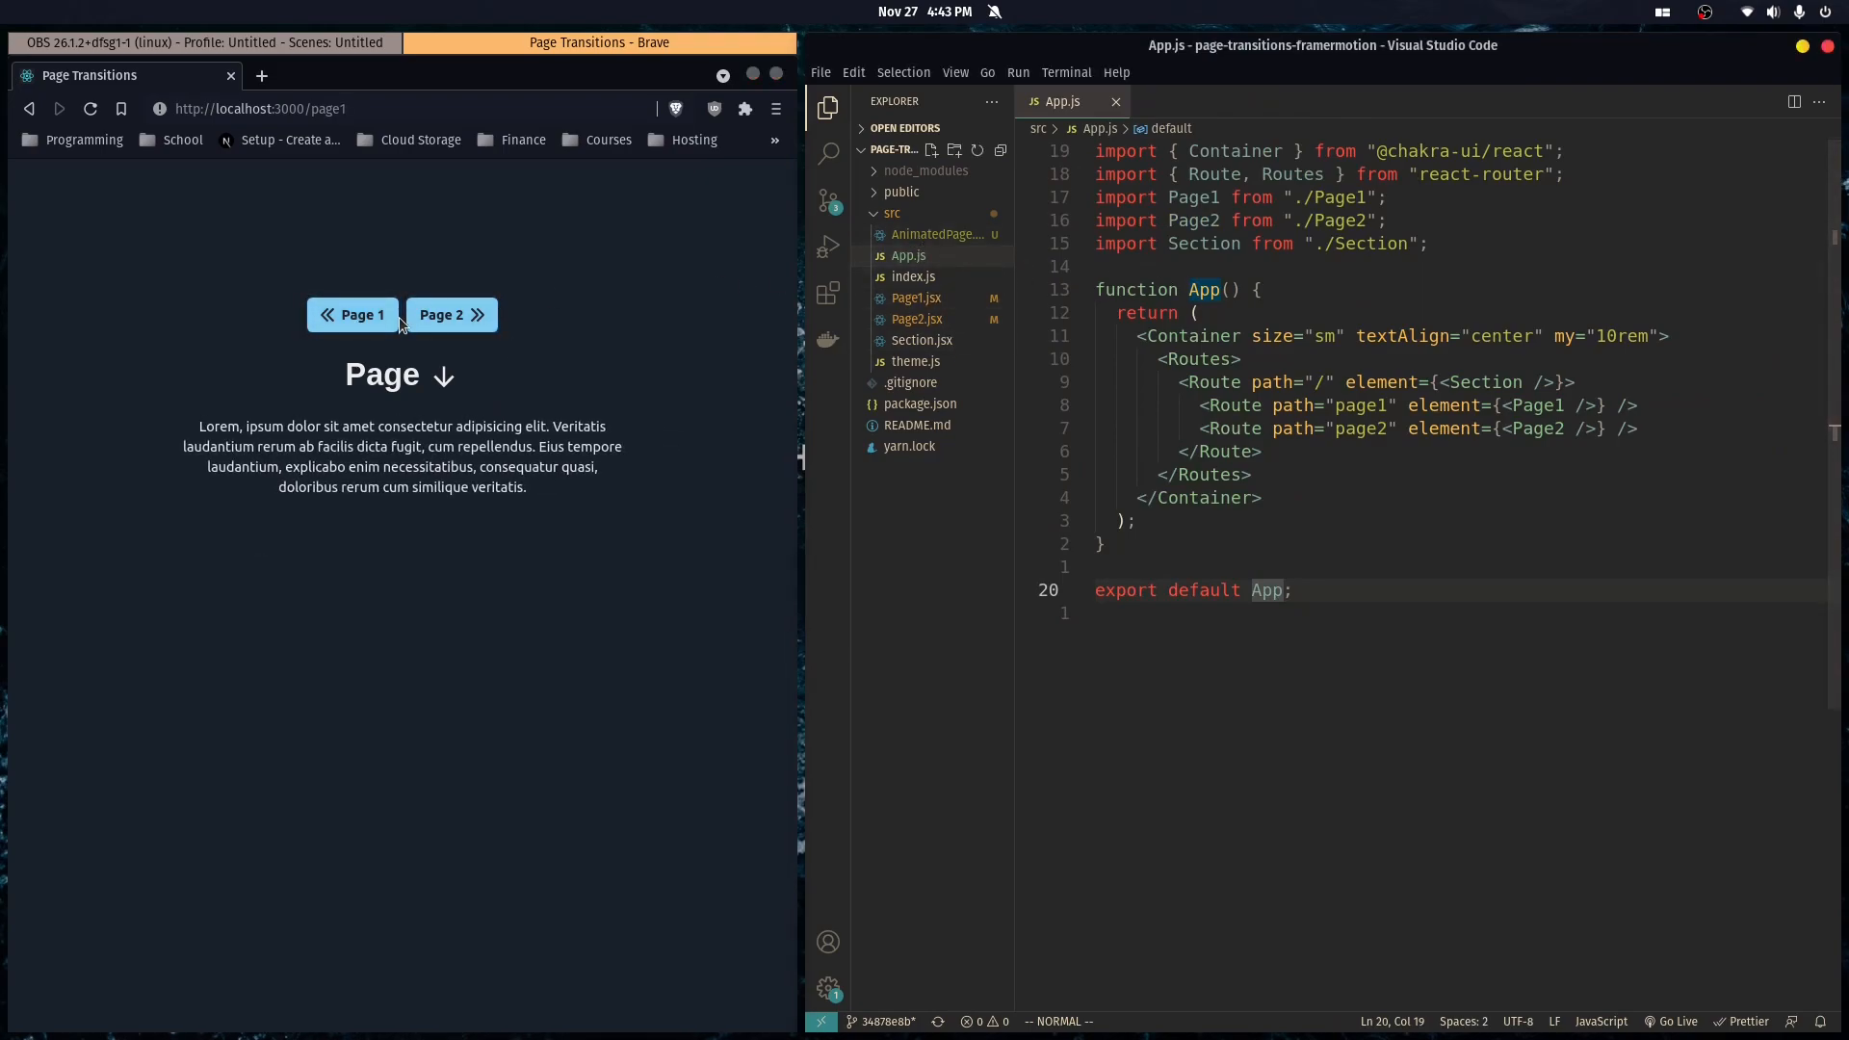
After viewing Page 2, add transition={{duration: 1}} to motion.div and switch back to App.js.
click(451, 315)
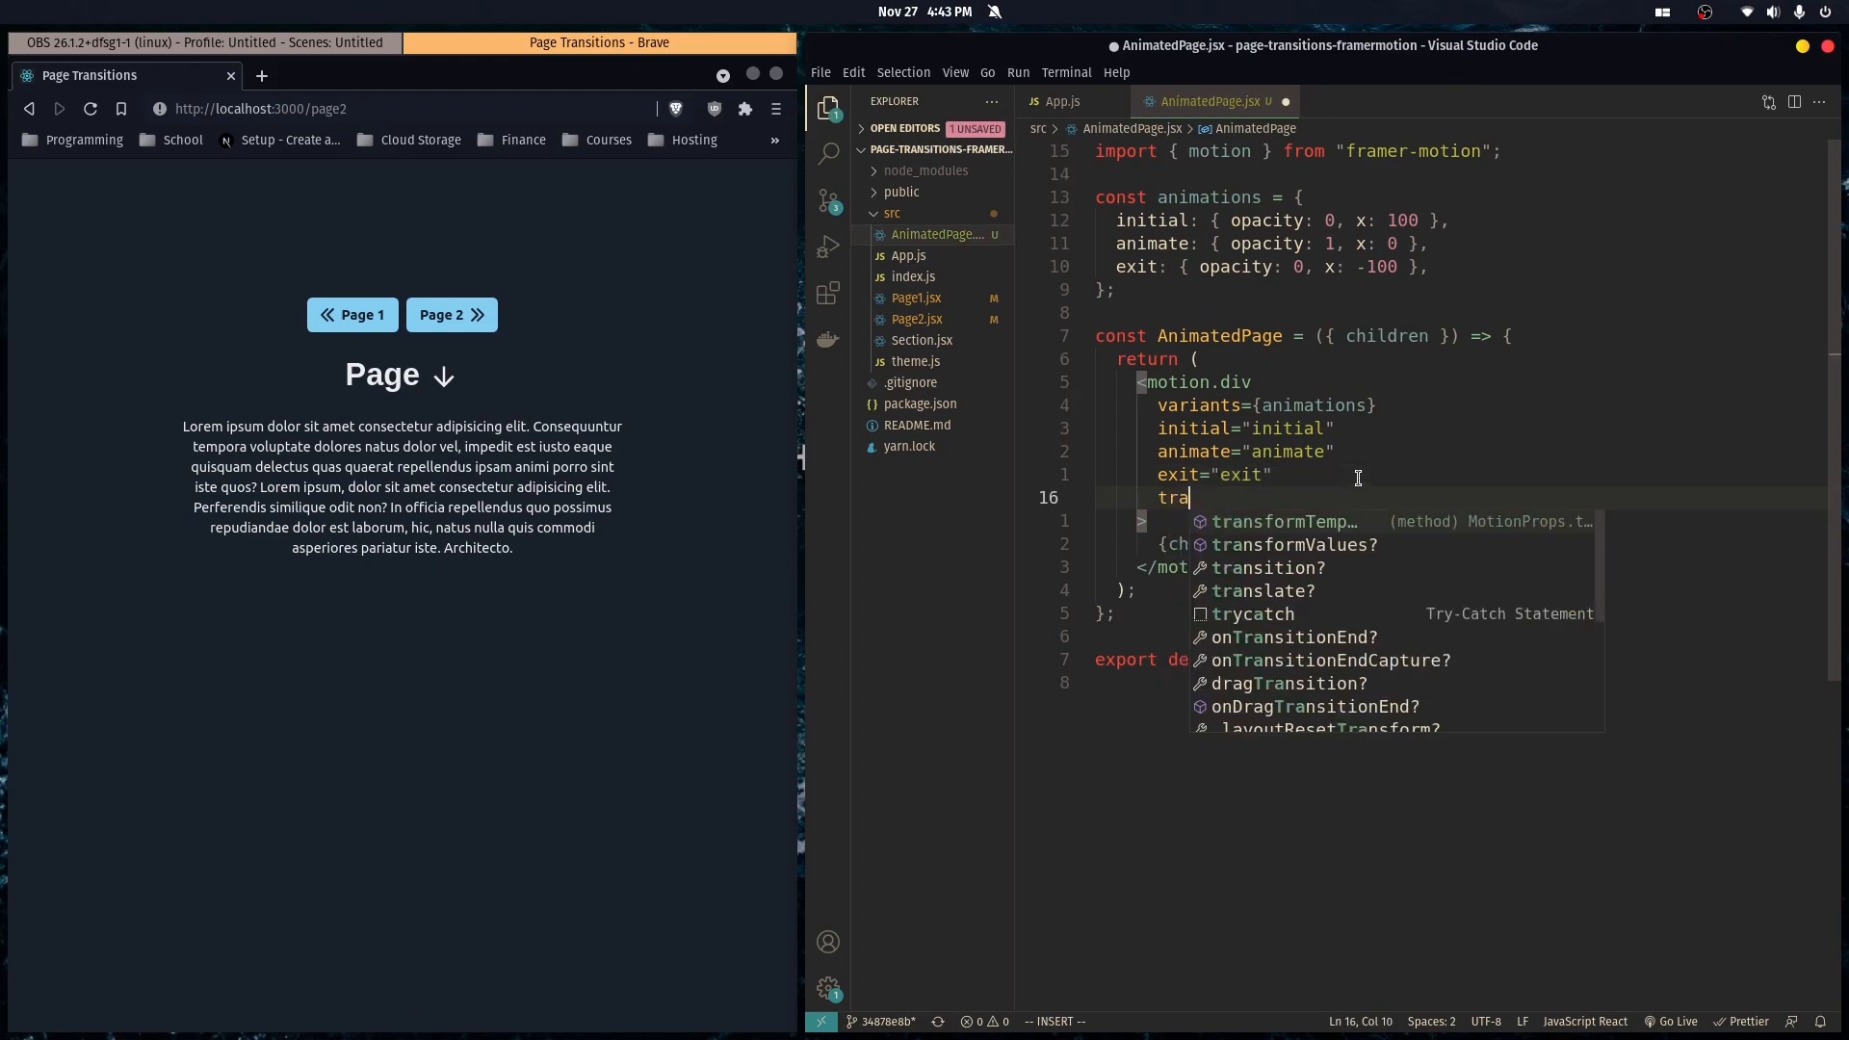
text(nsition)
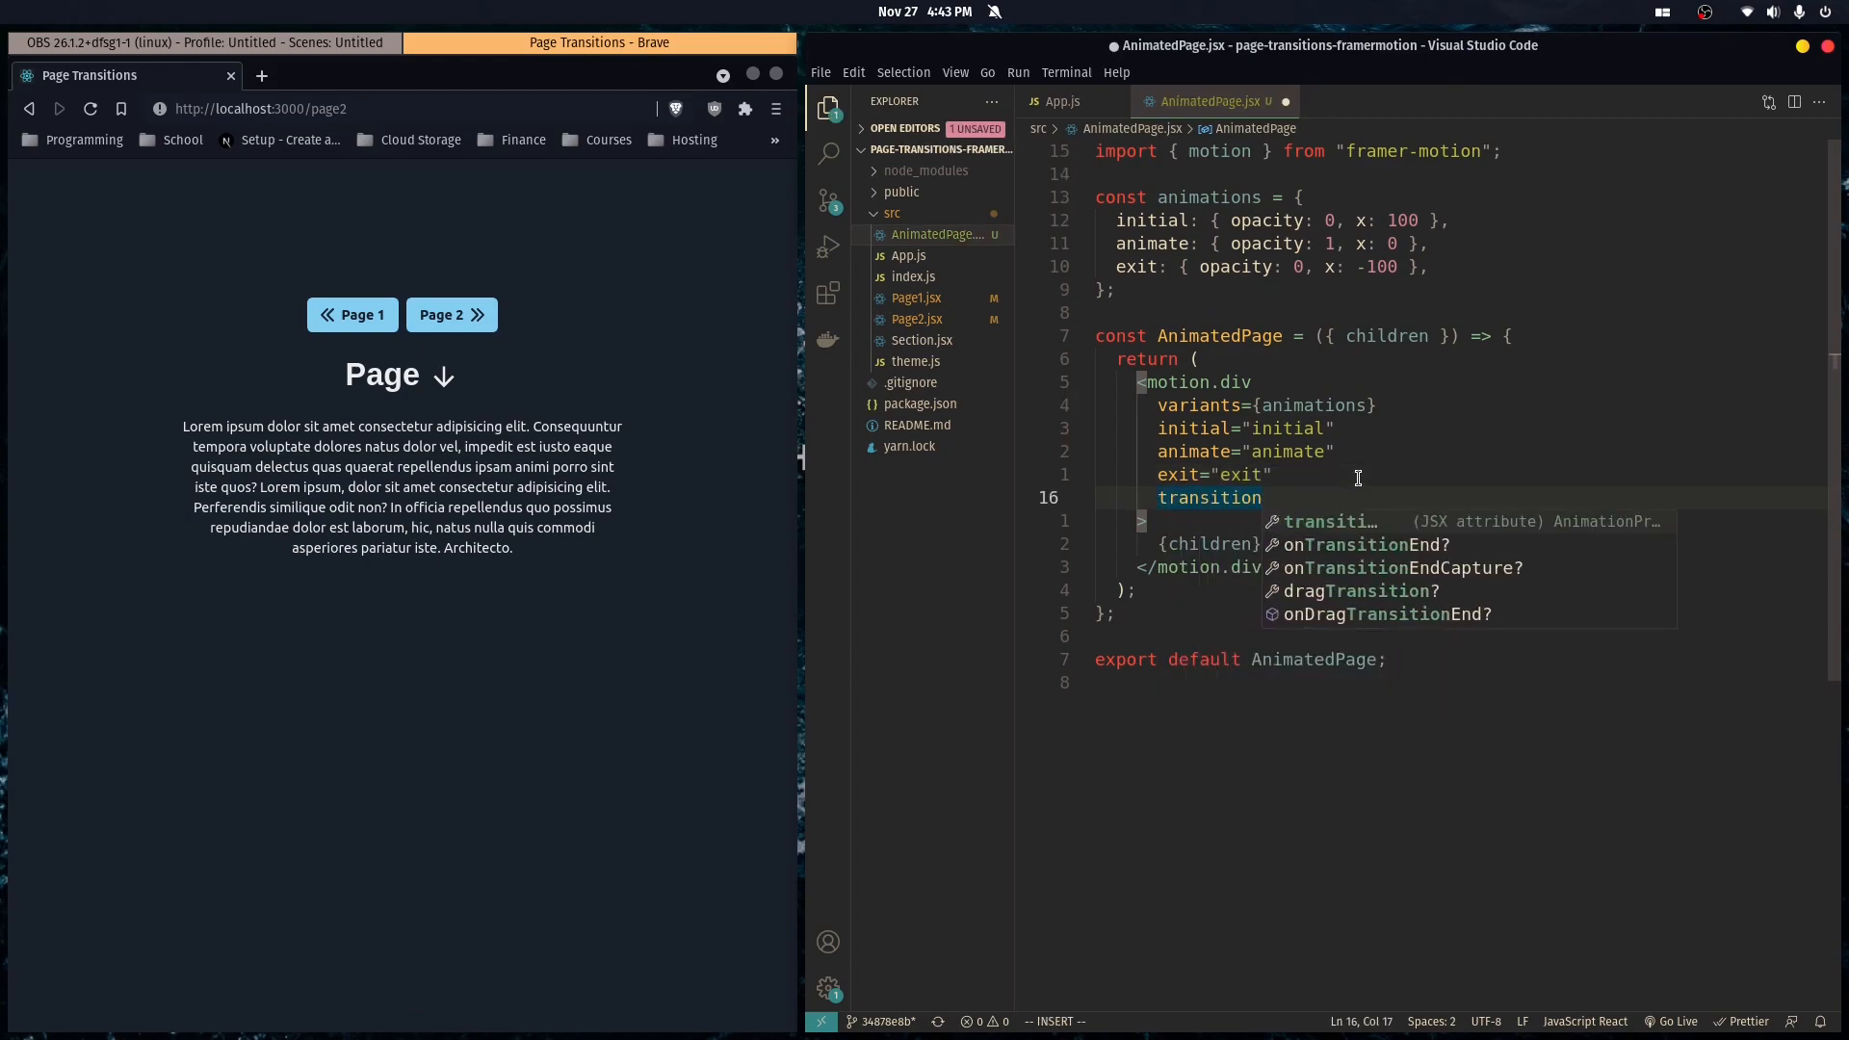
text(=)
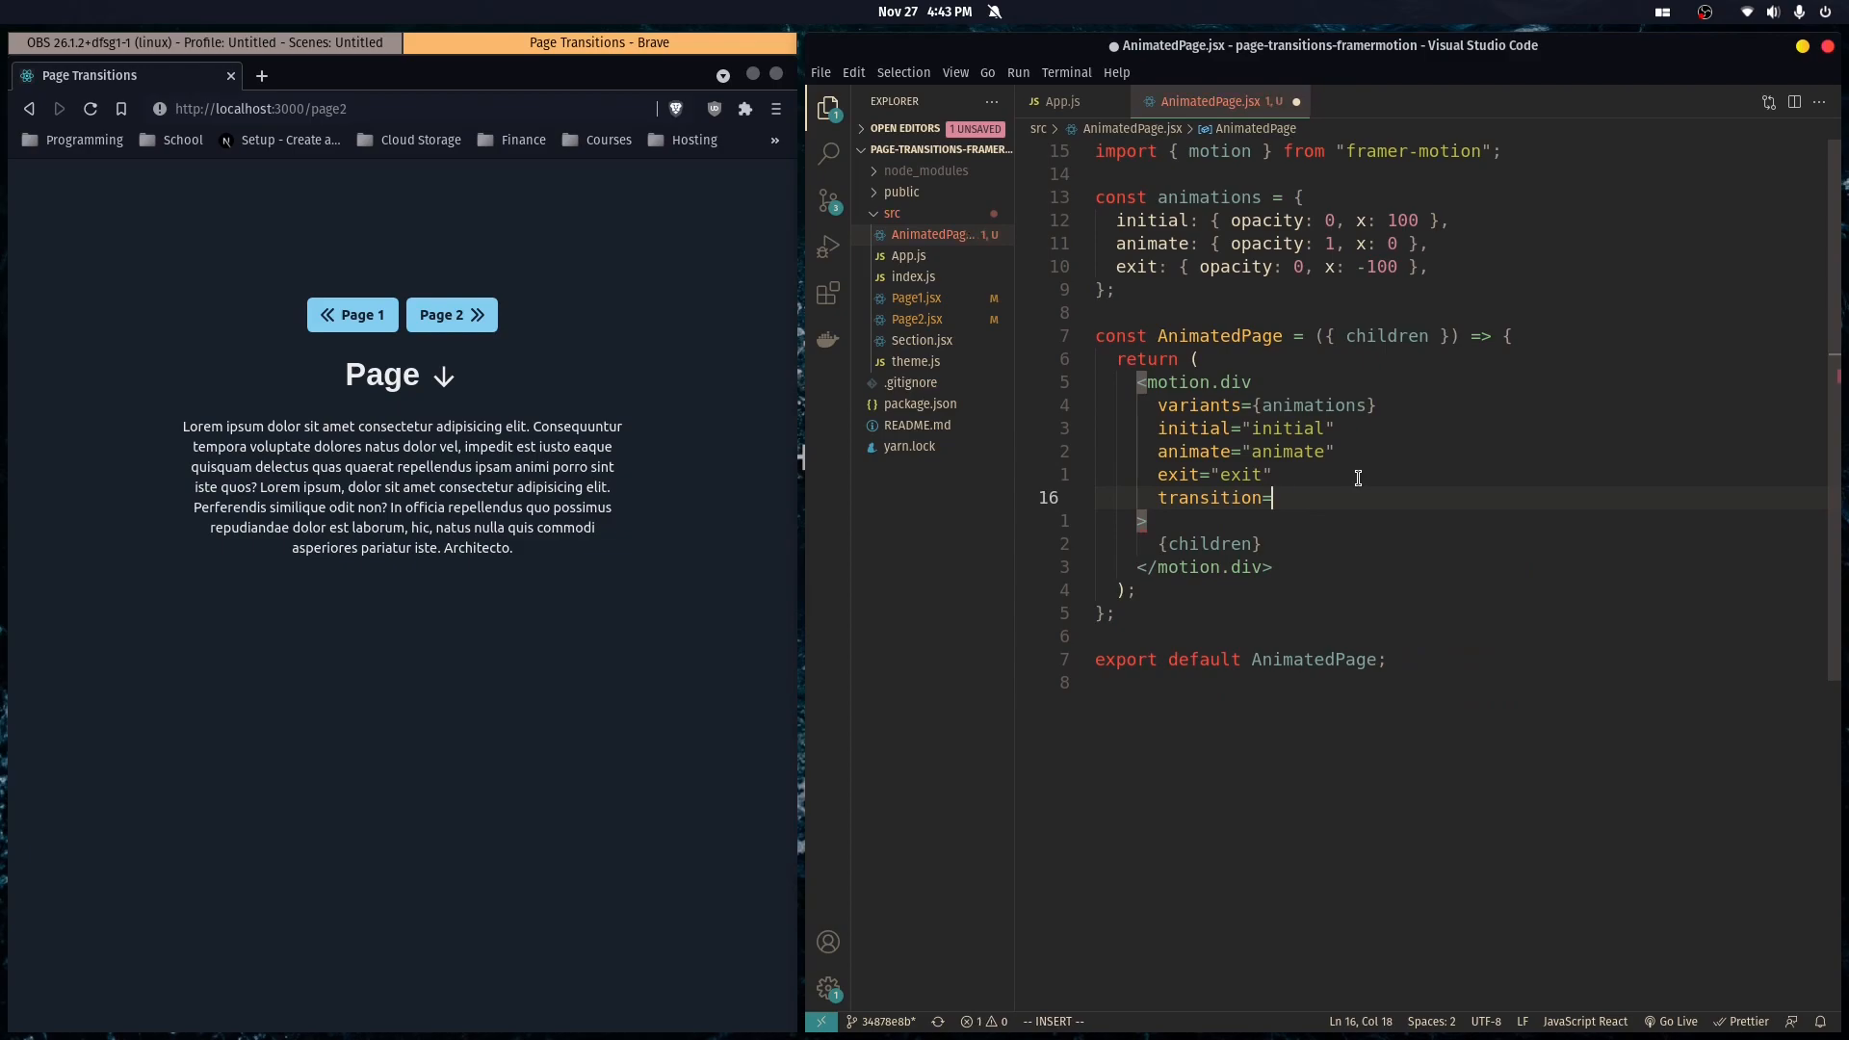
text({}})
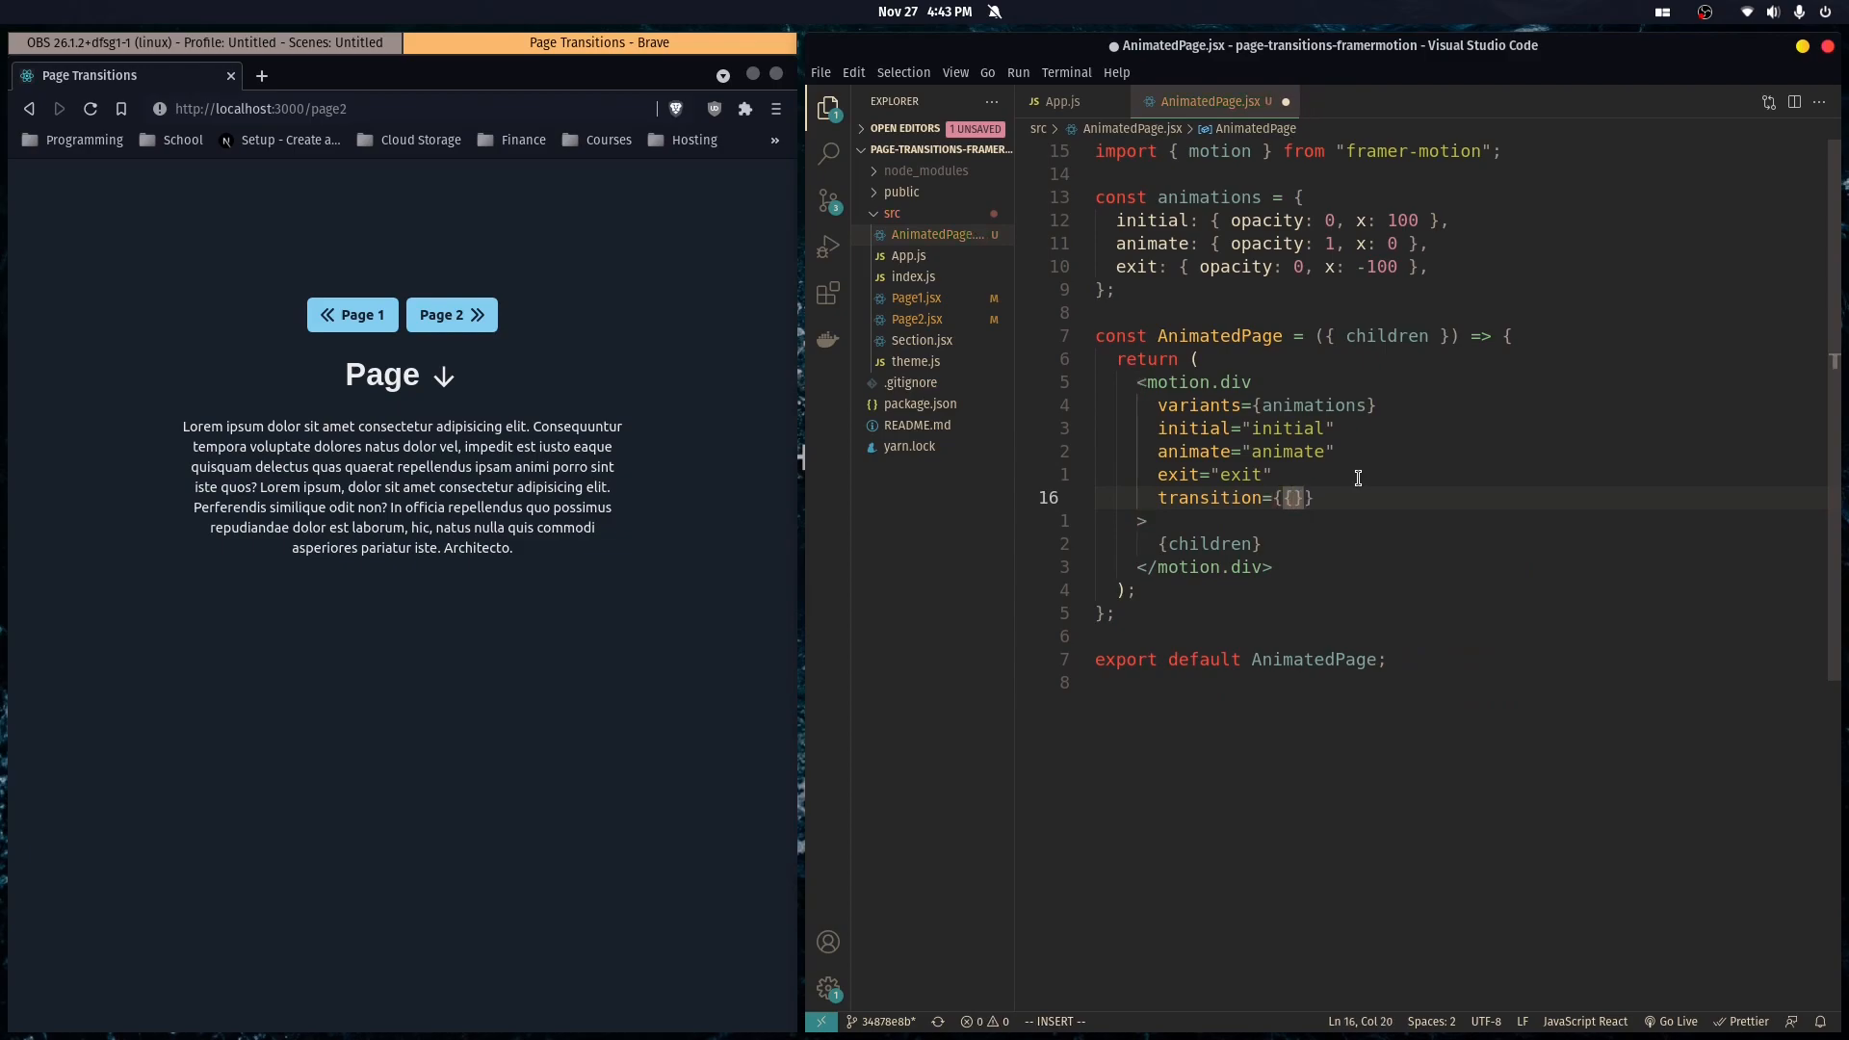
text(duration: 1)
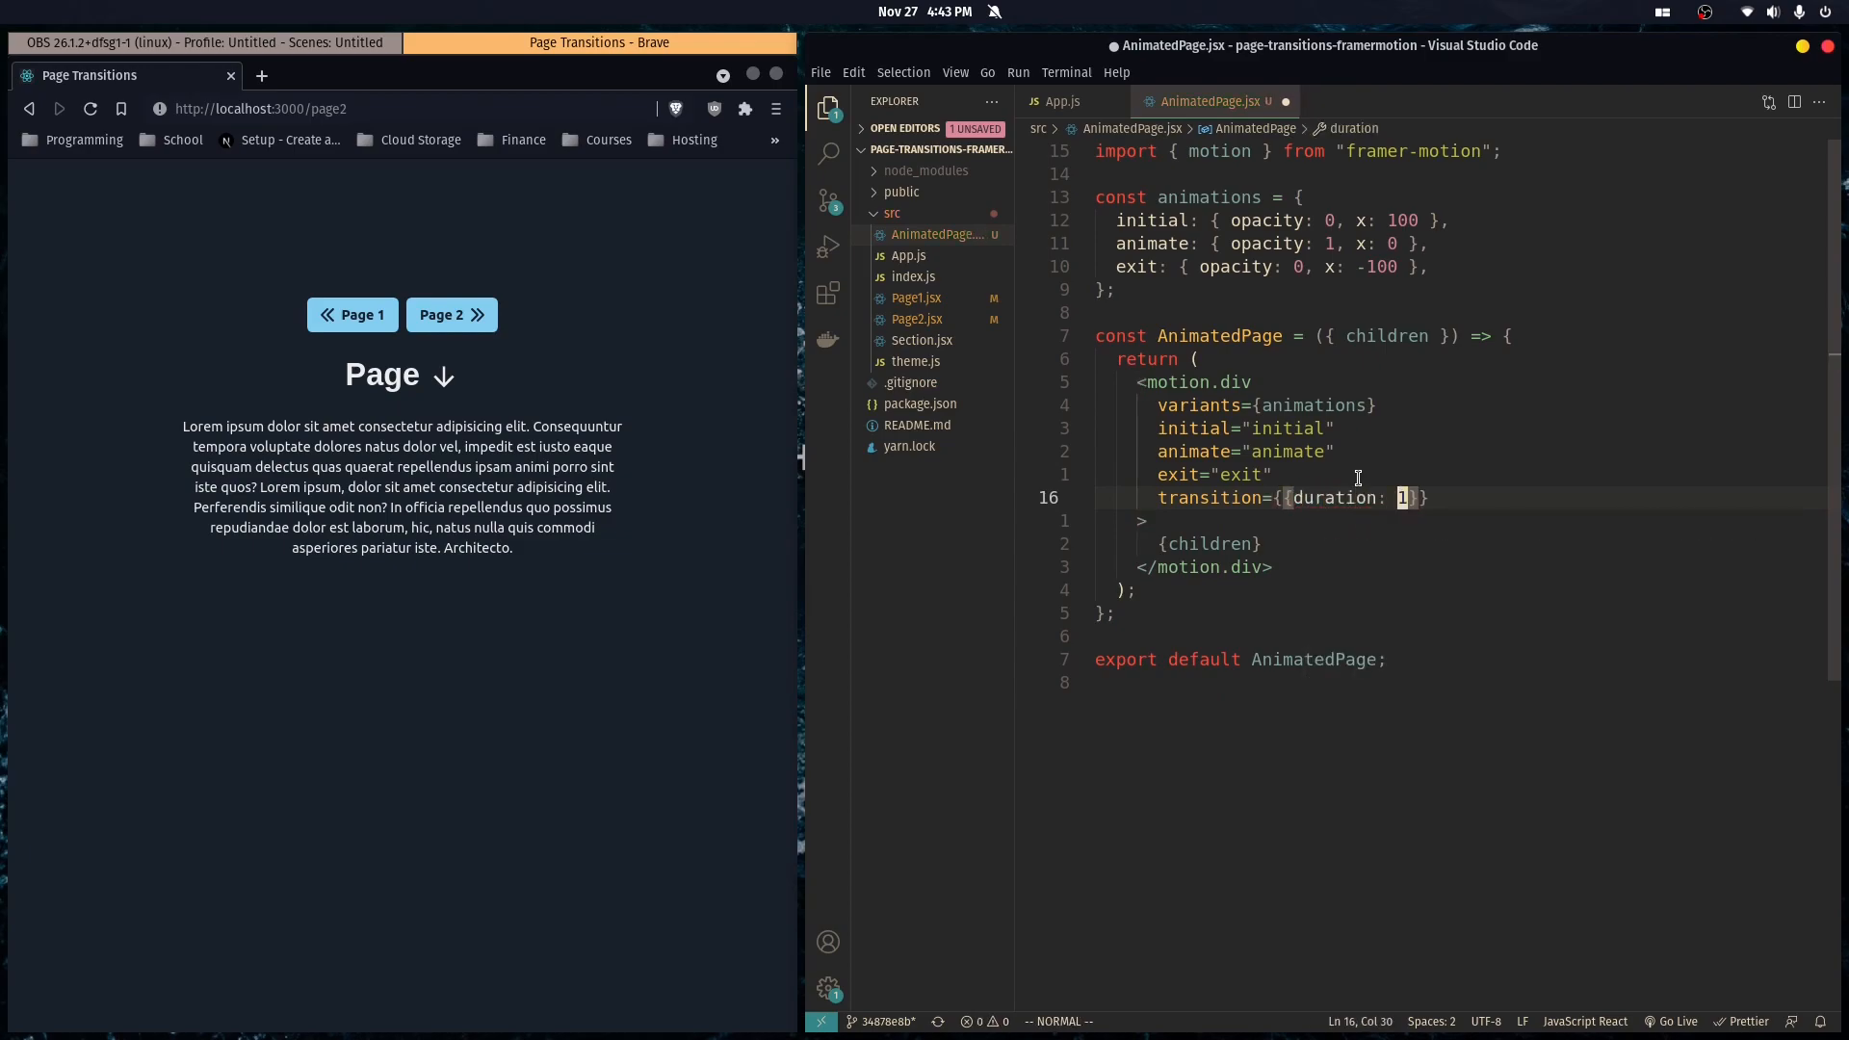
click(1062, 101)
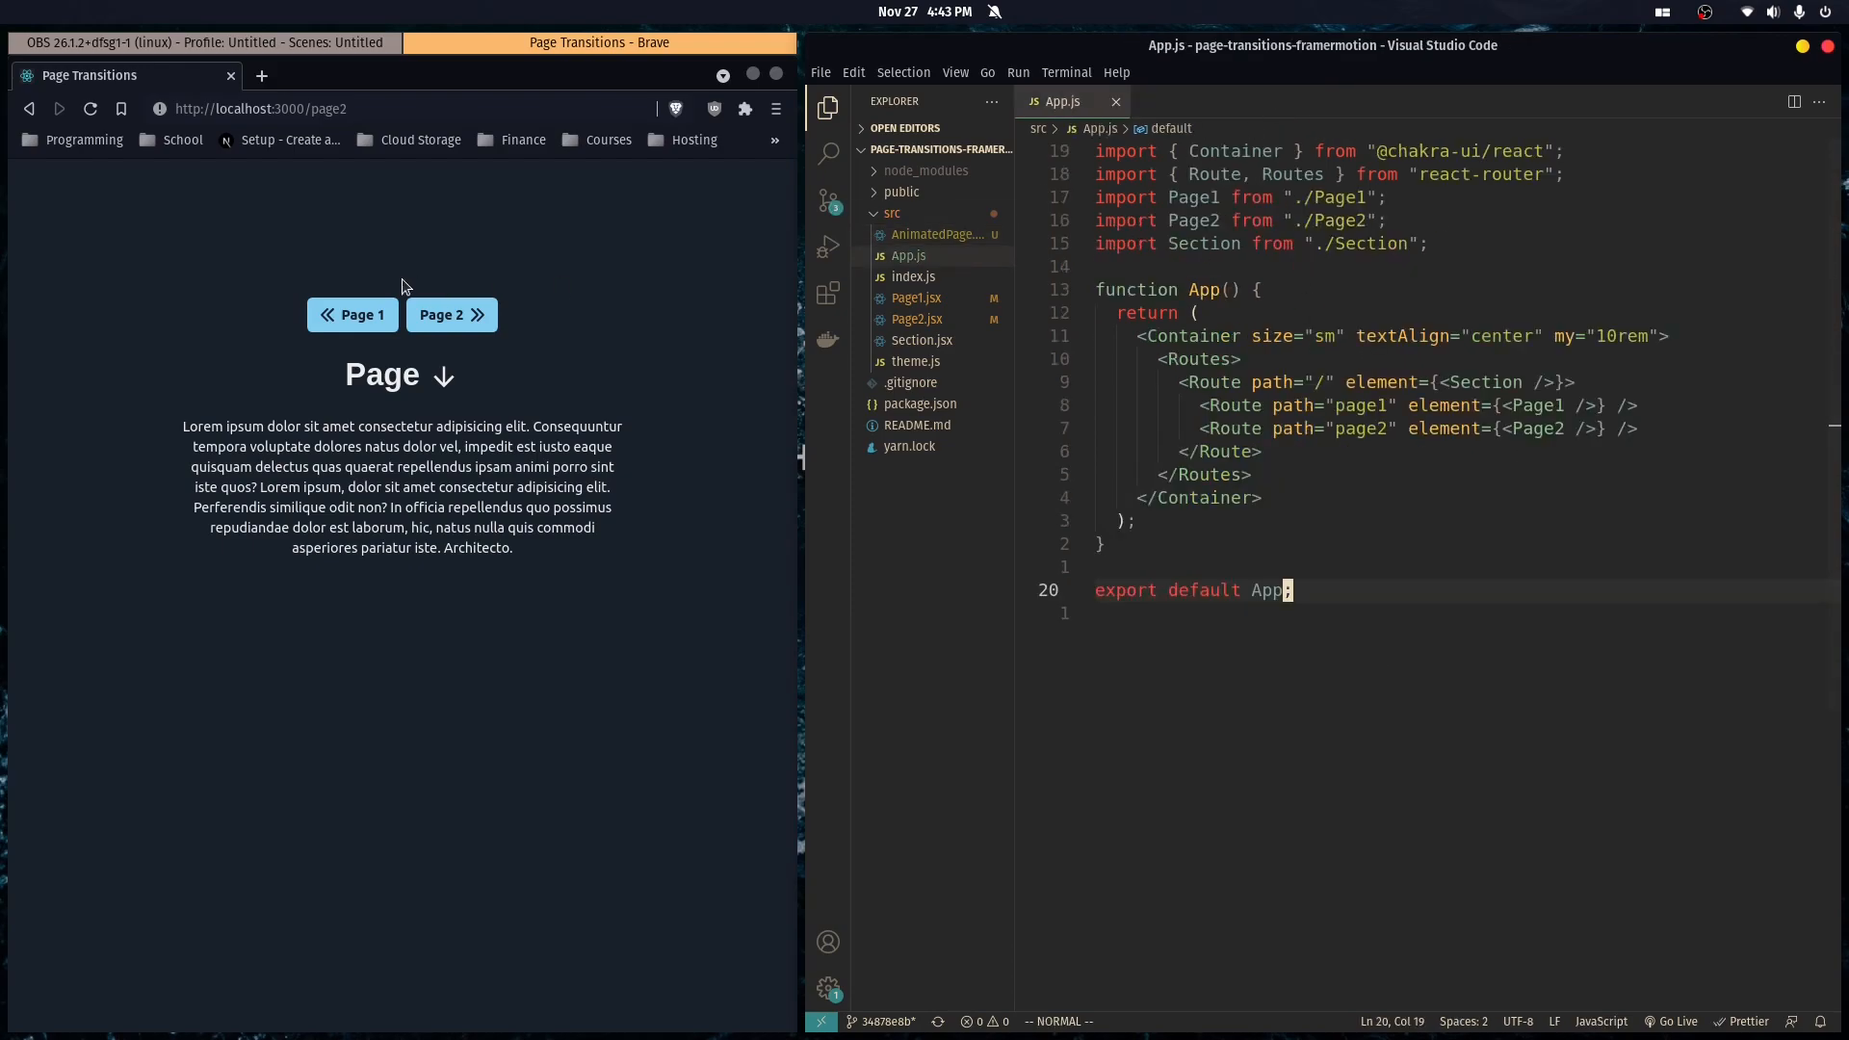
Switch the running app to Page 1, Page 2, then Page 1 to watch the transitions.
click(352, 315)
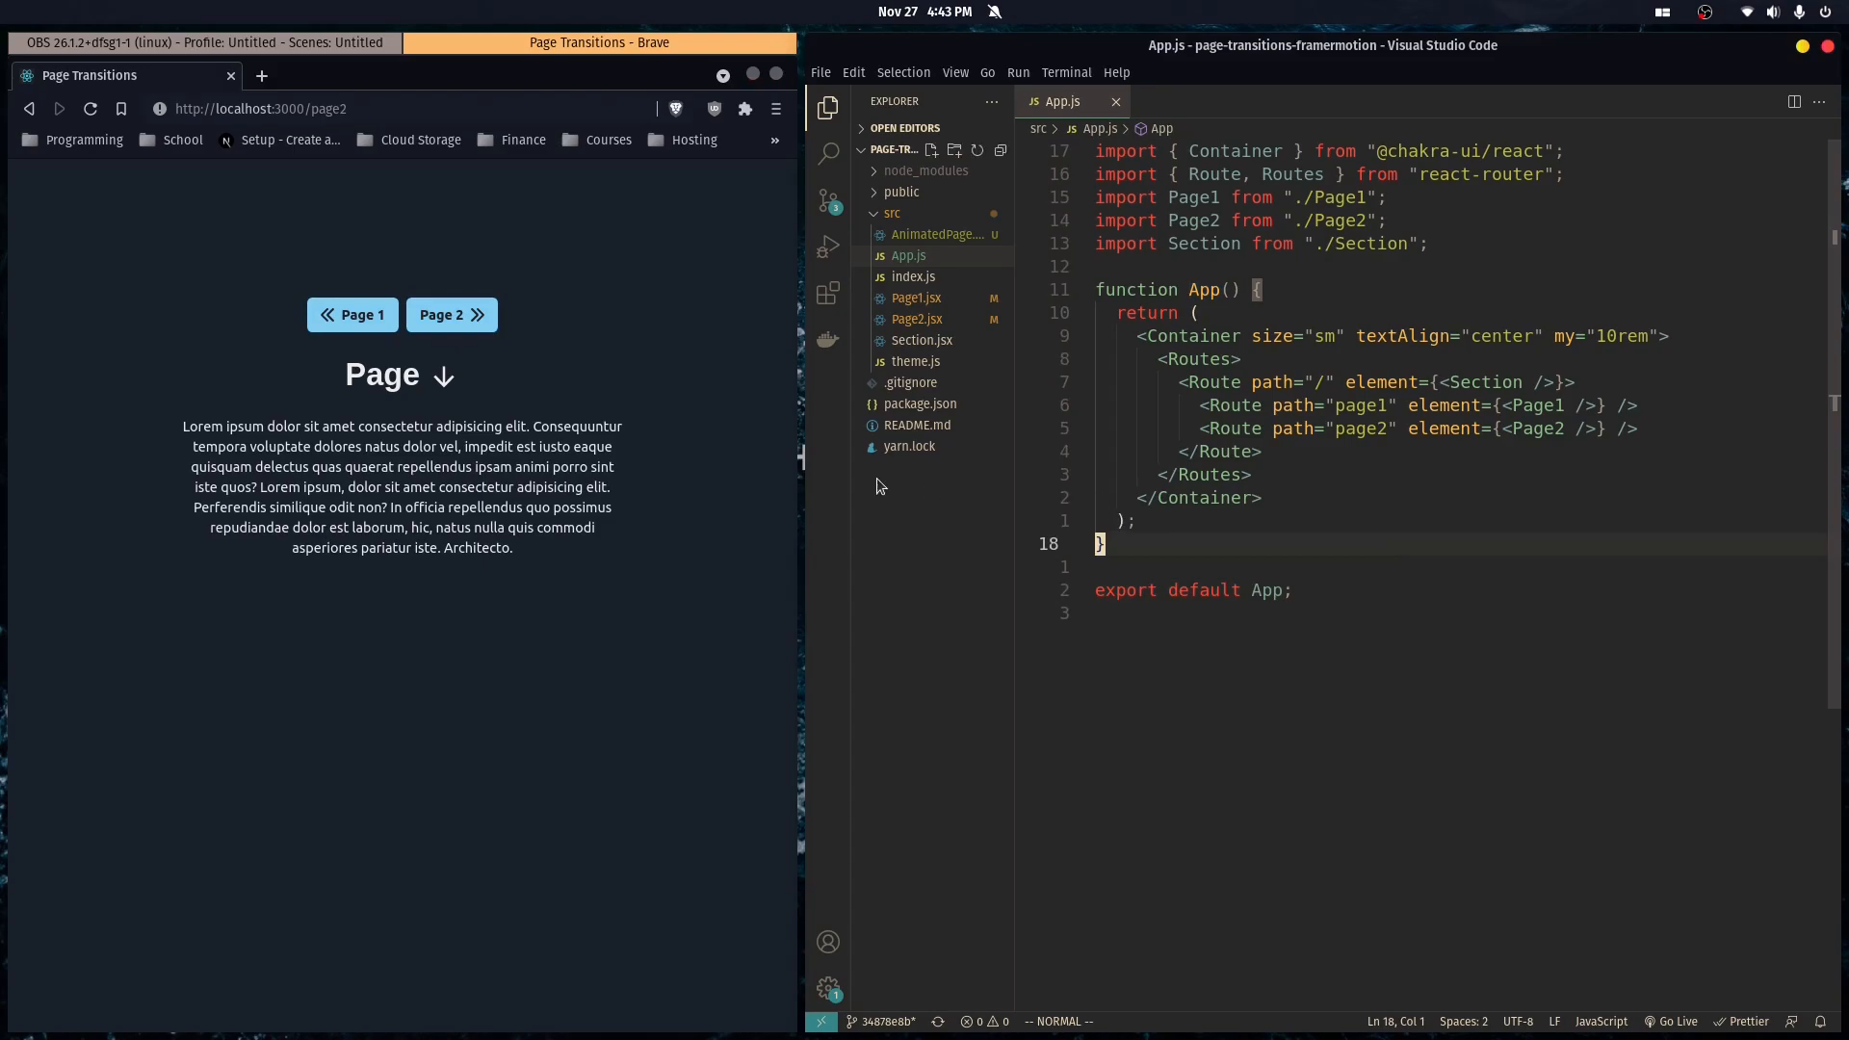
click(352, 315)
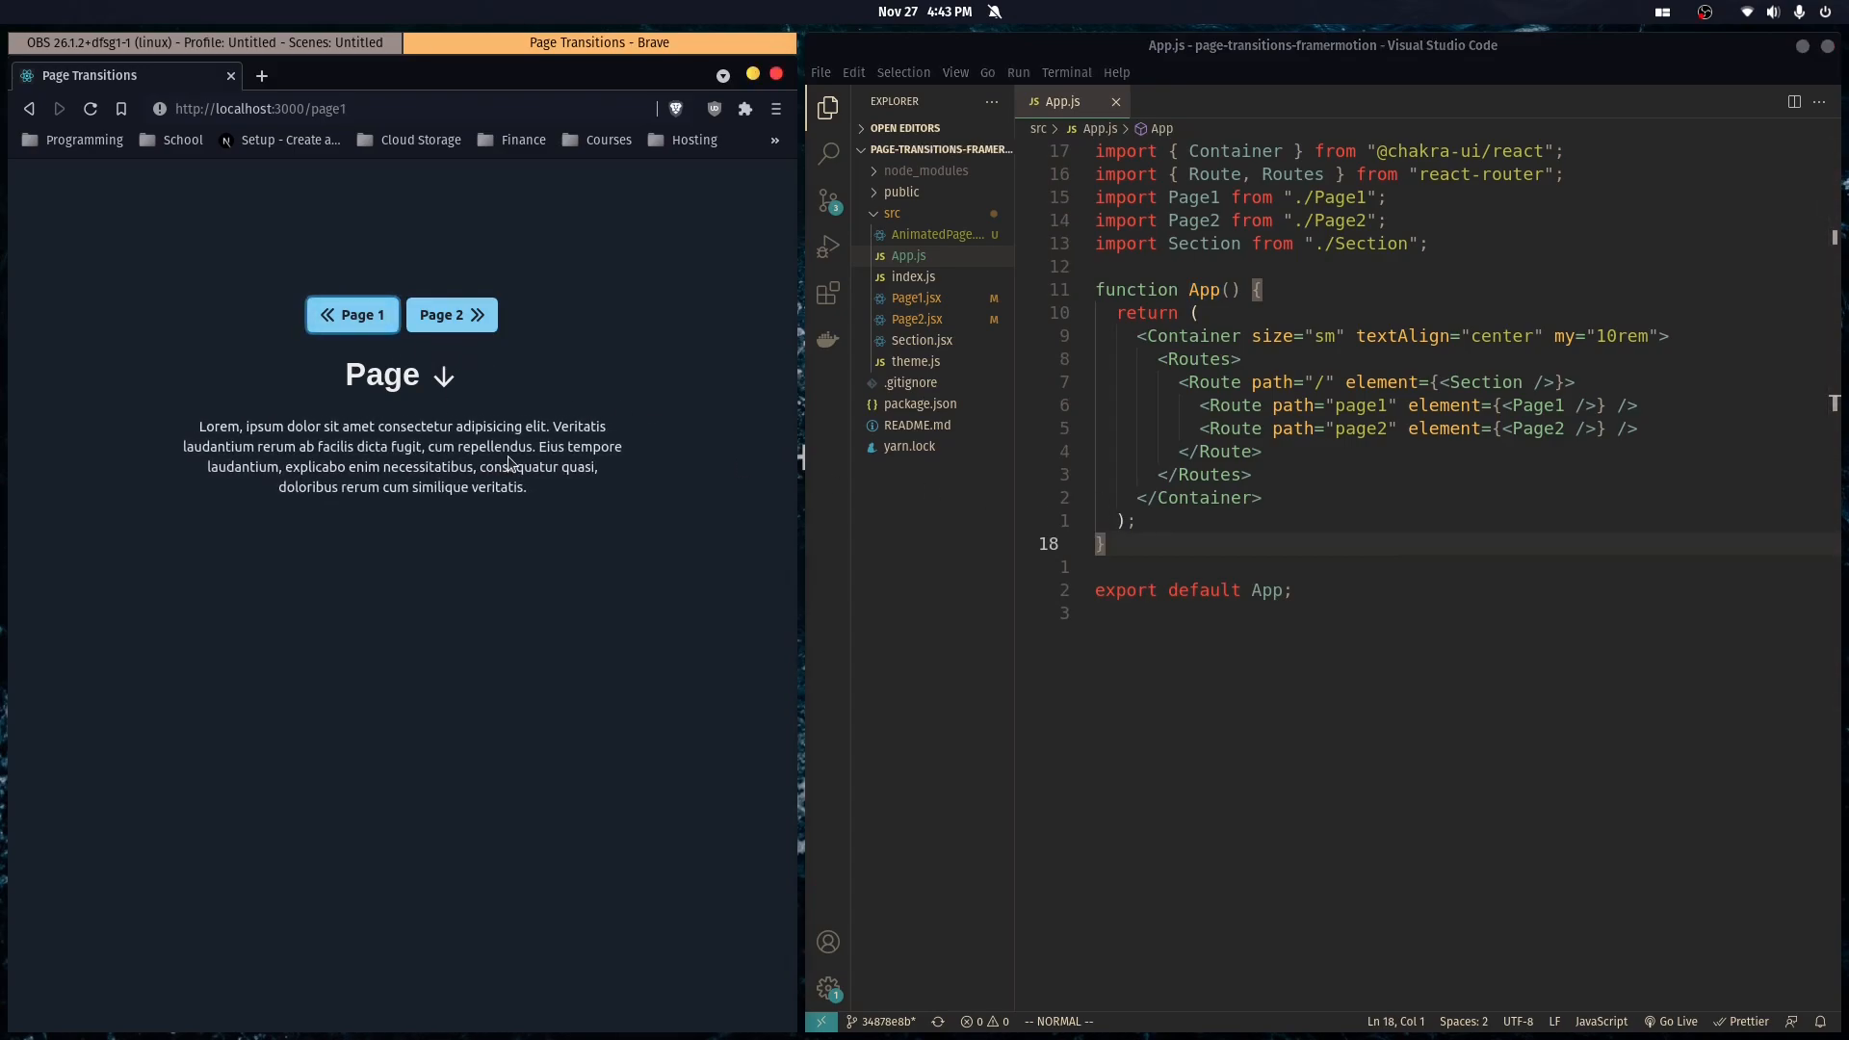
mouse_move(474, 330)
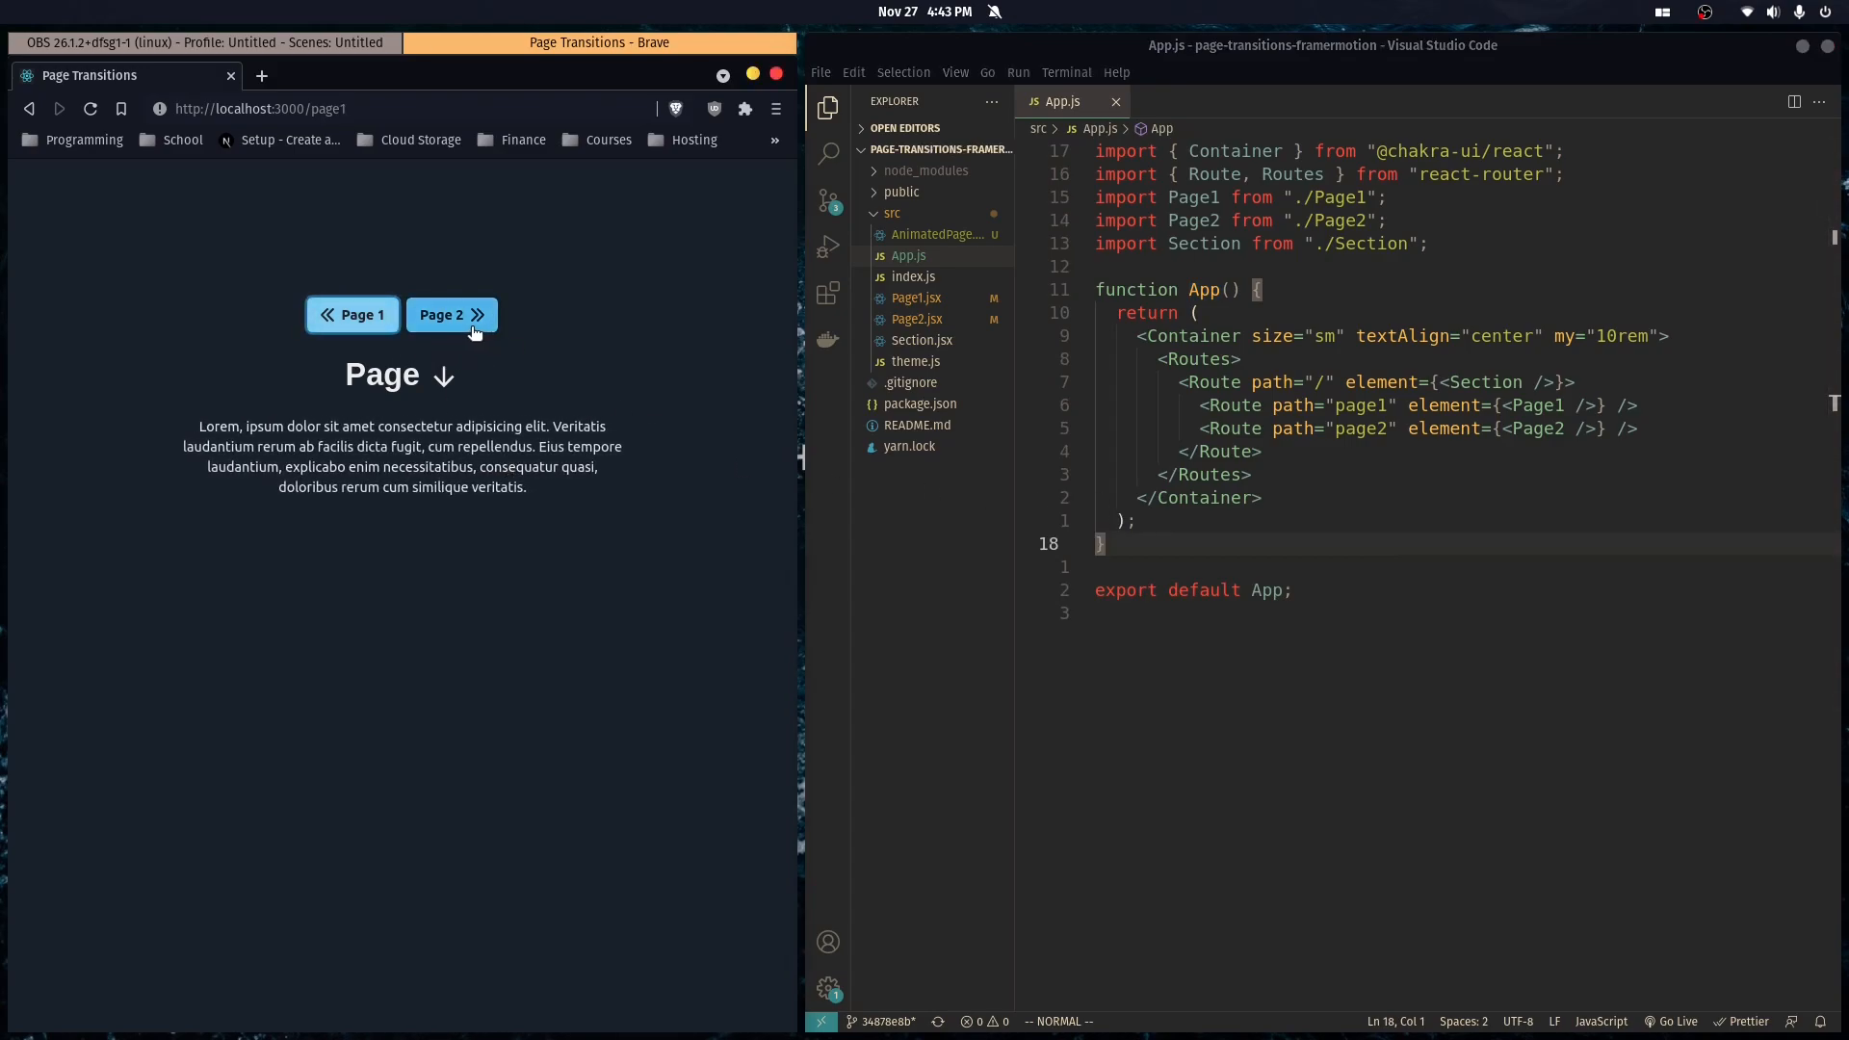
click(452, 315)
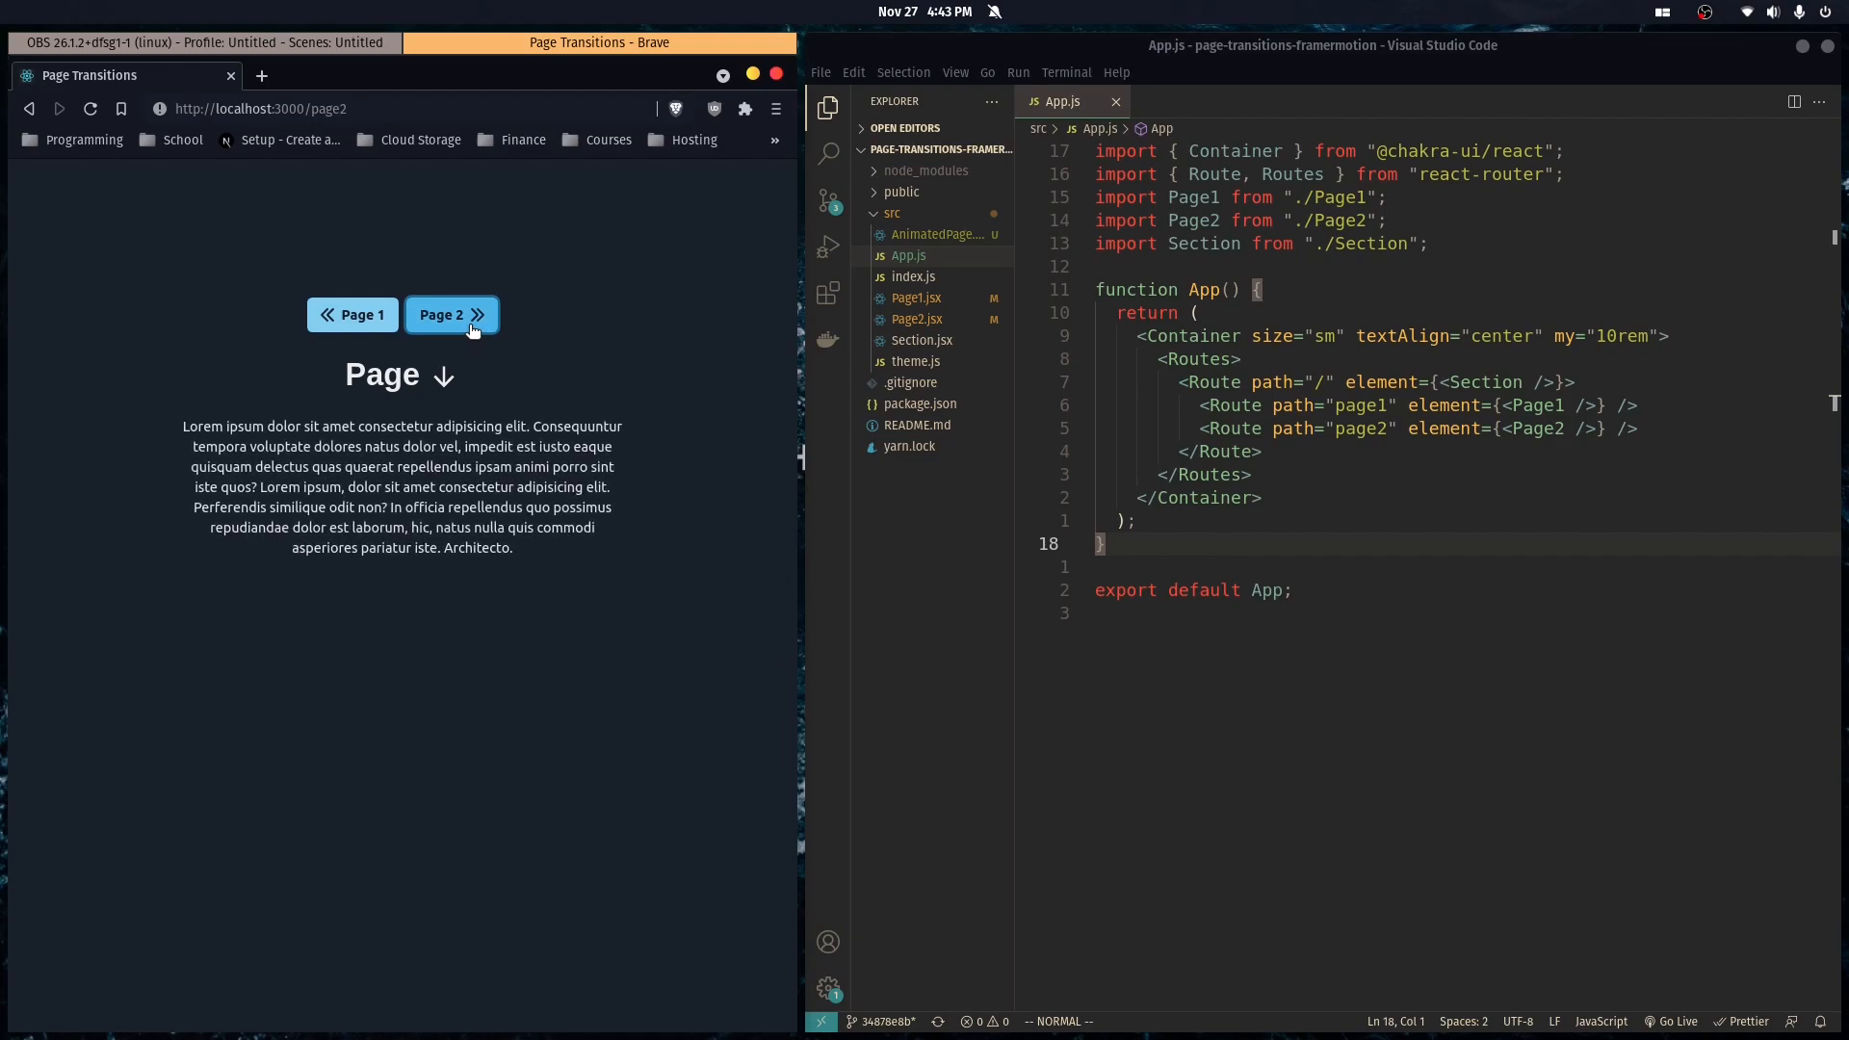
mouse_move(371, 326)
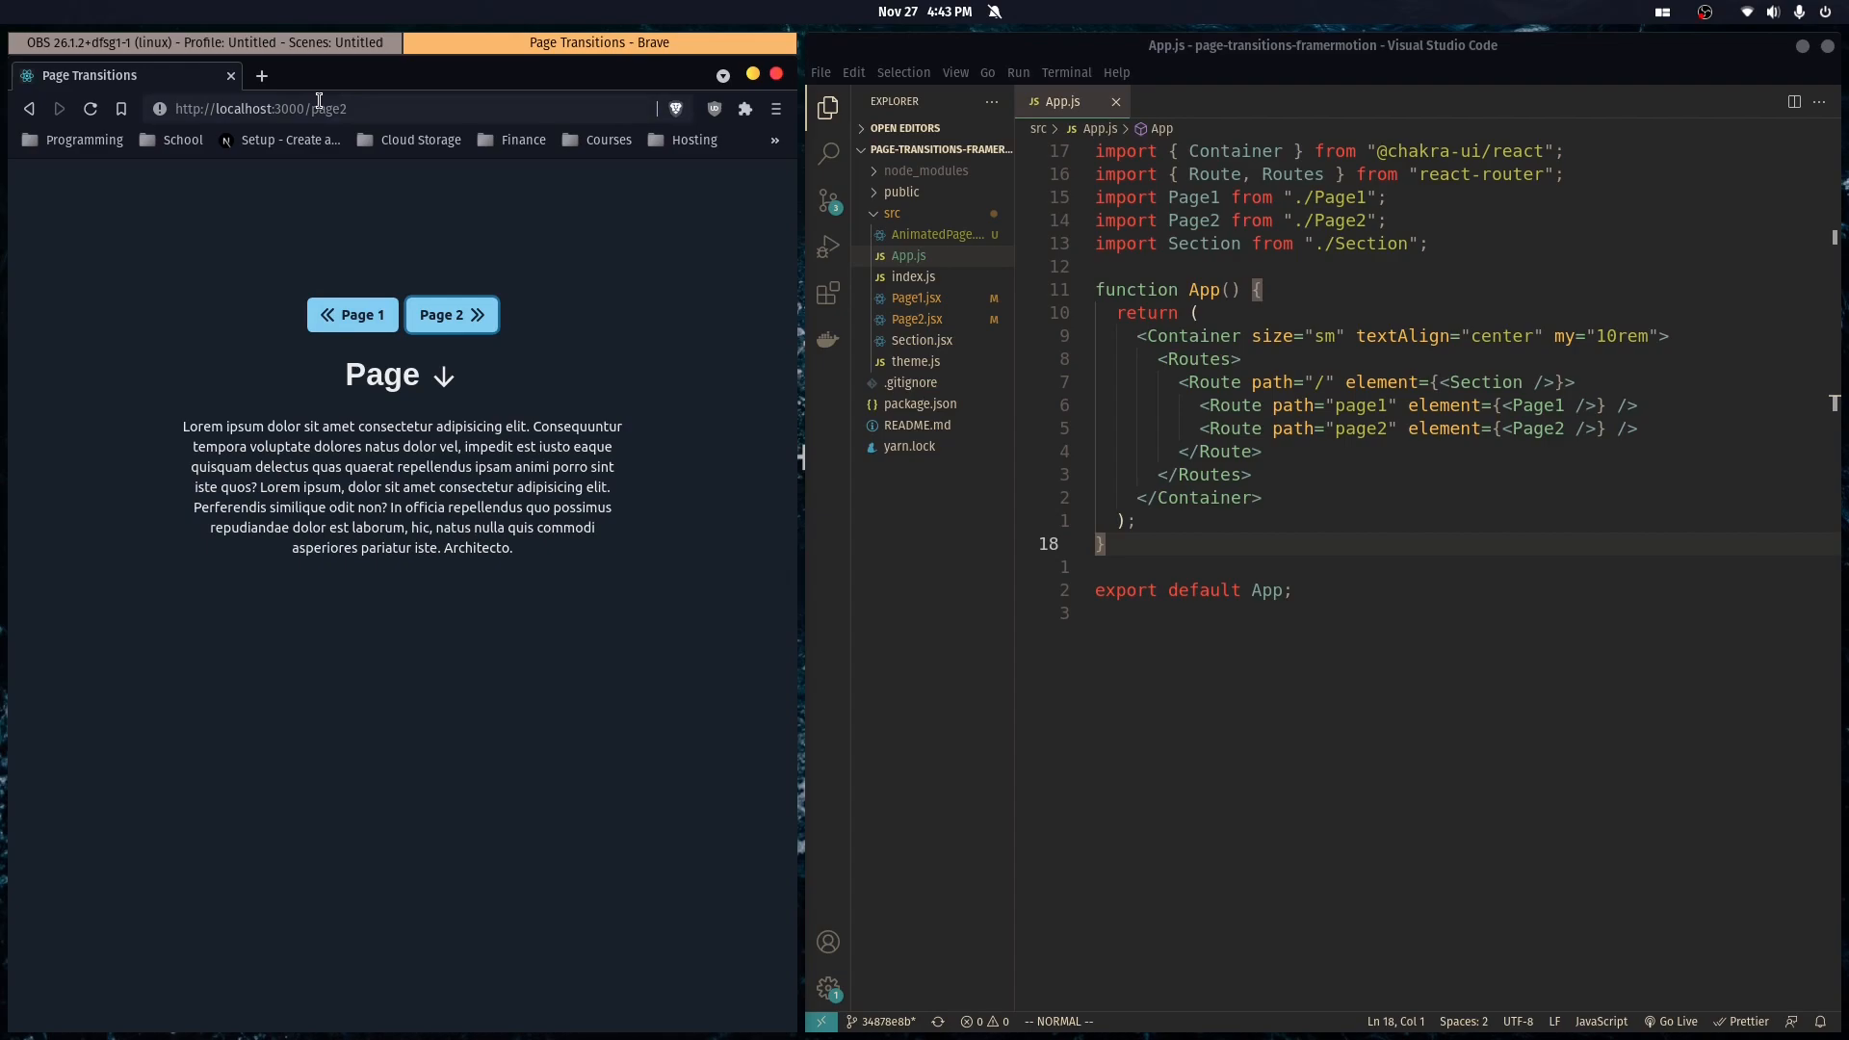
click(351, 315)
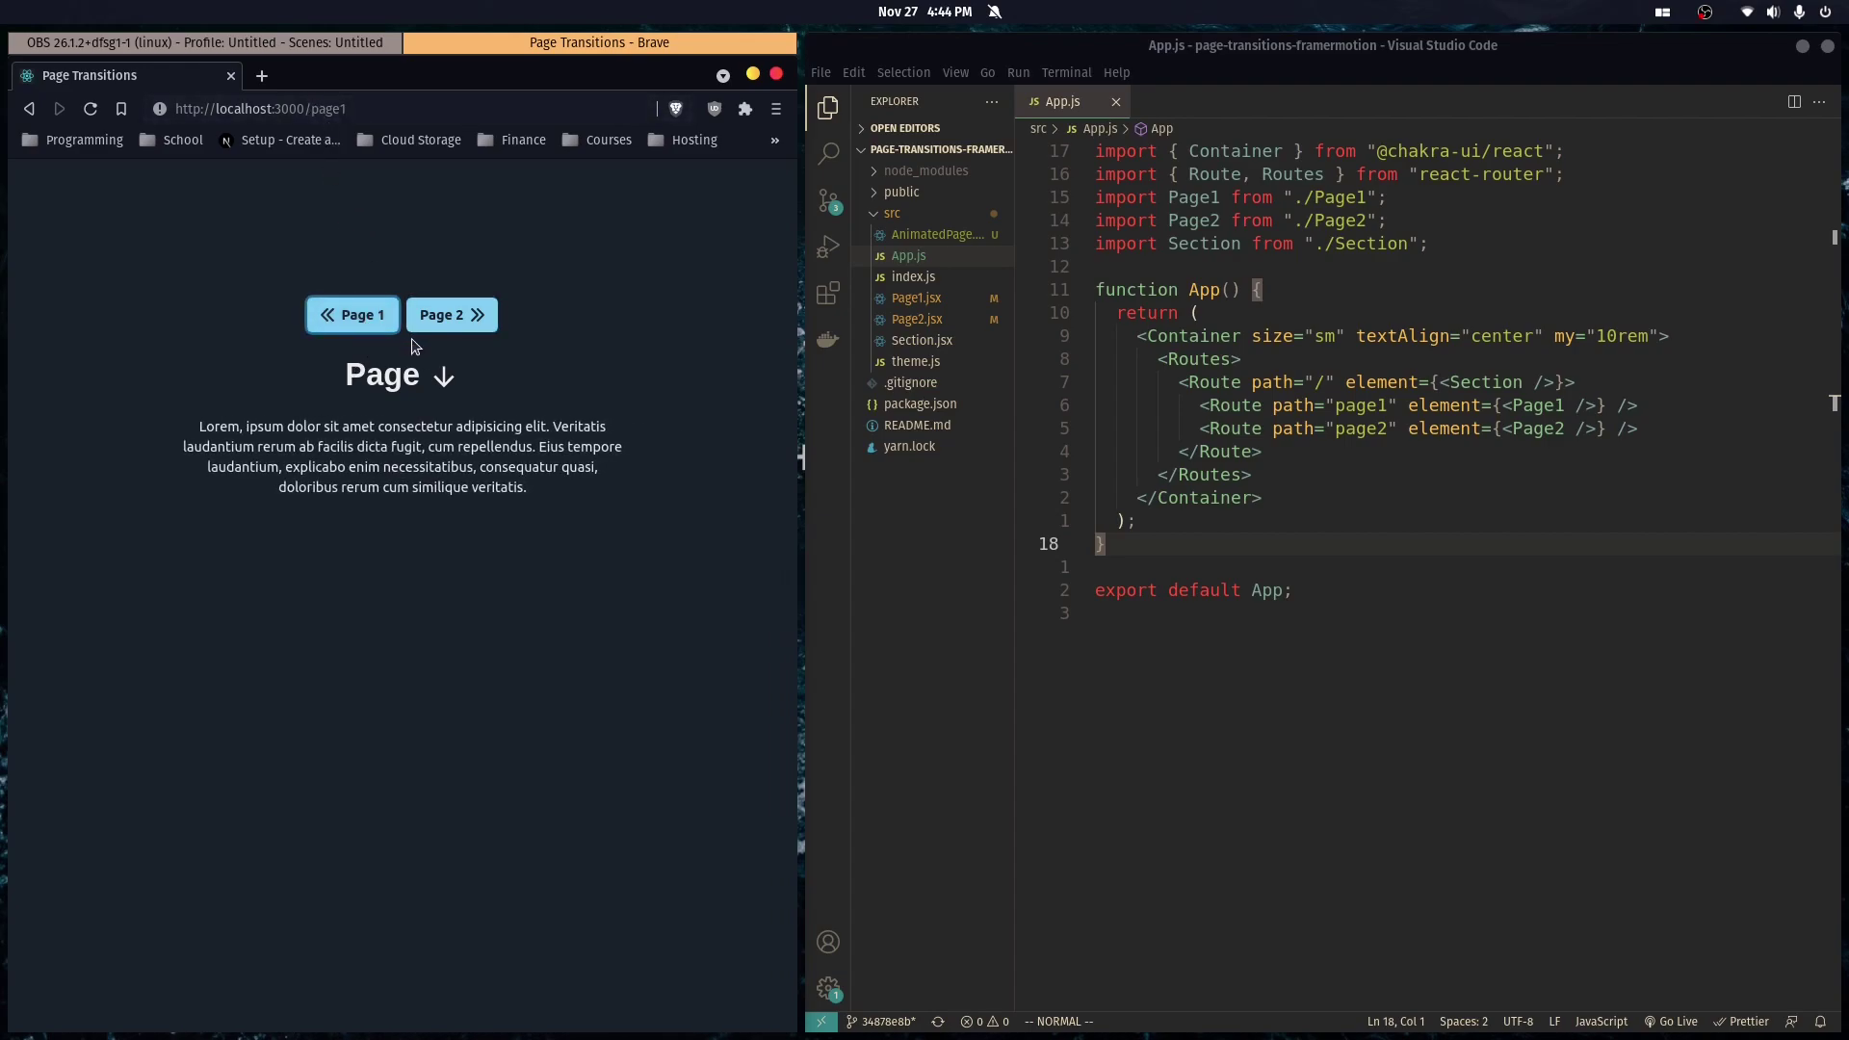
mouse_move(403, 341)
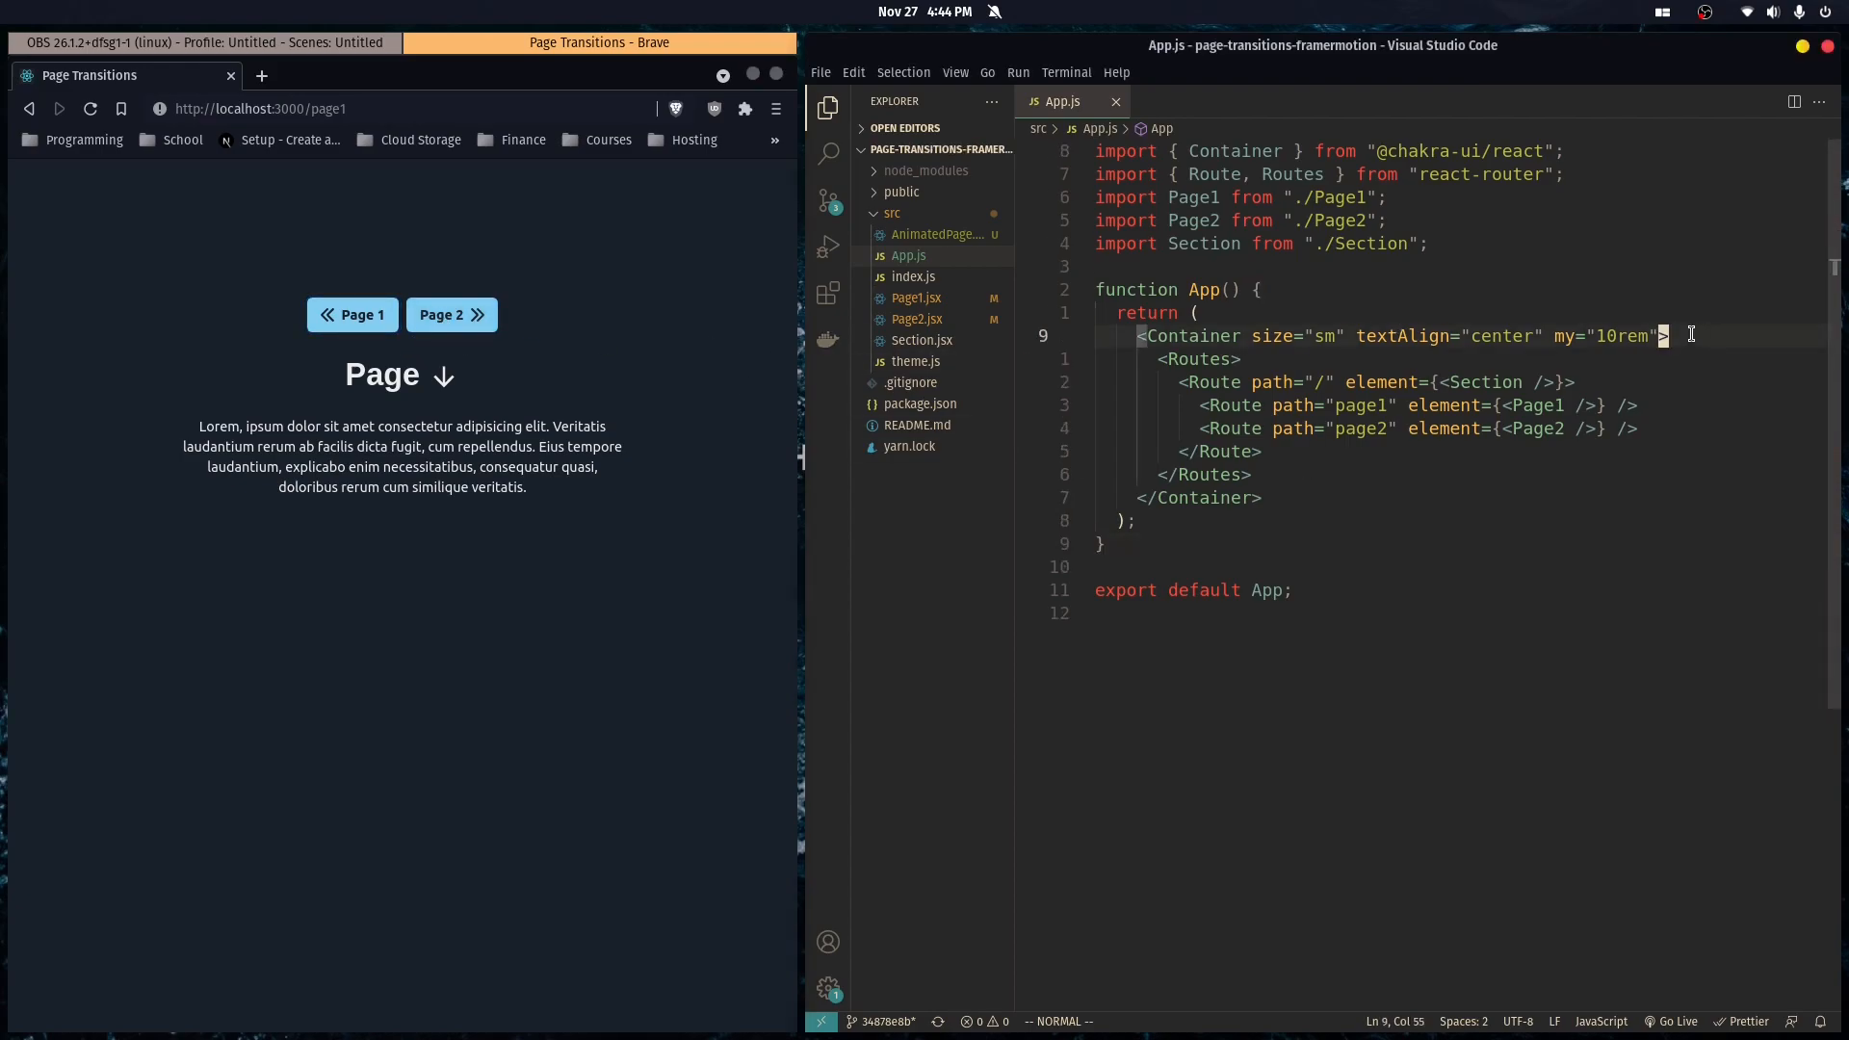
Wrap the Routes in <AnimatePresence> imported from framer-motion, then begin typing a key prop.
text(<)
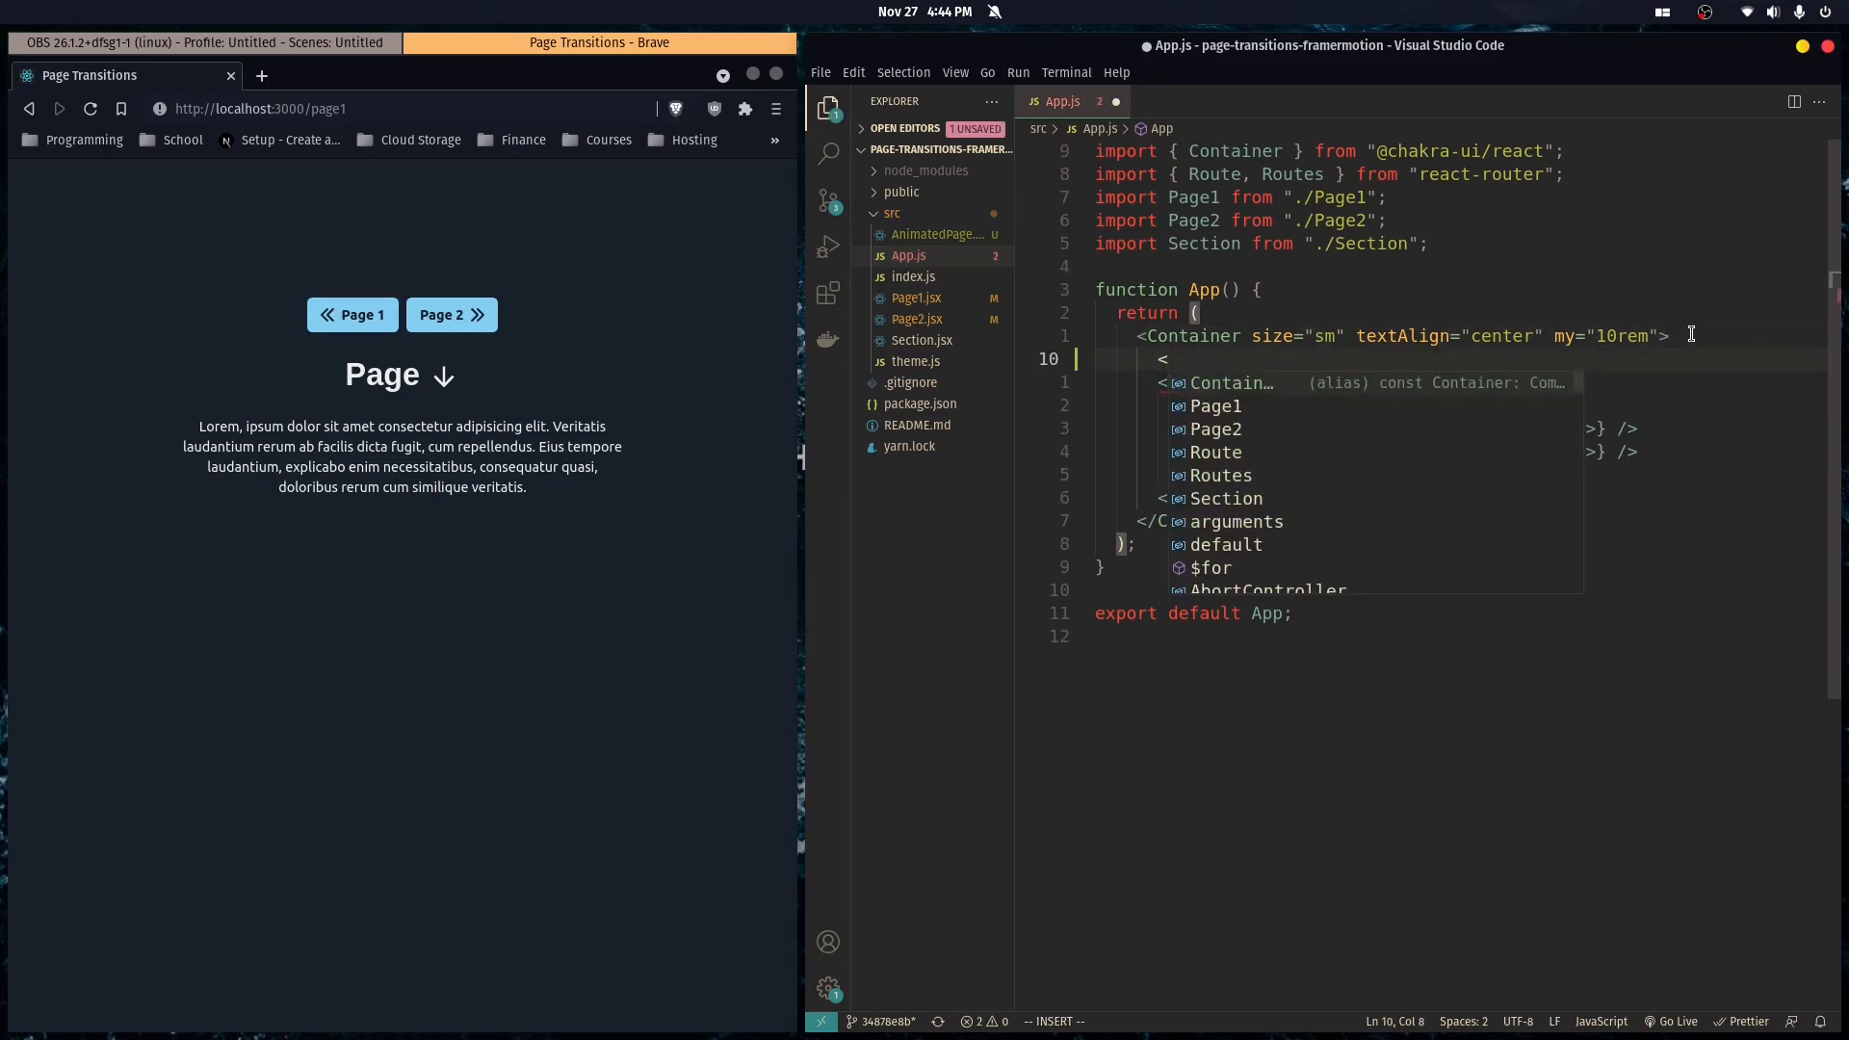
text(AnimatePresence>)
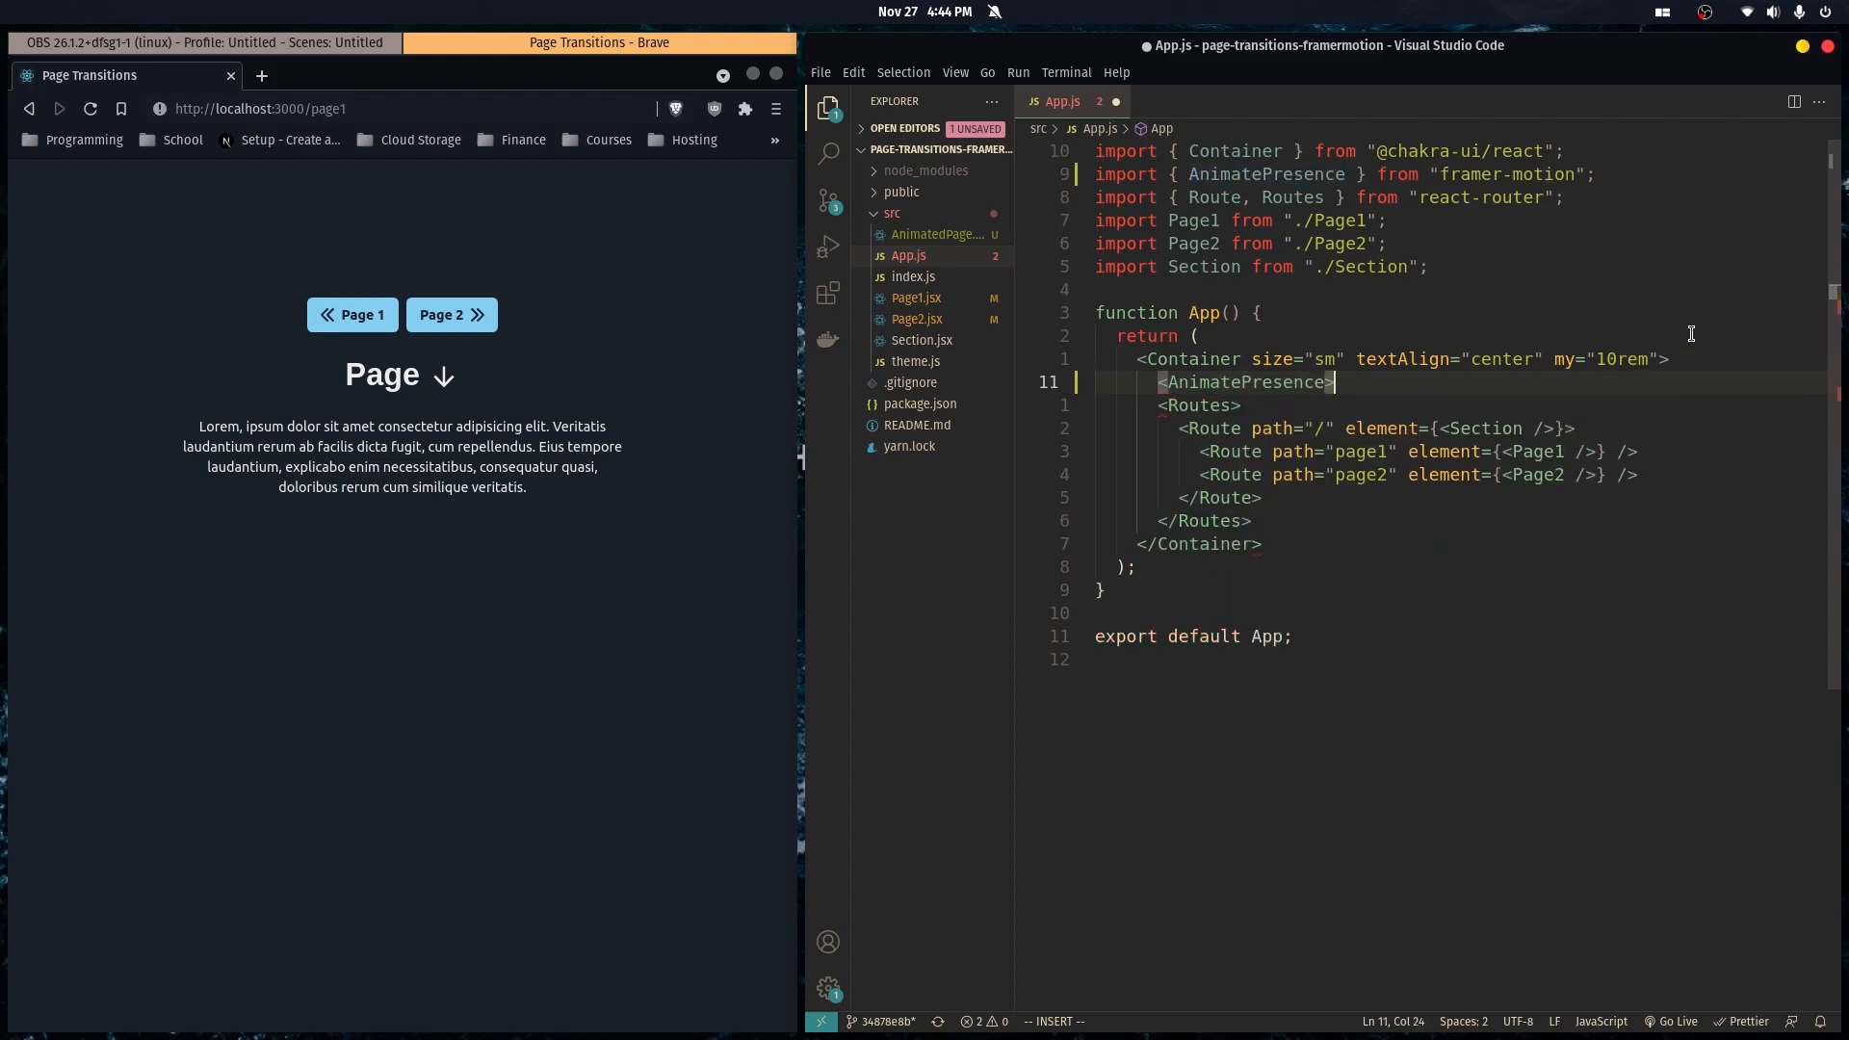
key(Escape)
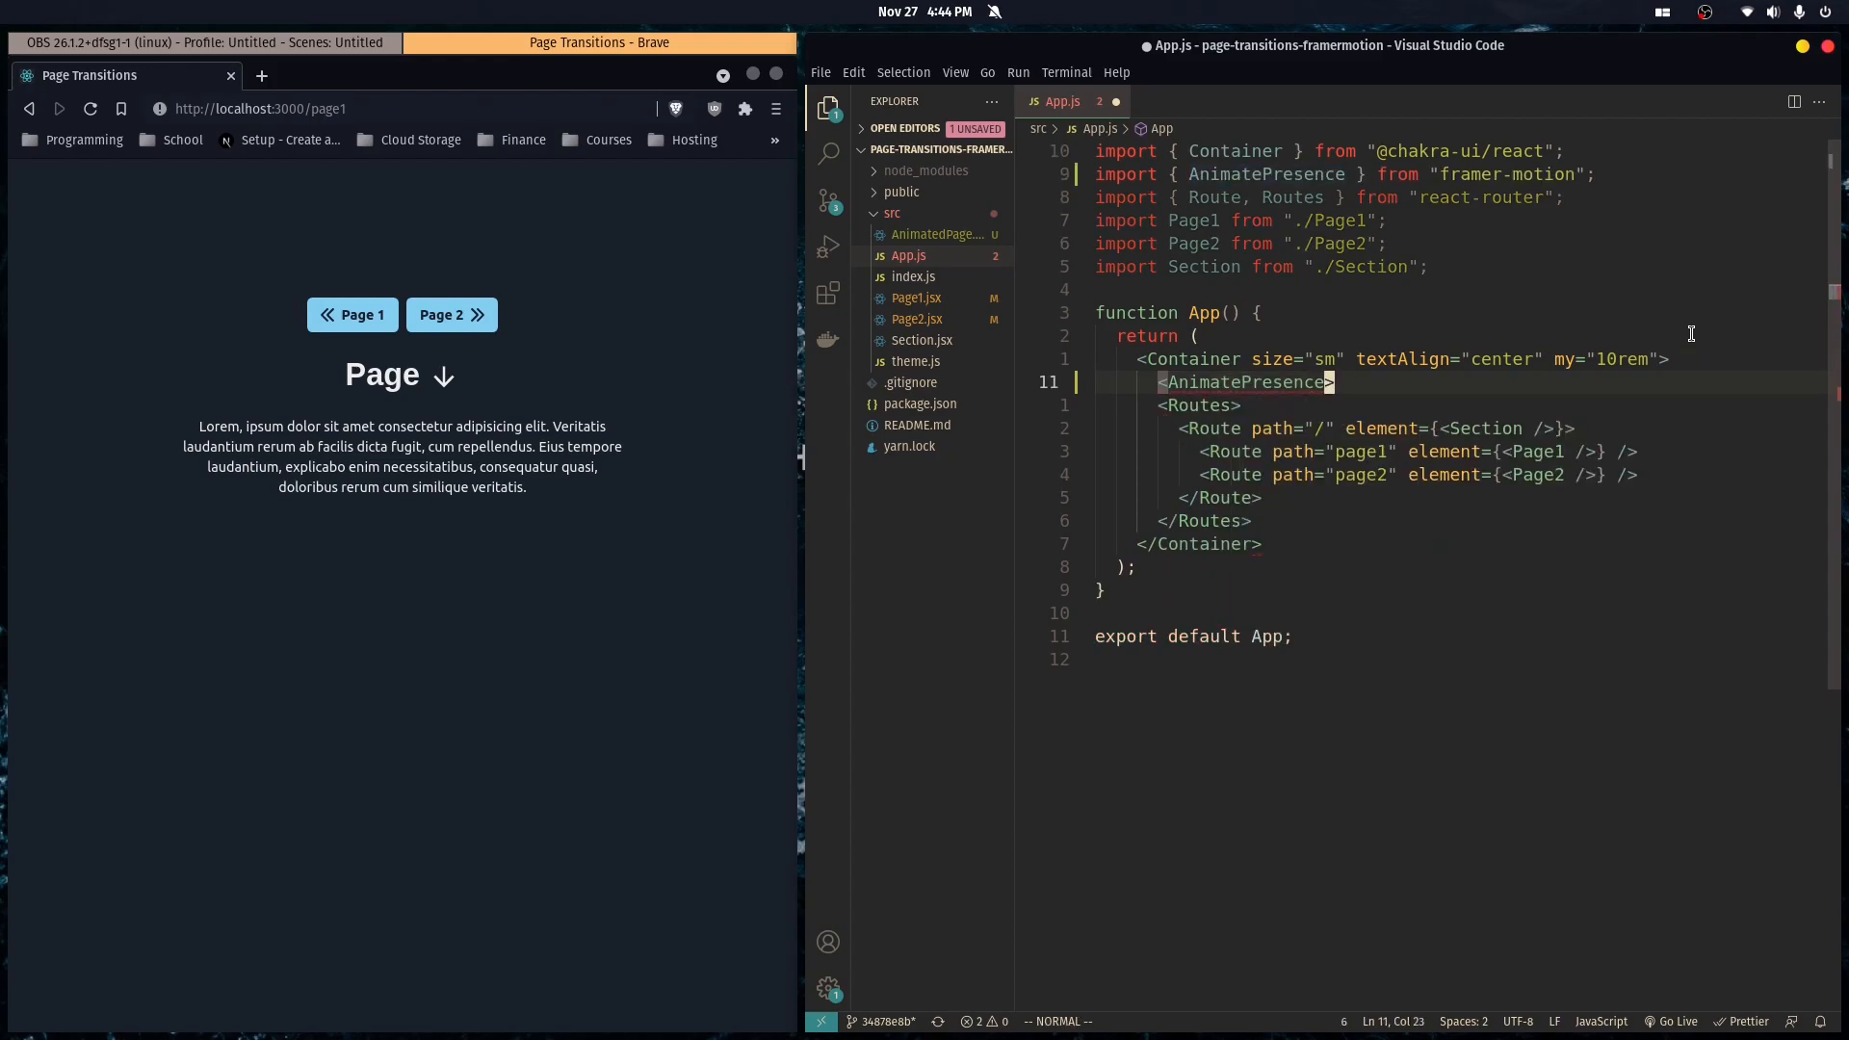
text(key)
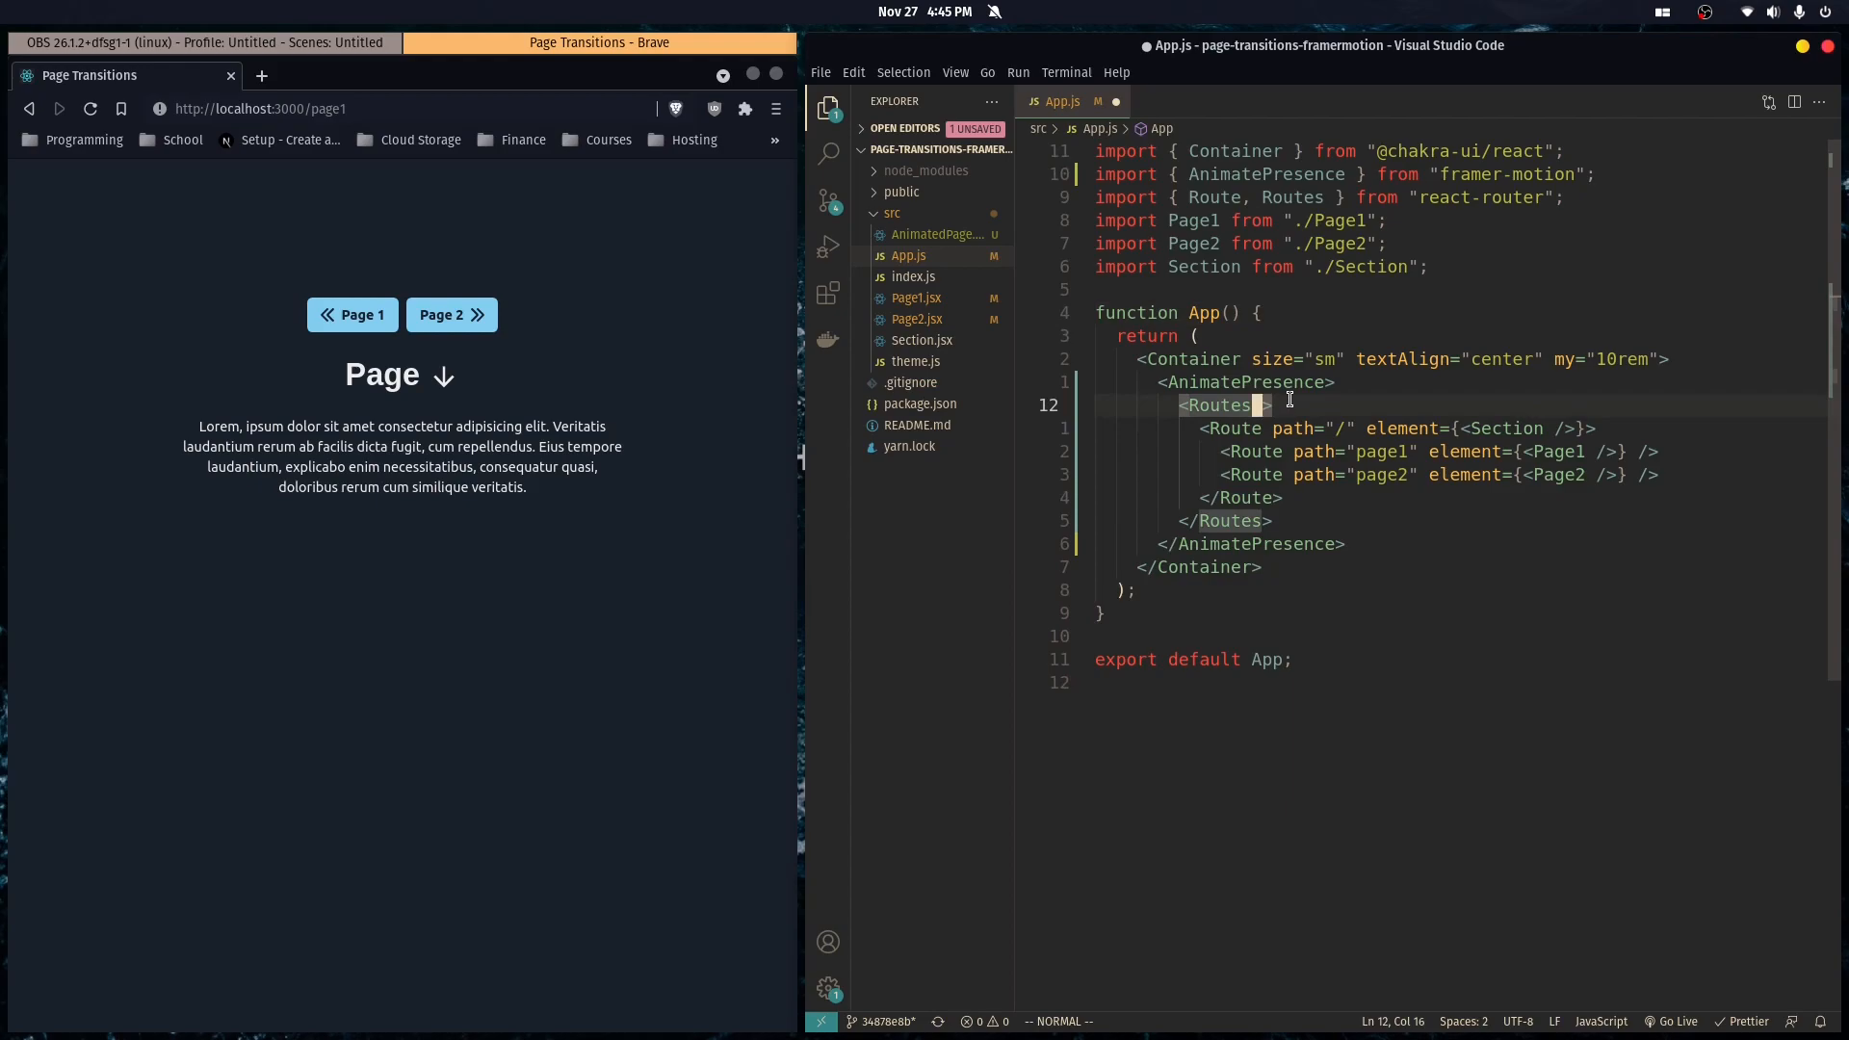
mouse_move(1253, 383)
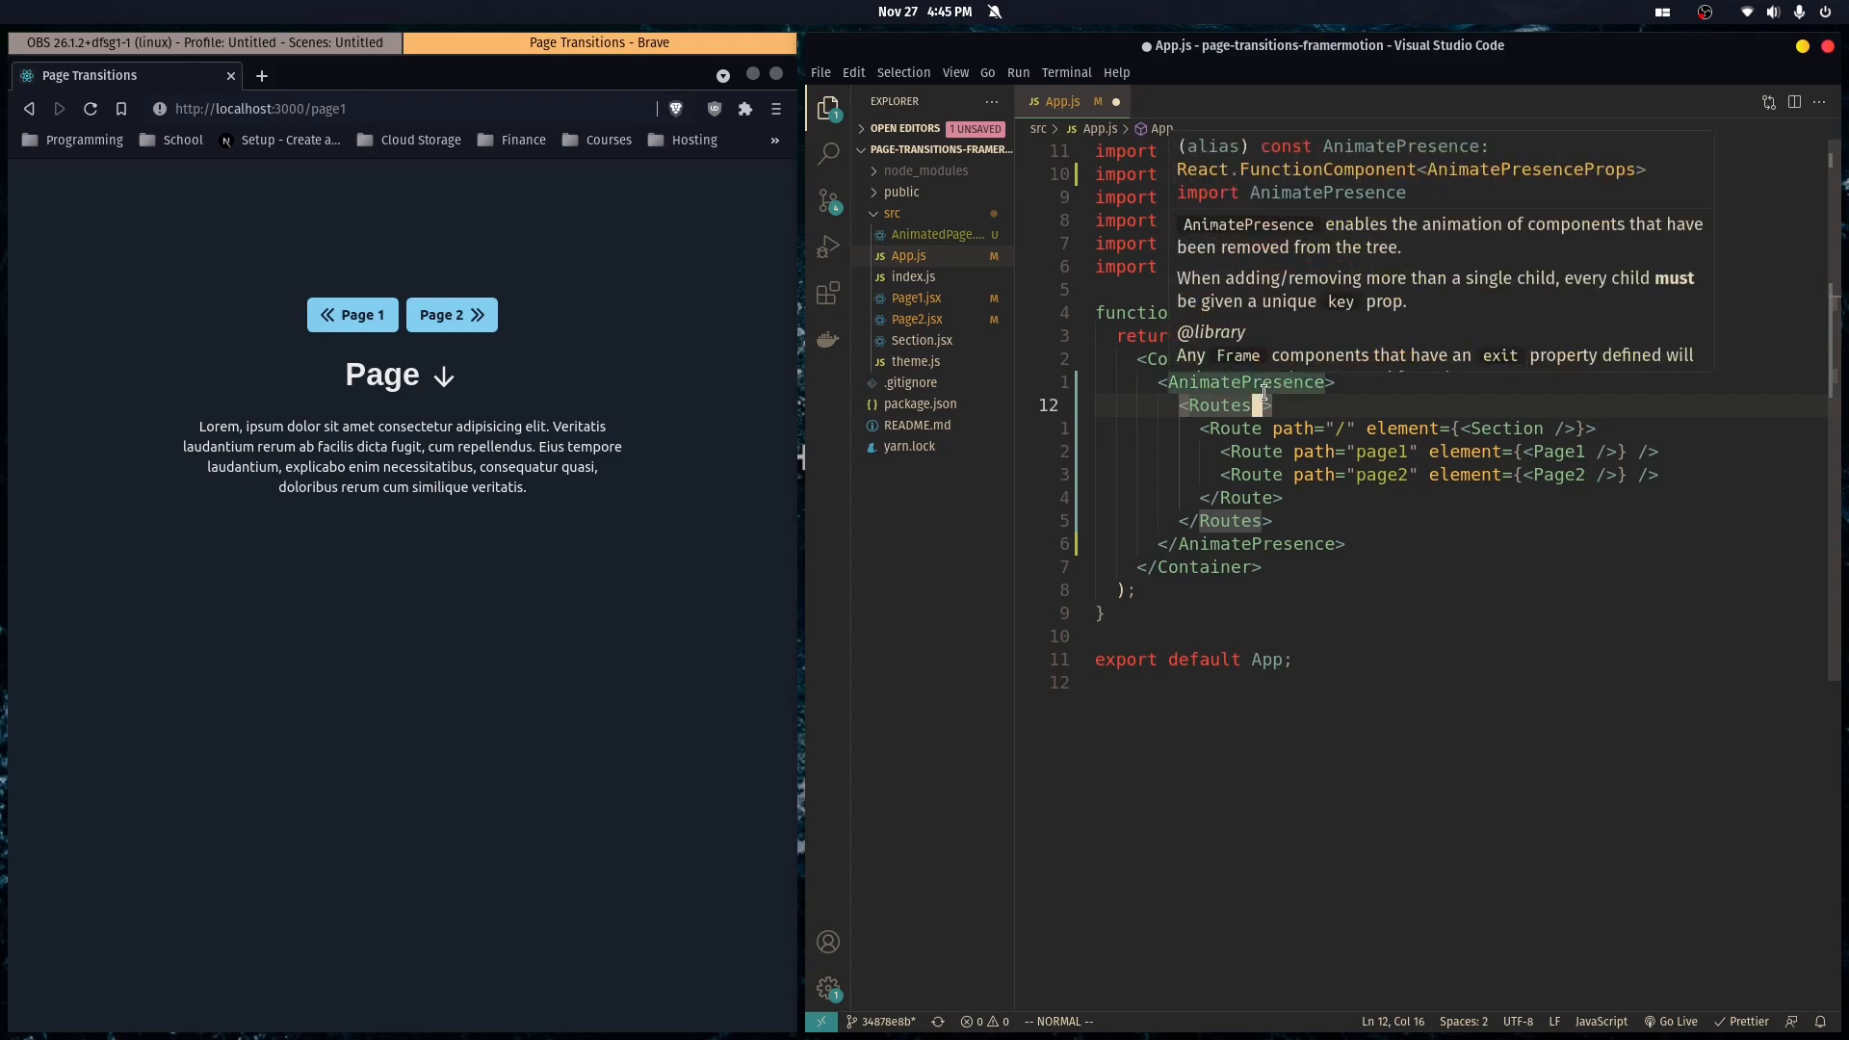
mouse_move(1295, 318)
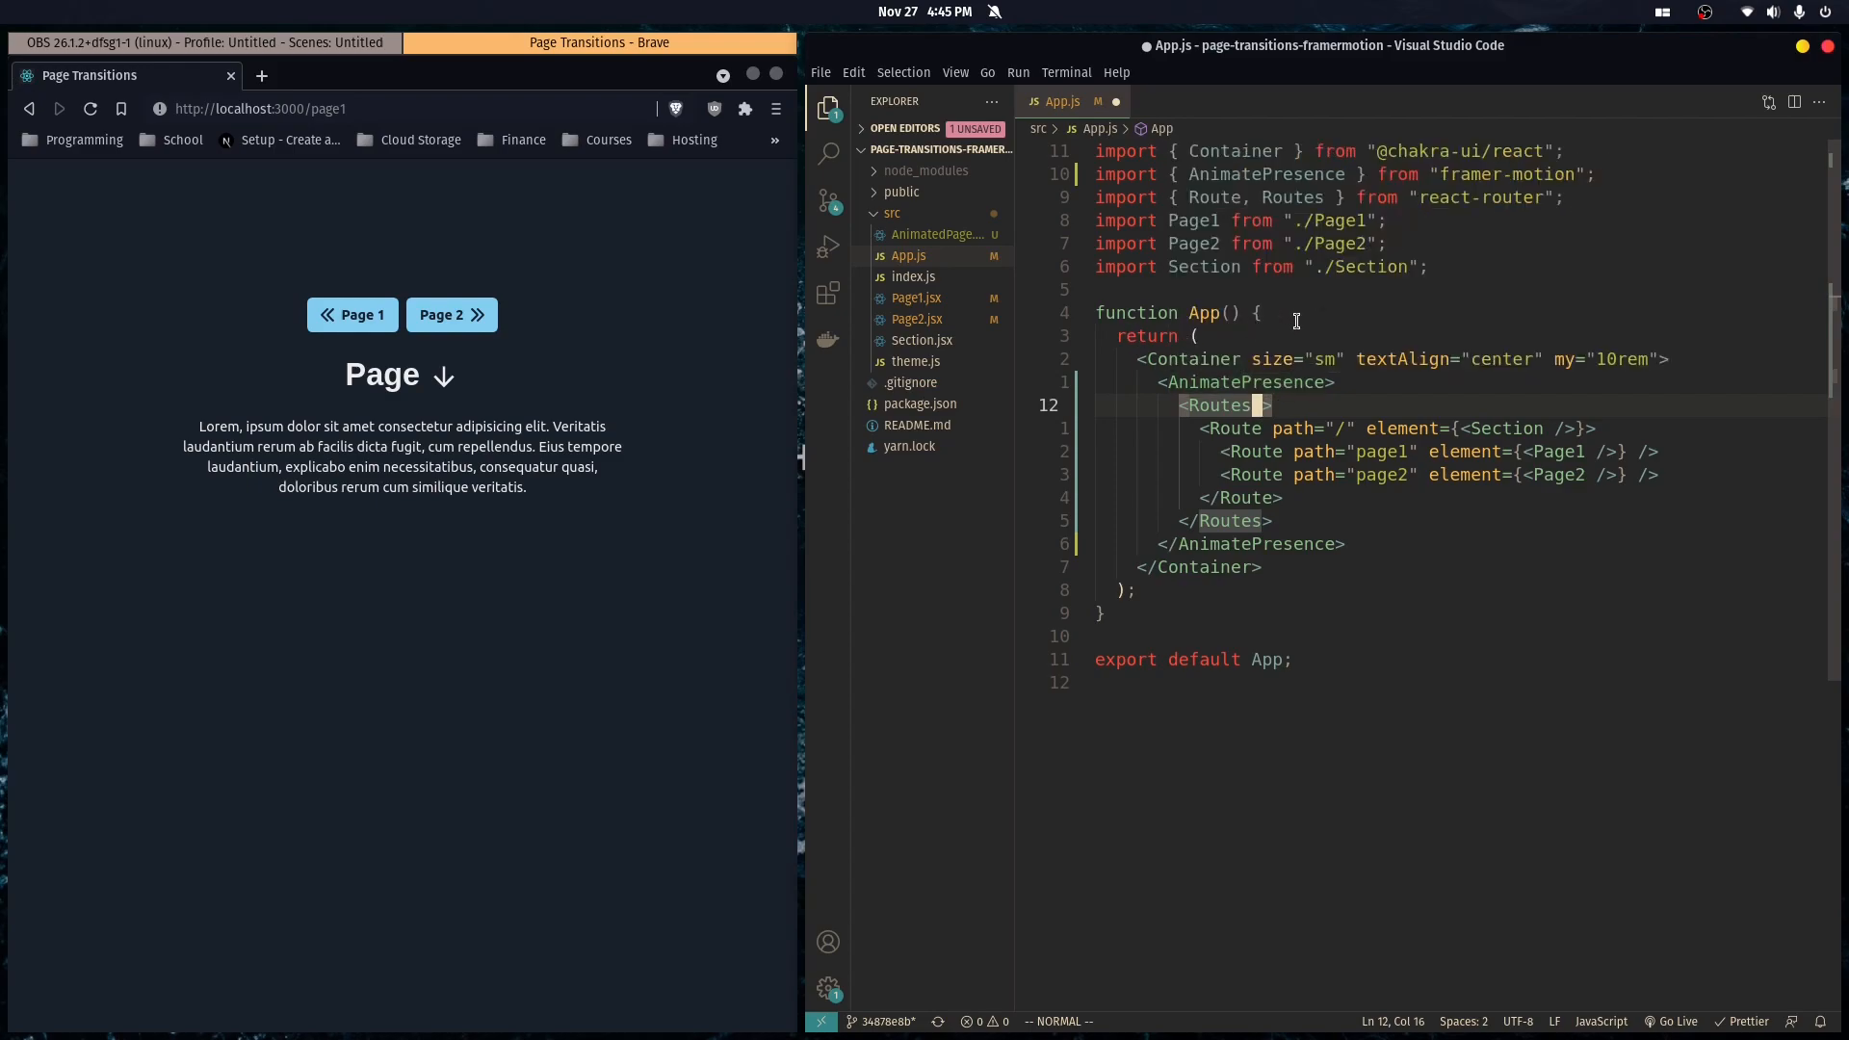
Add const location = useLocation() and pass key={location.pathname} location={location} to Routes.
text(const)
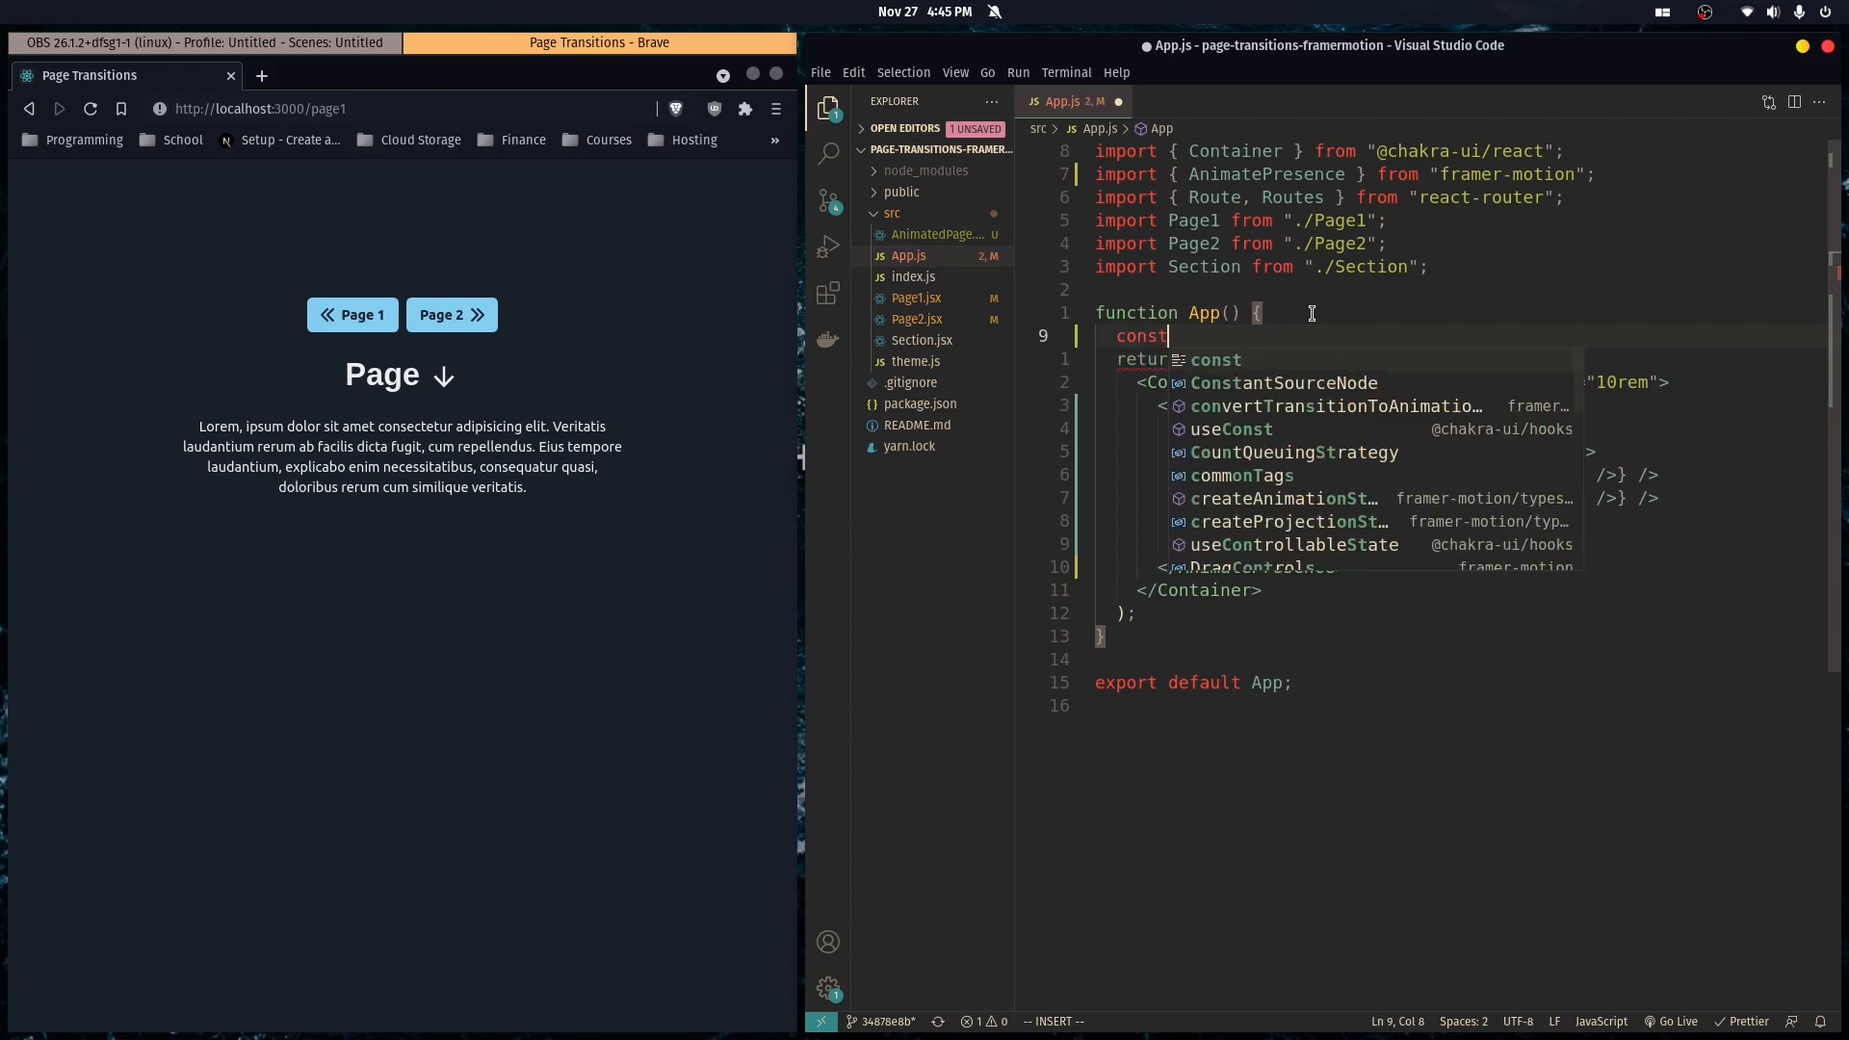
text(location = useLocation();)
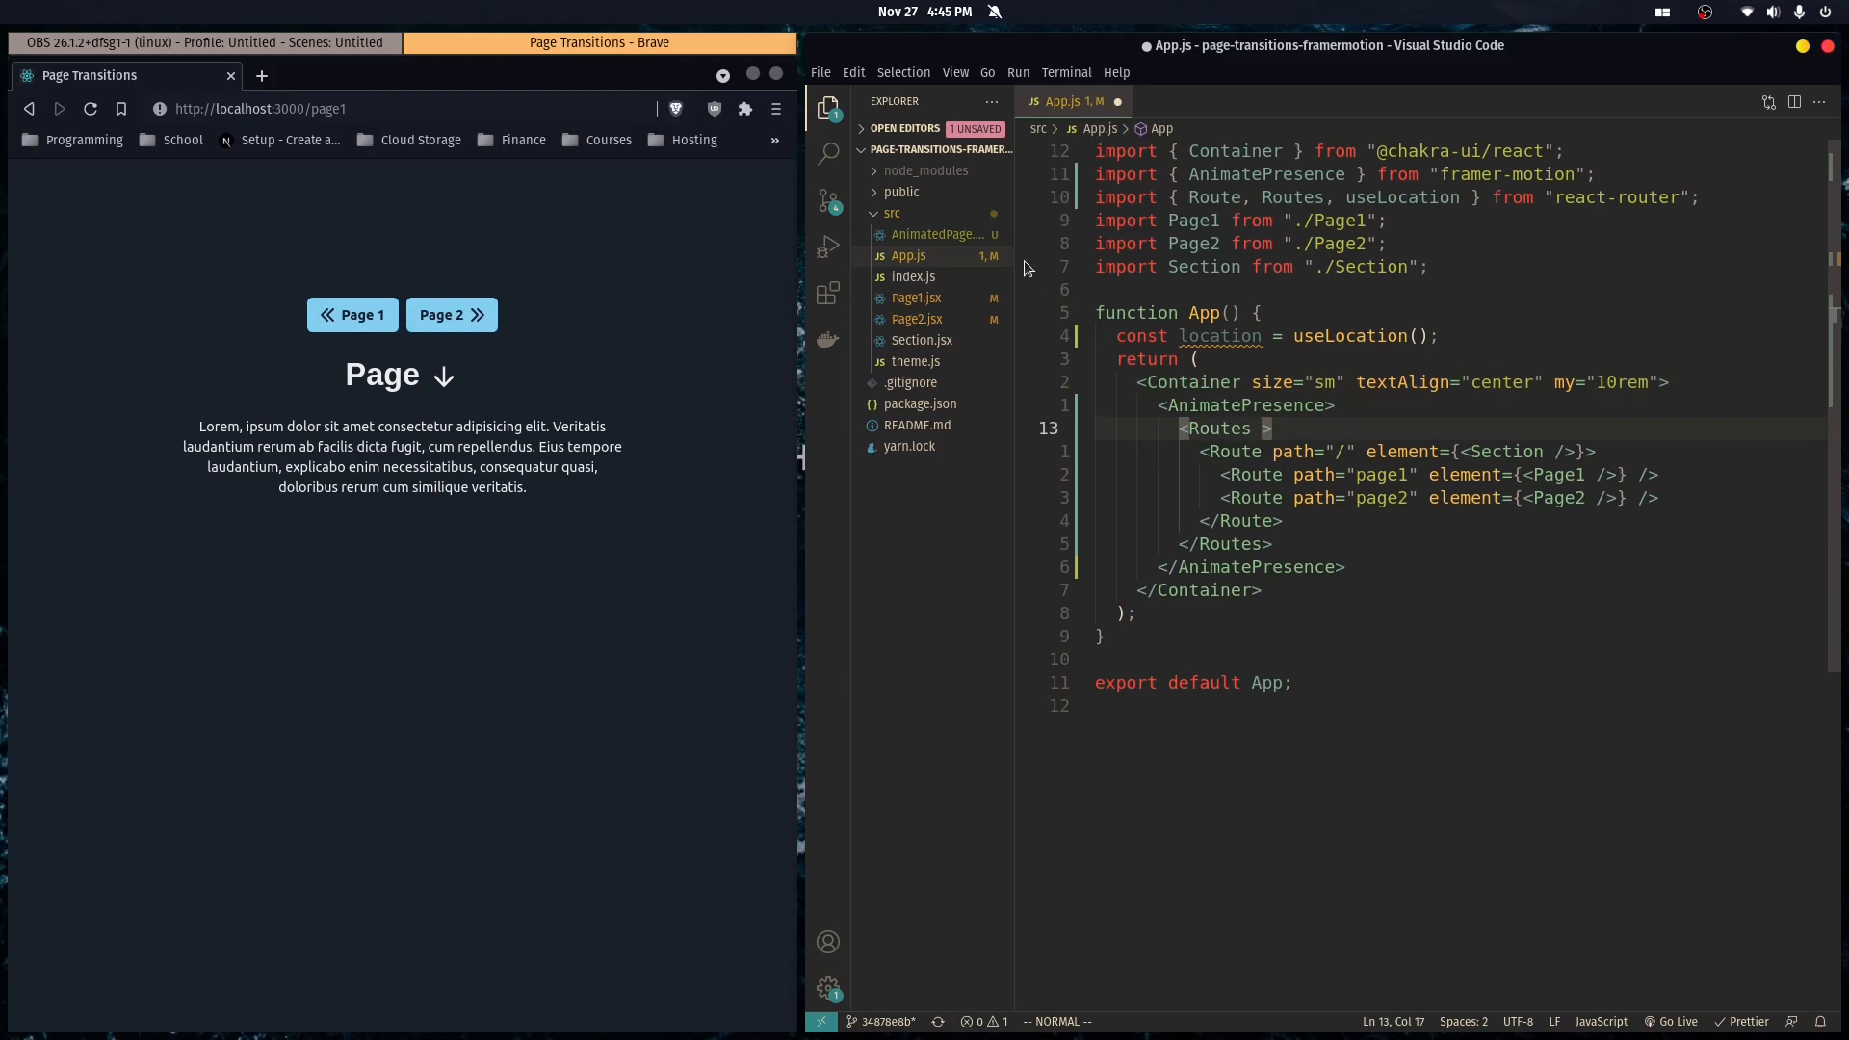
mouse_move(1285, 452)
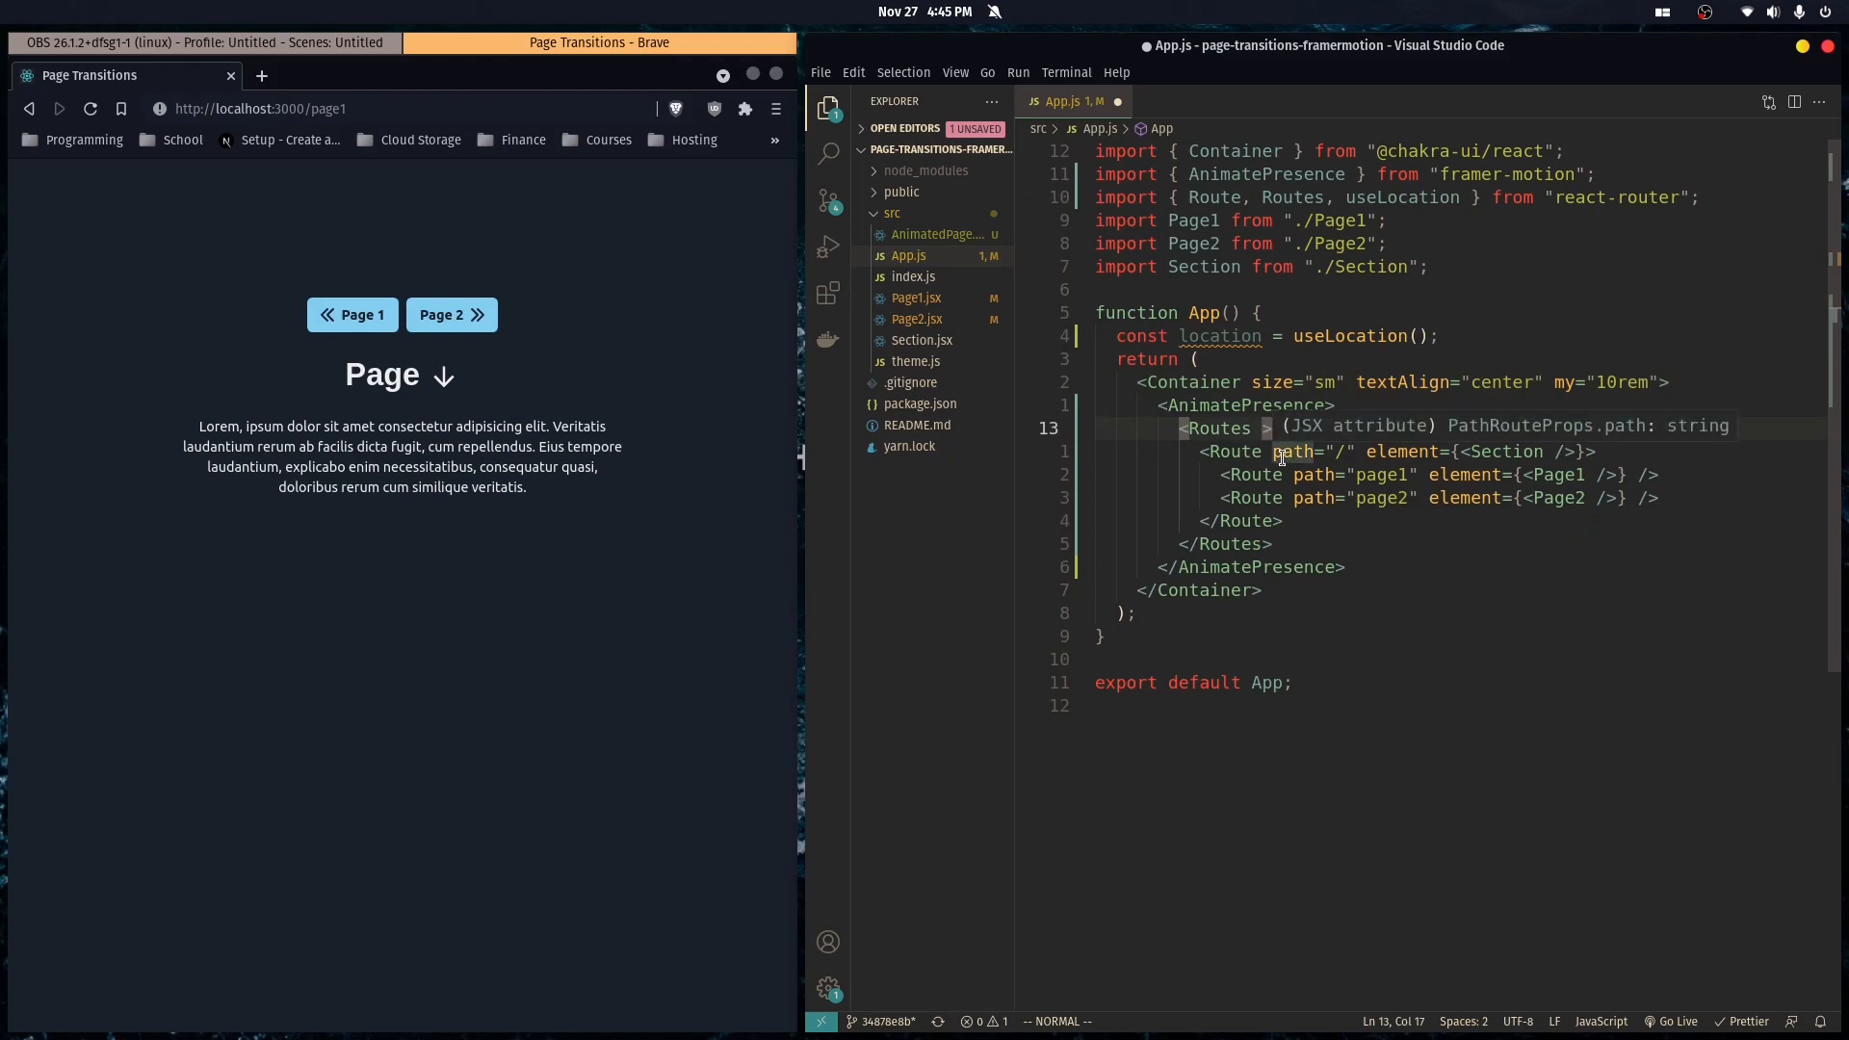
text(ke)
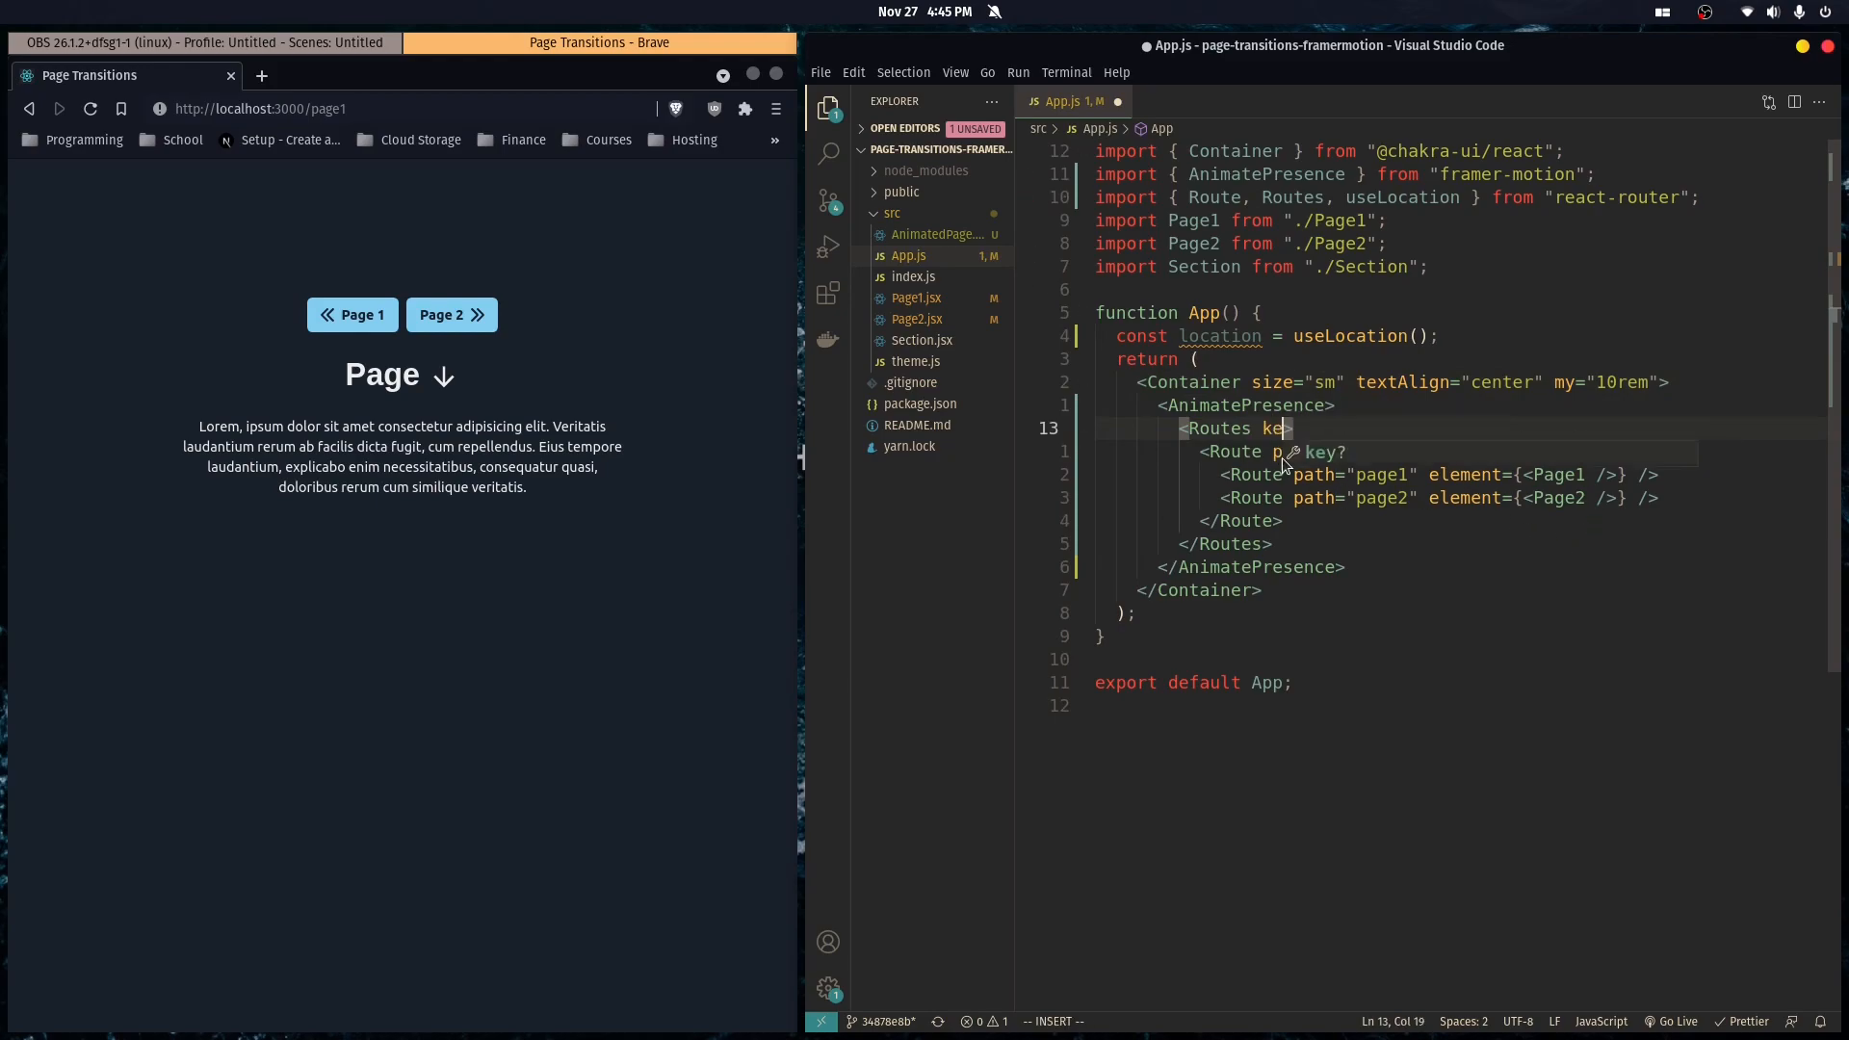
text(={lo)
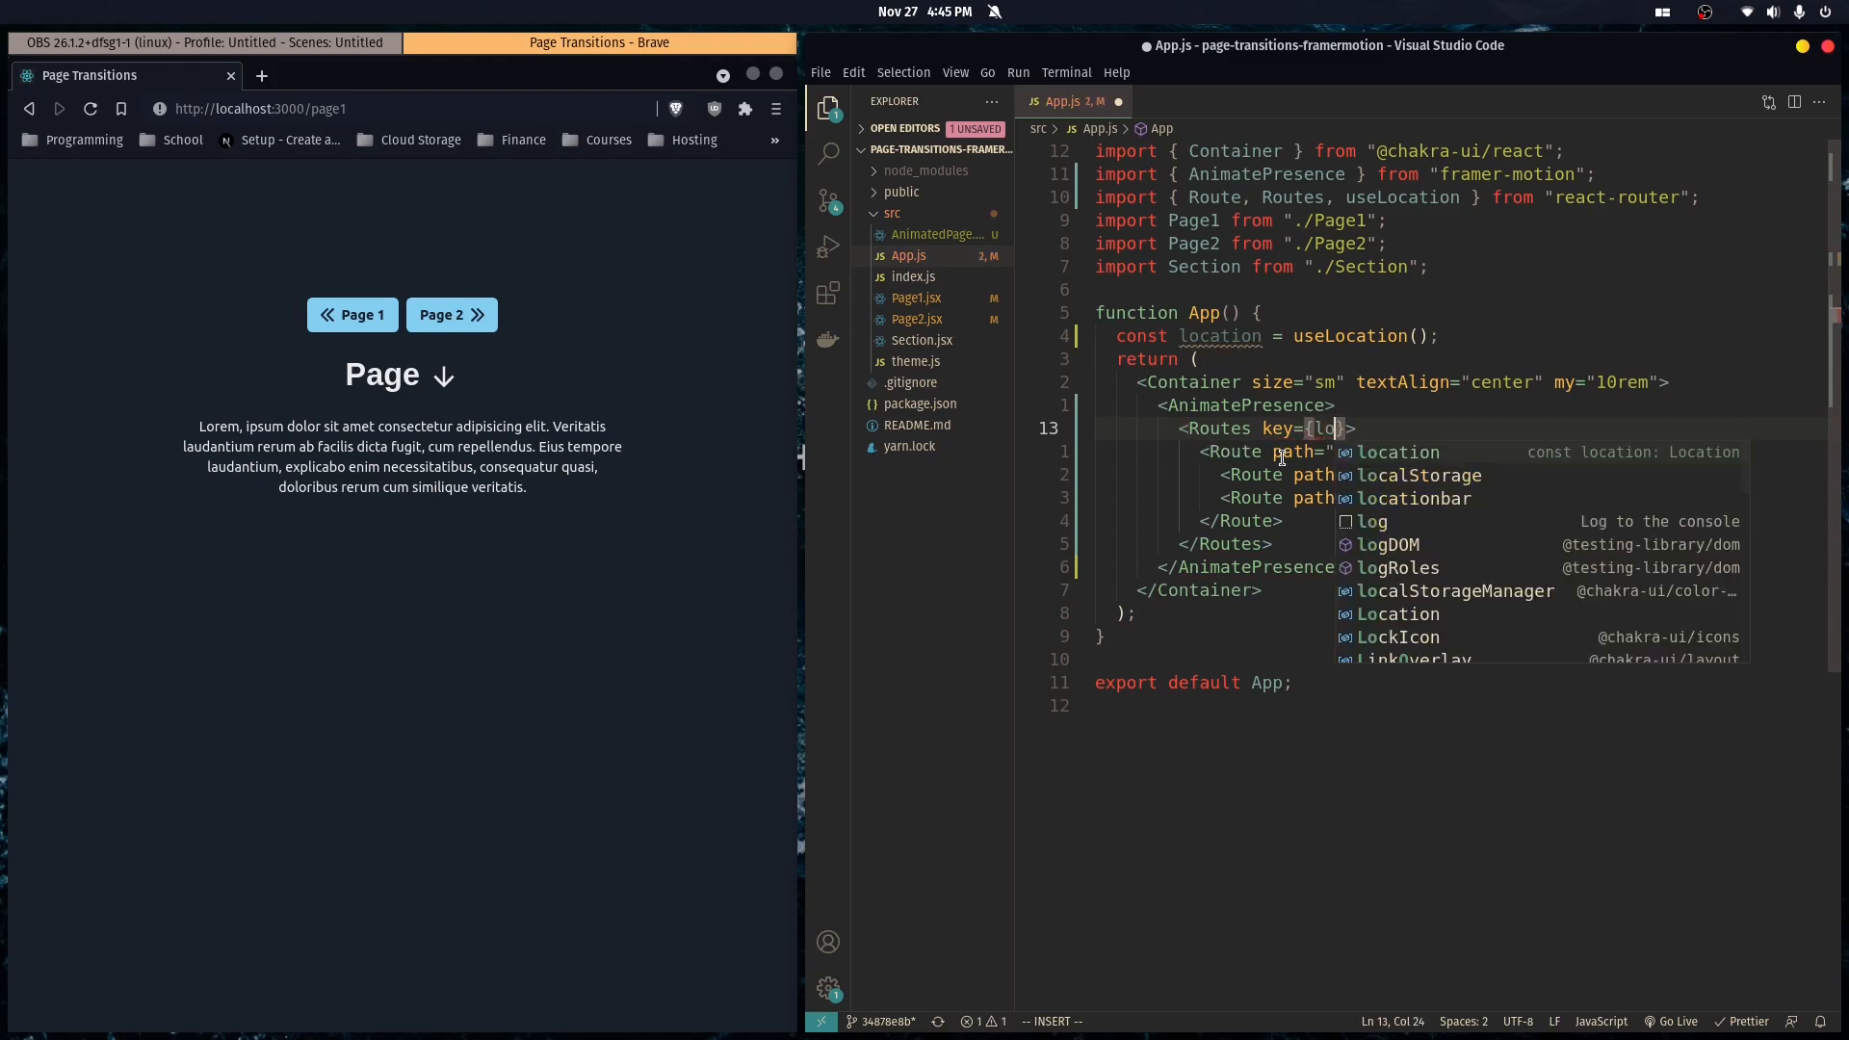
text(.pathname)
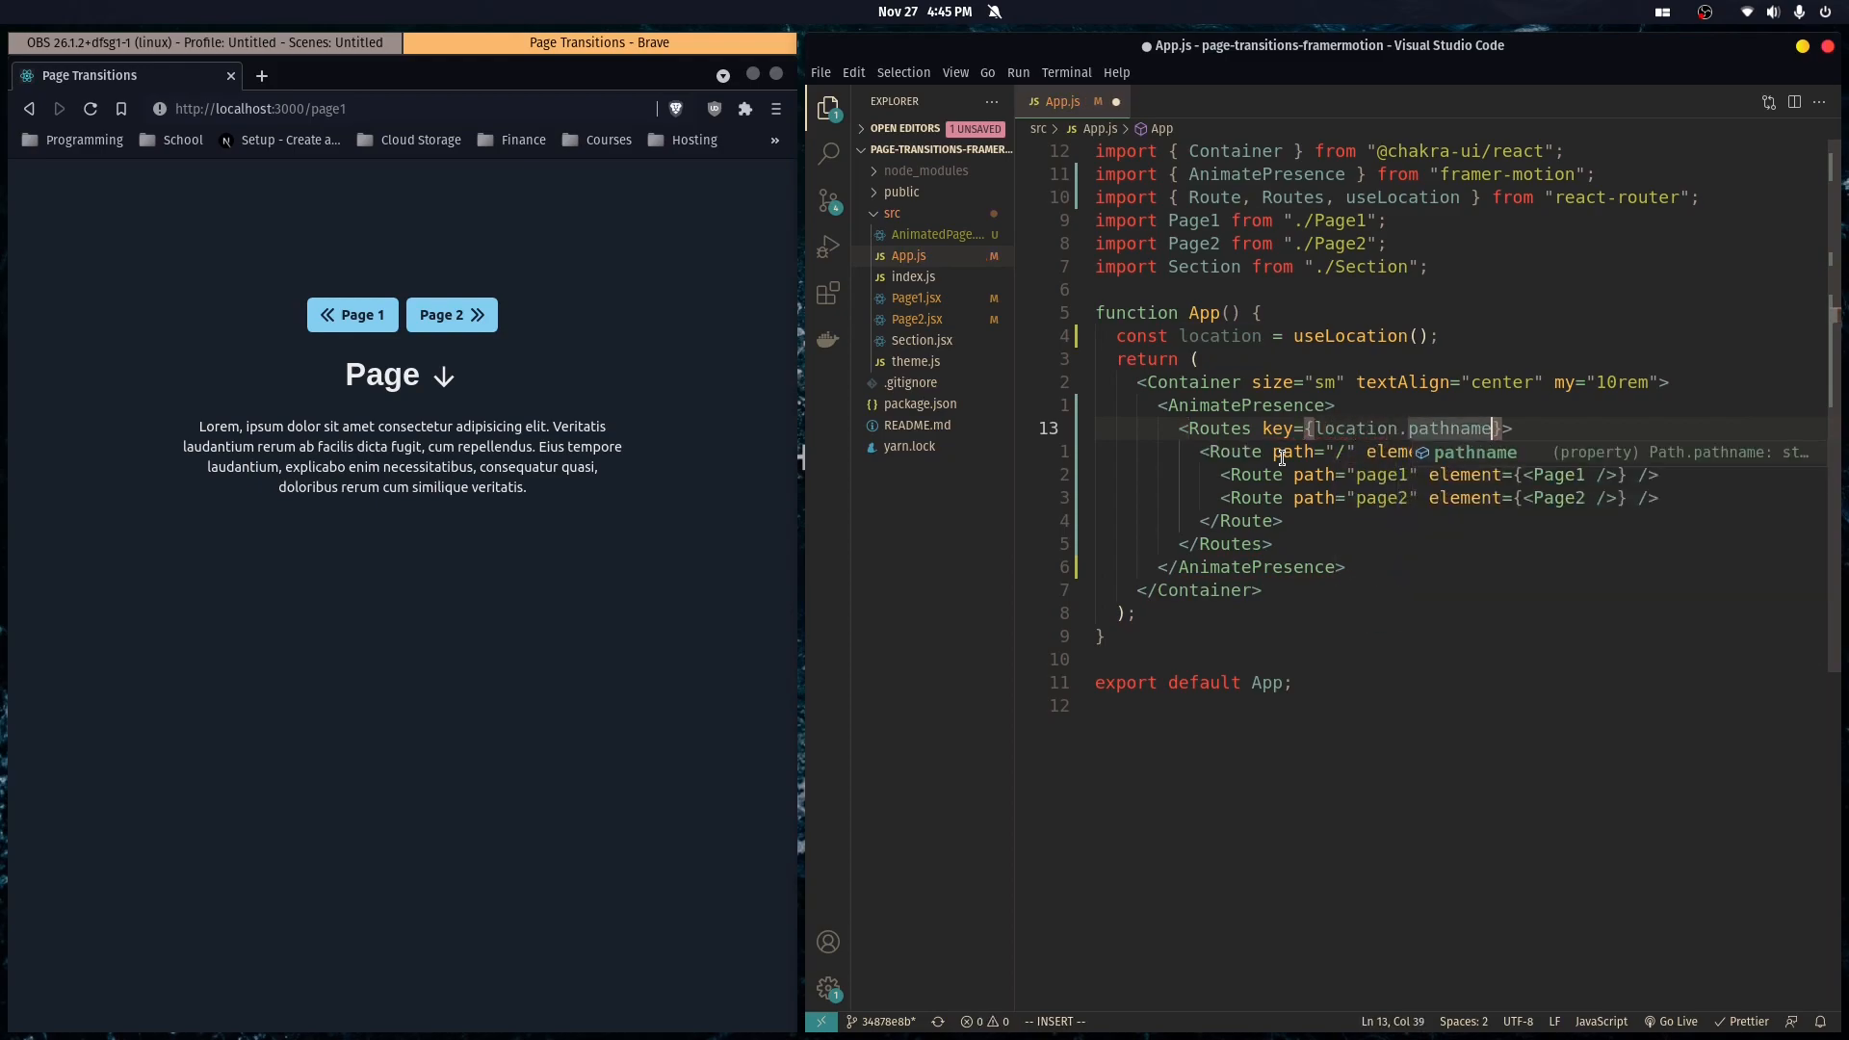
text(l)
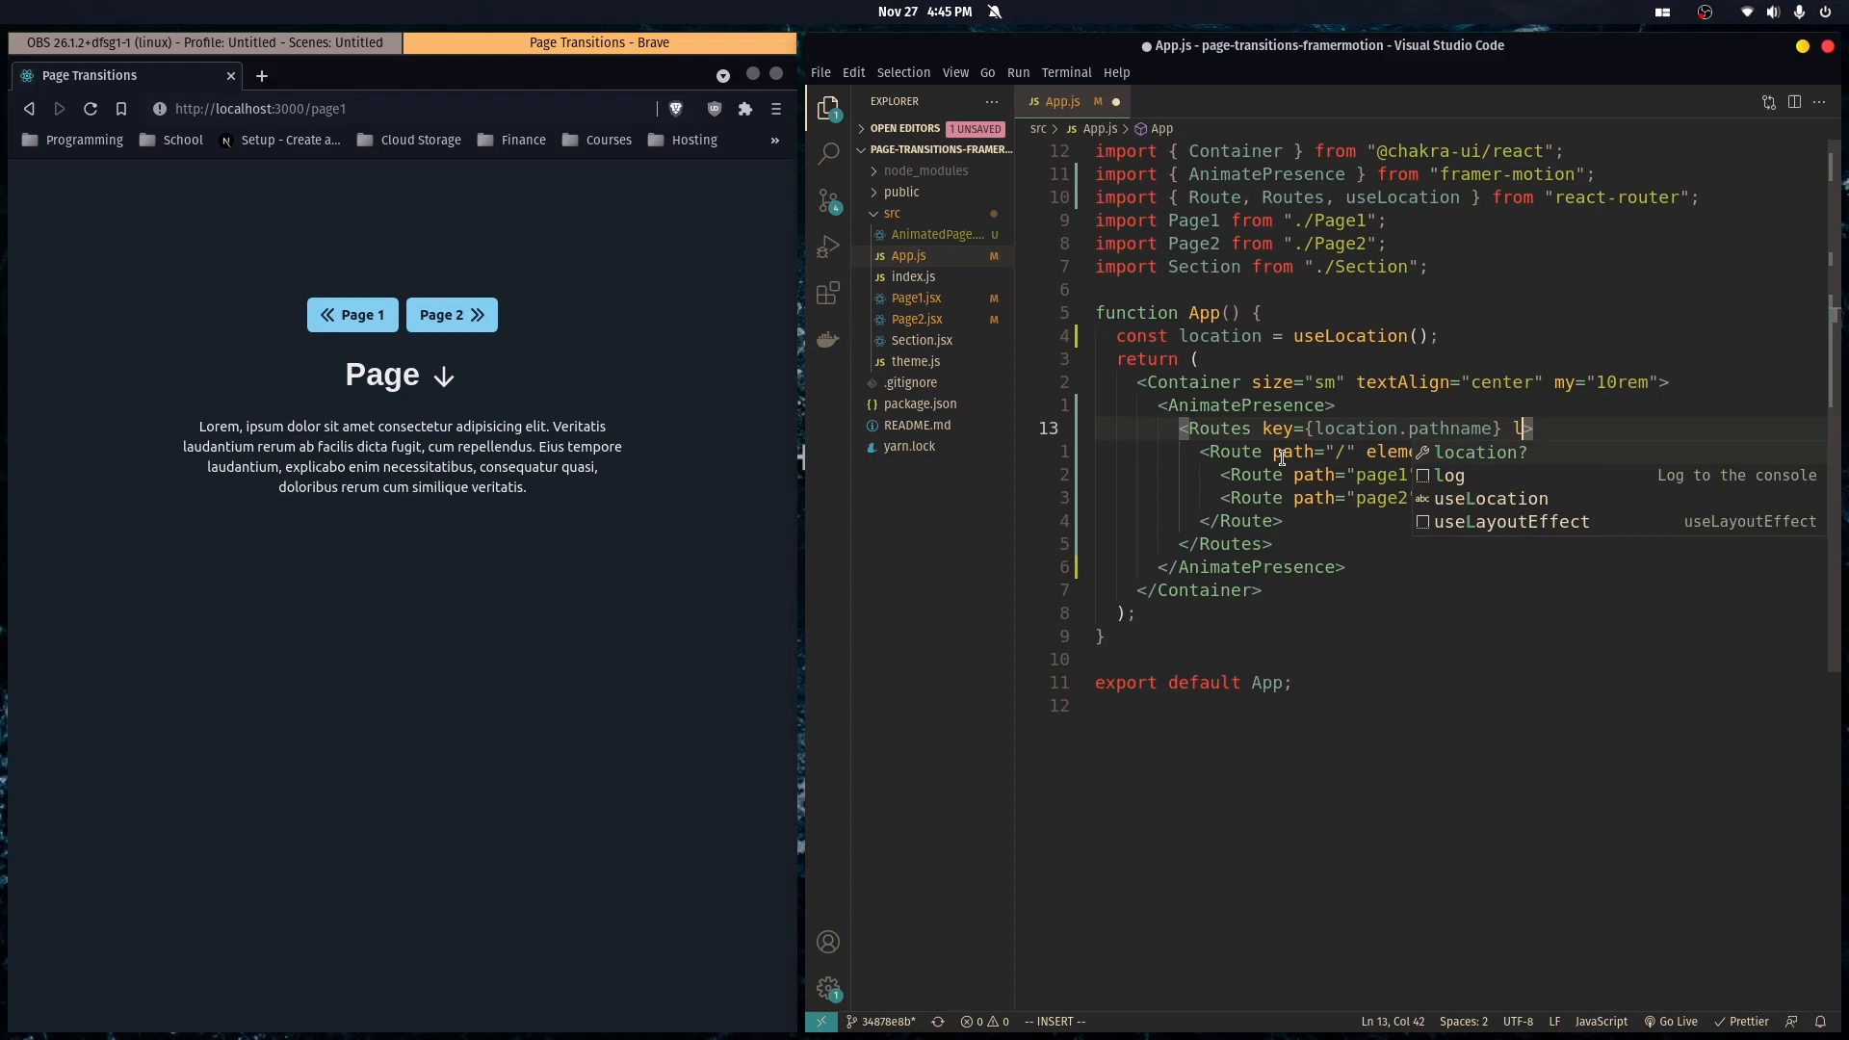
text(ocation={location)
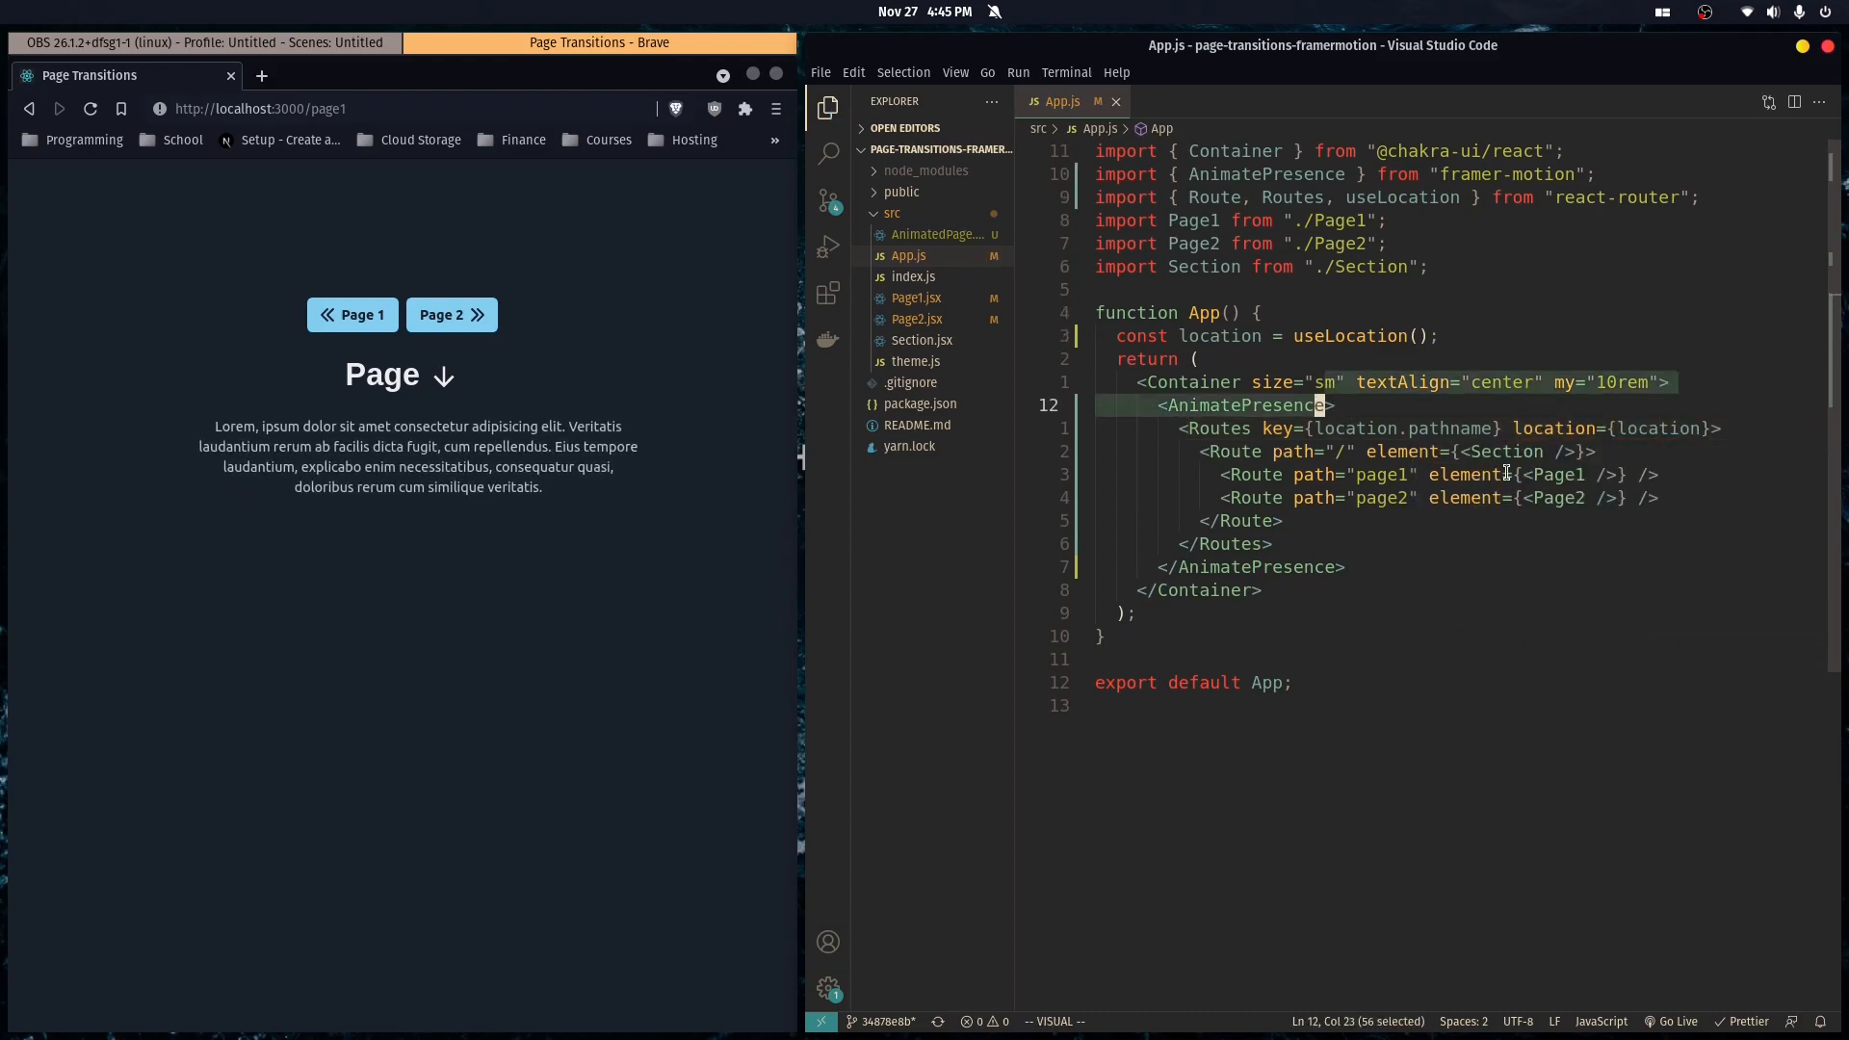
Type the exitBeforeEnter prop into the <AnimatePresence> tag.
text(exitBeforeEnter)
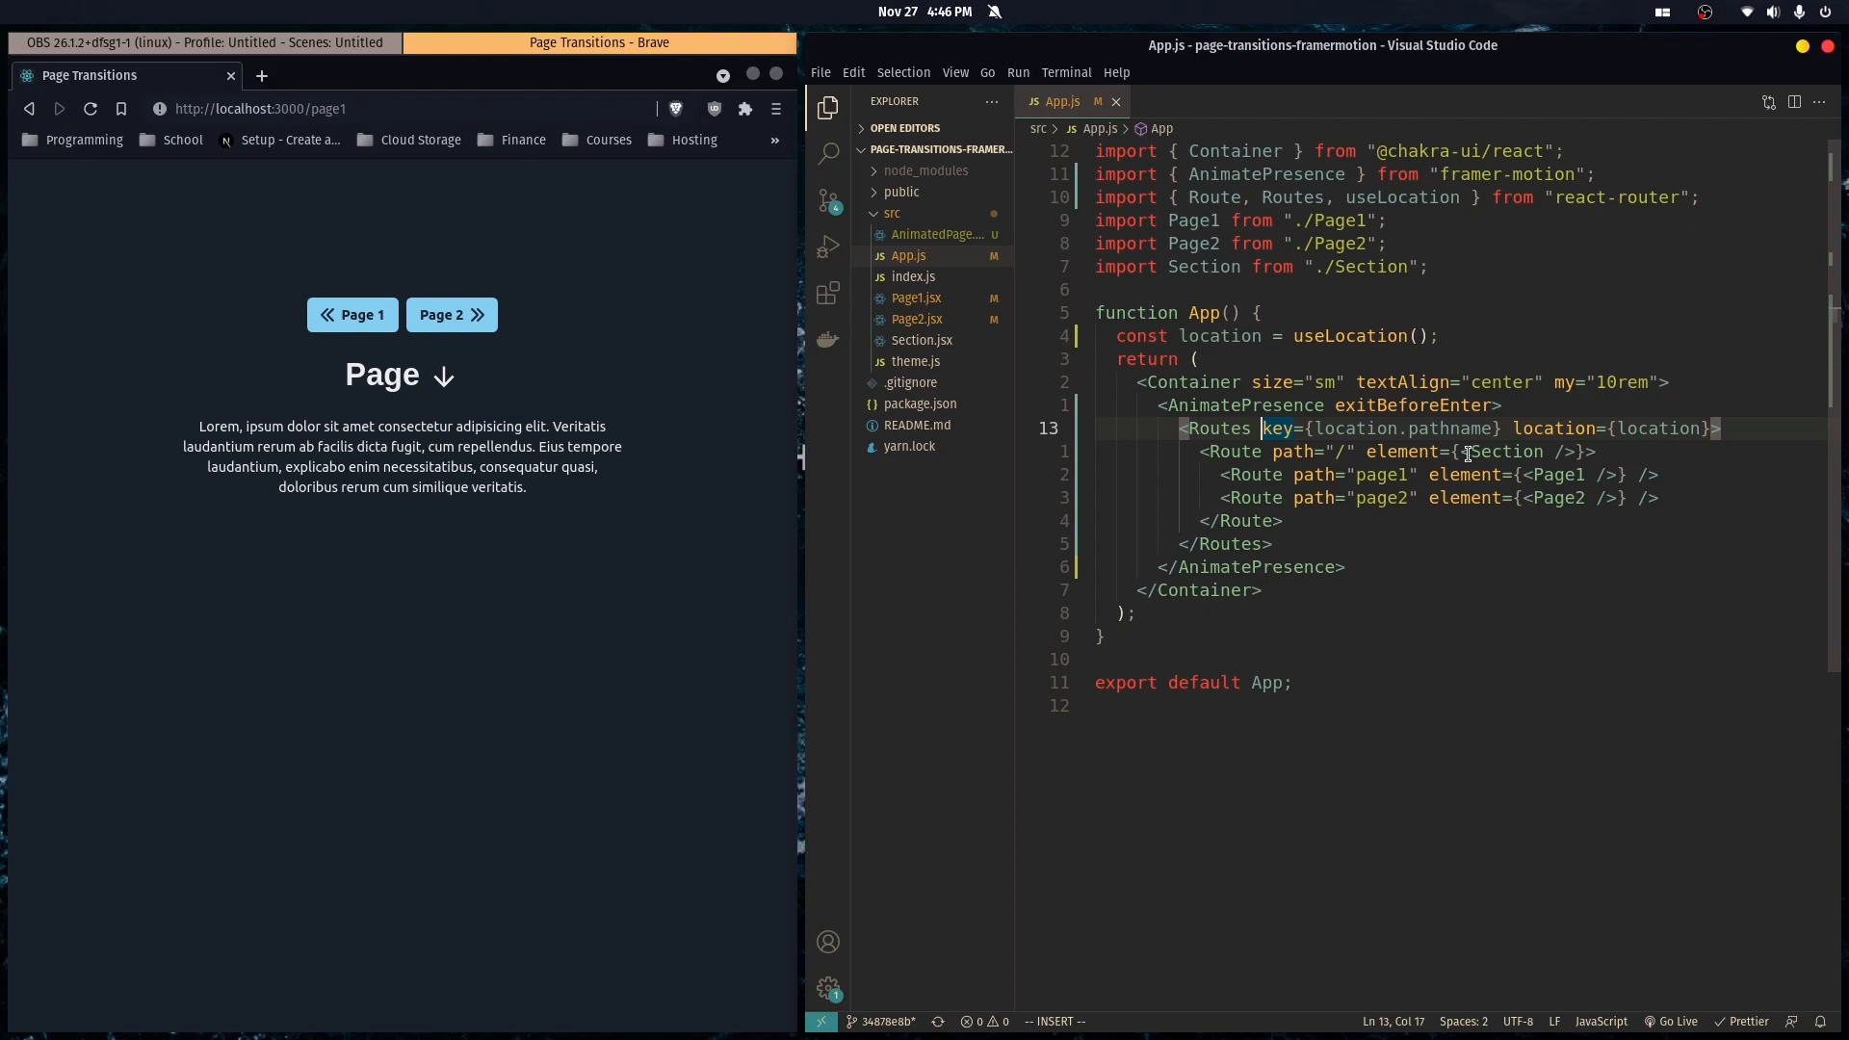
mouse_move(1244, 406)
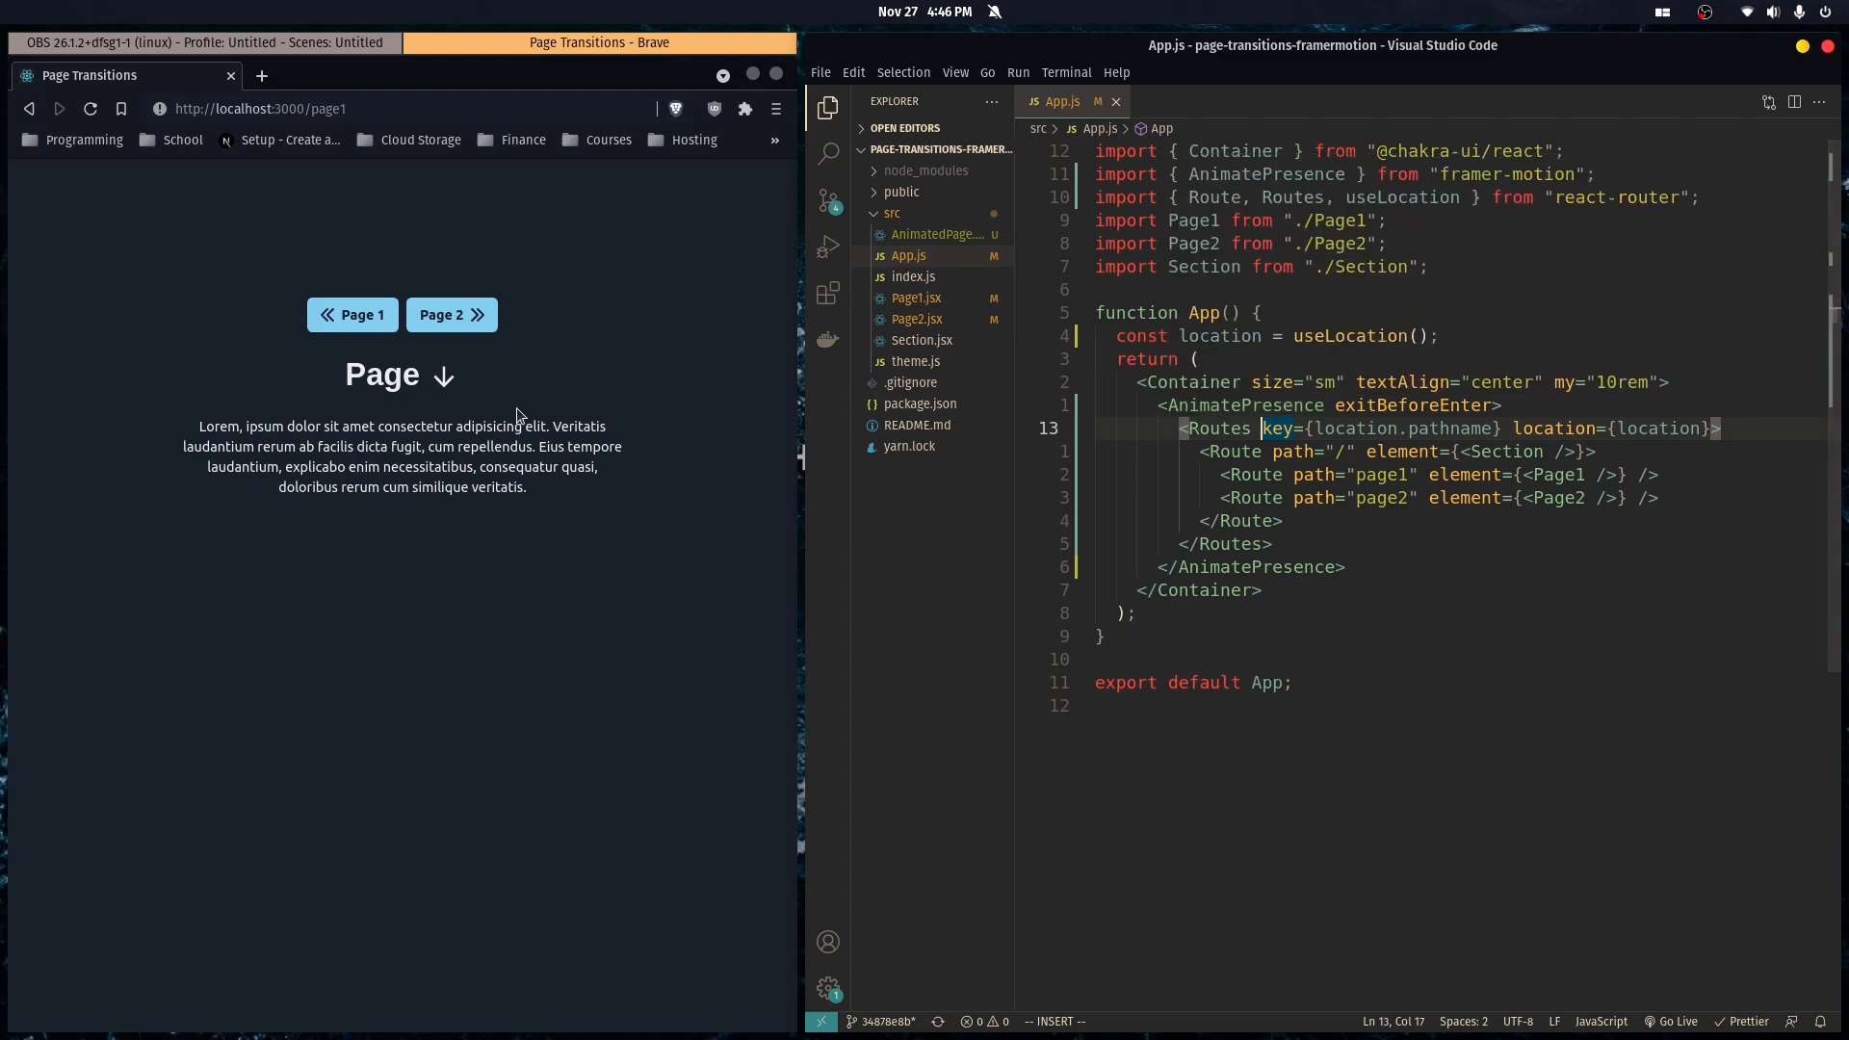
click(452, 315)
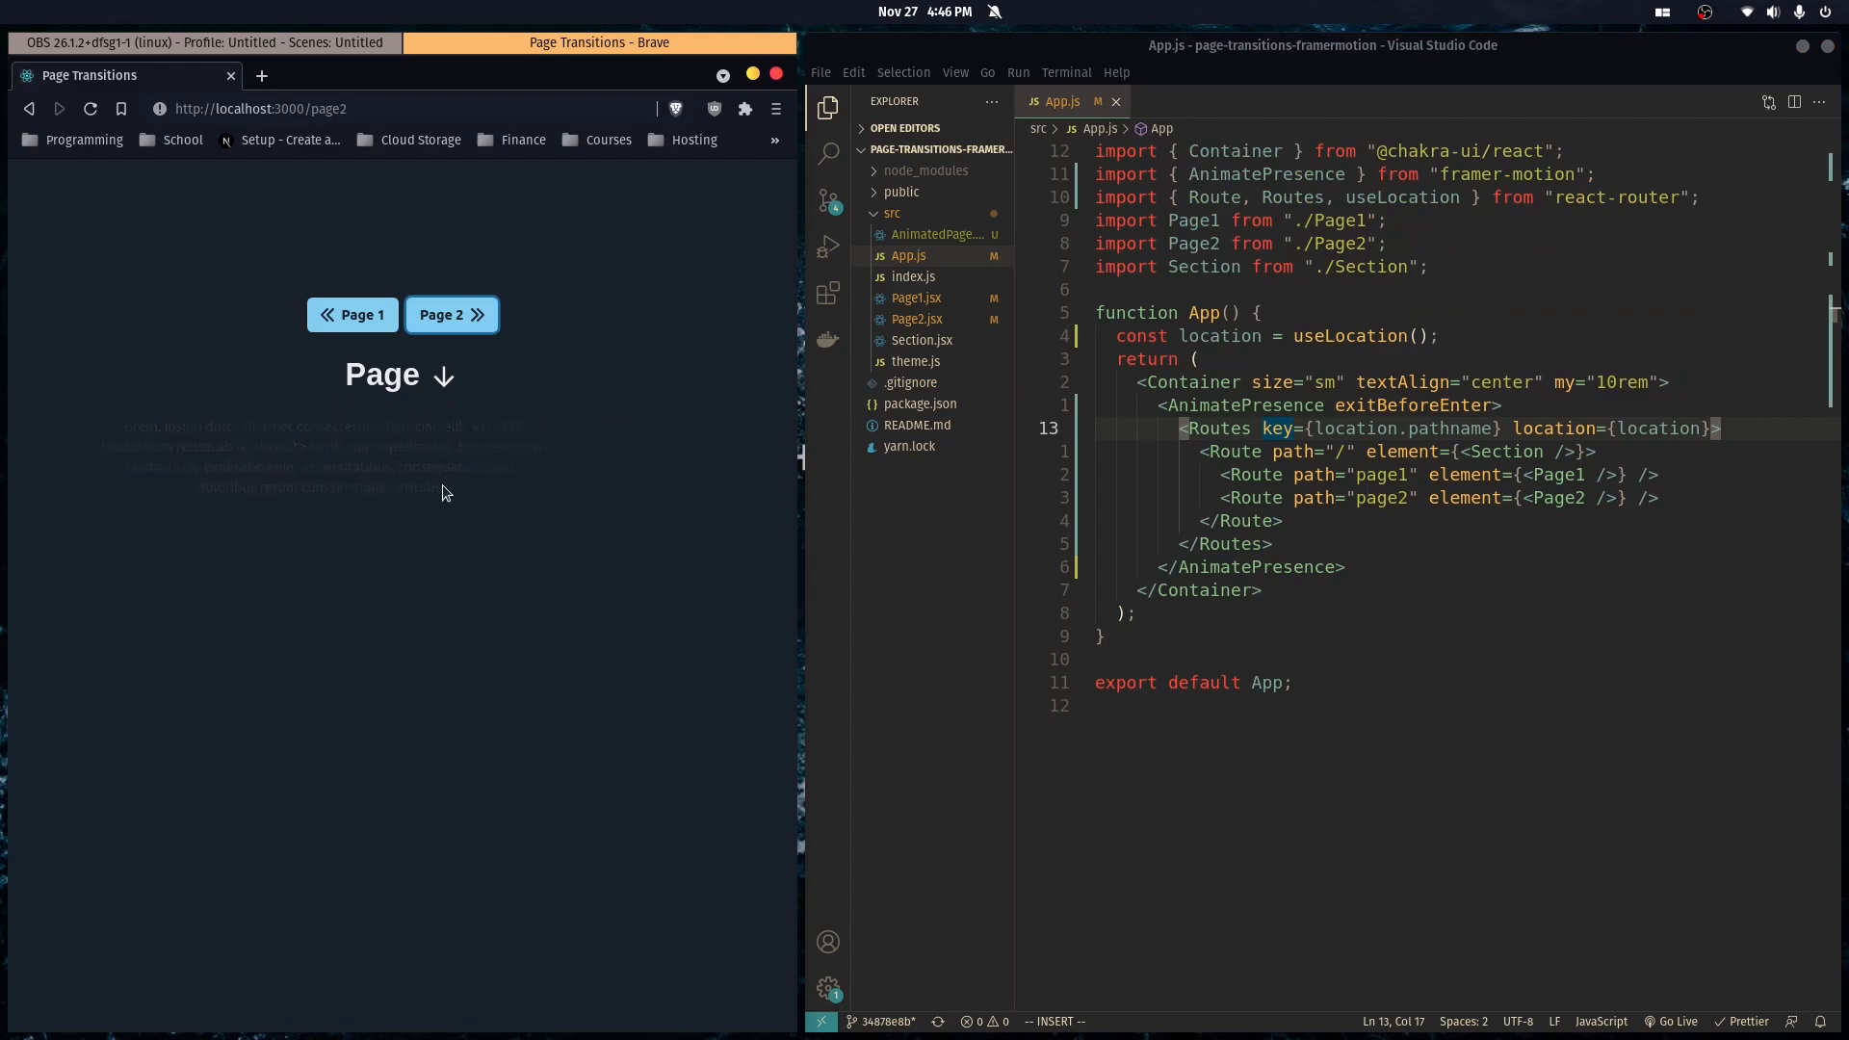
click(352, 315)
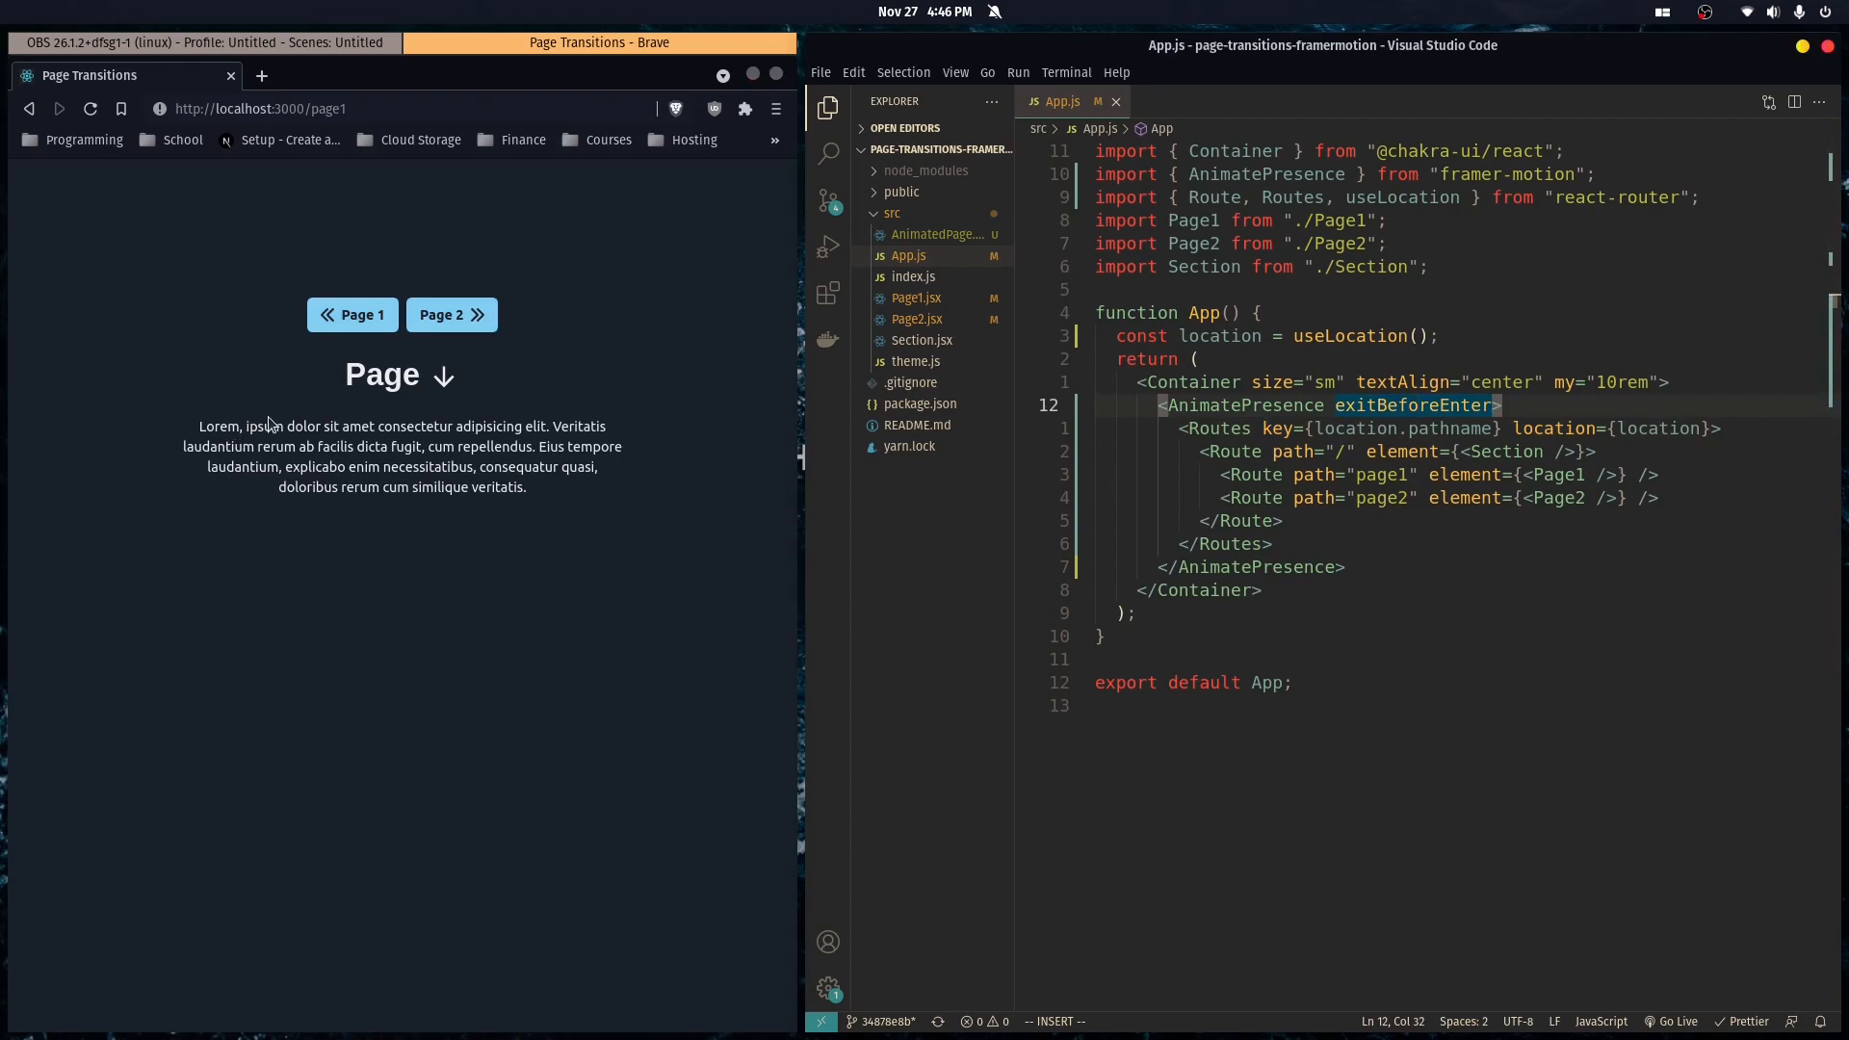
mouse_move(291, 395)
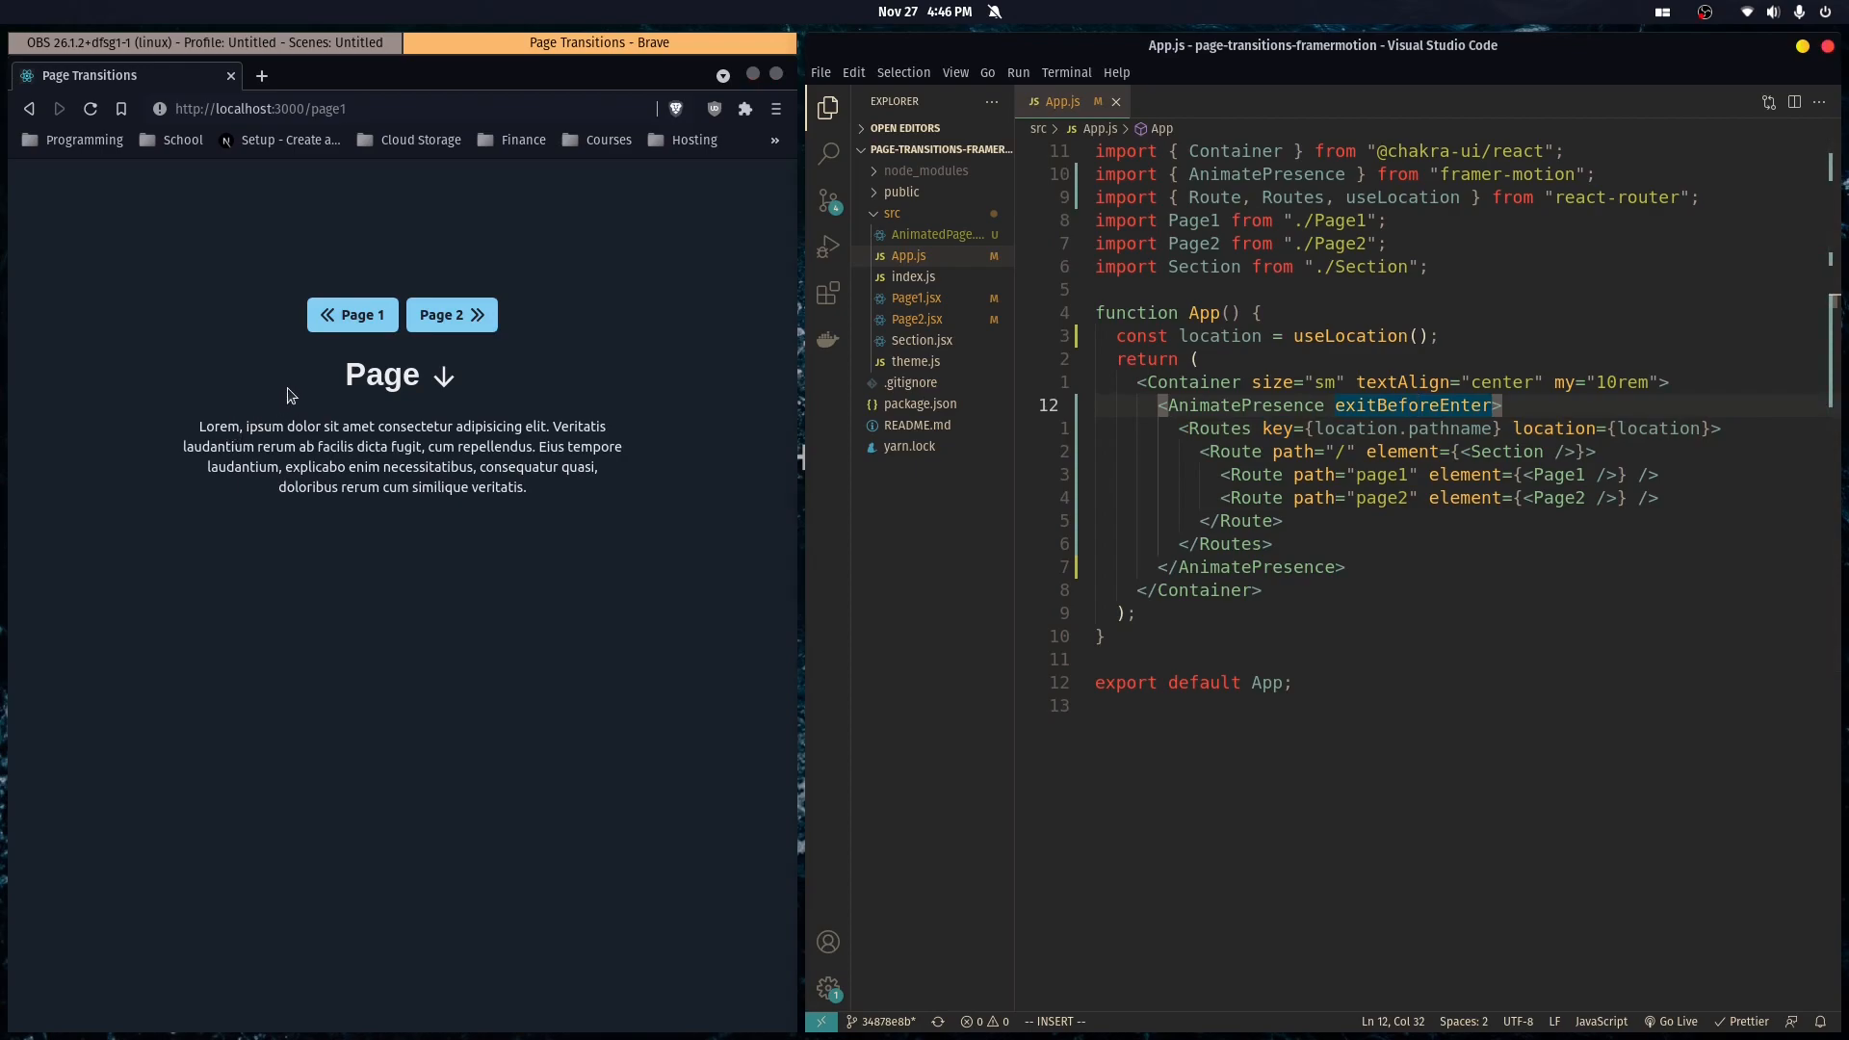
mouse_move(273, 278)
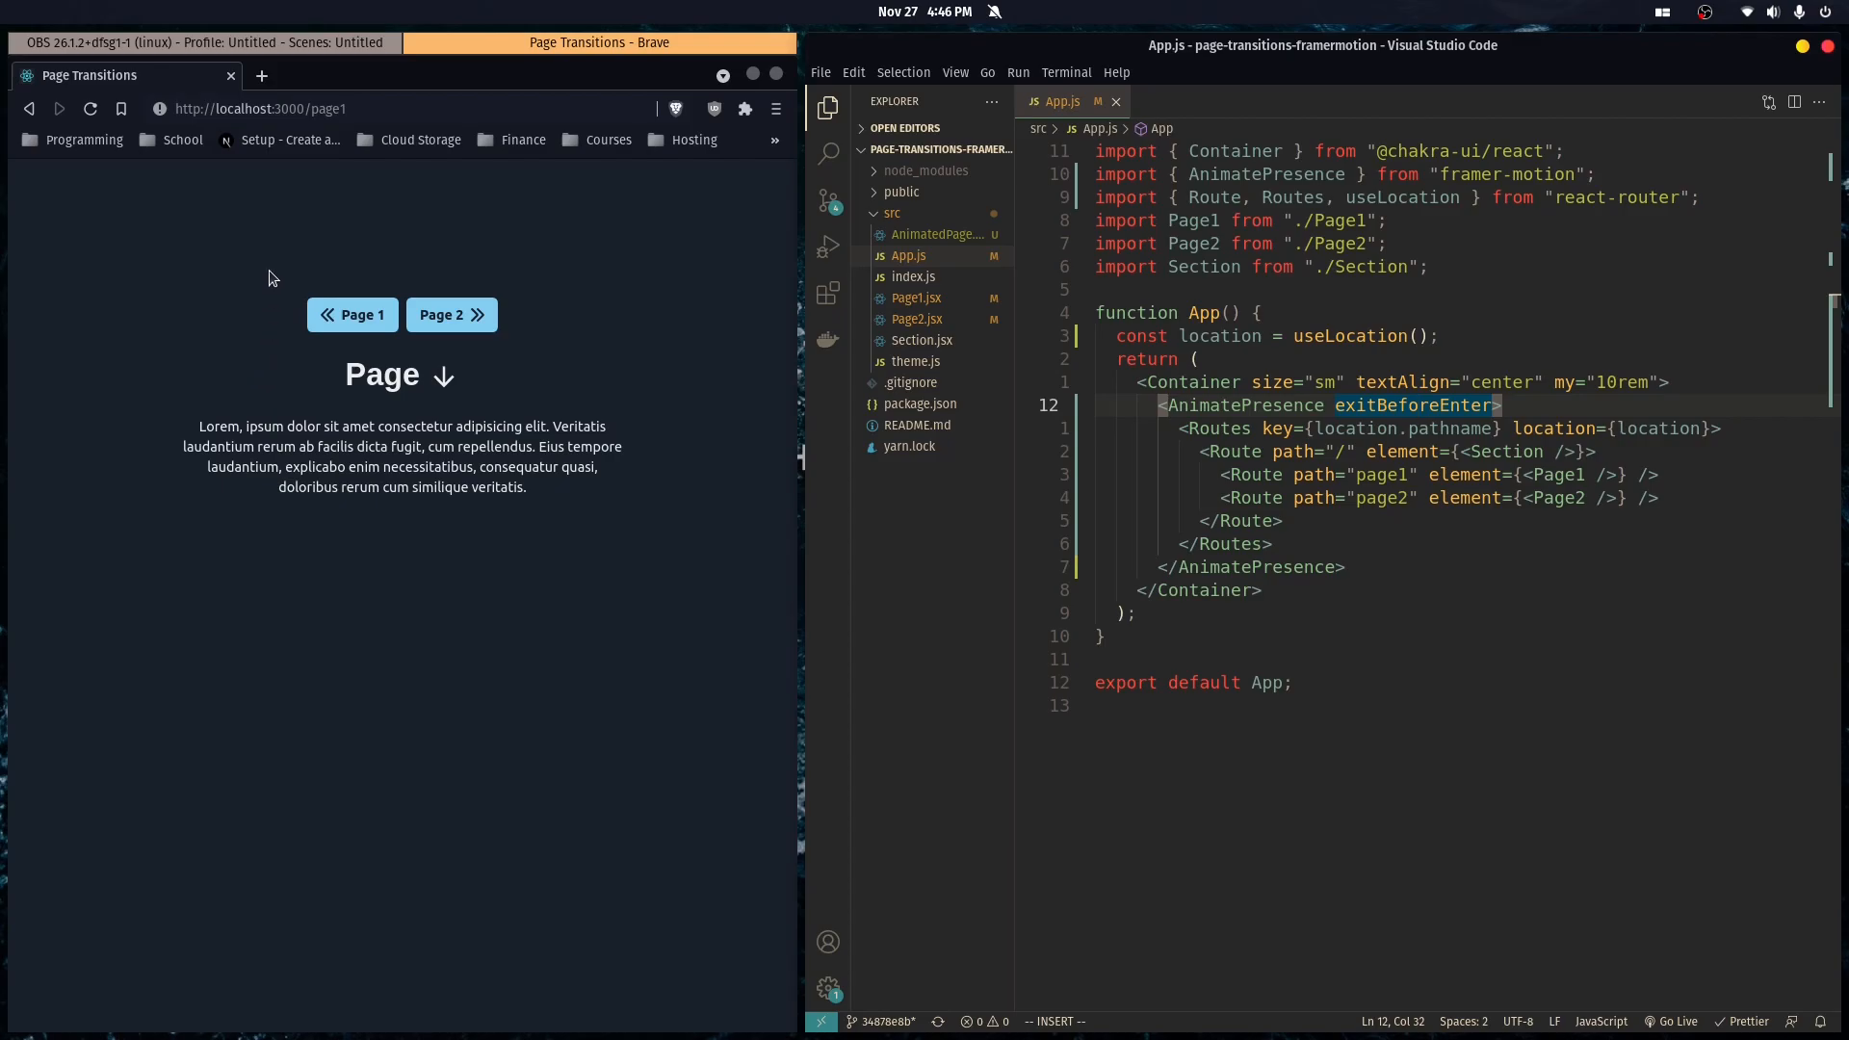